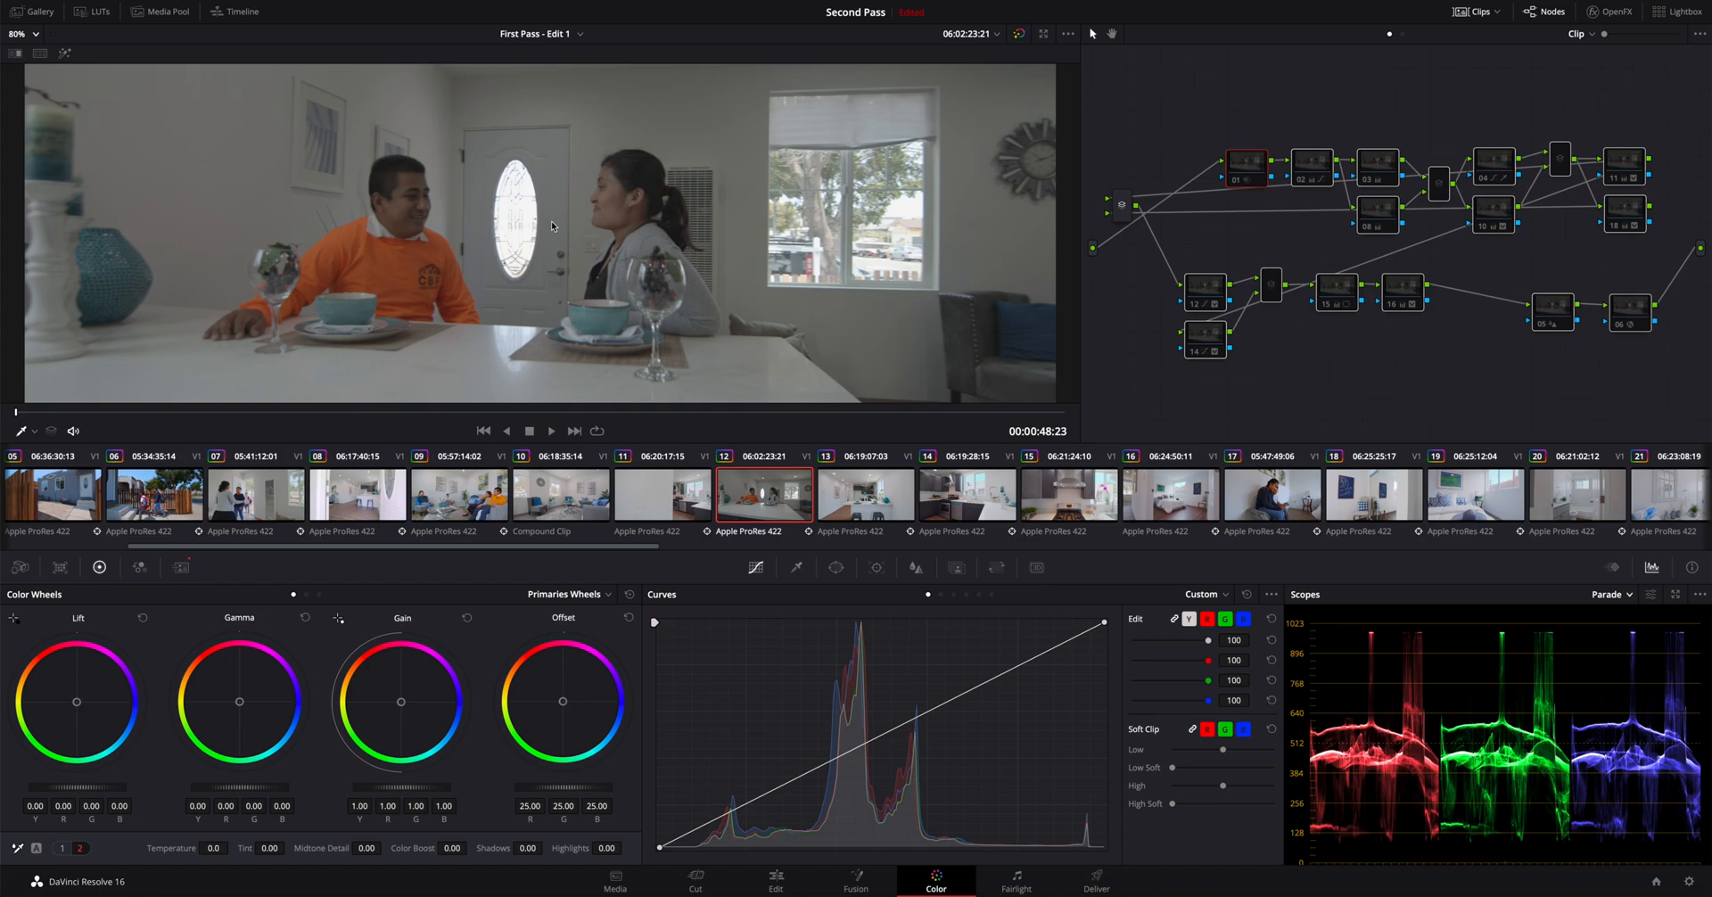
mouse_move(429, 198)
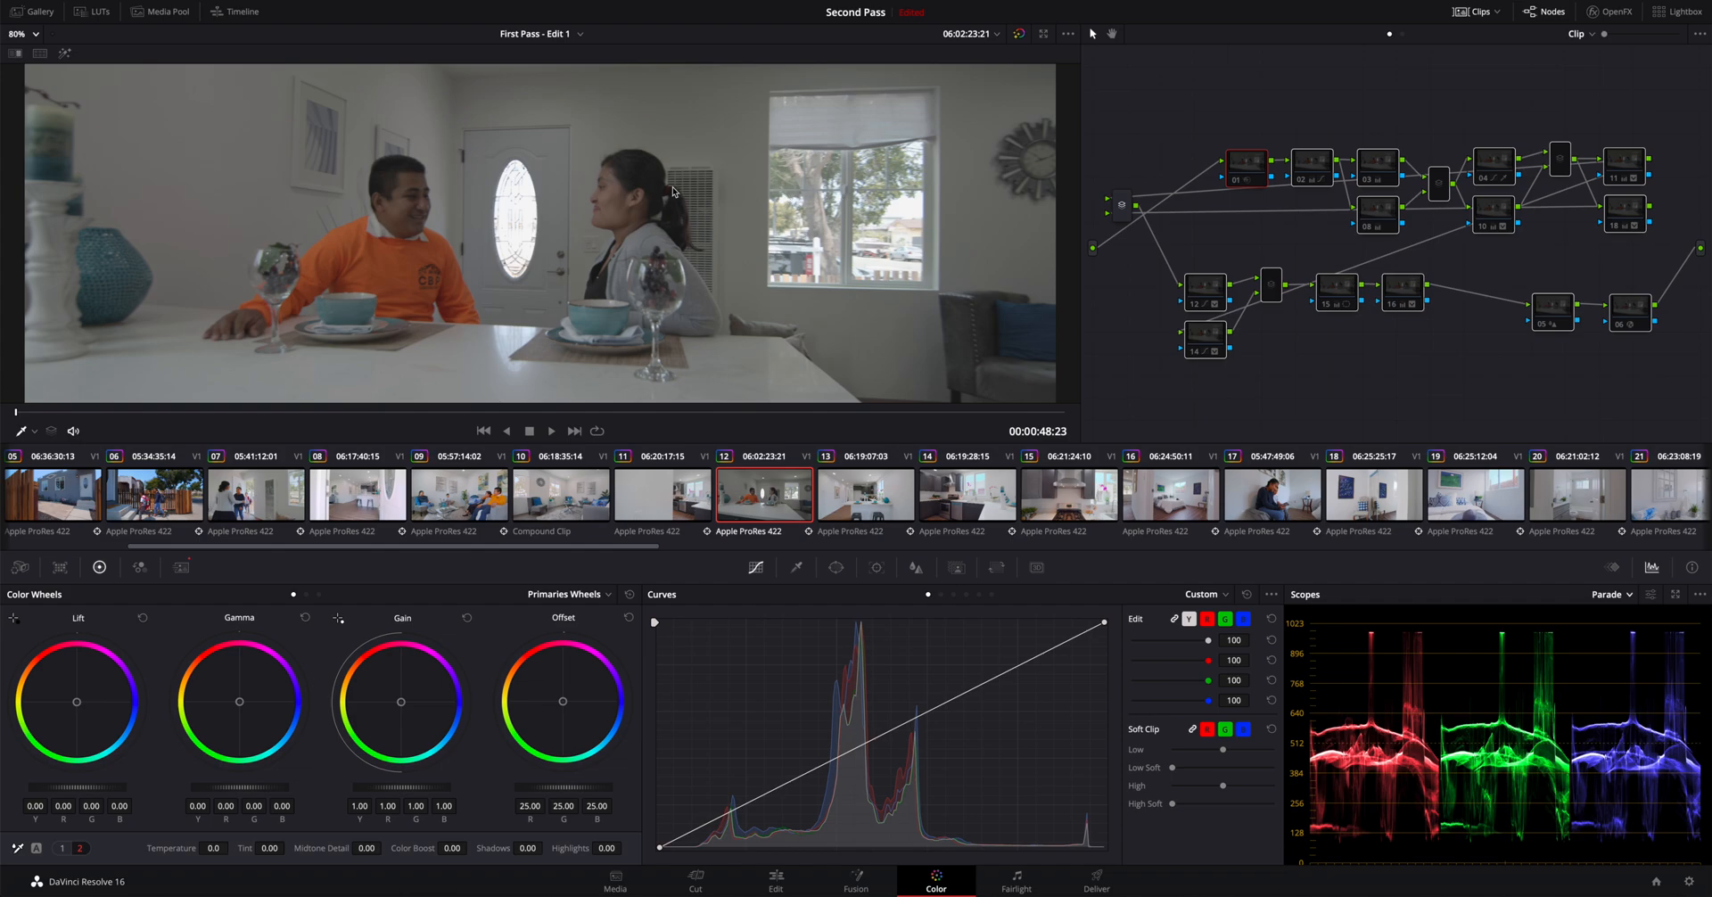
mouse_move(674, 188)
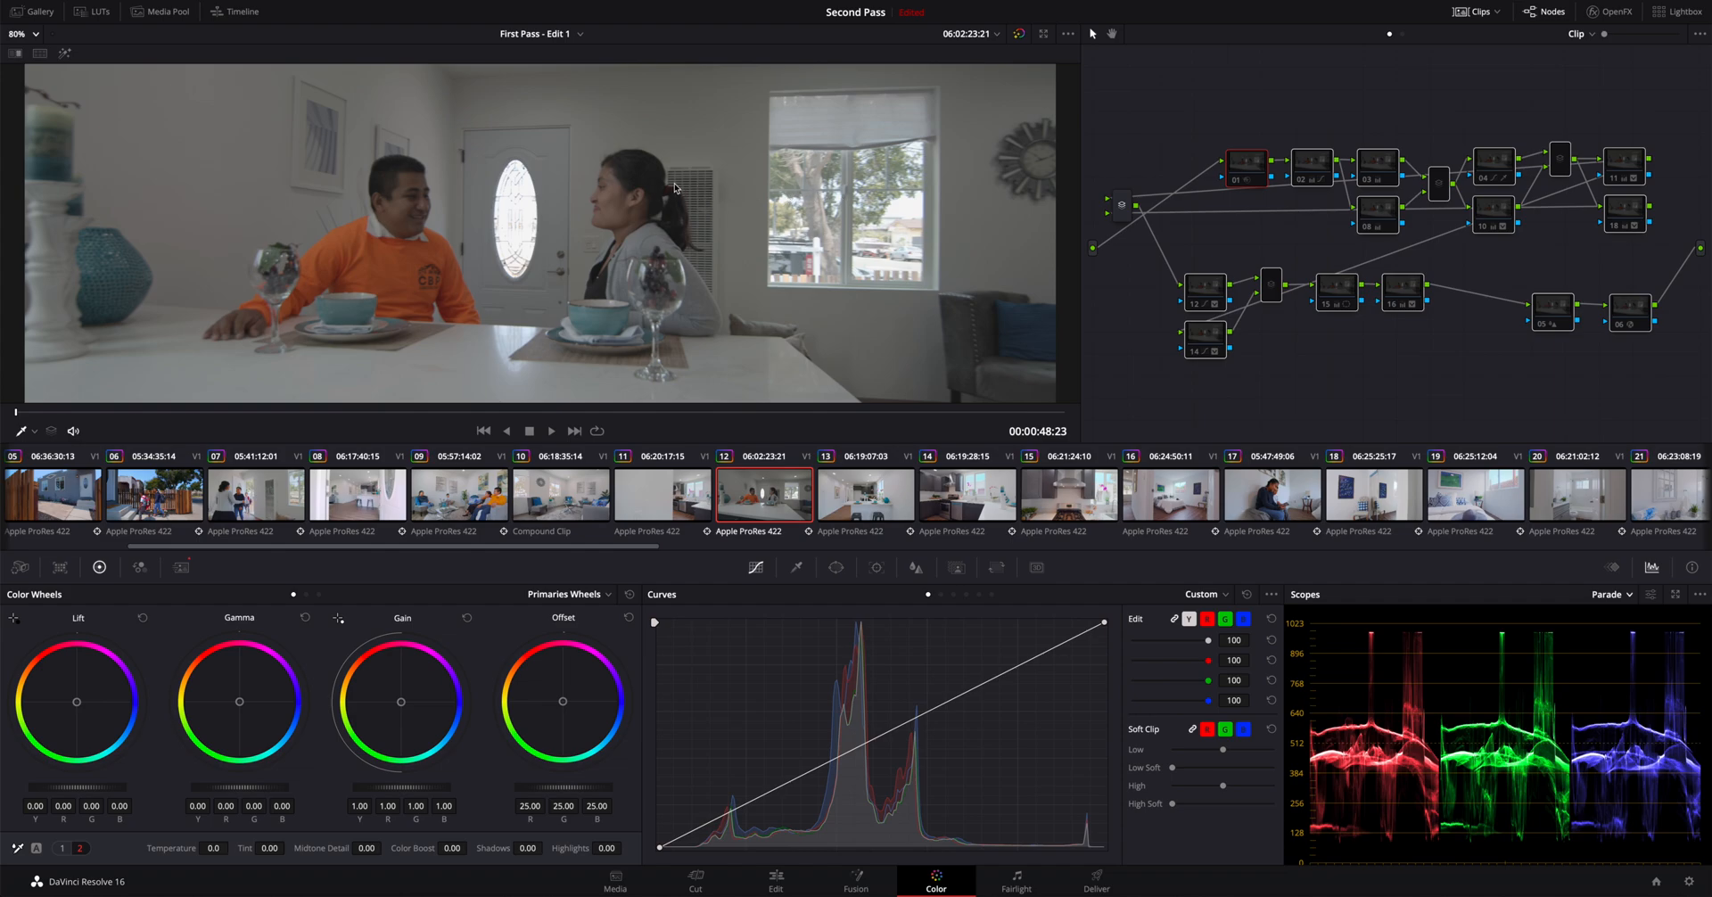
mouse_move(704, 181)
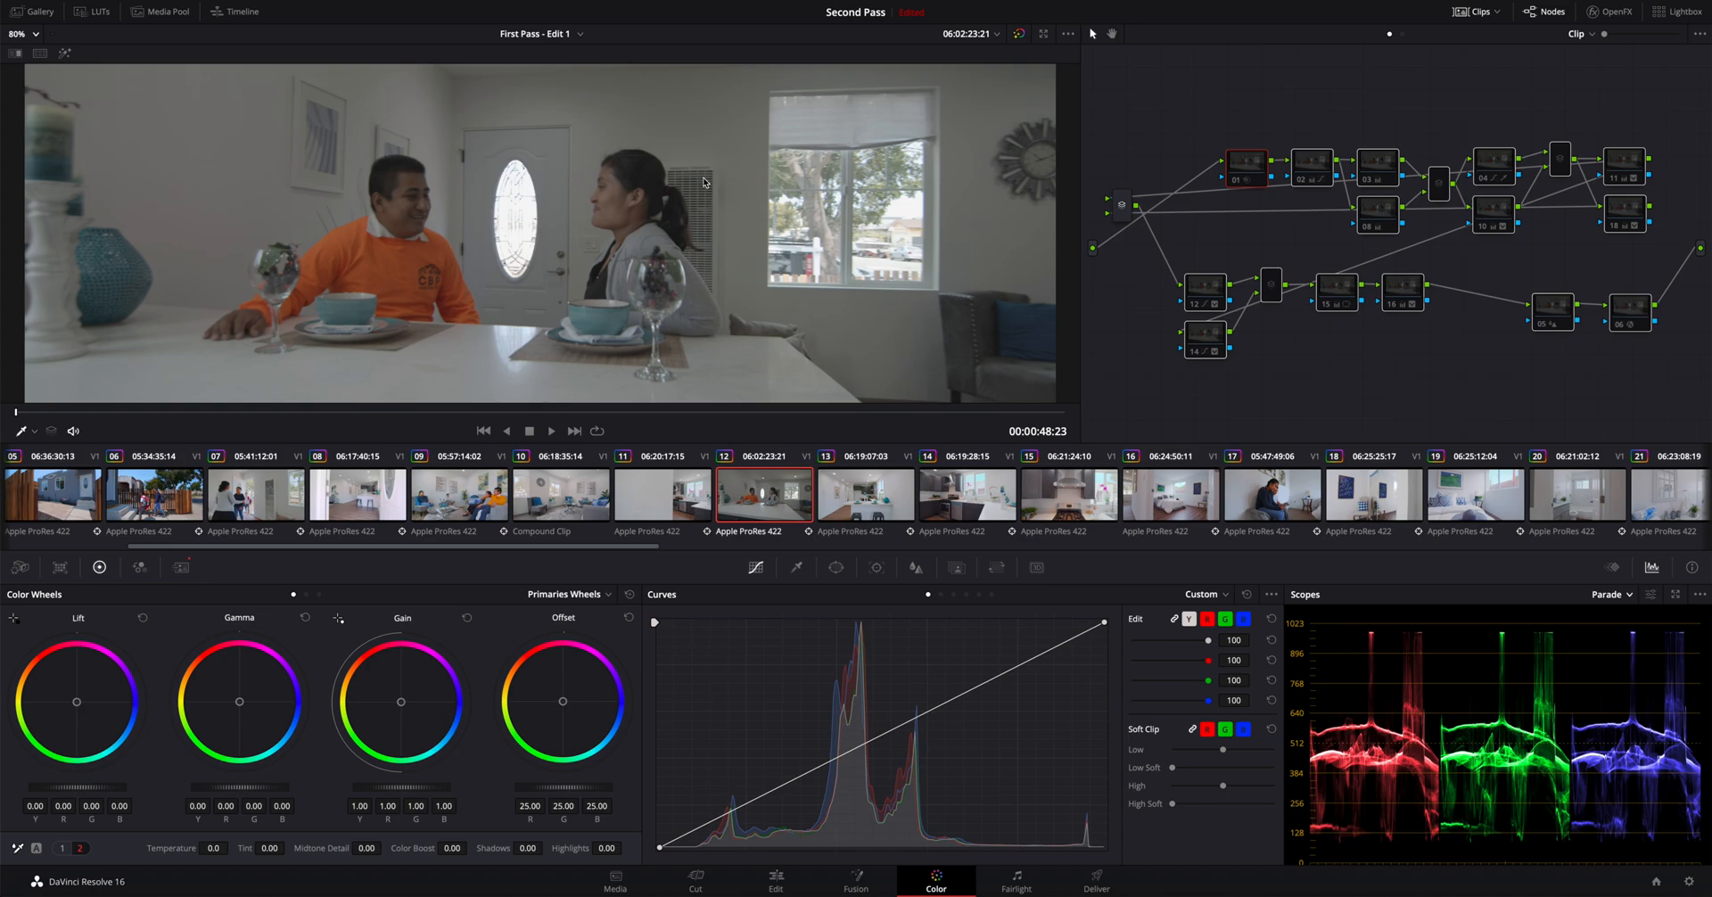
mouse_move(729, 181)
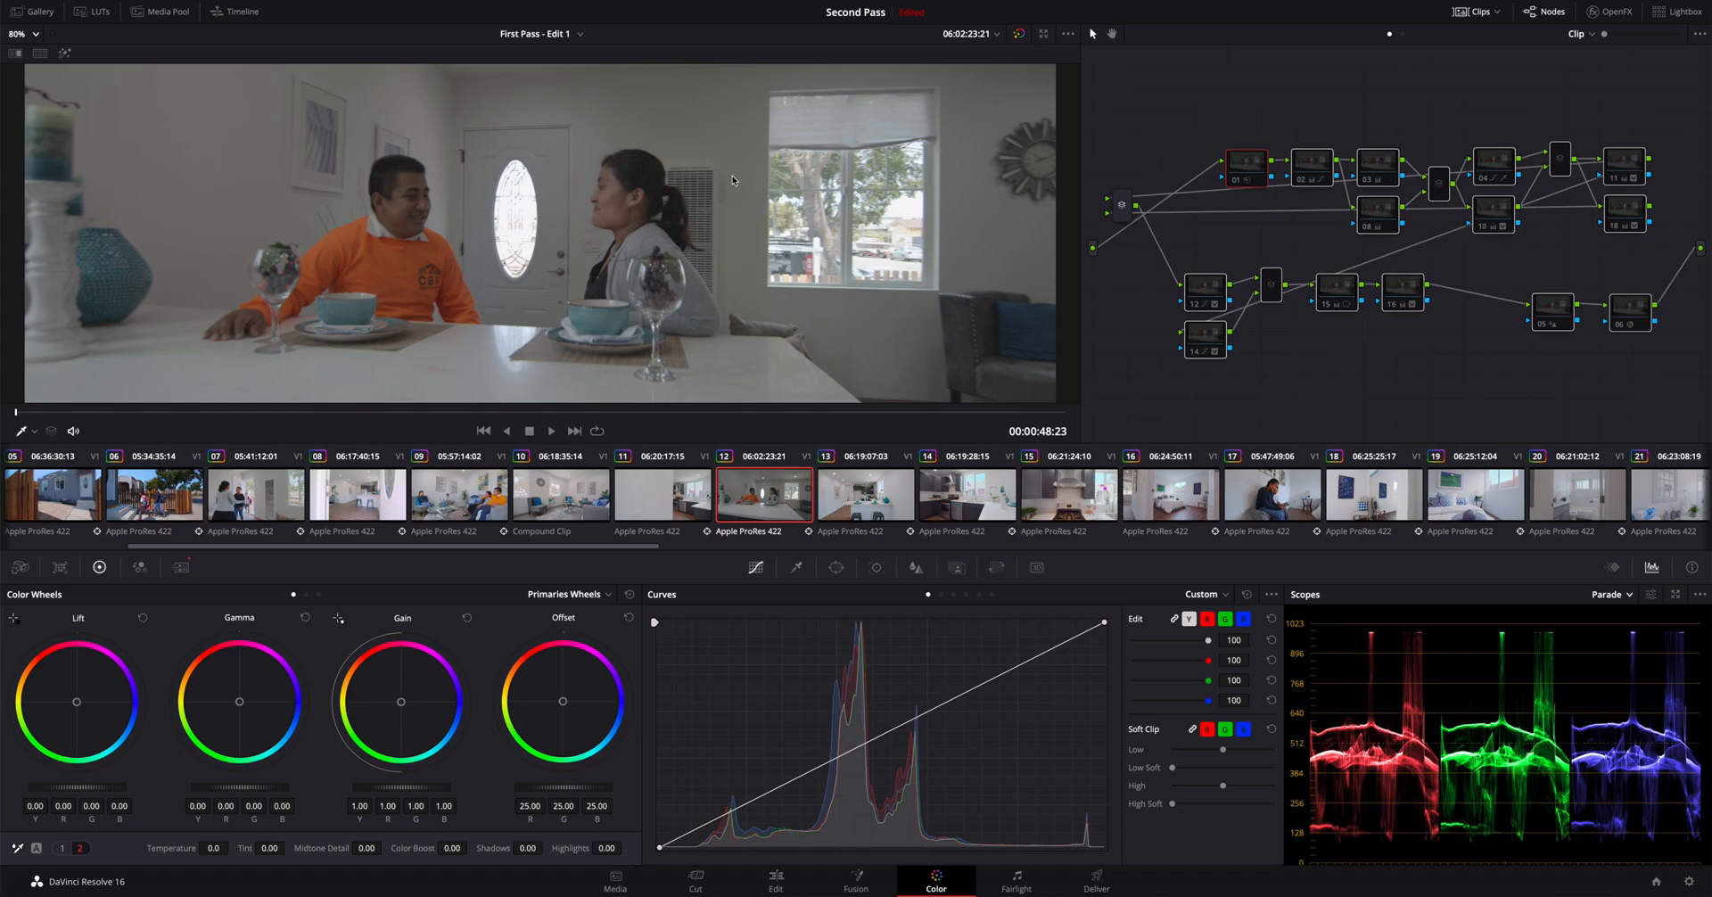
mouse_move(728, 182)
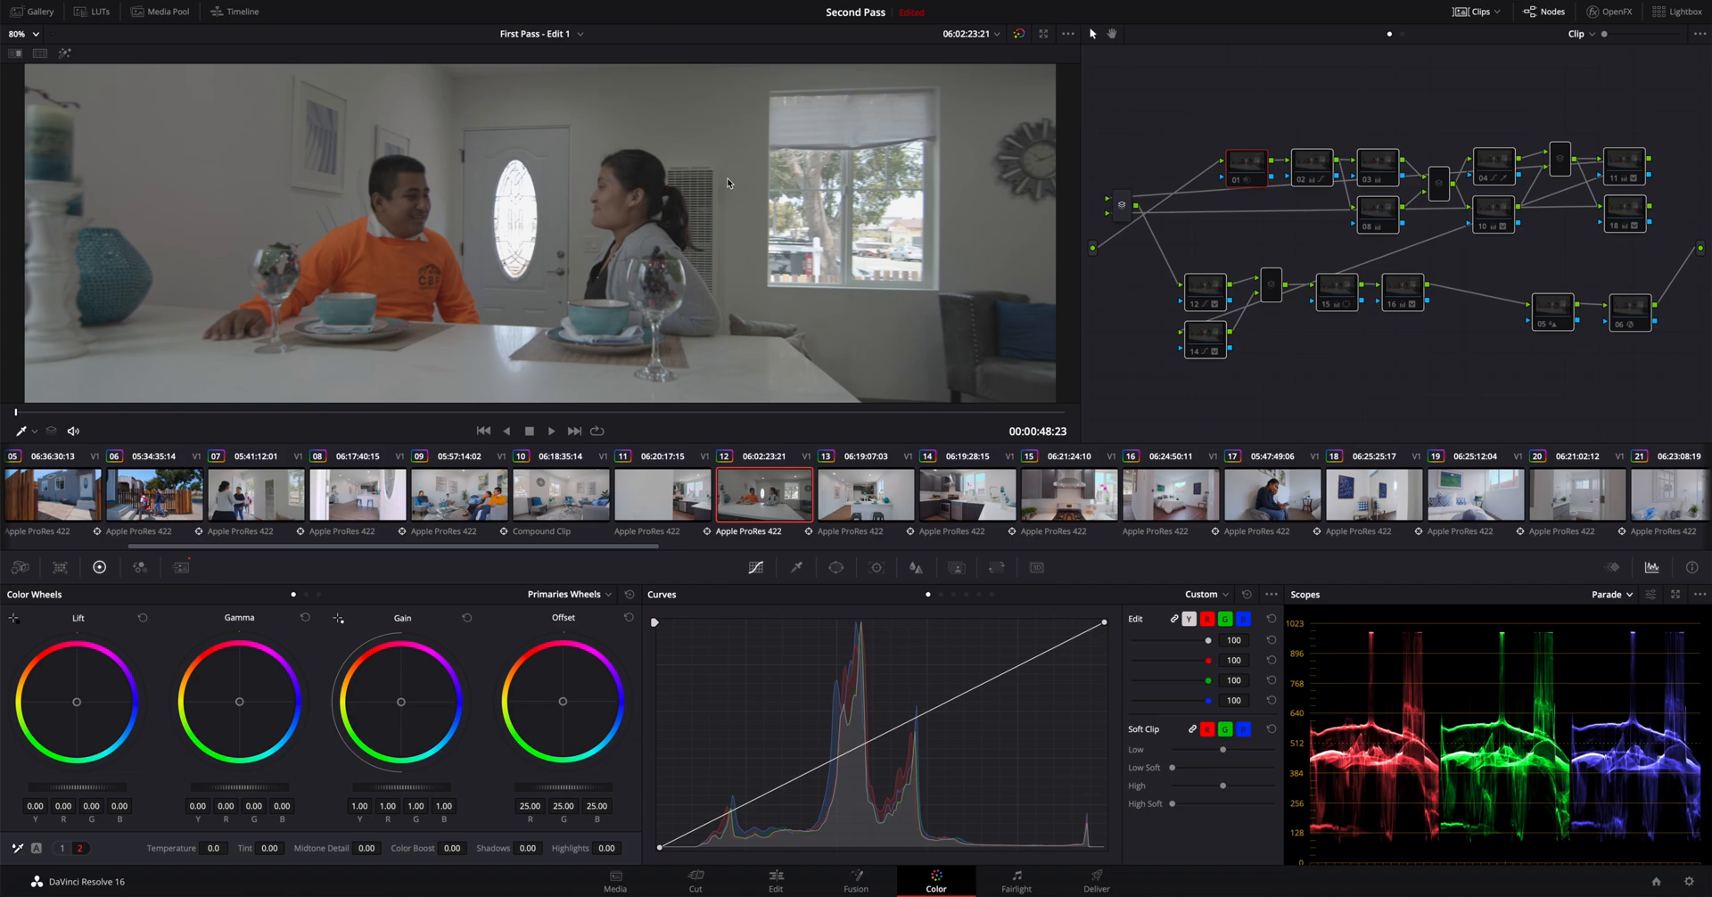
mouse_move(769, 195)
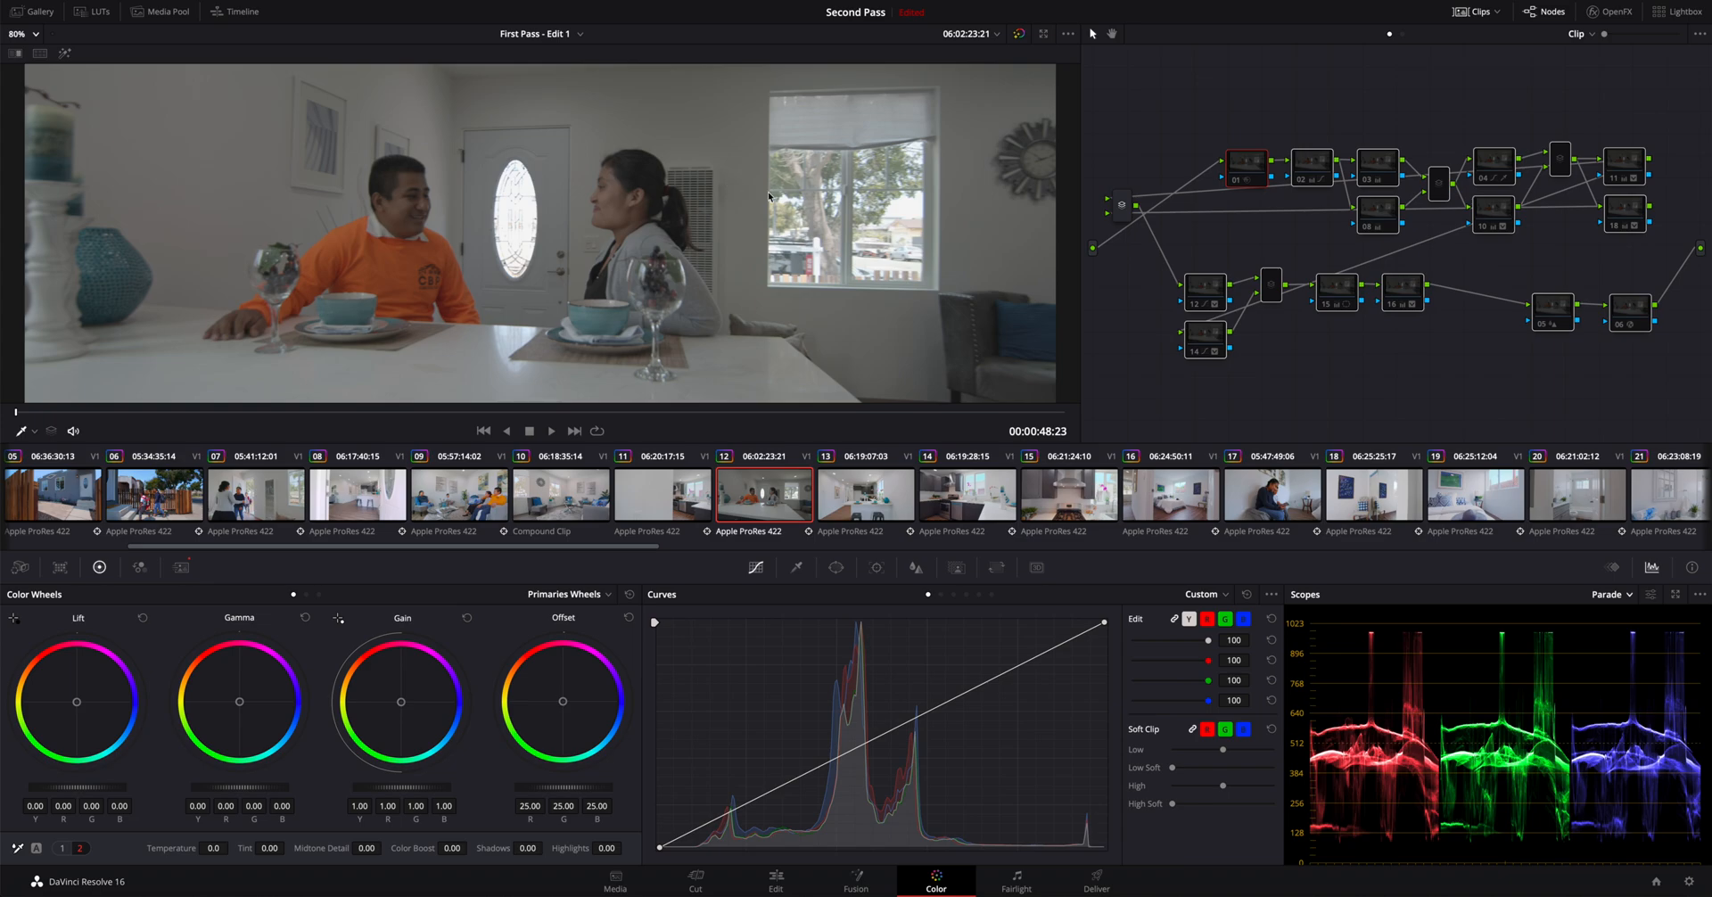
mouse_move(788, 198)
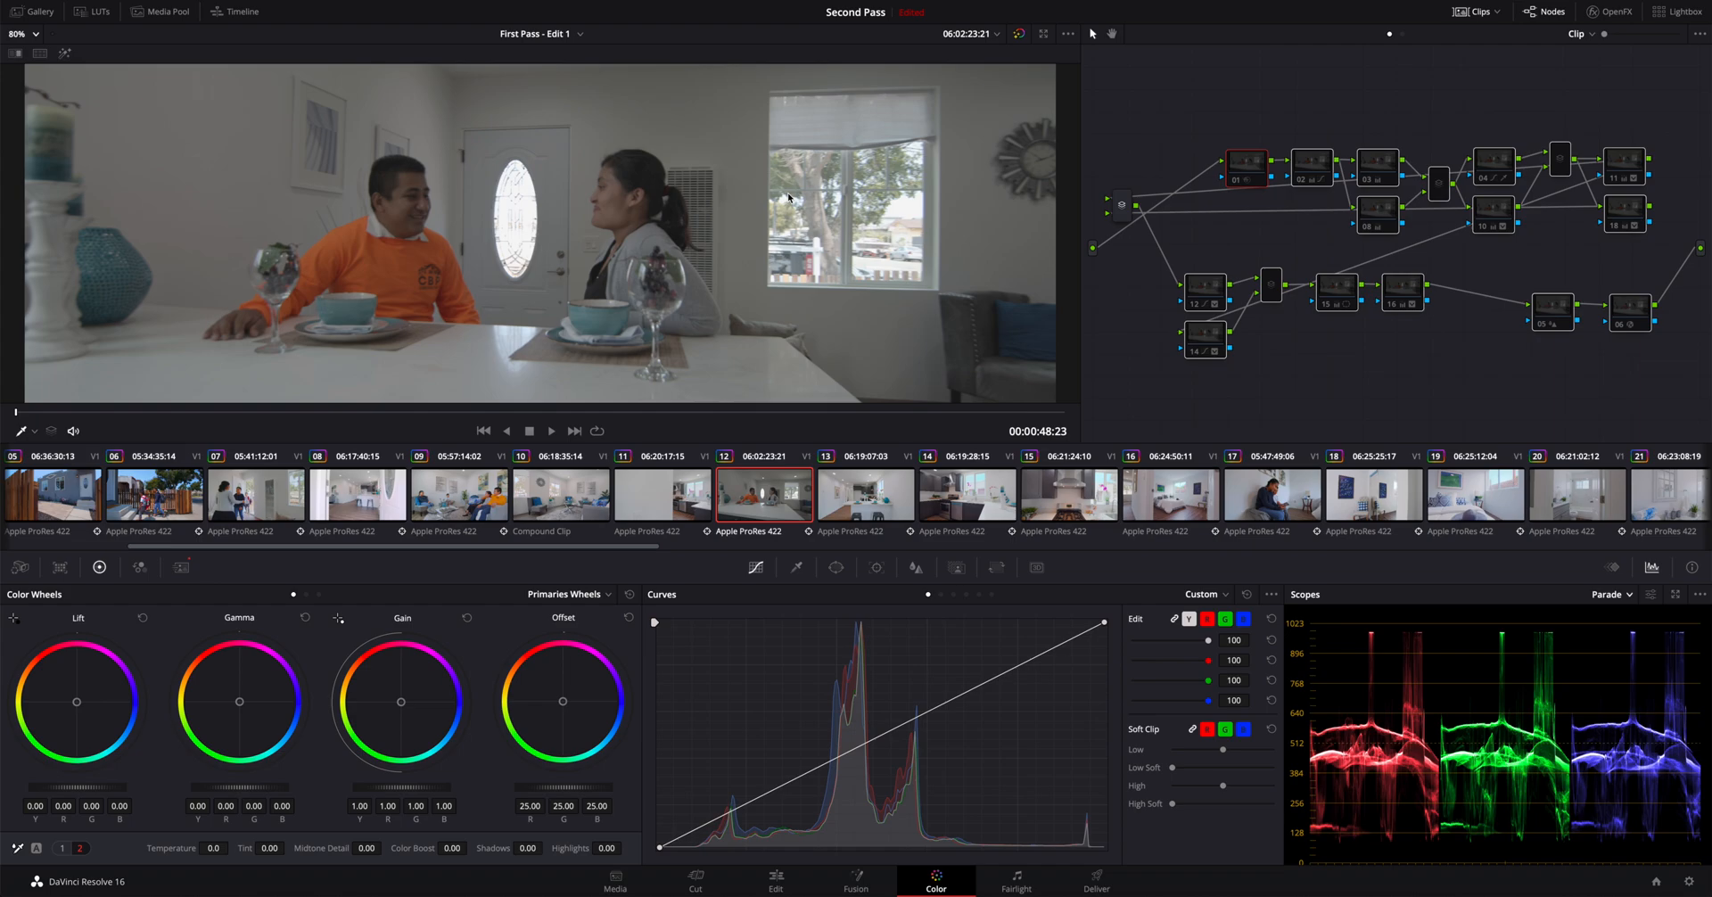
mouse_move(1111, 192)
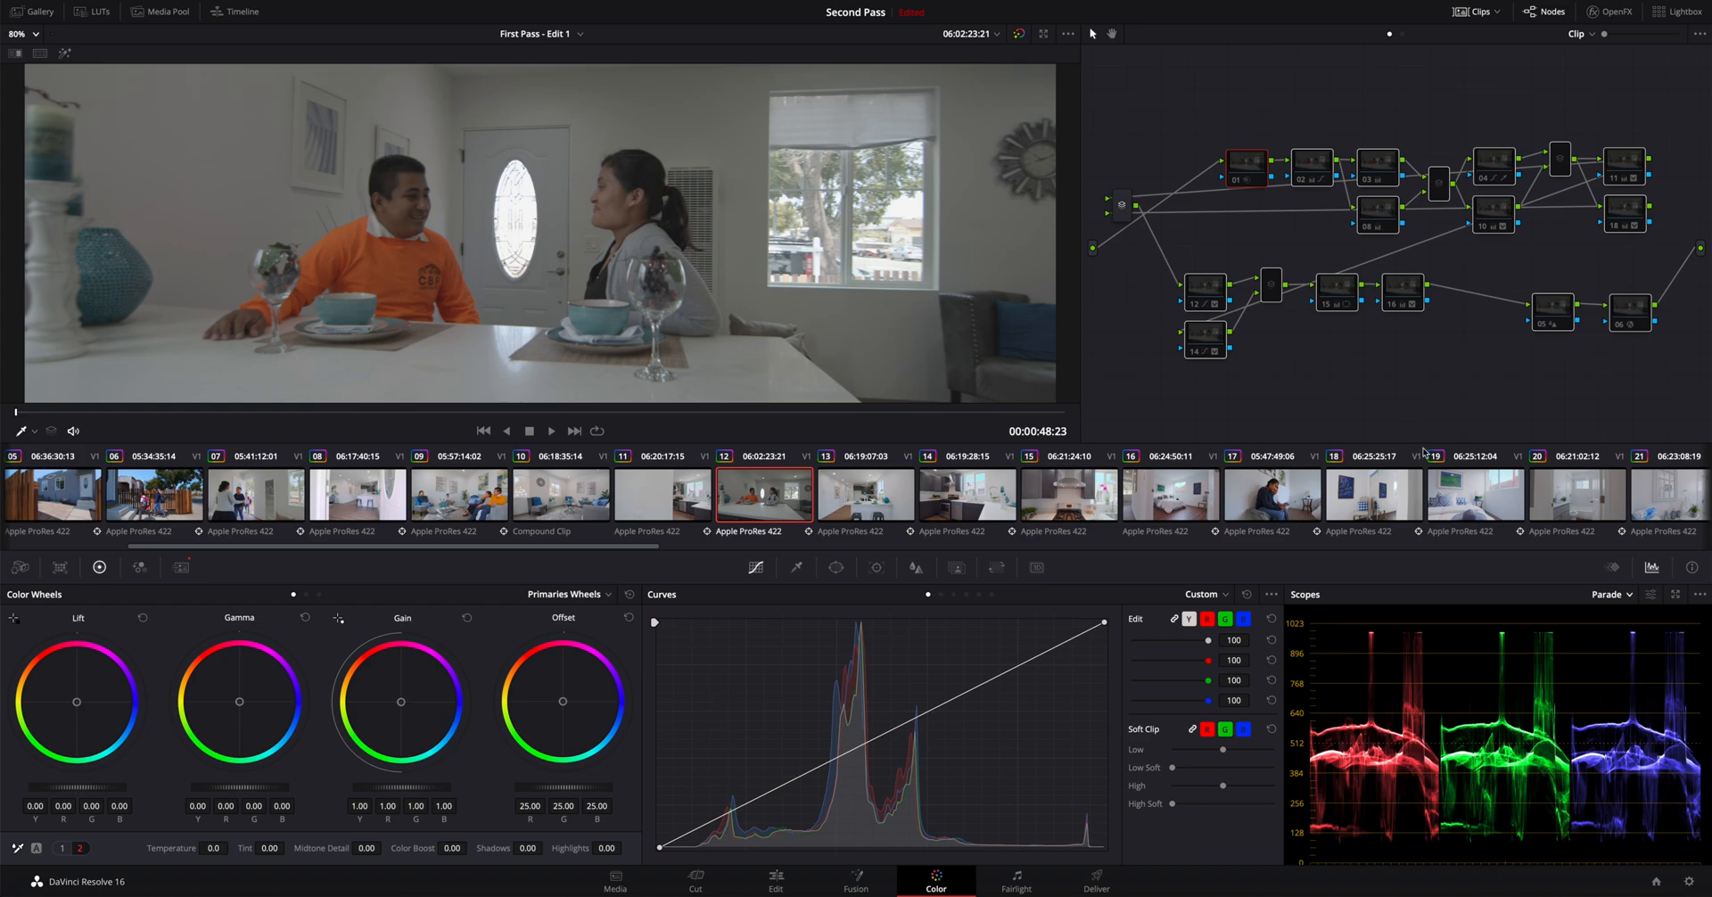
mouse_move(1181, 128)
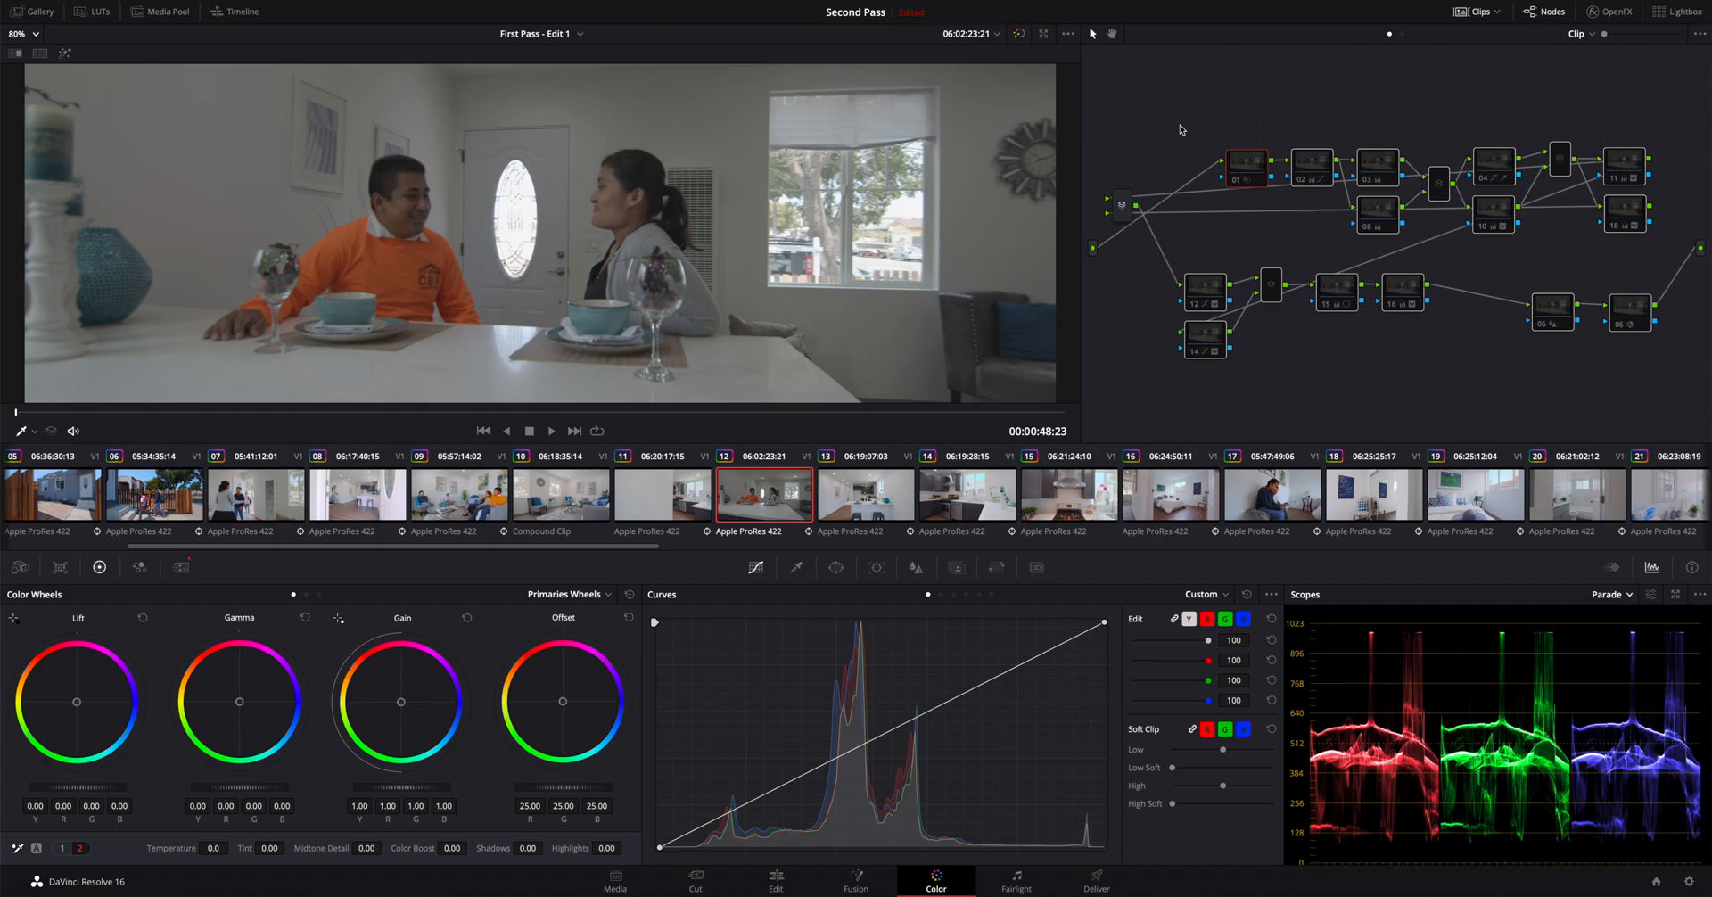
mouse_move(573, 171)
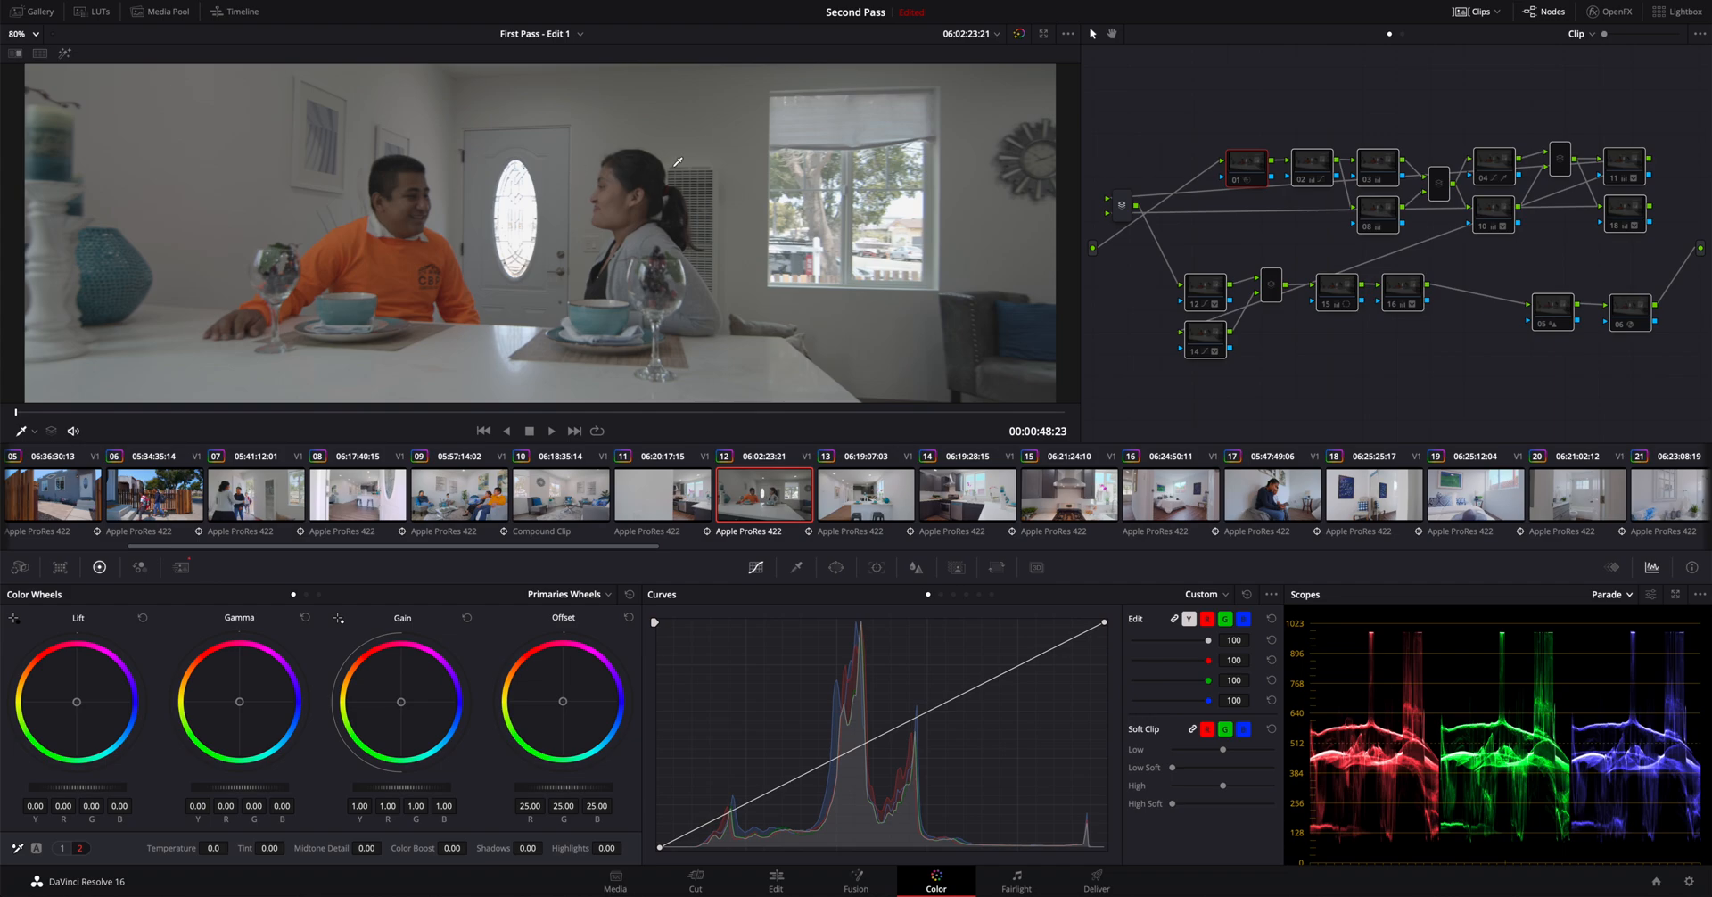
mouse_move(699, 160)
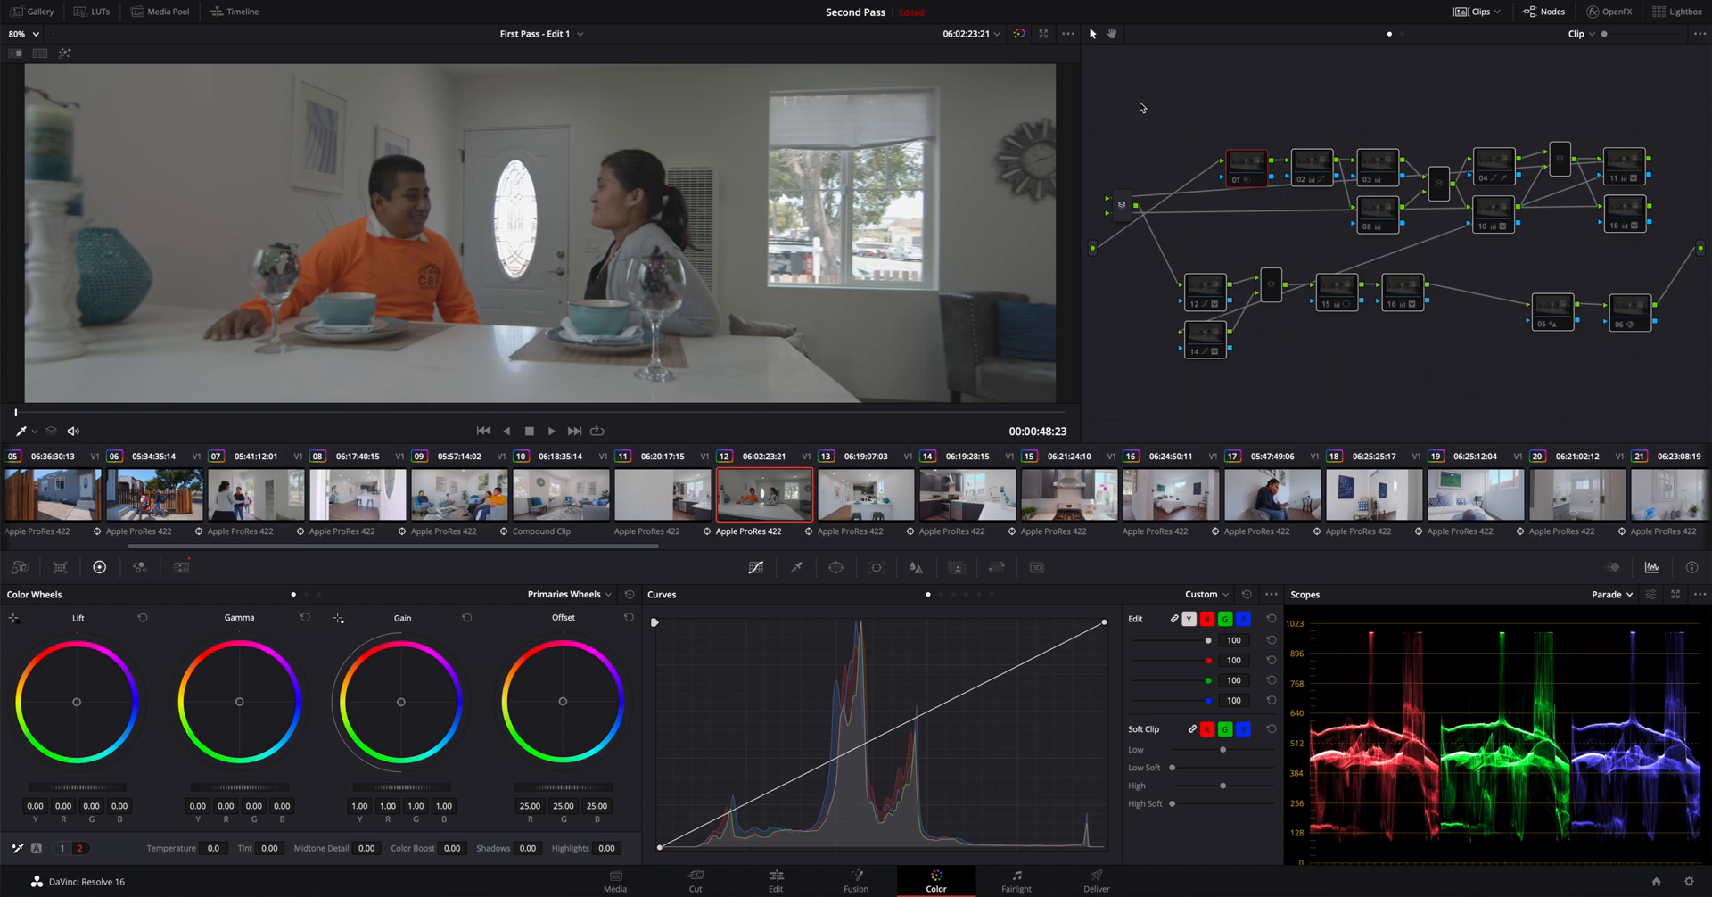
mouse_move(668, 164)
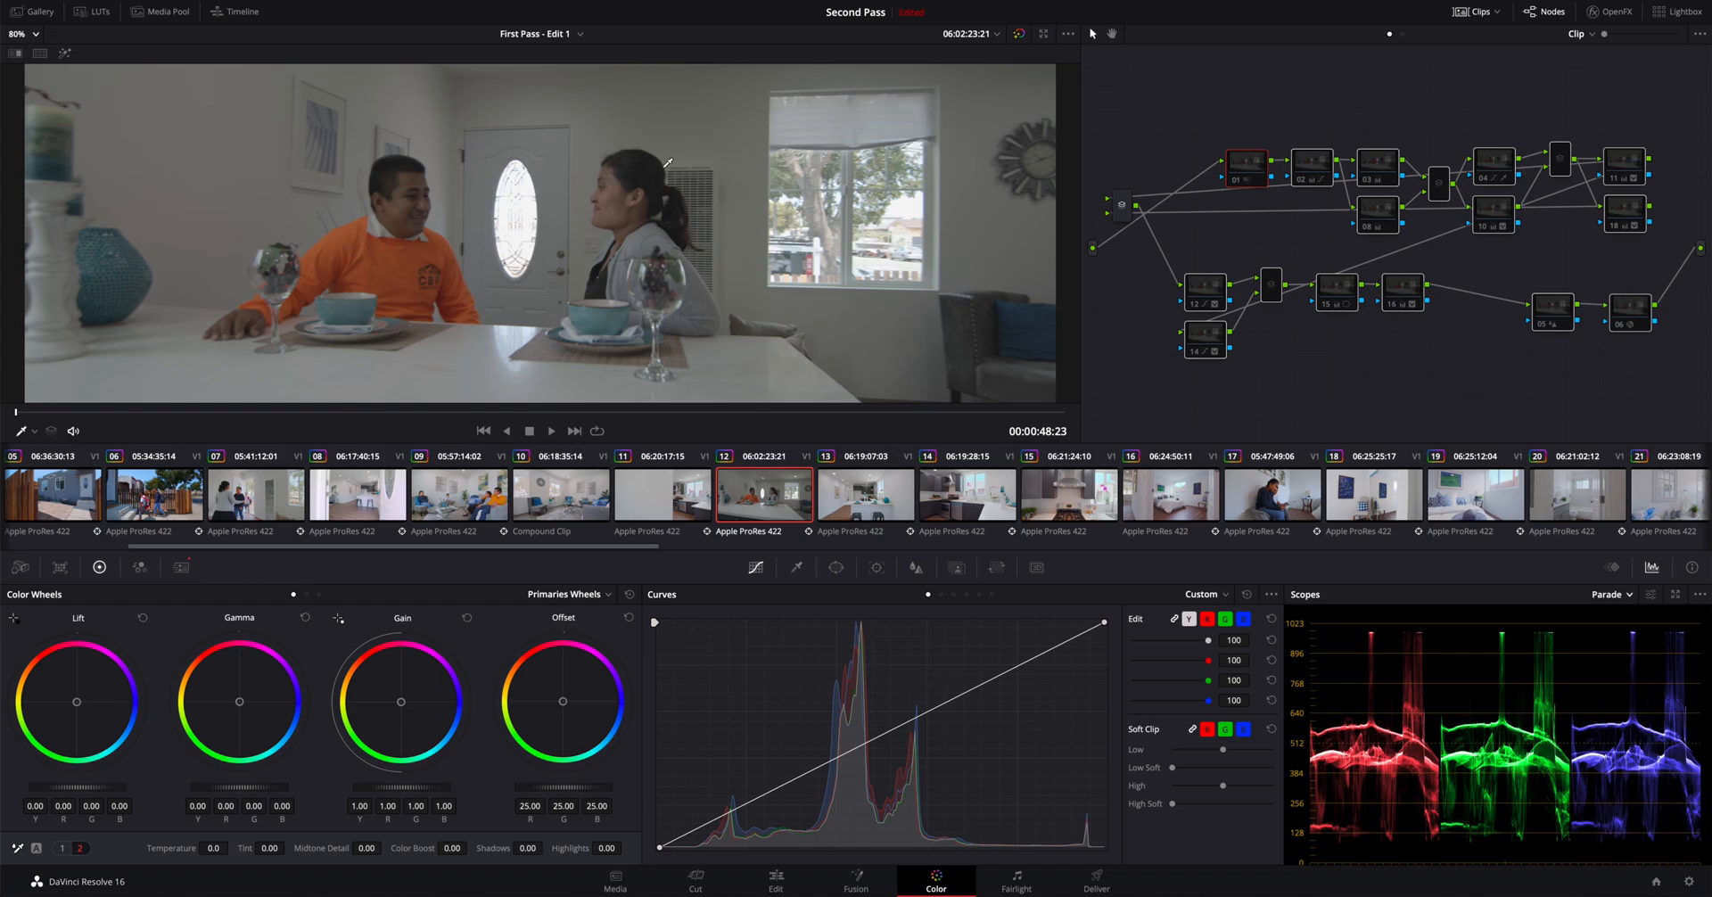
mouse_move(521, 120)
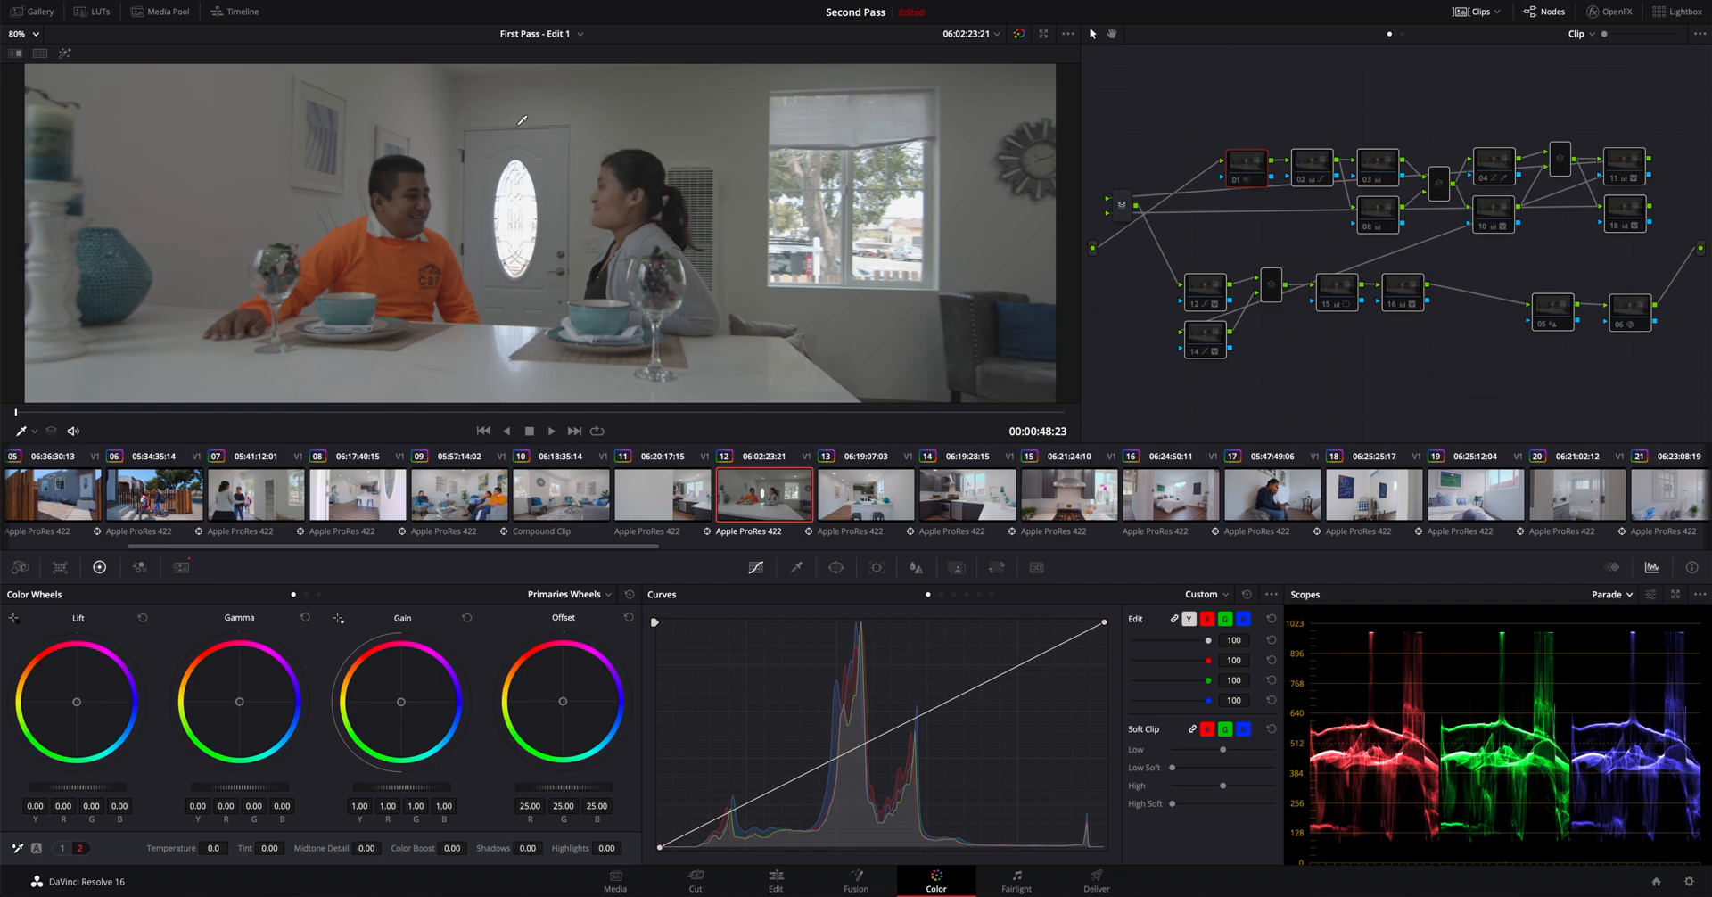
mouse_move(705, 242)
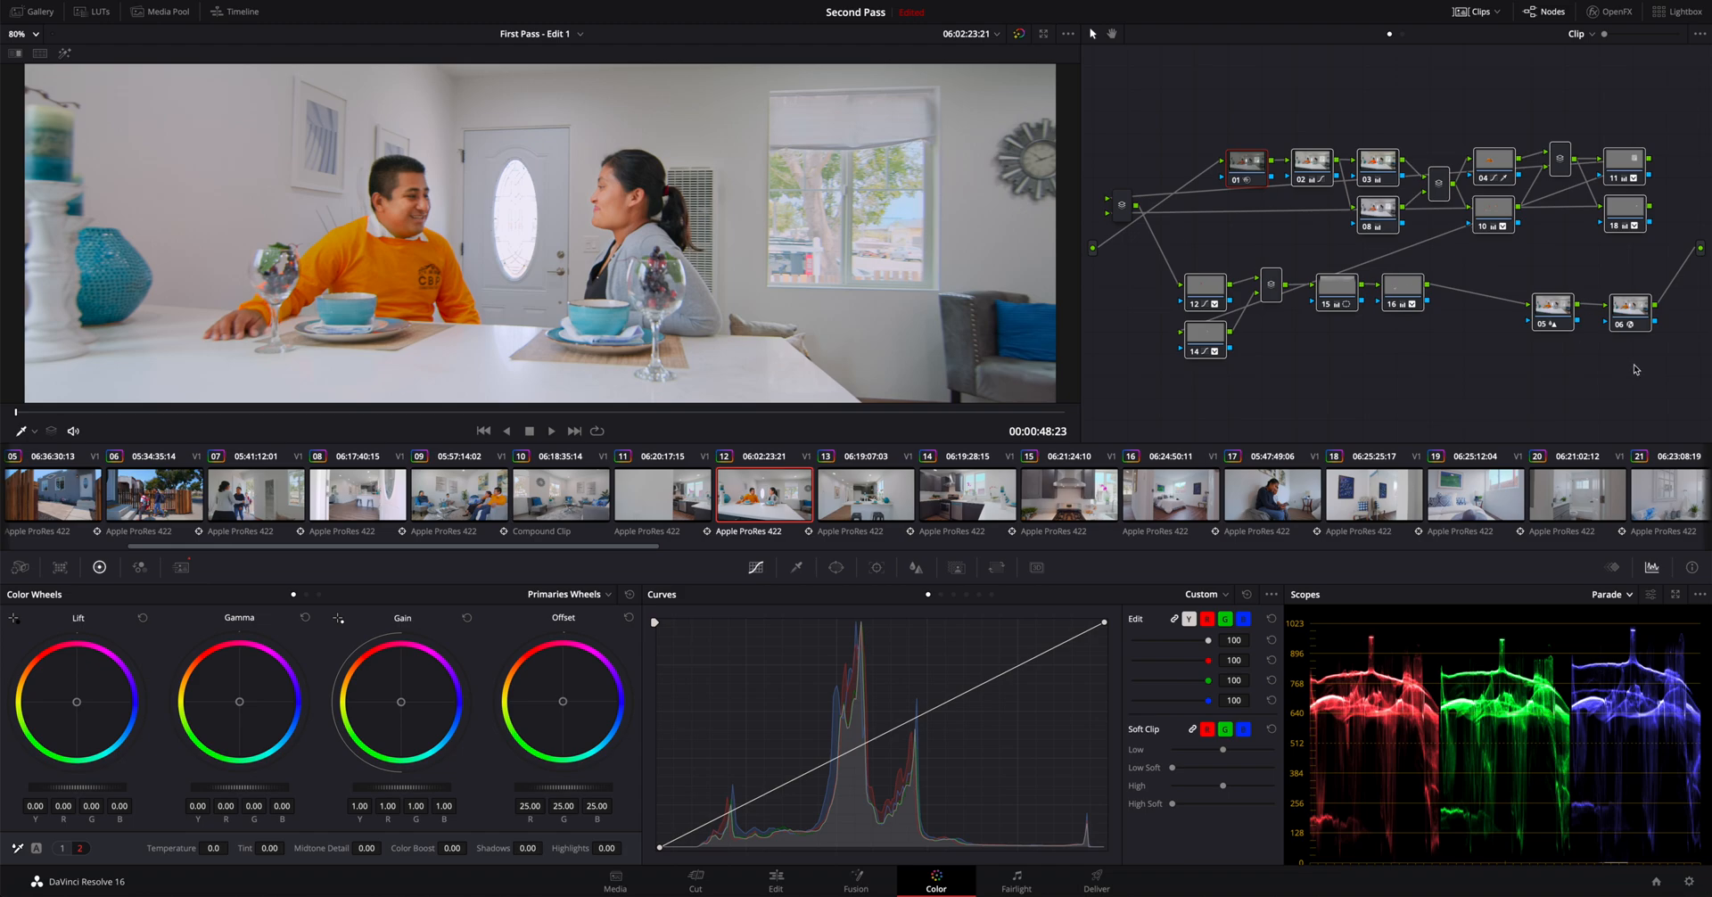
mouse_move(1185, 153)
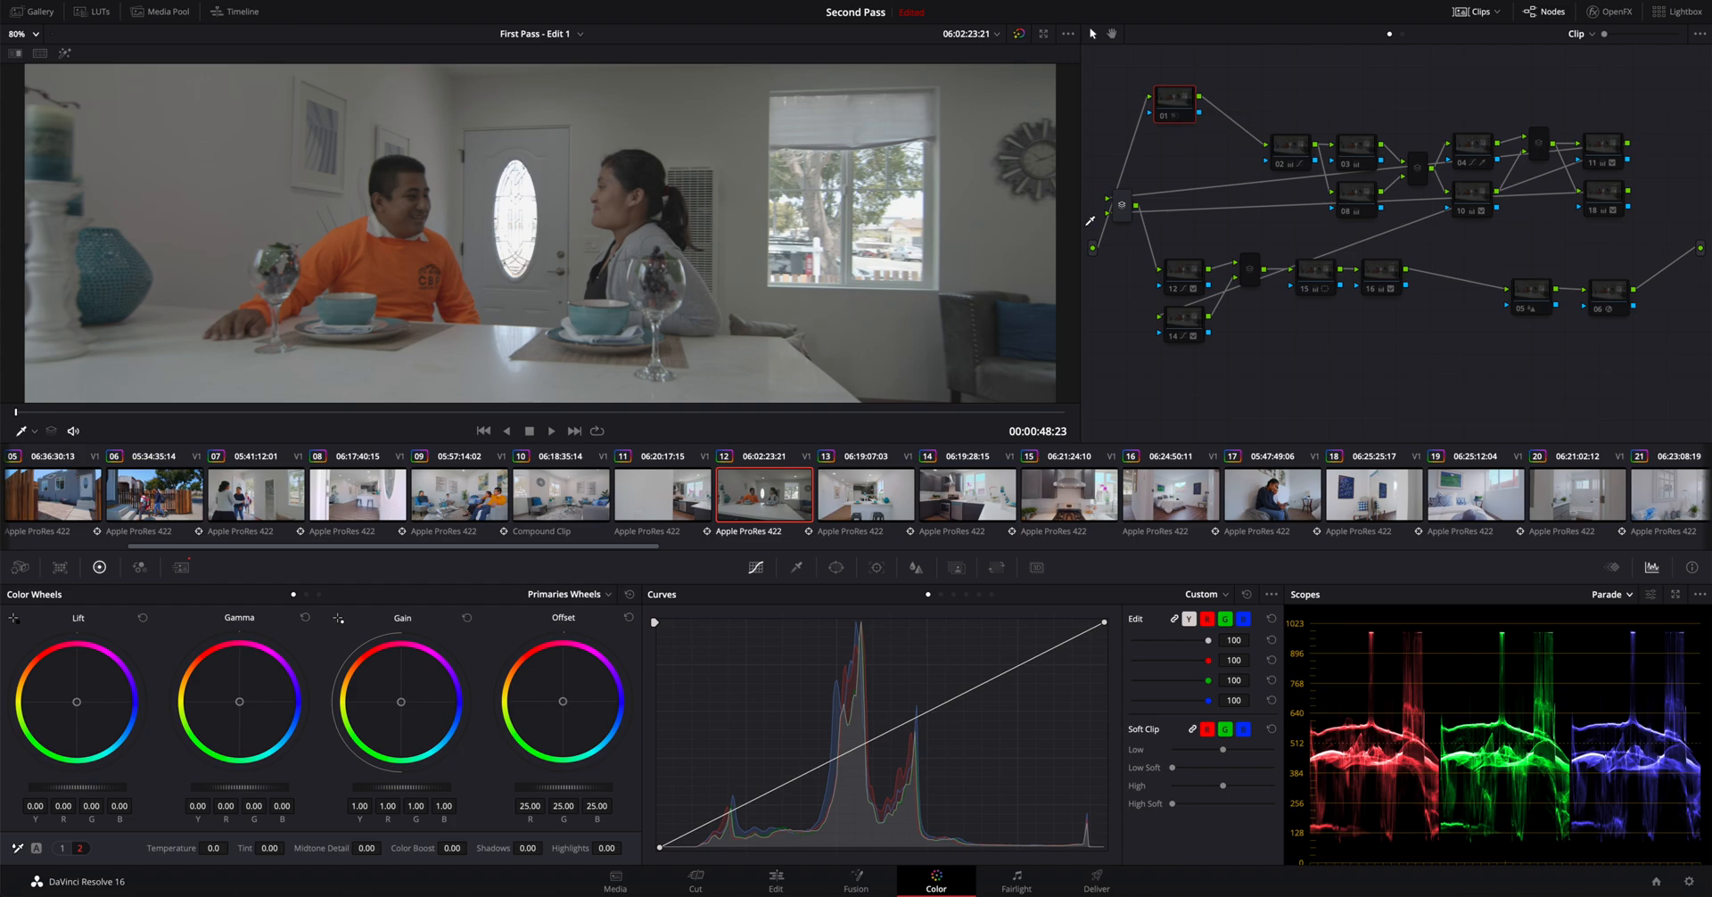
mouse_move(181, 567)
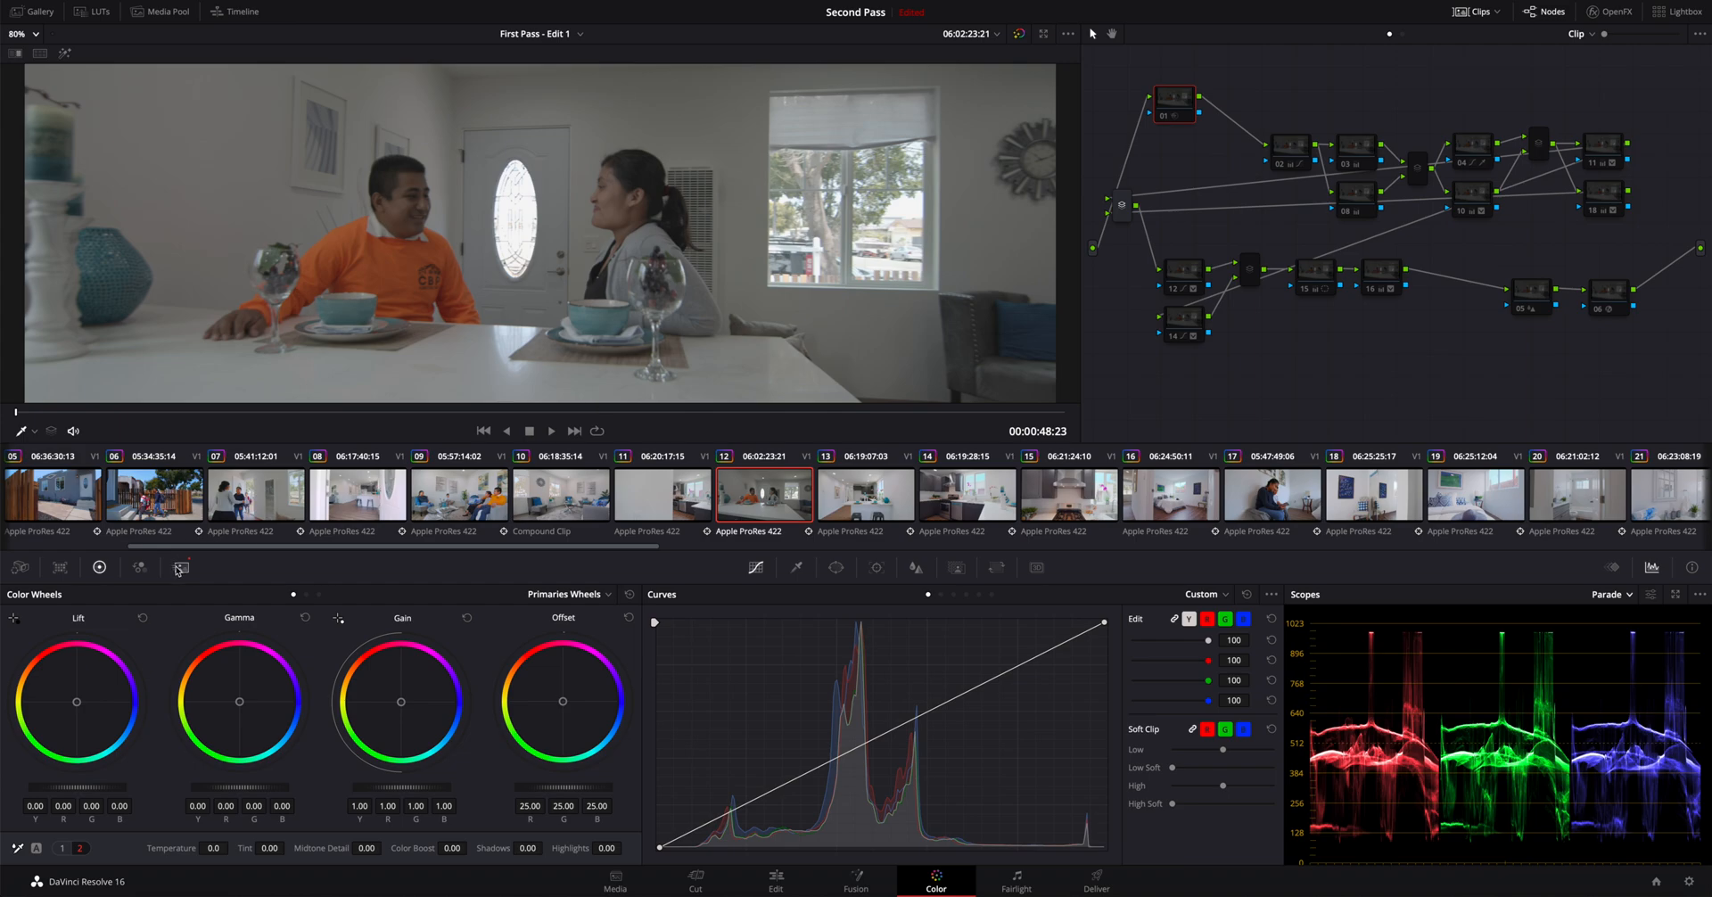
Step: Show node 01's noise reduction settings: temporal NR 3 frames, spatial chroma 6.9
click(180, 568)
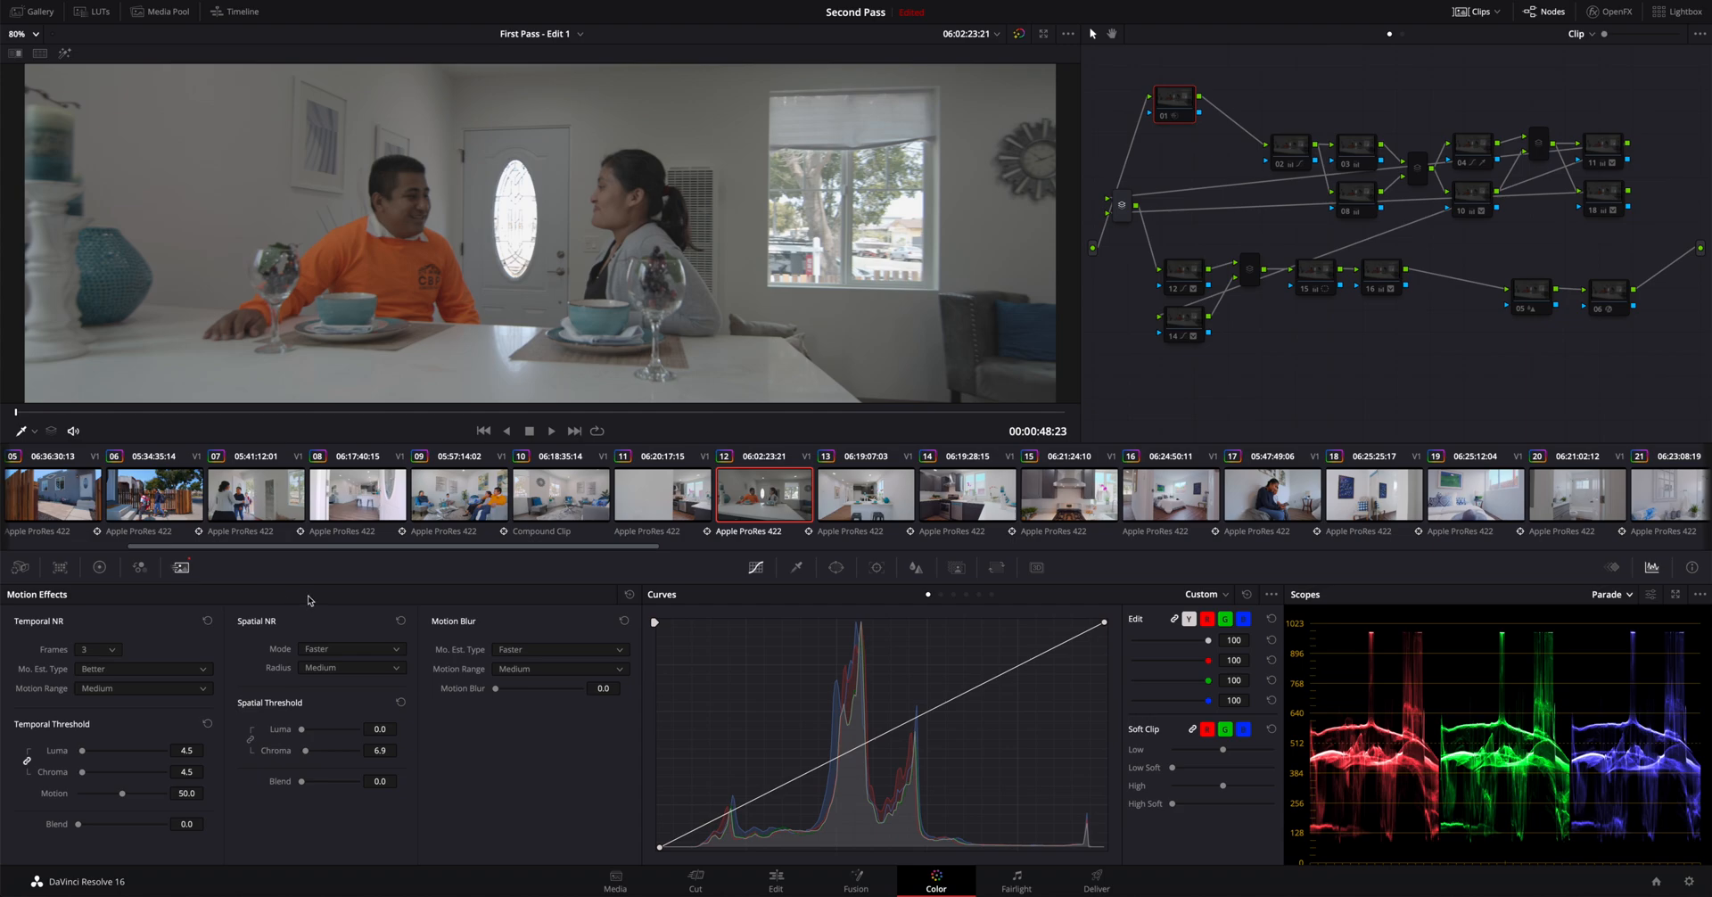
mouse_move(89, 764)
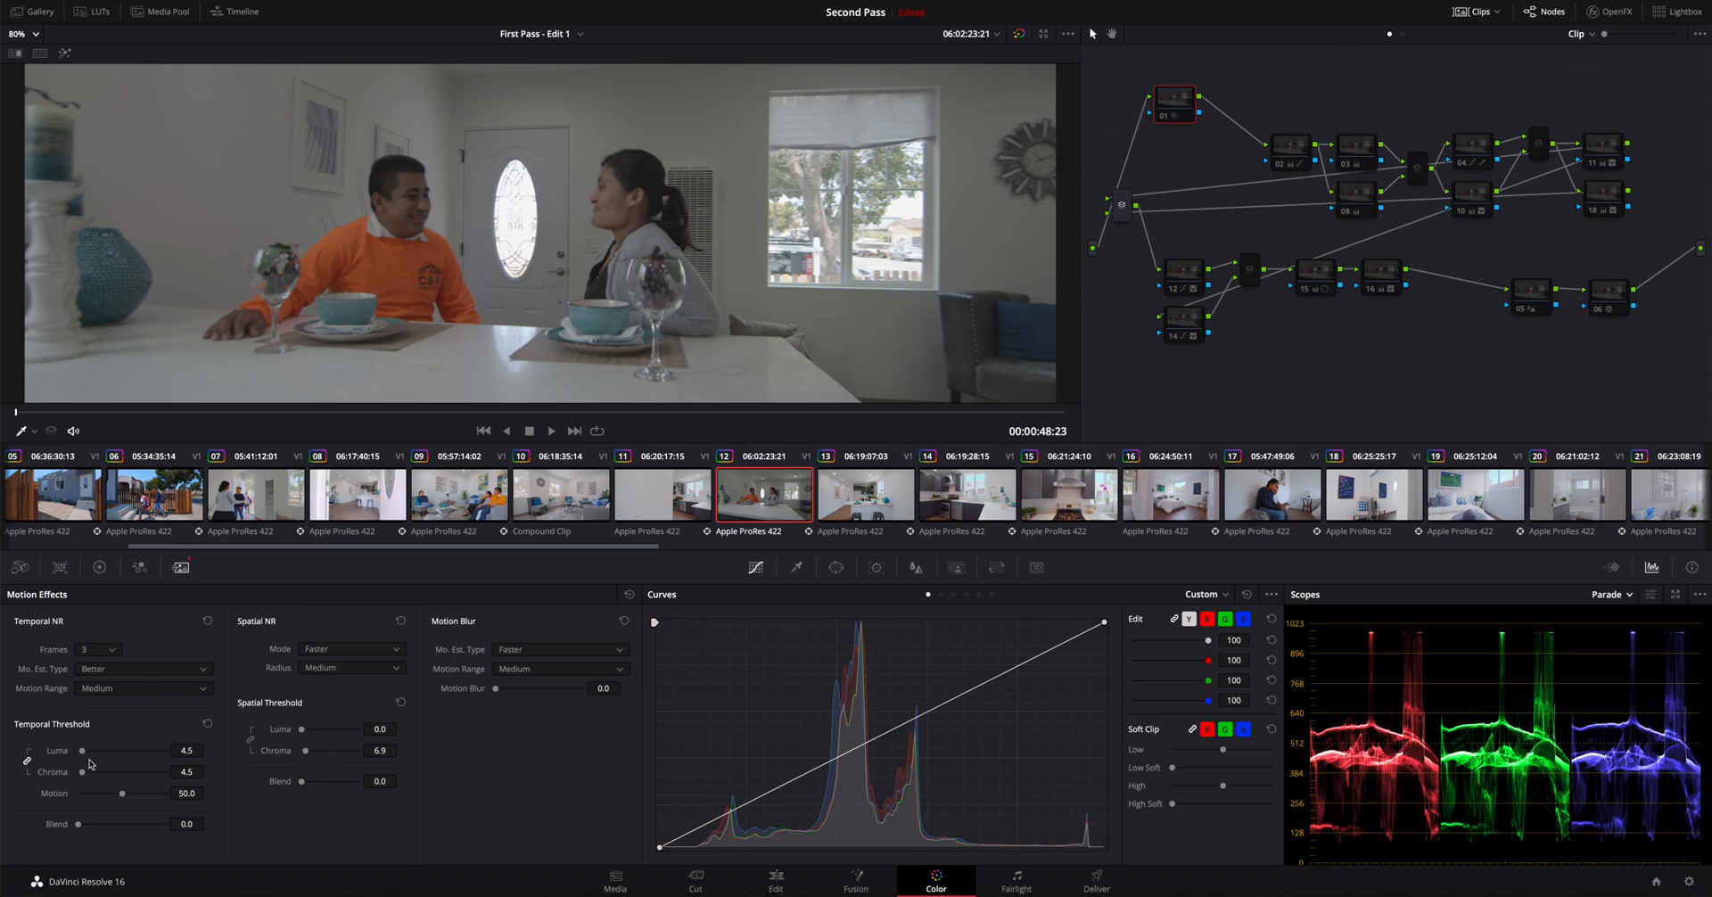
mouse_move(93, 769)
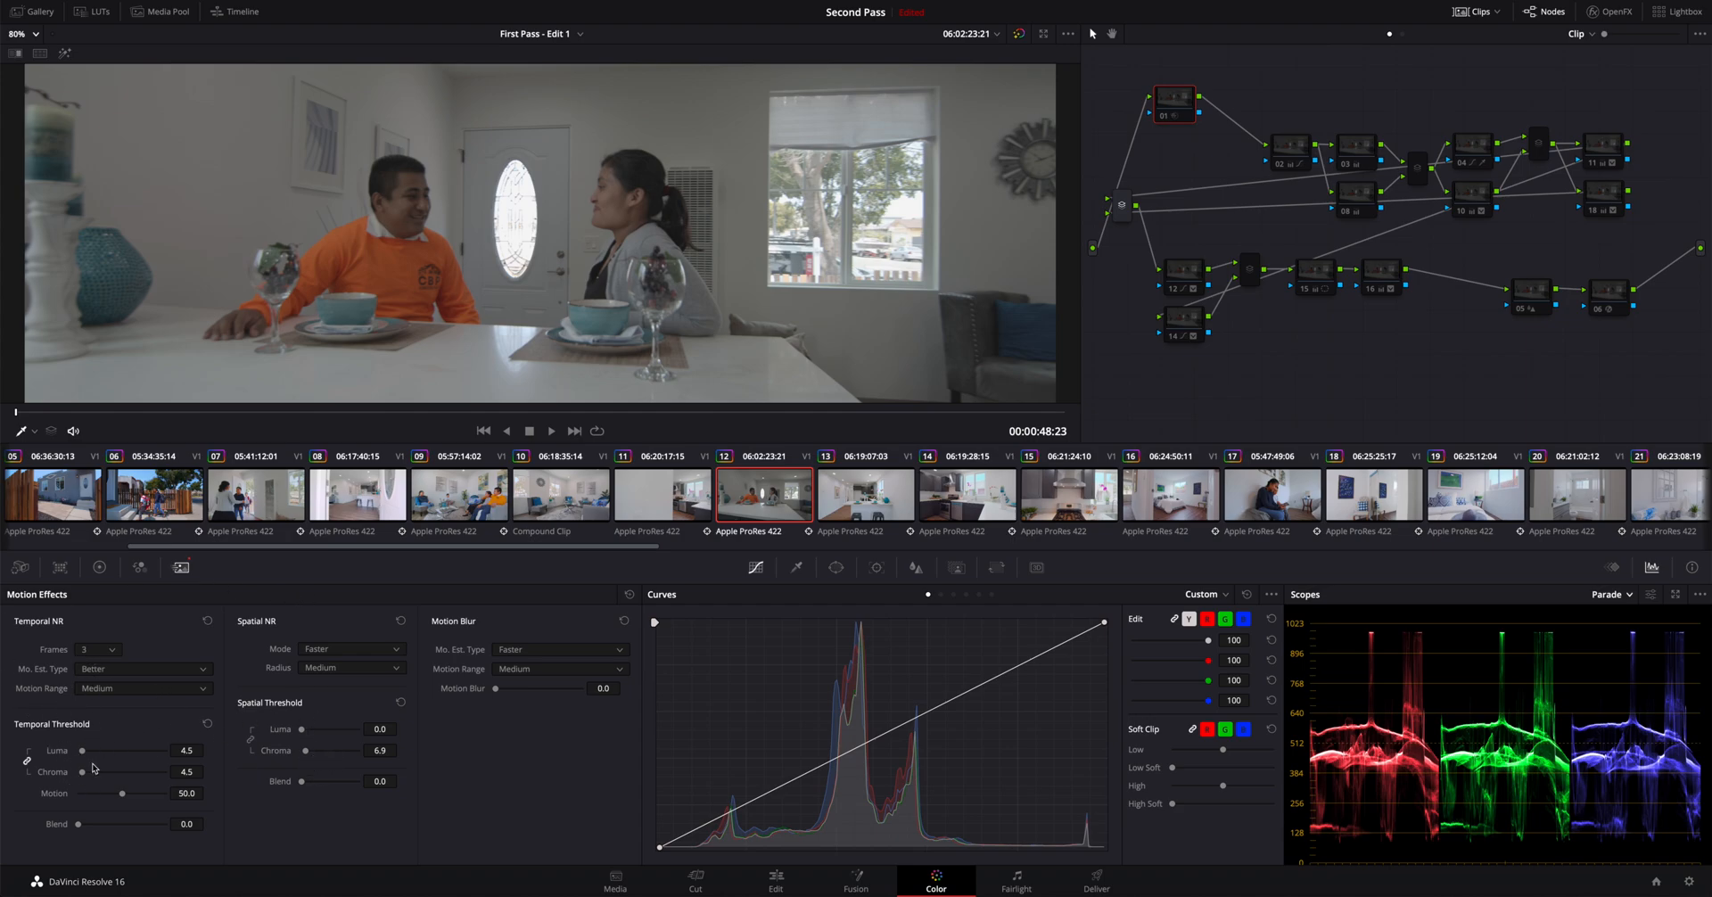
mouse_move(338, 772)
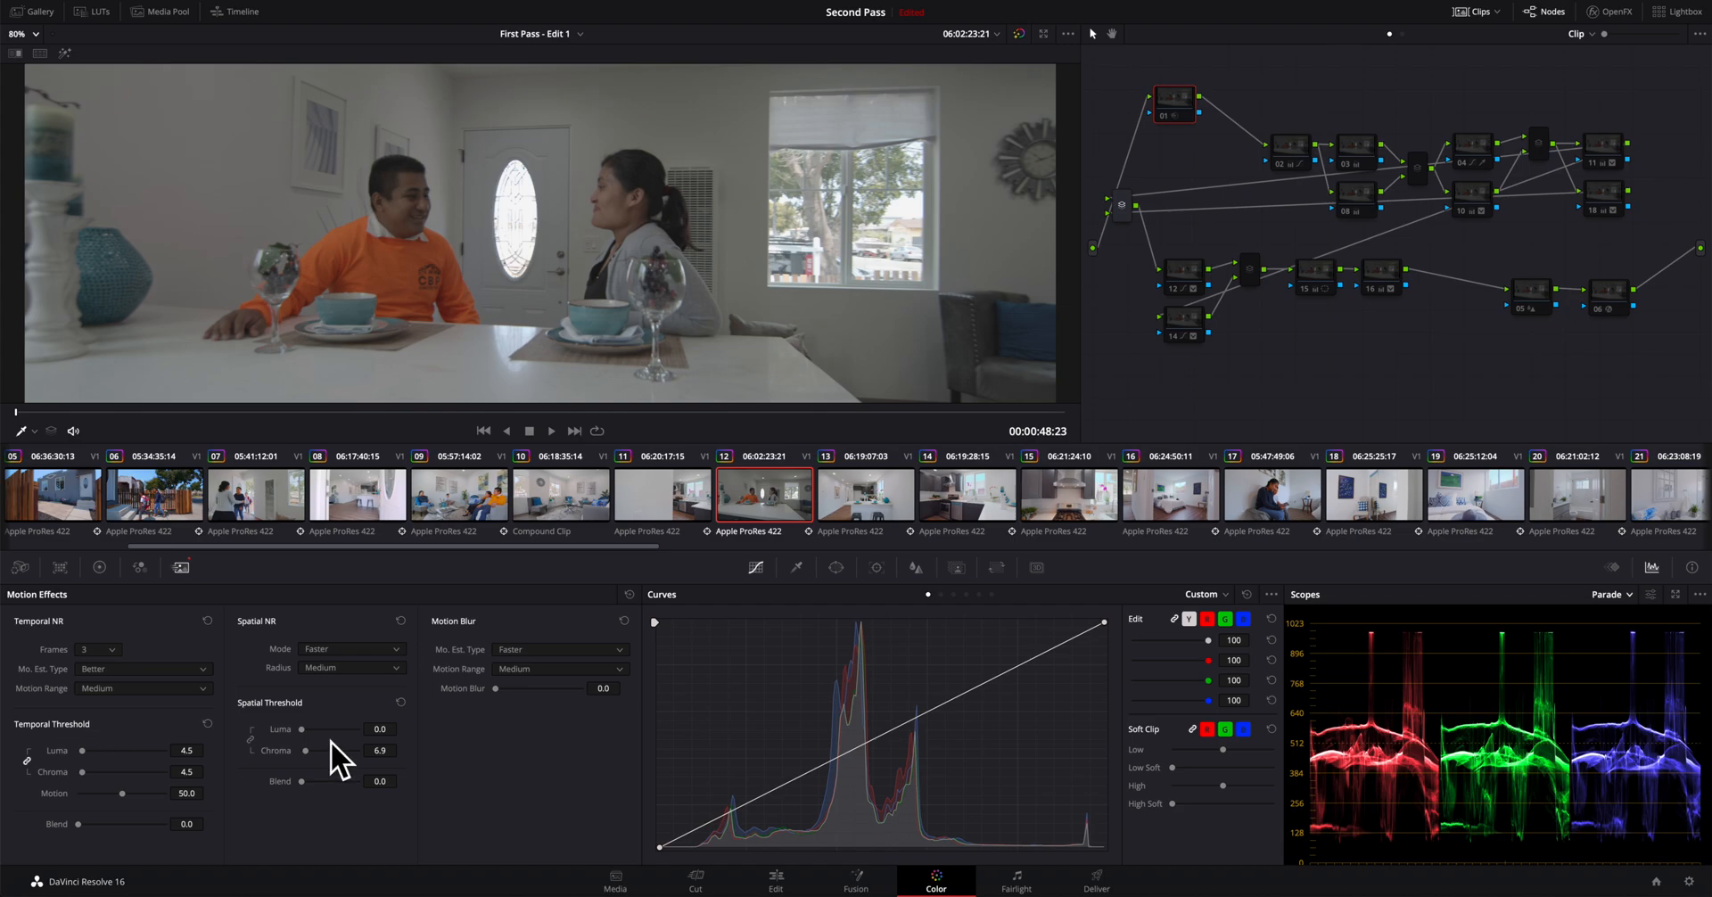
mouse_move(247, 757)
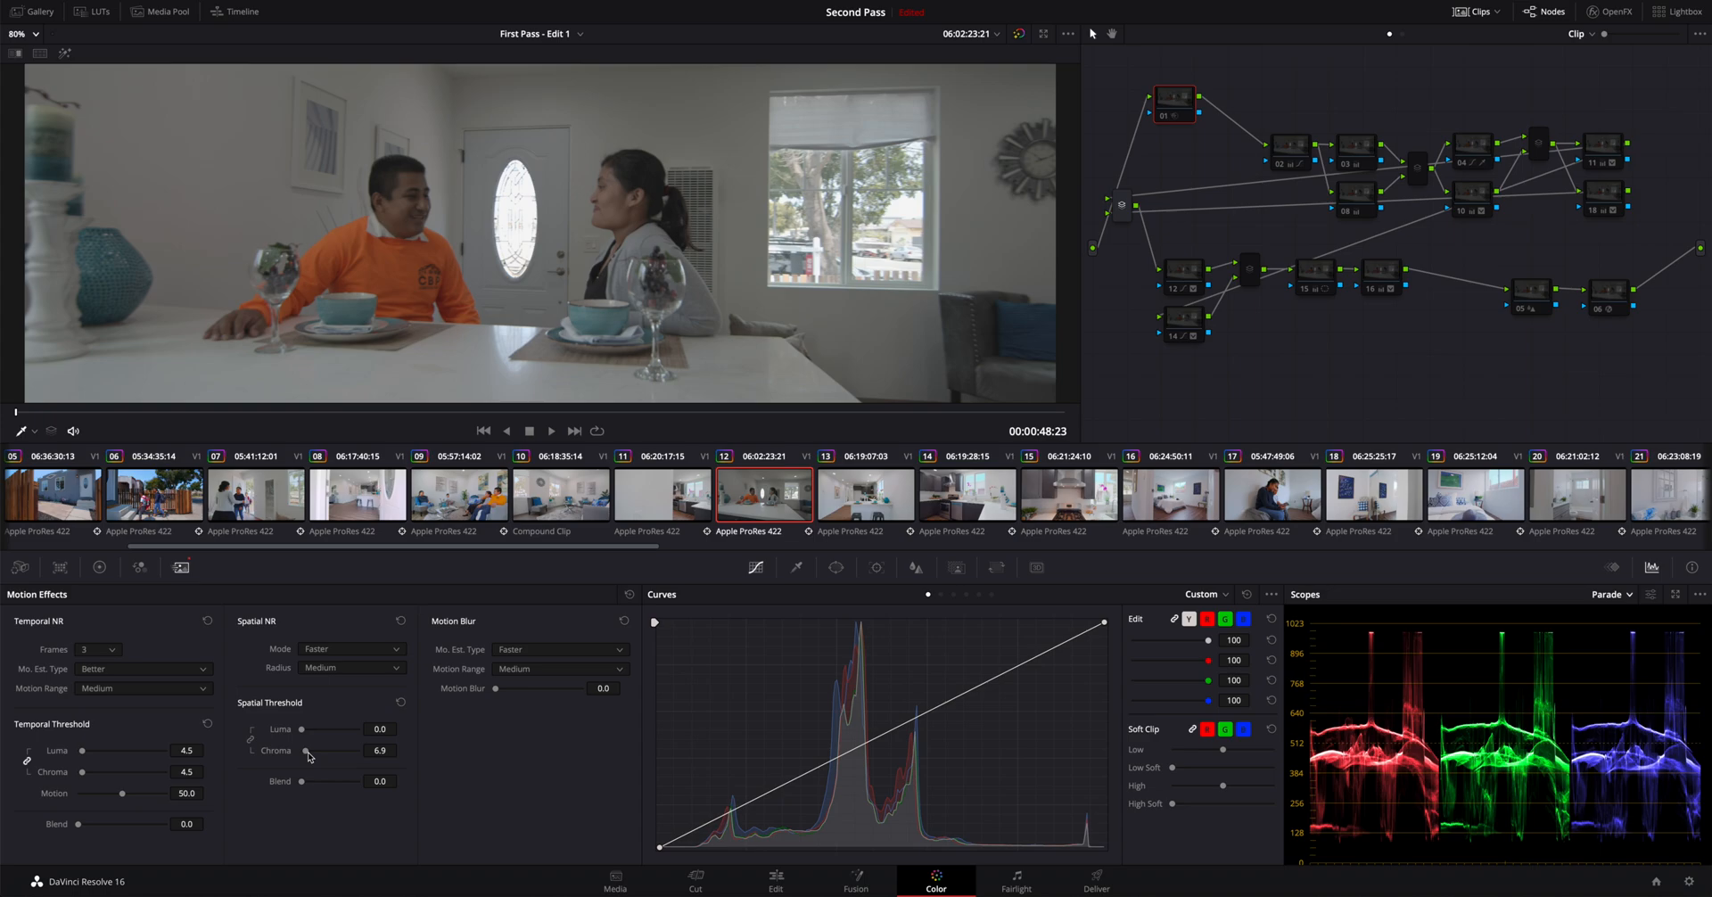
mouse_move(329, 674)
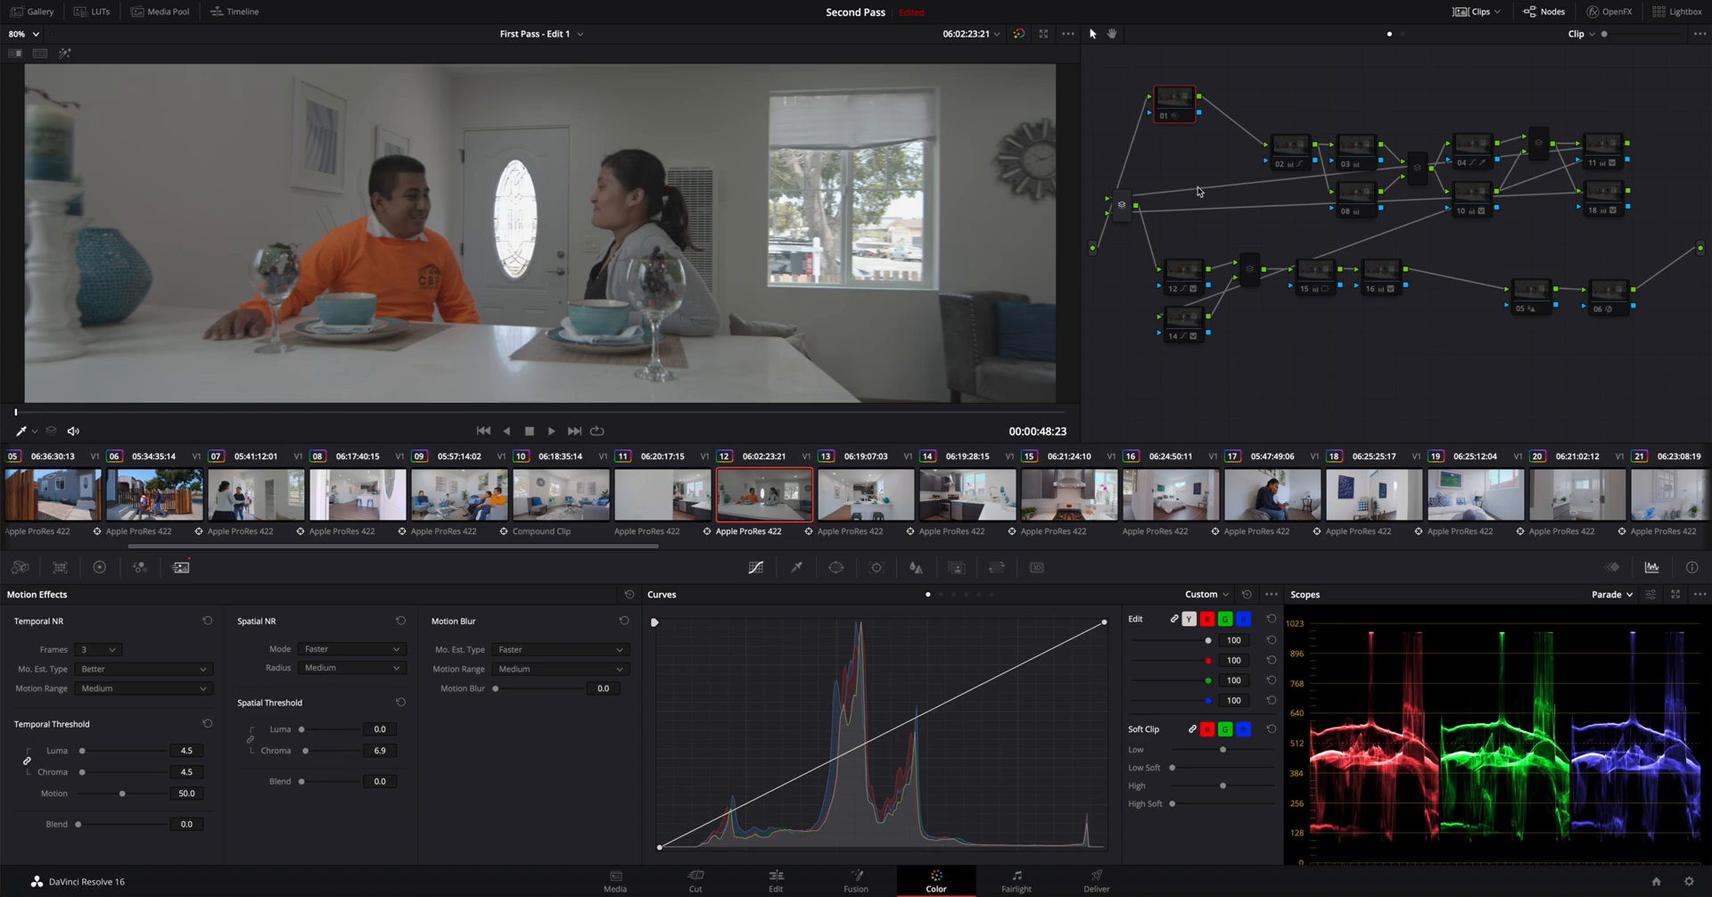
Step: Select node 02 to view its custom S-shaped contrast curve
click(1249, 121)
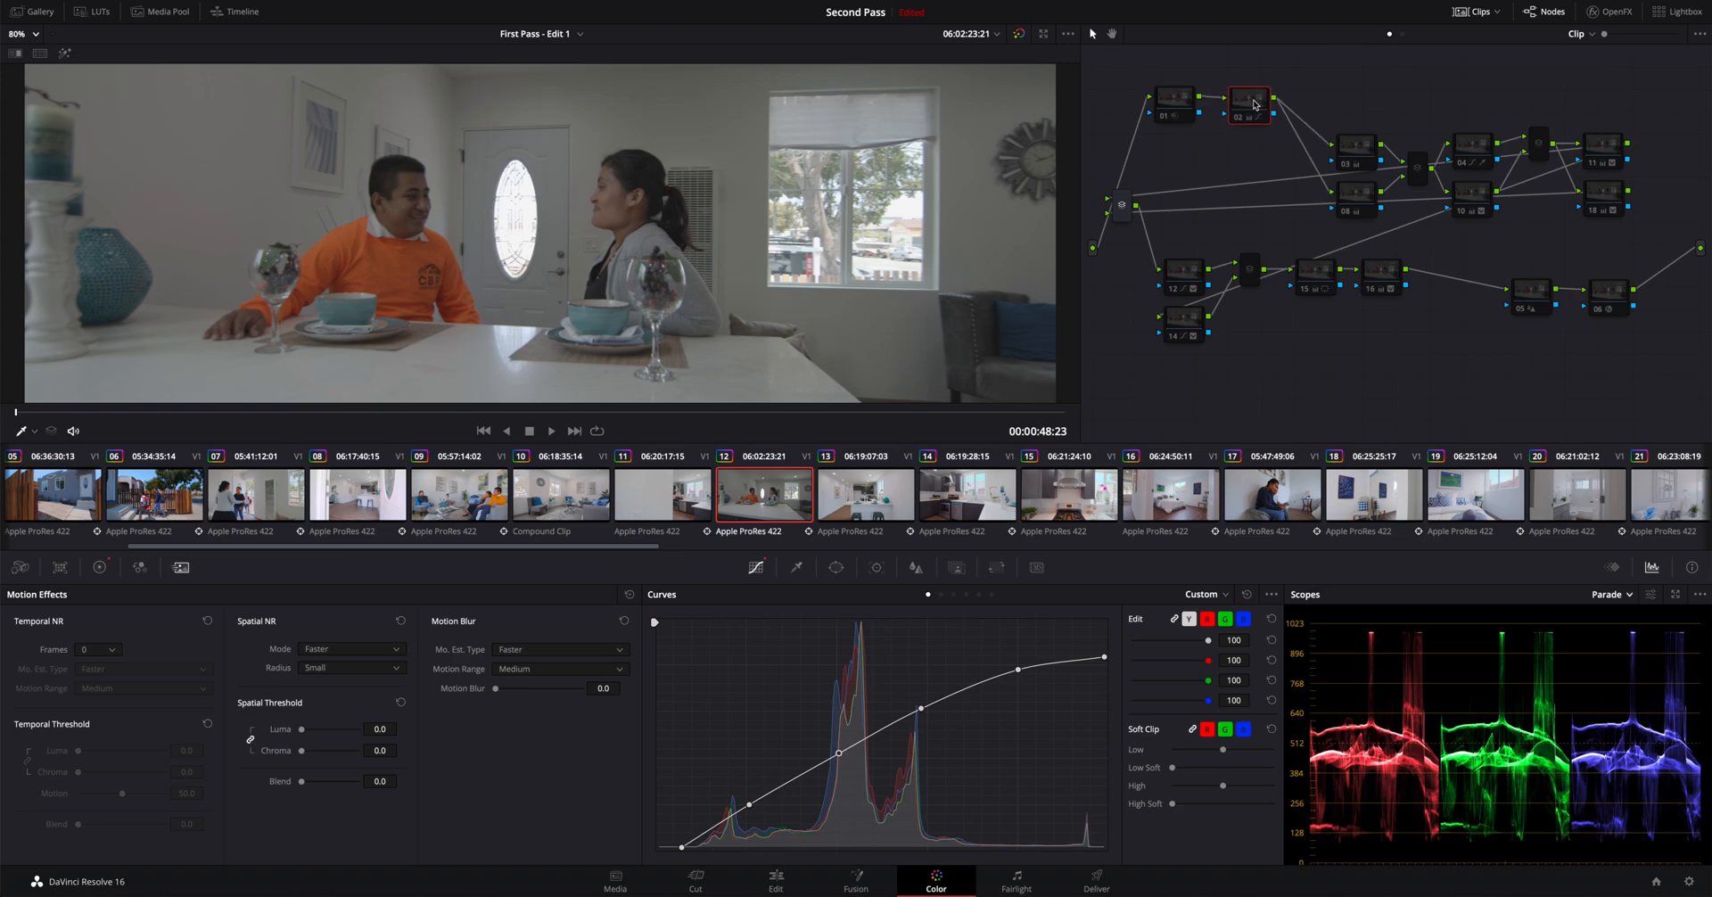
mouse_move(1237, 123)
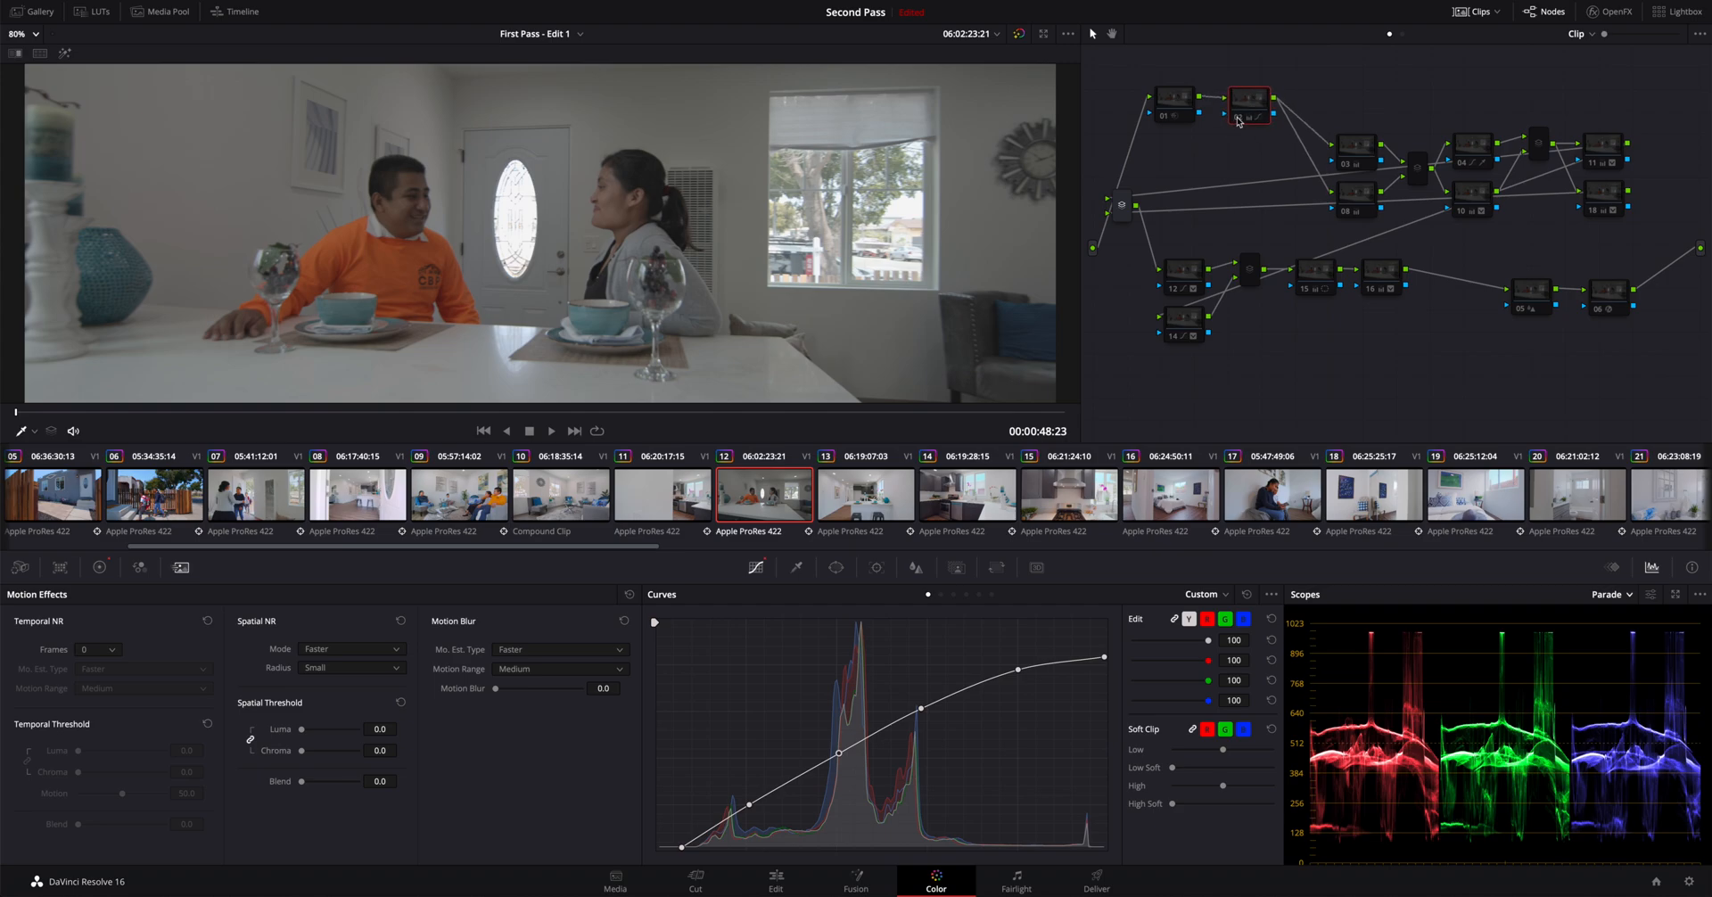
mouse_move(1237, 121)
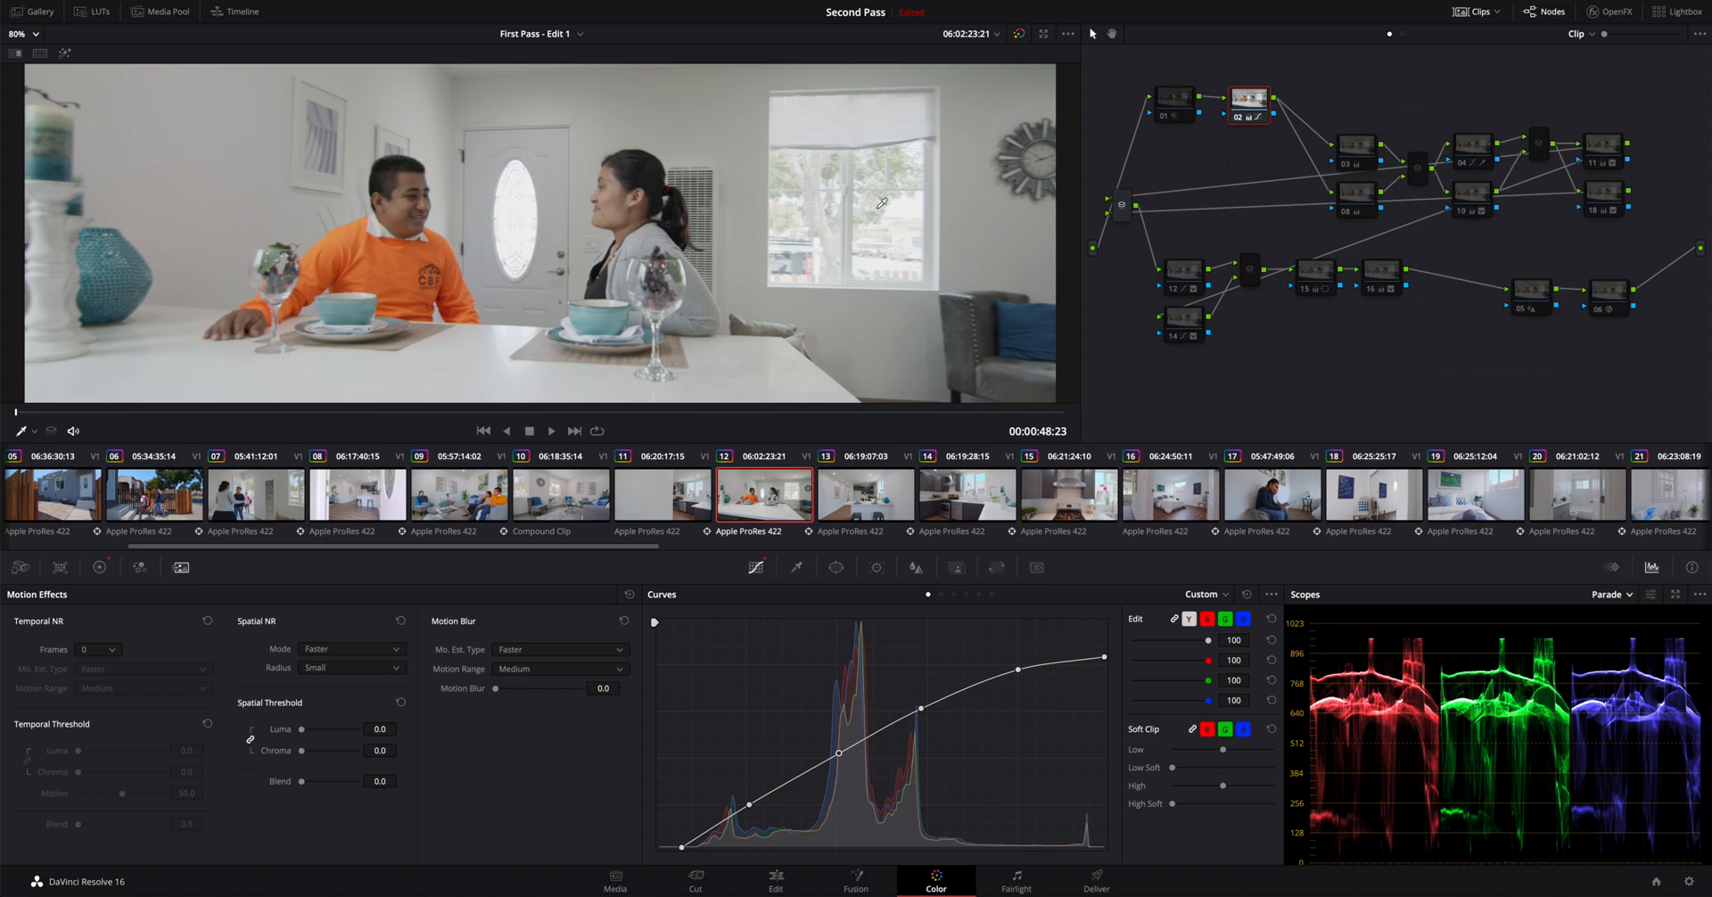
mouse_move(1220, 219)
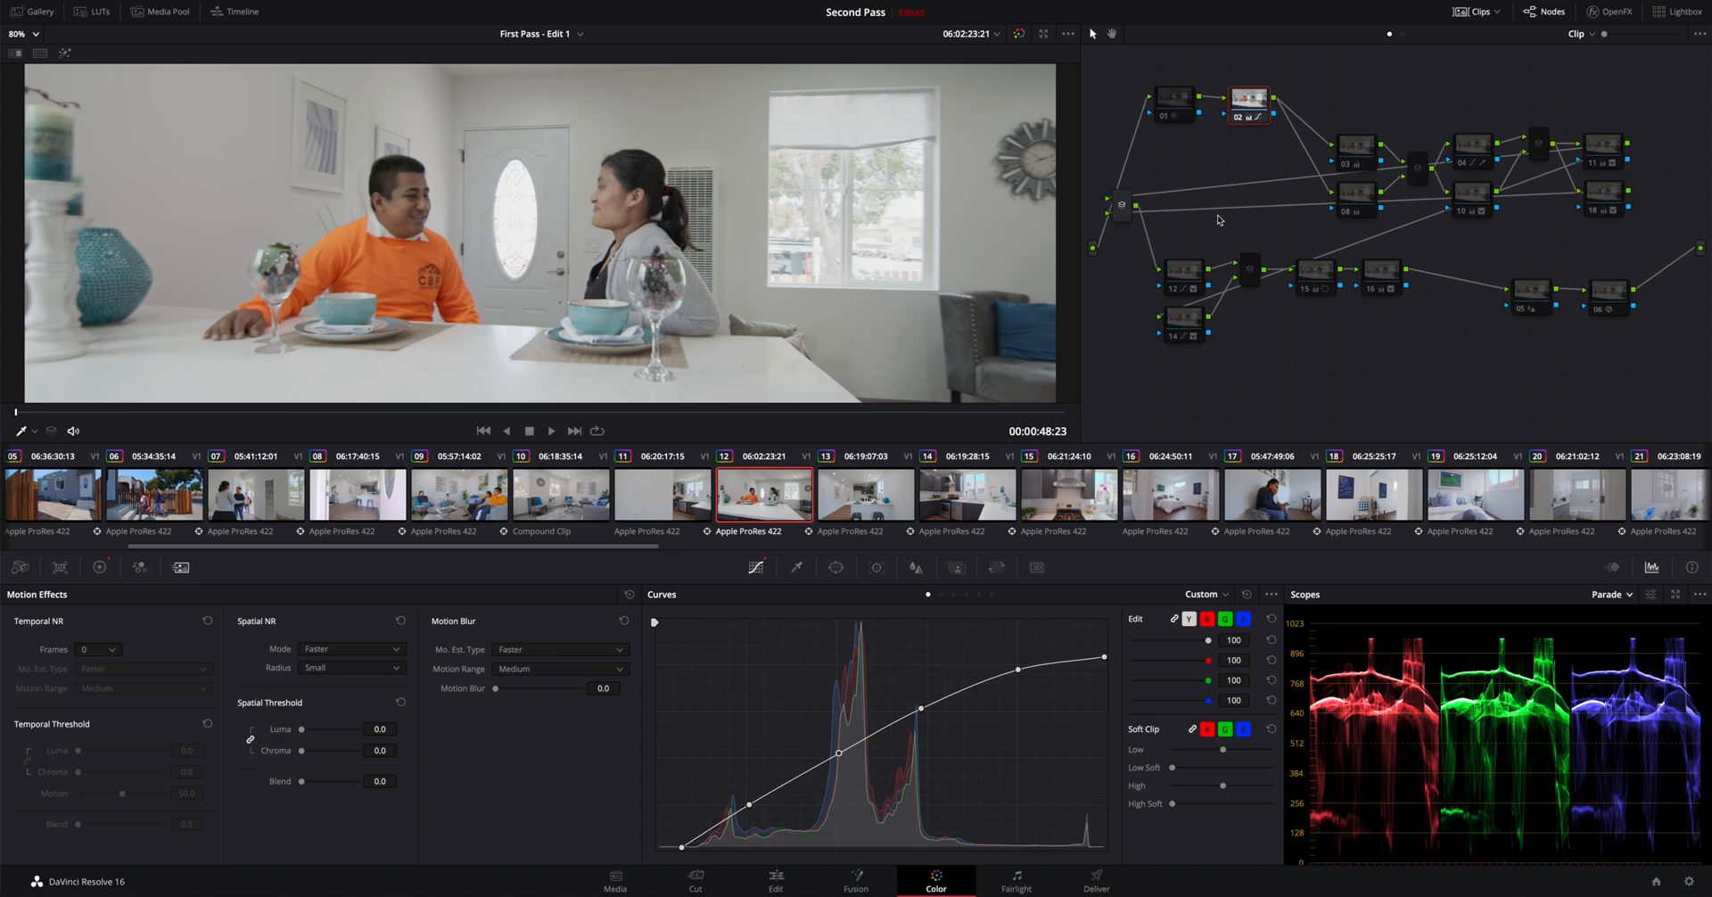
mouse_move(1229, 170)
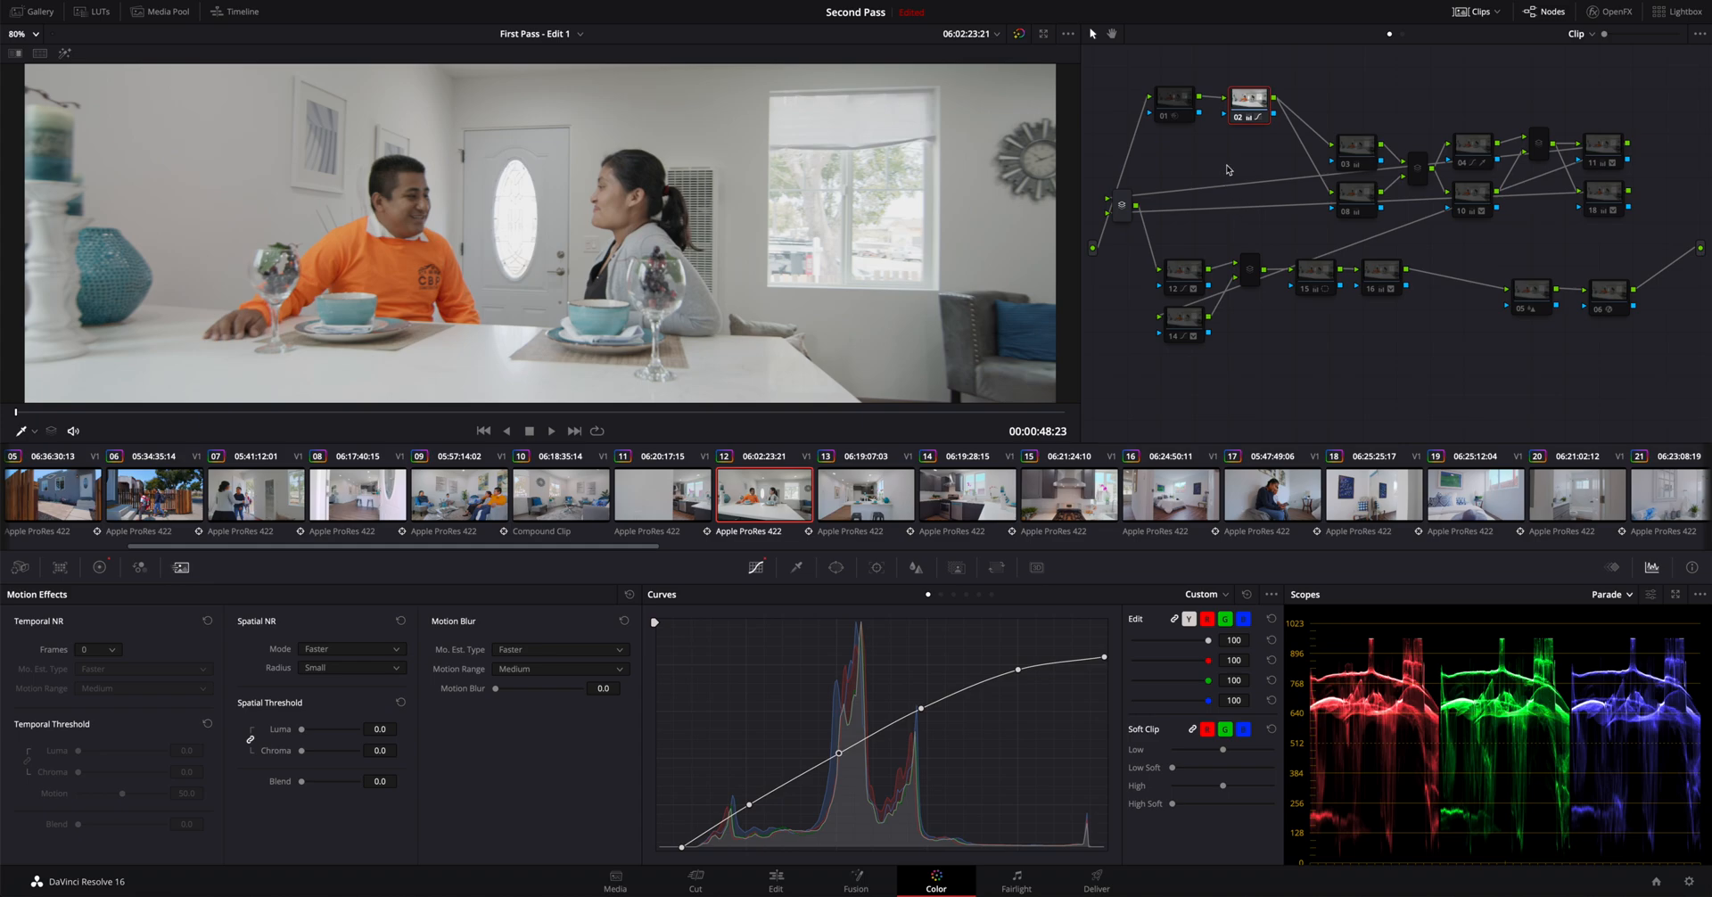
mouse_move(1358, 160)
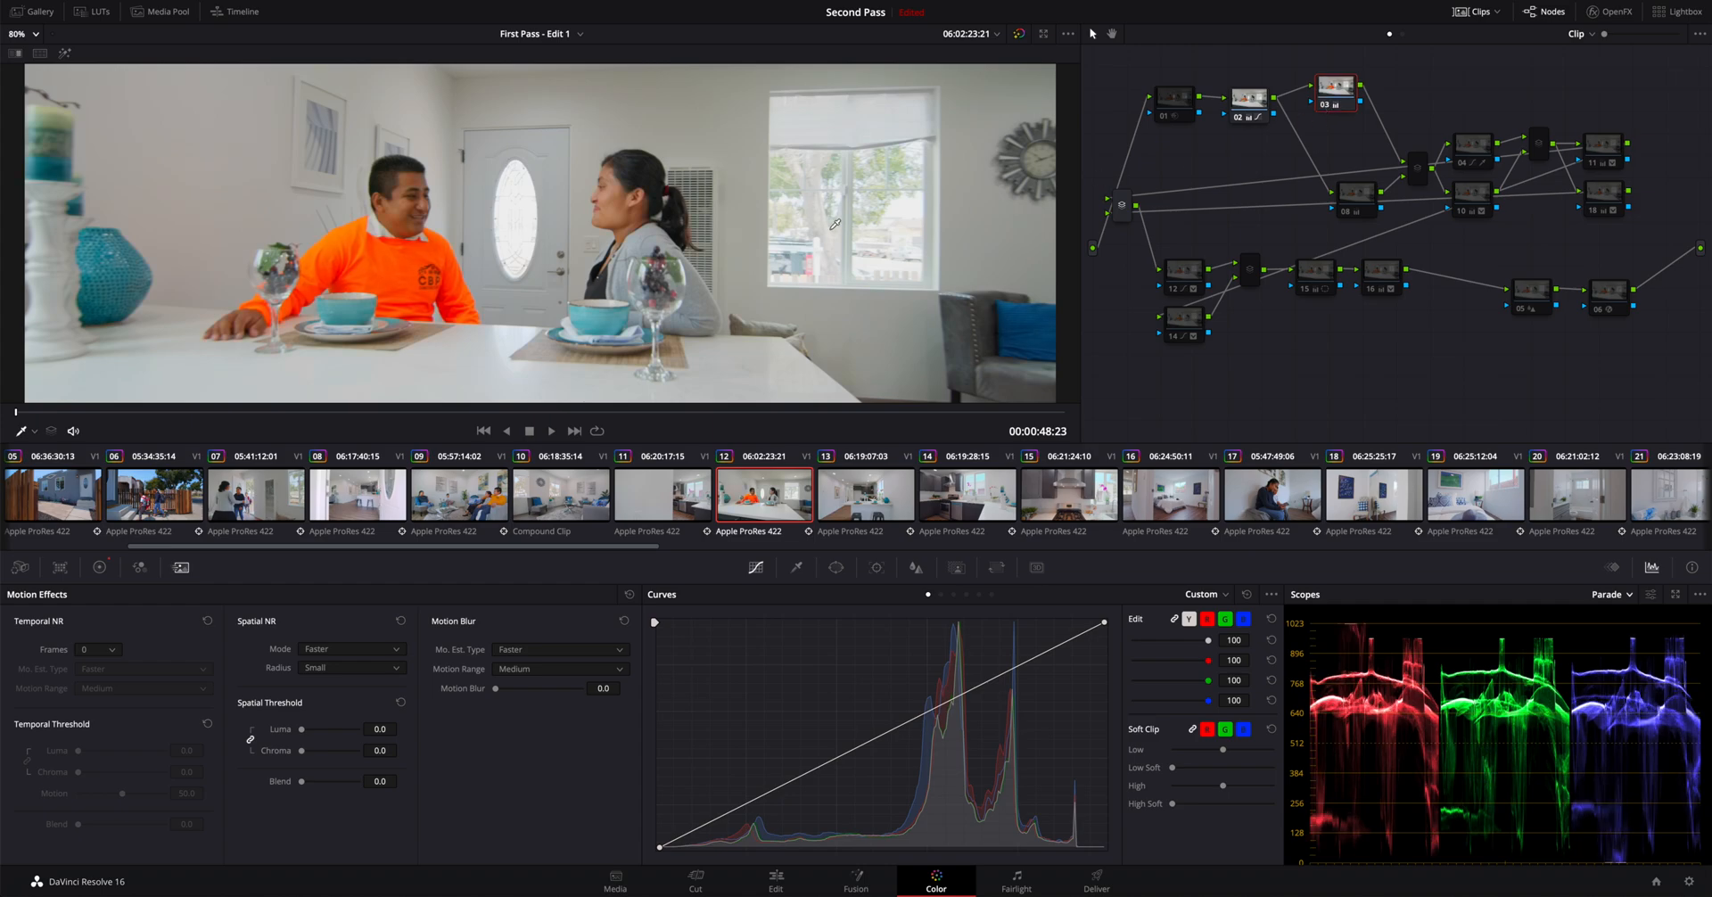
mouse_move(769, 261)
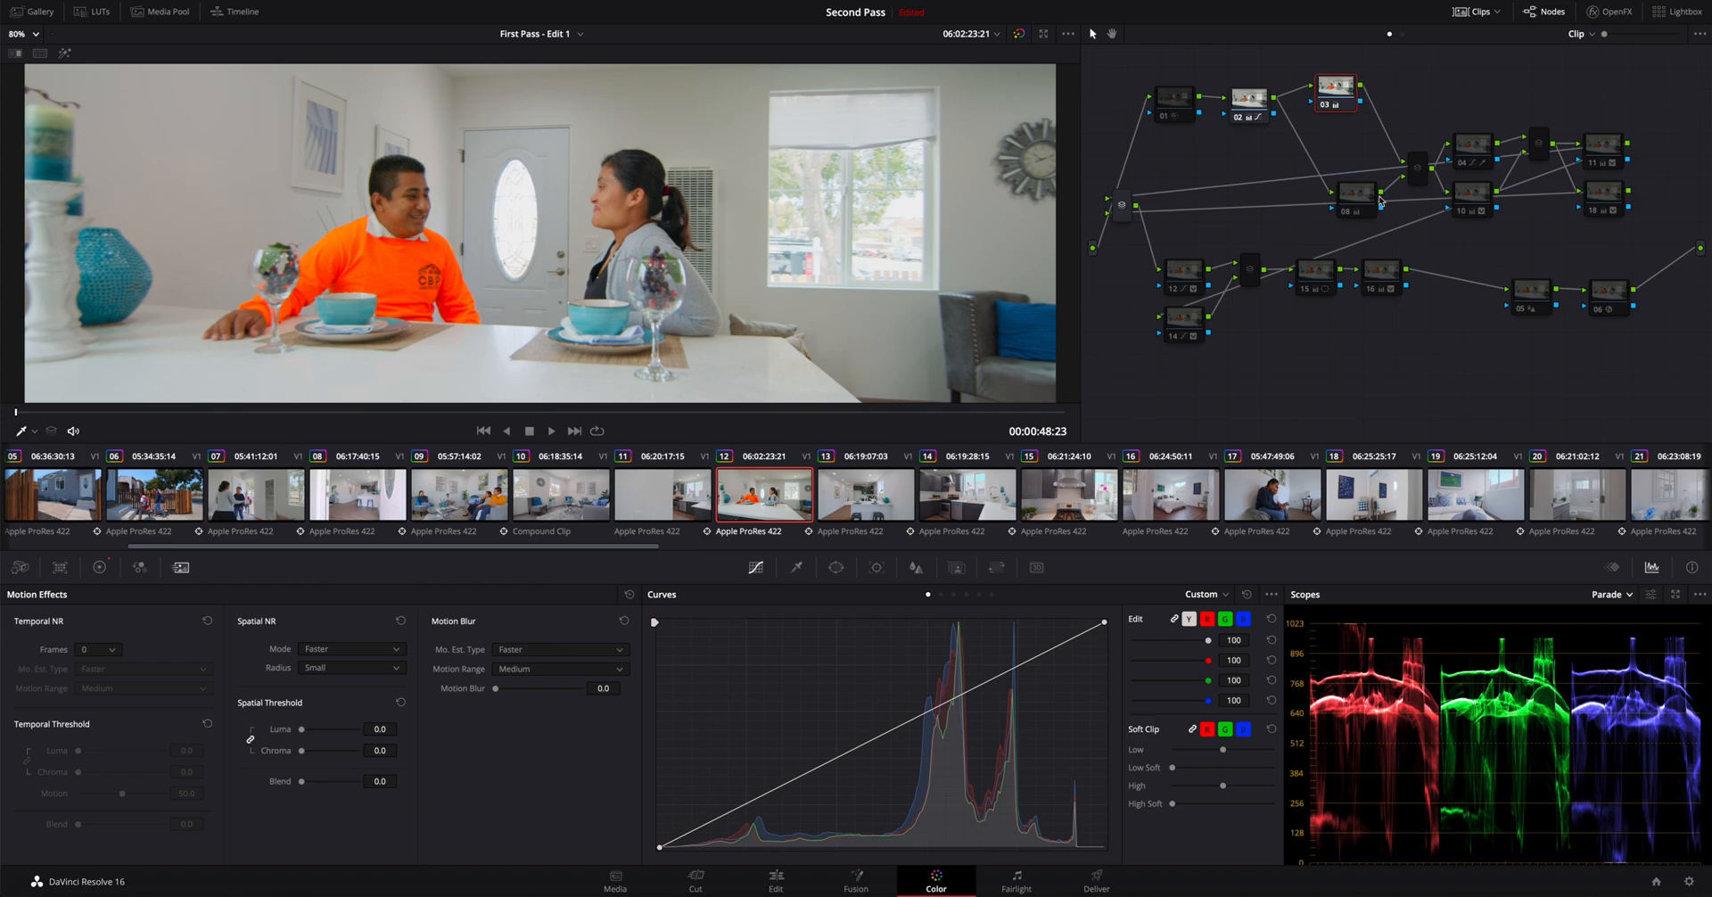
click(1346, 160)
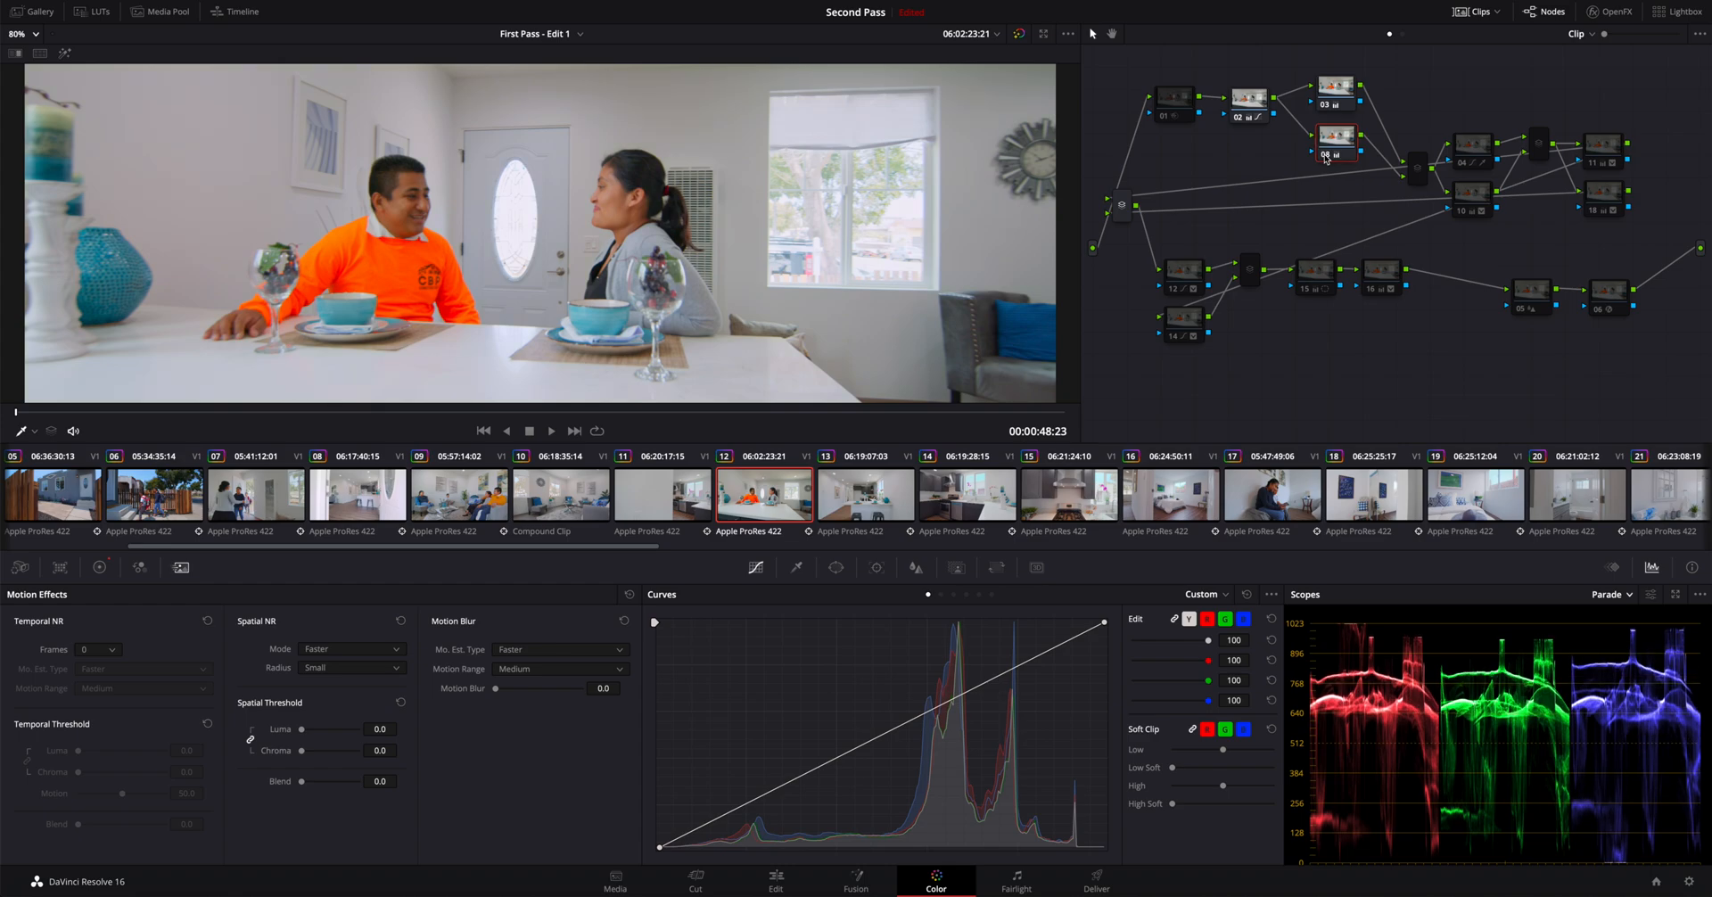
click(1329, 148)
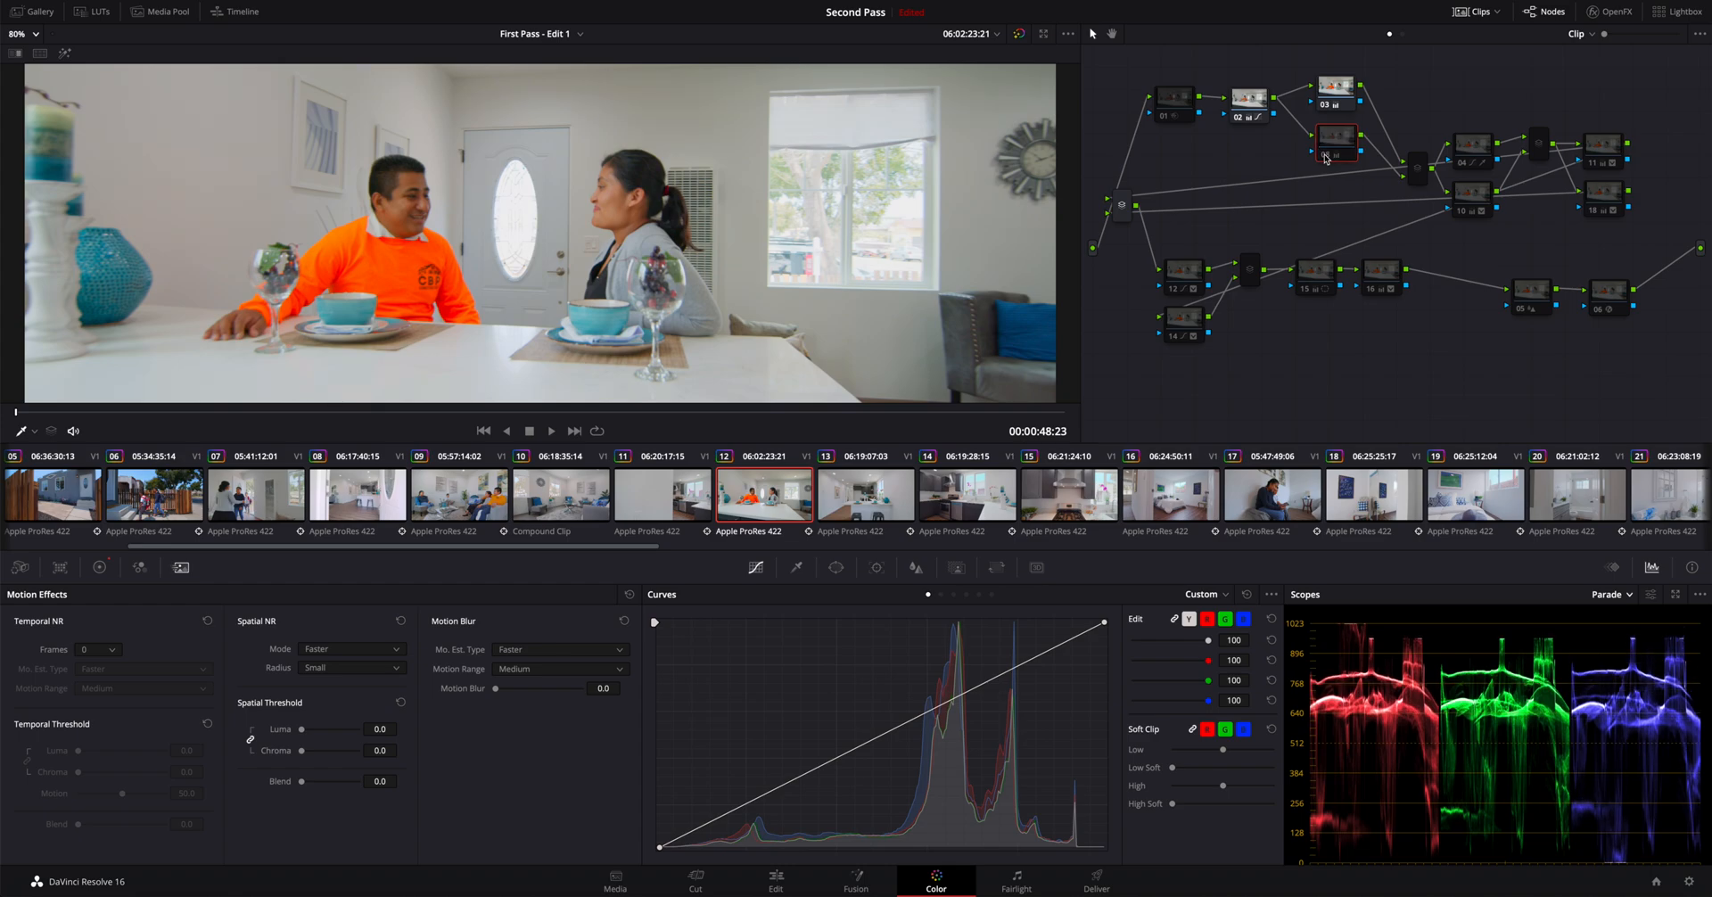
click(1335, 146)
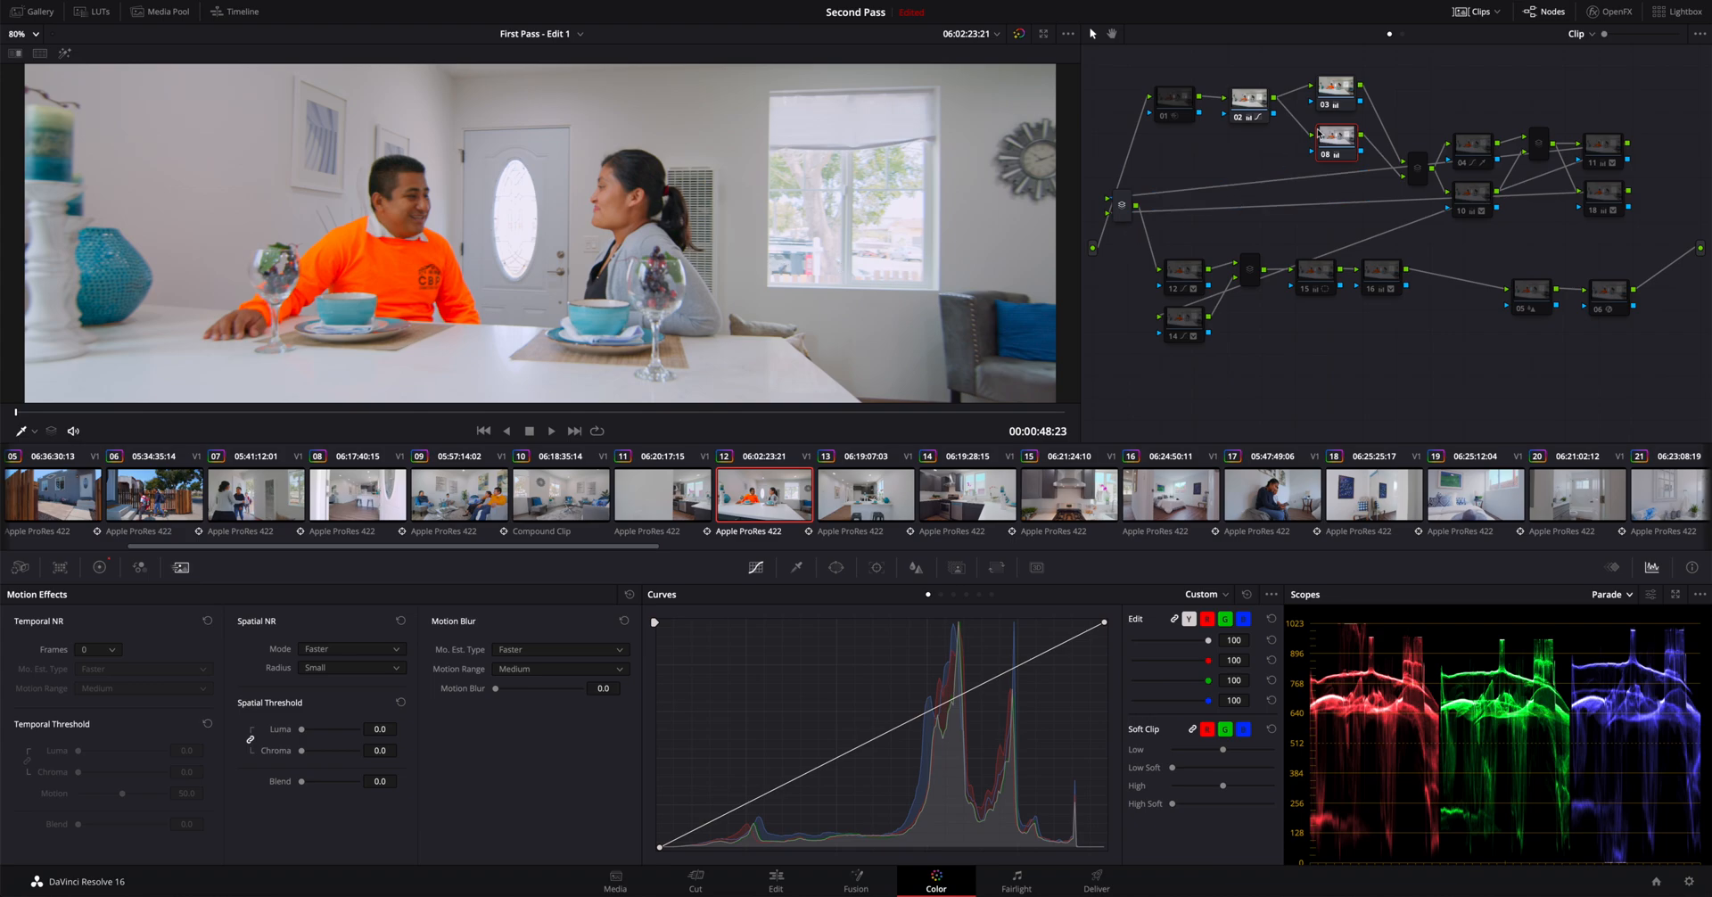
mouse_move(1430, 180)
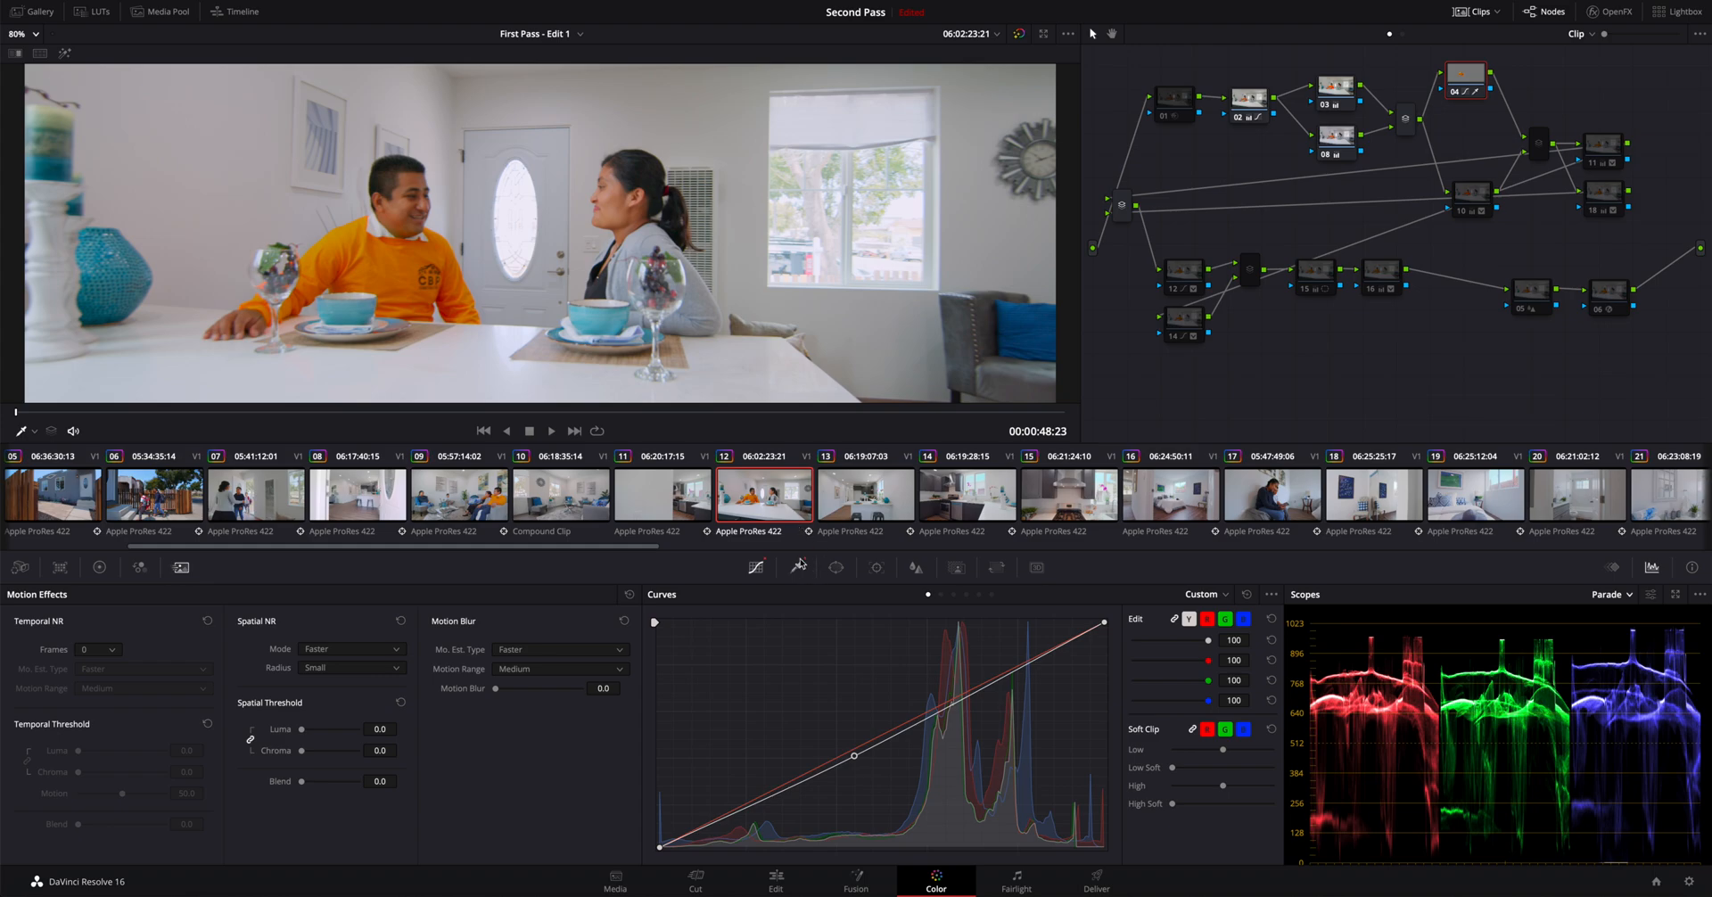
mouse_move(798, 579)
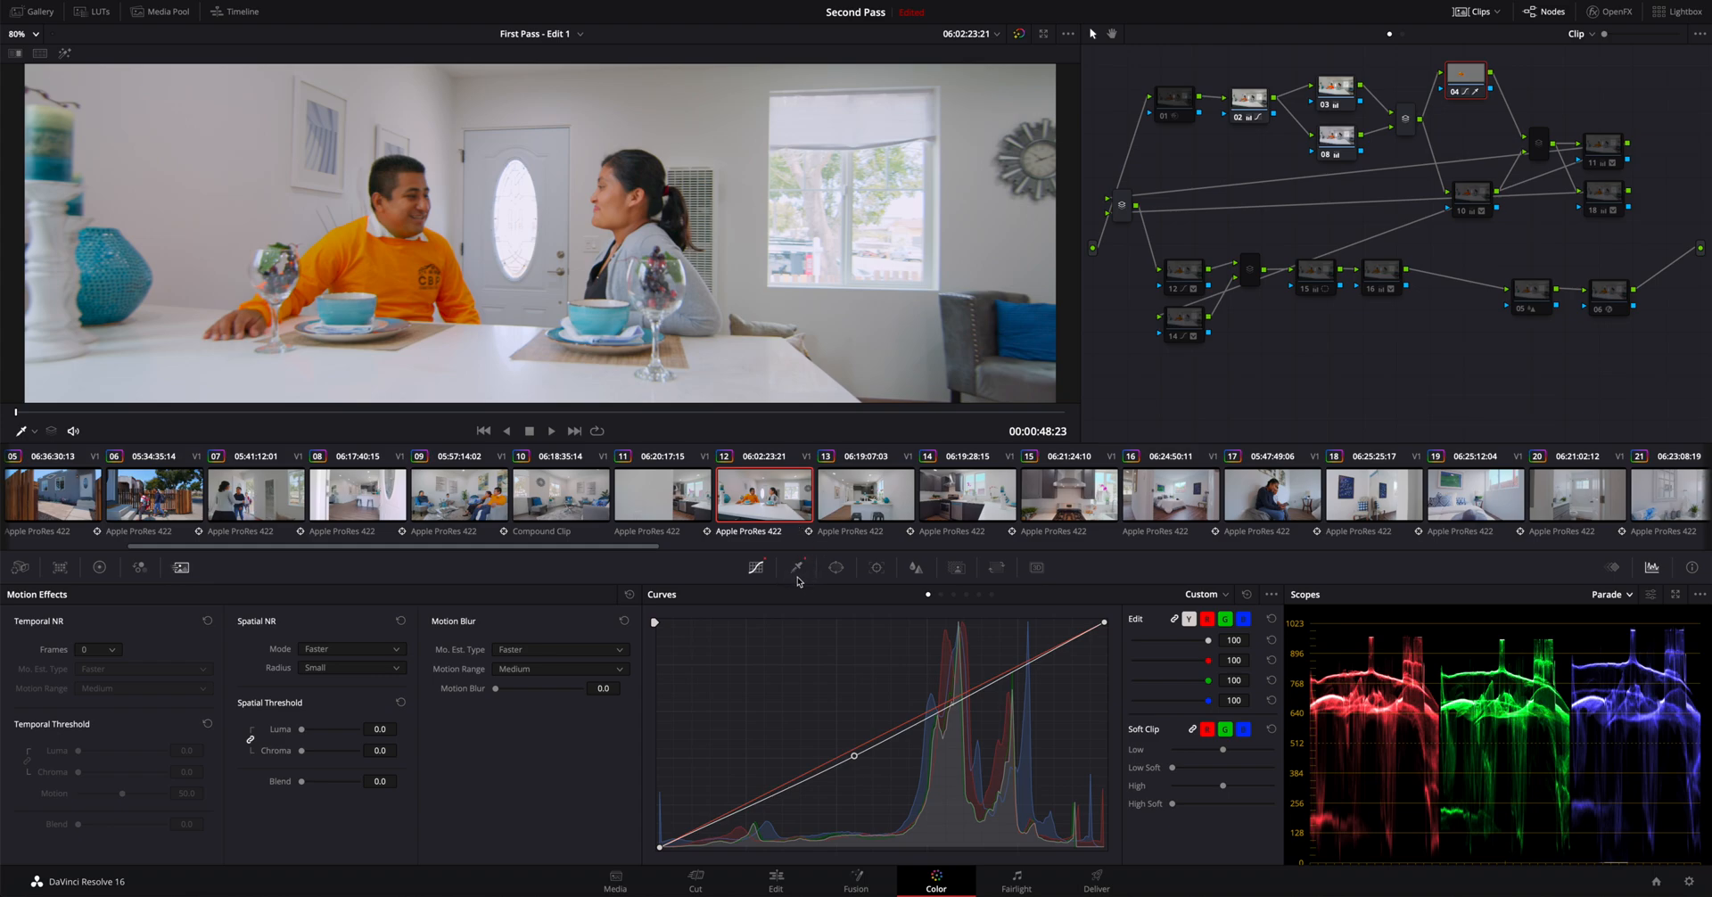
mouse_move(262, 178)
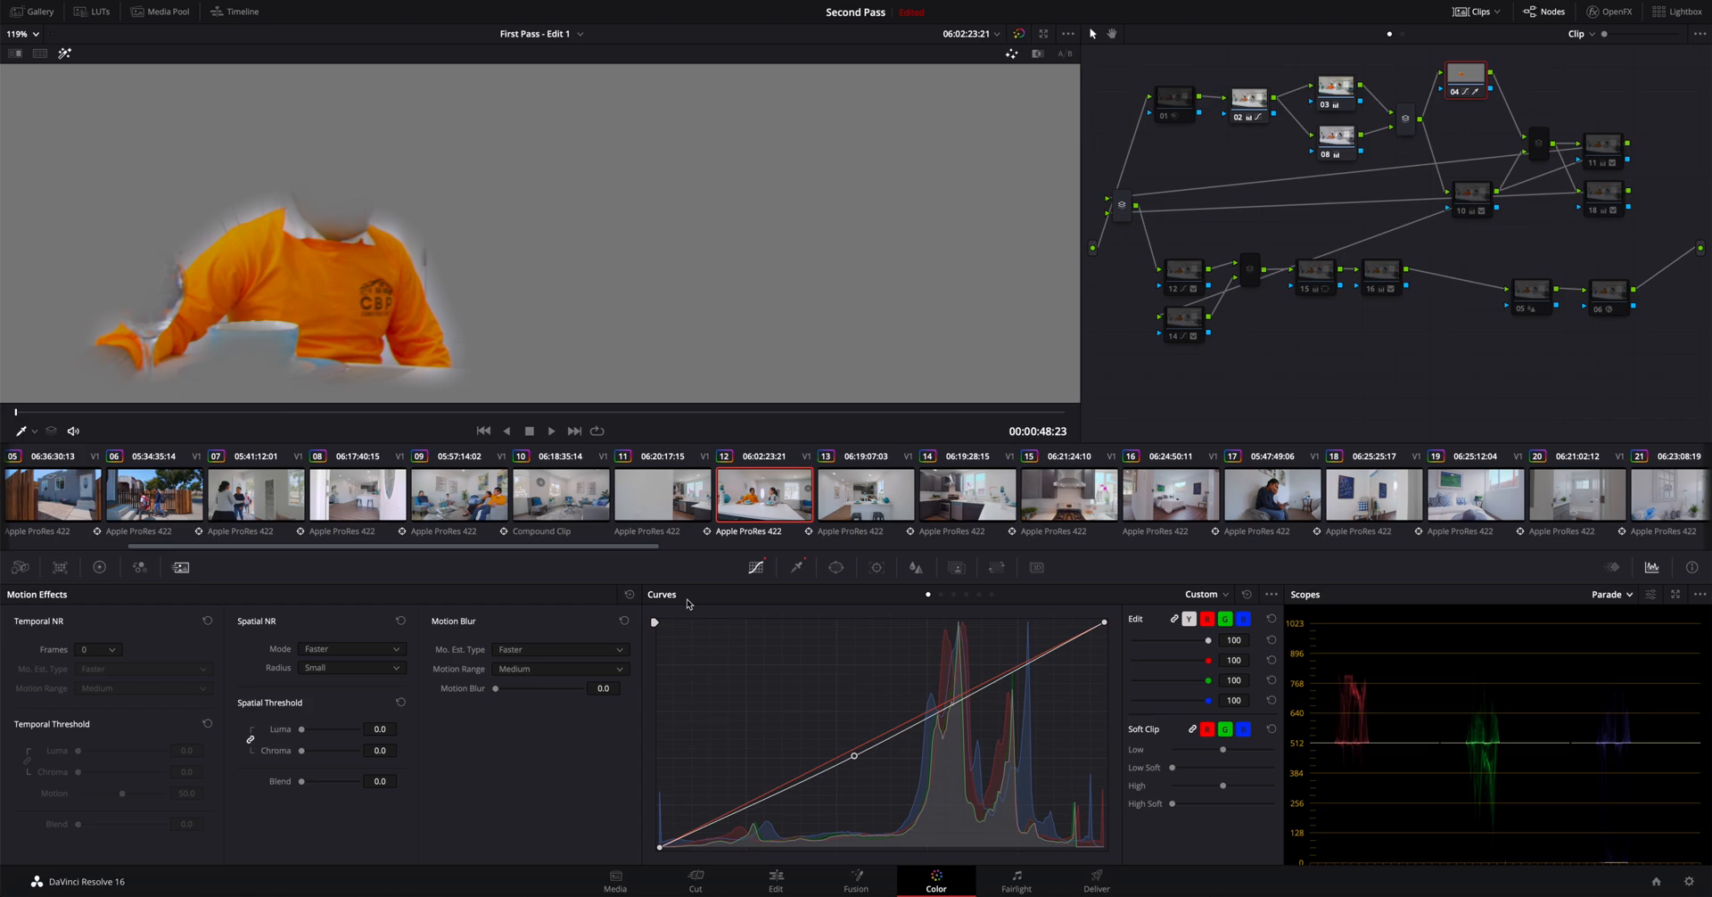
mouse_move(818, 568)
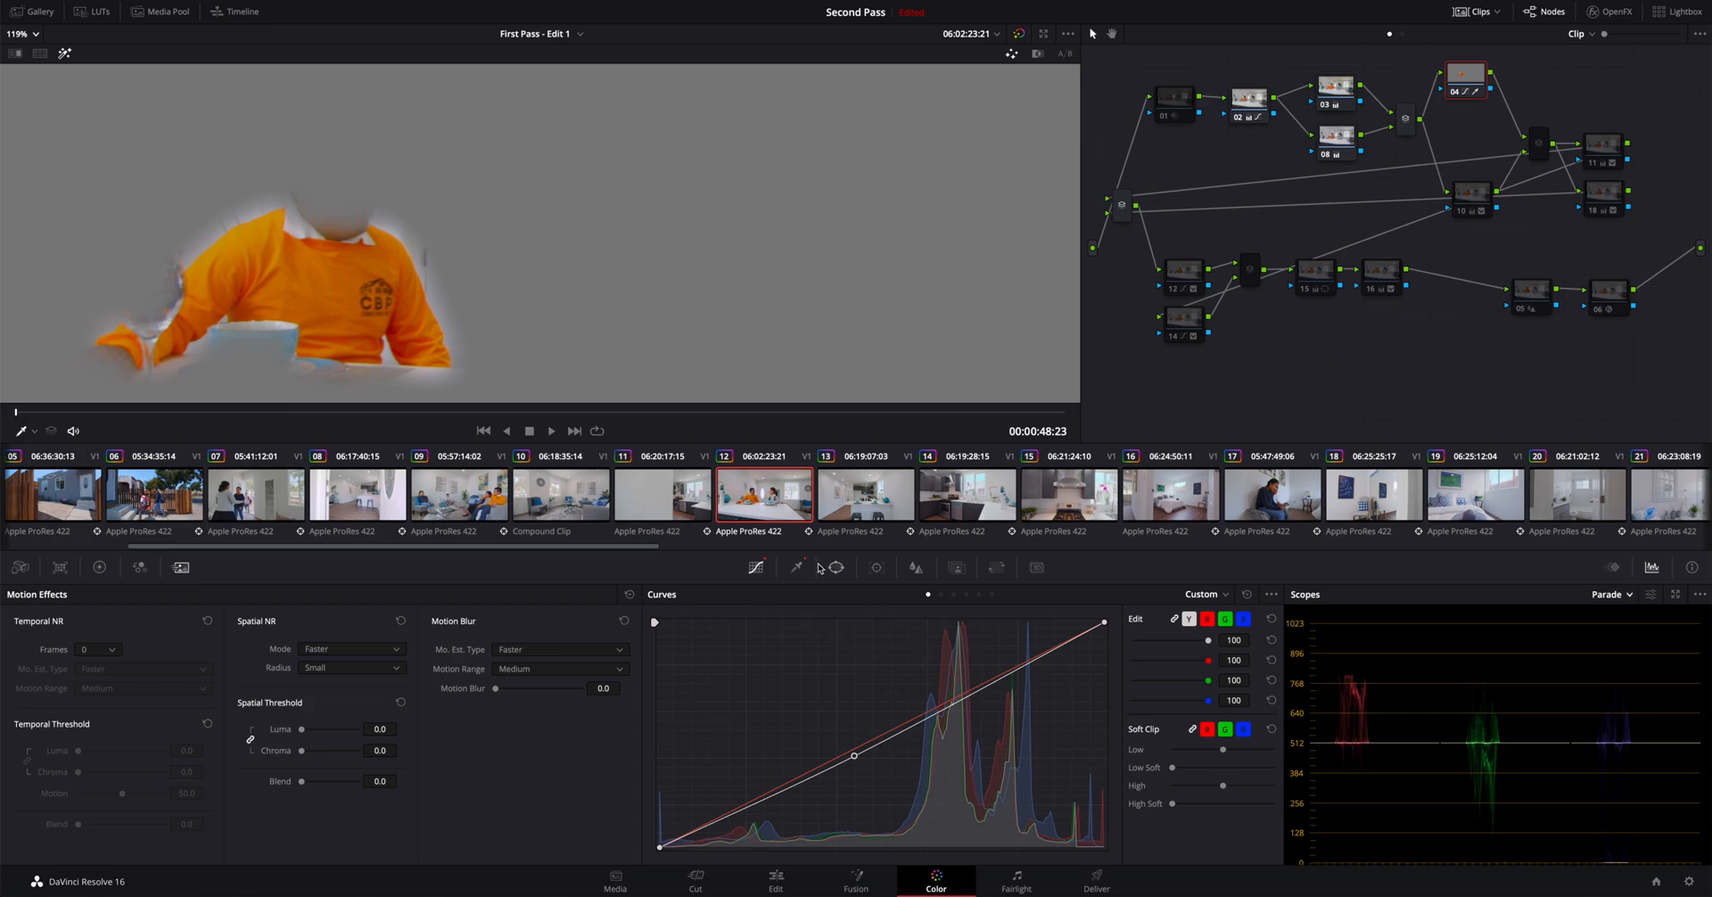
mouse_move(205, 376)
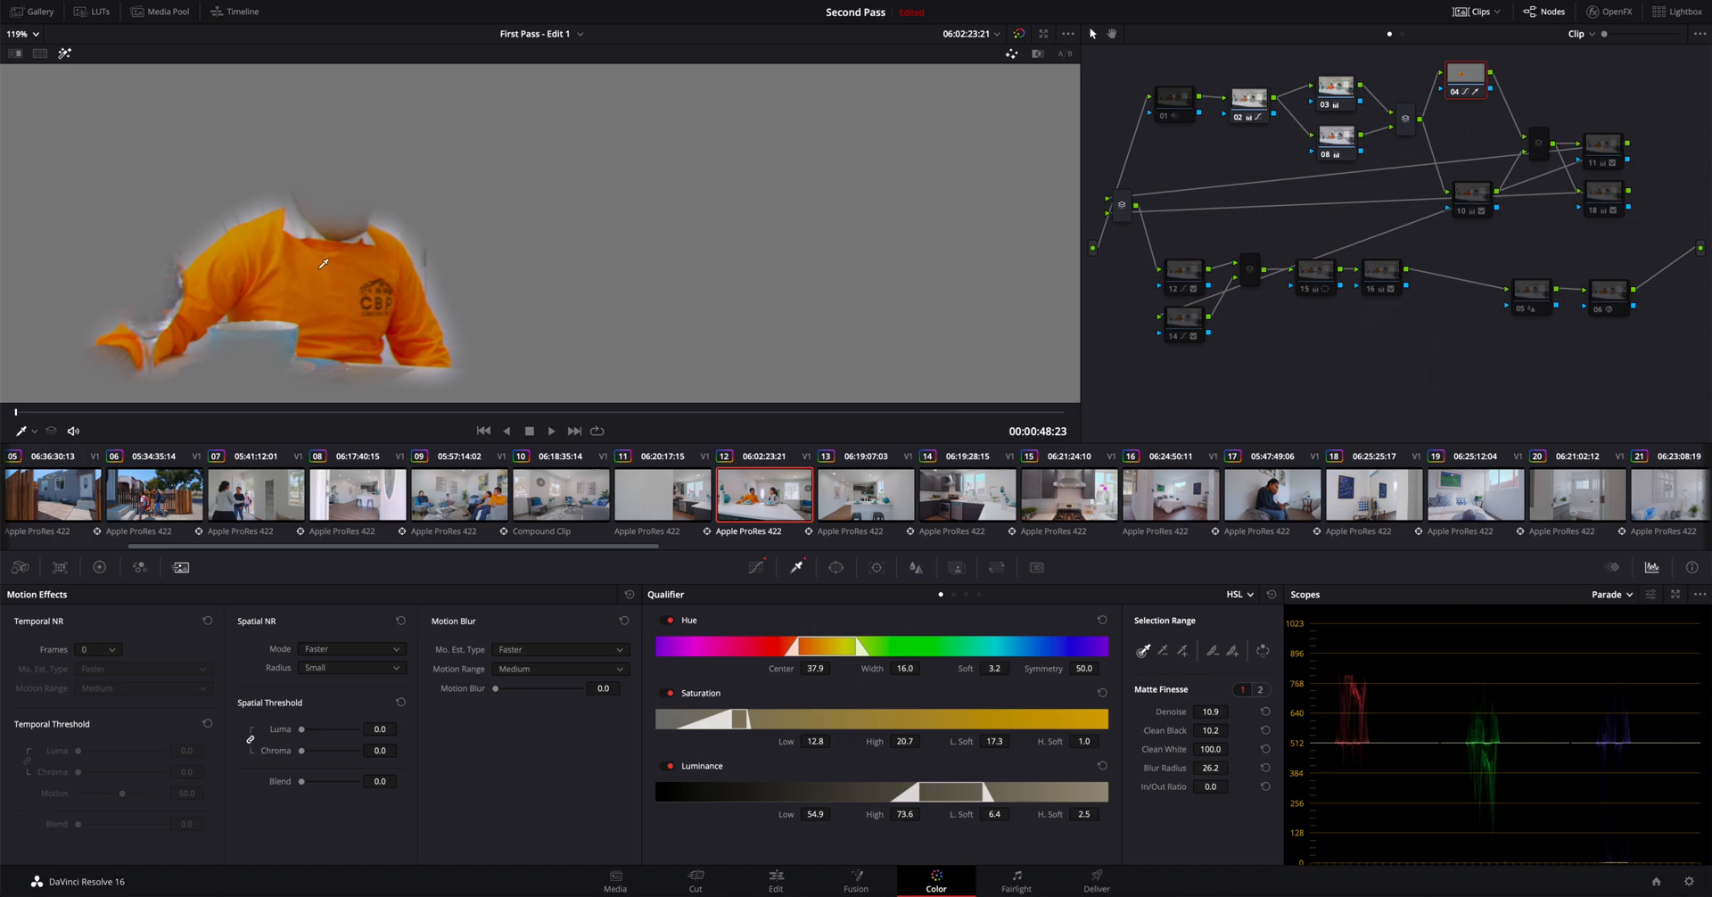
mouse_move(349, 324)
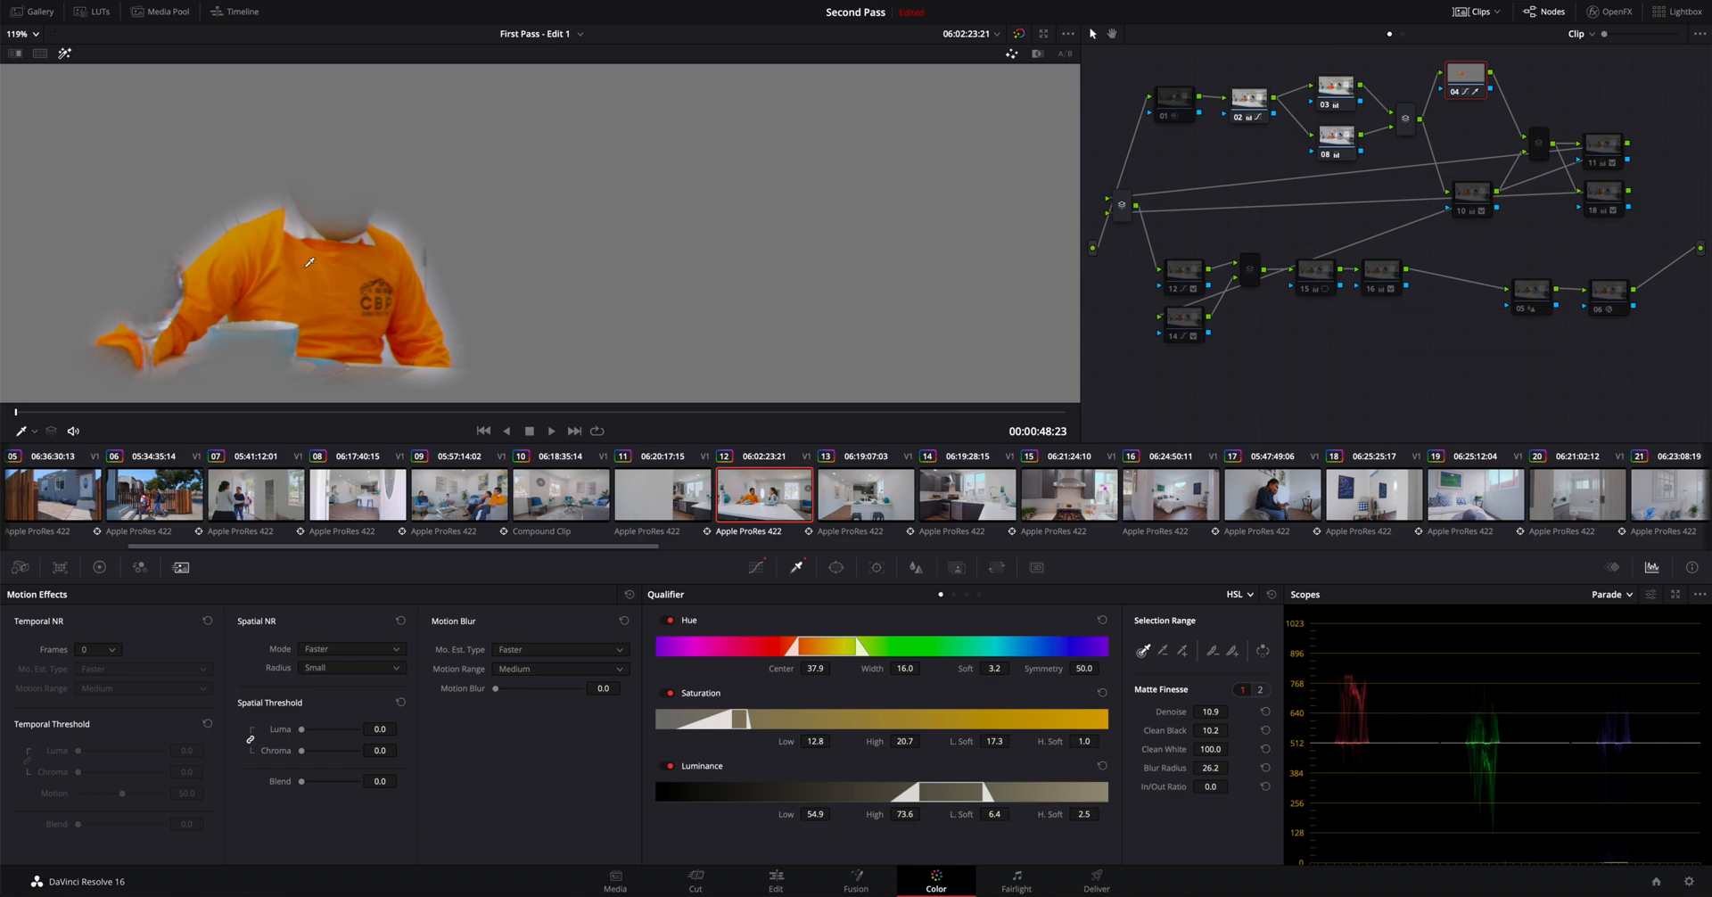
mouse_move(754, 689)
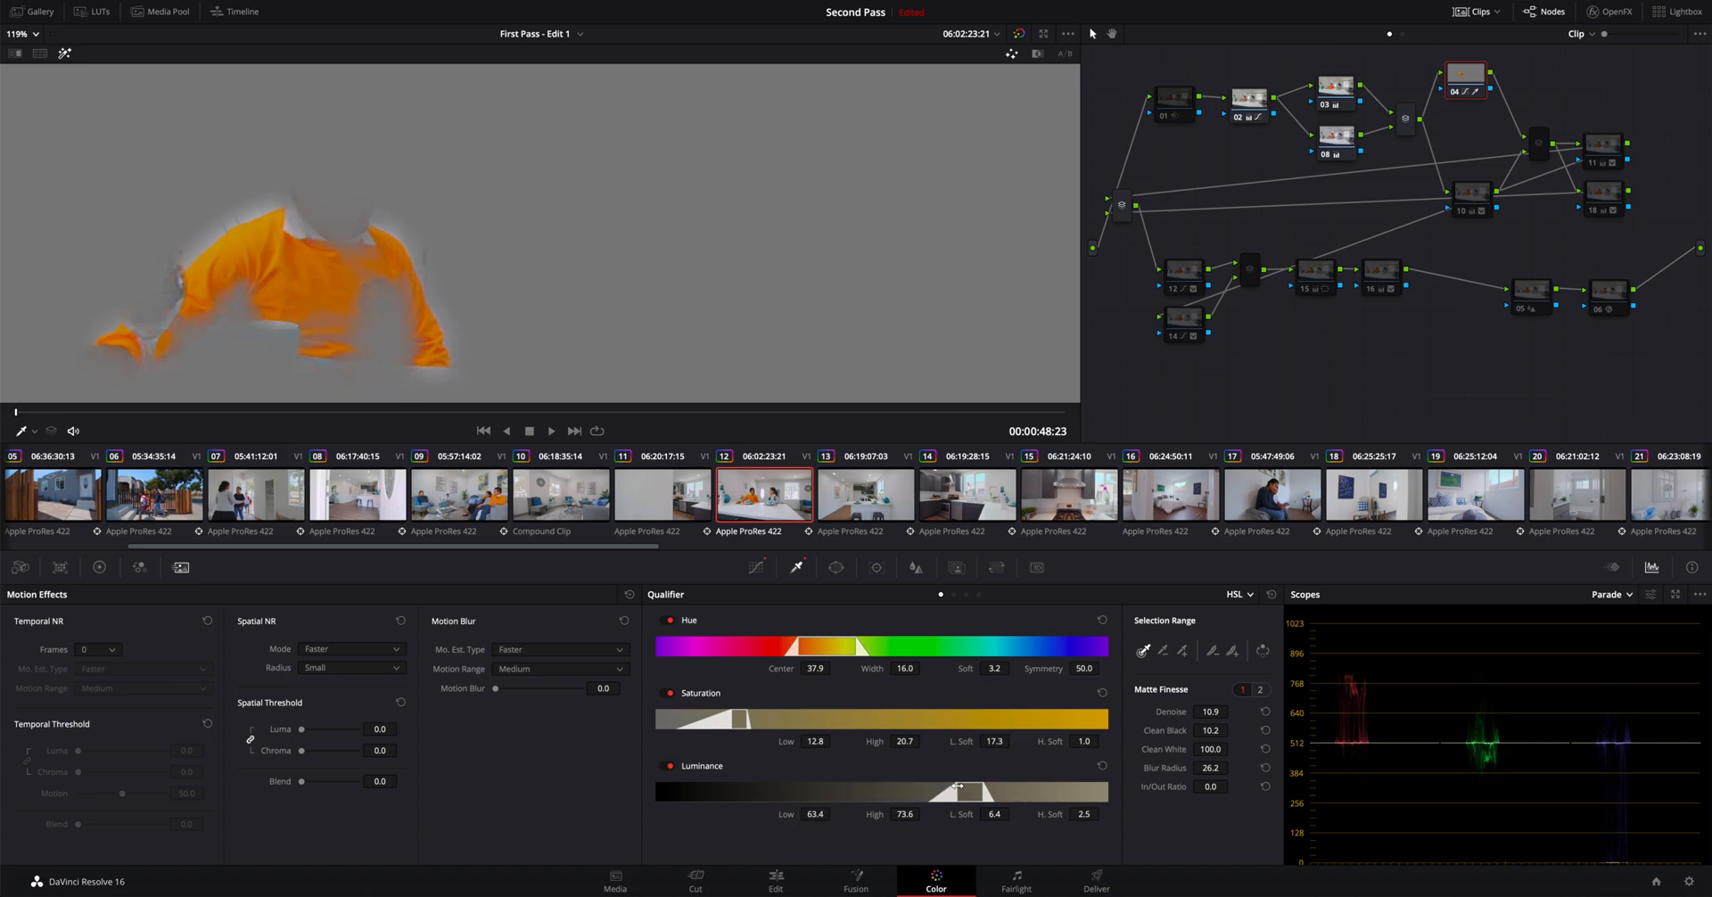
Step: Refine the shirt key's luminance low limit and widen its saturation range
drag(955, 787, 944, 786)
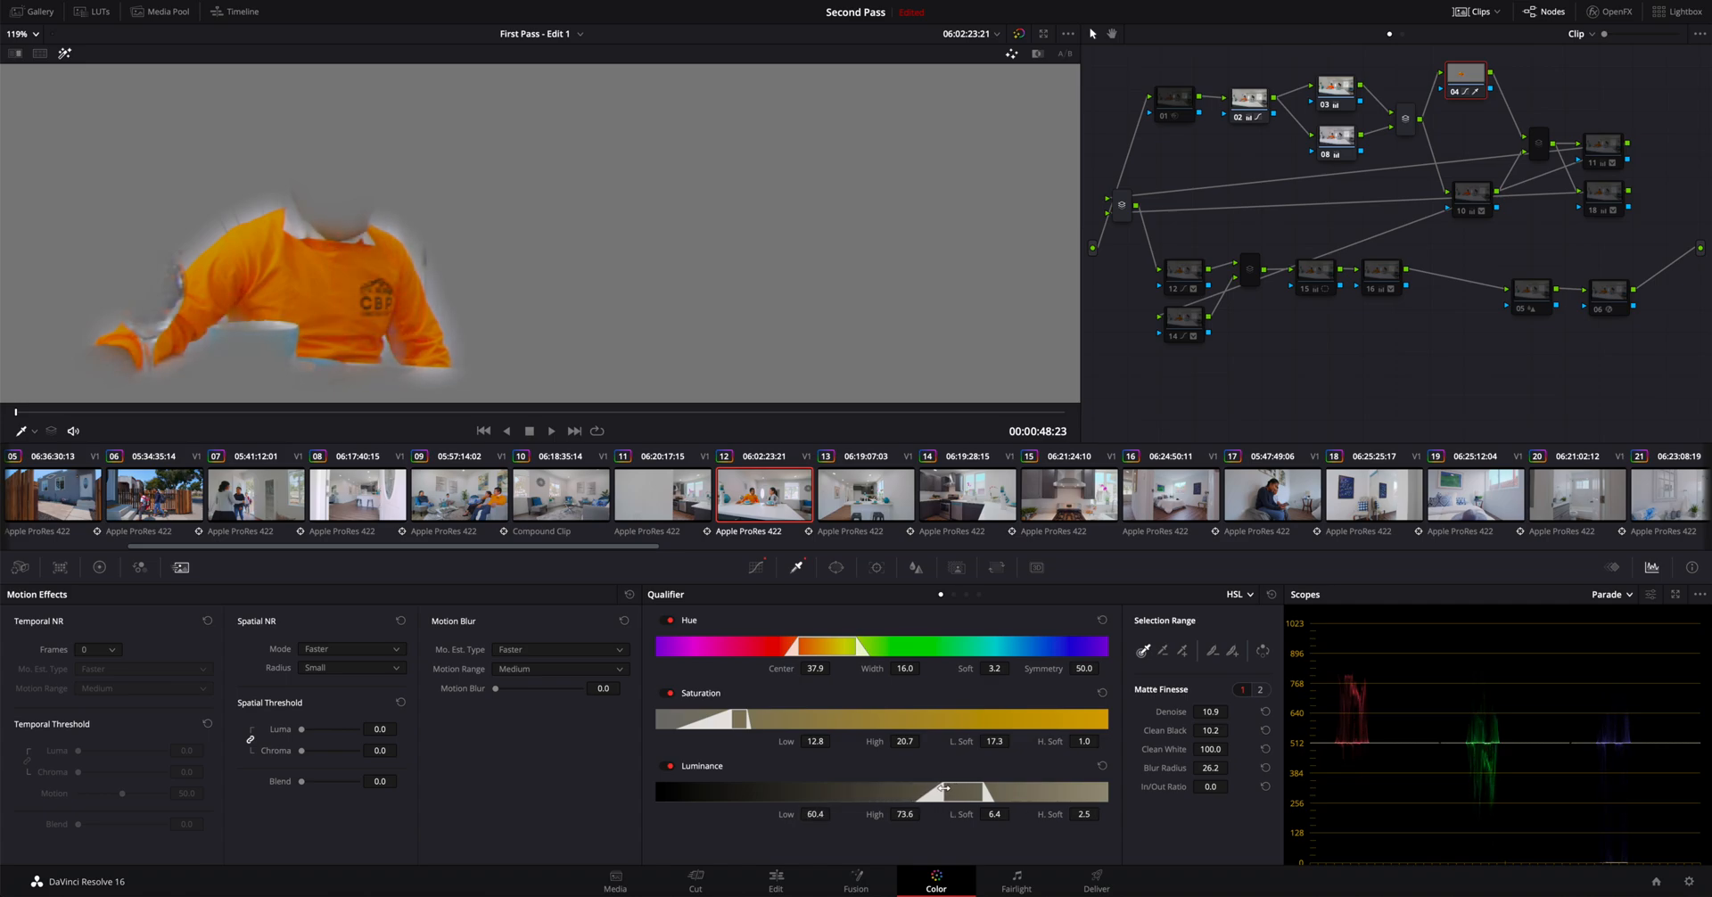
drag(942, 789, 950, 788)
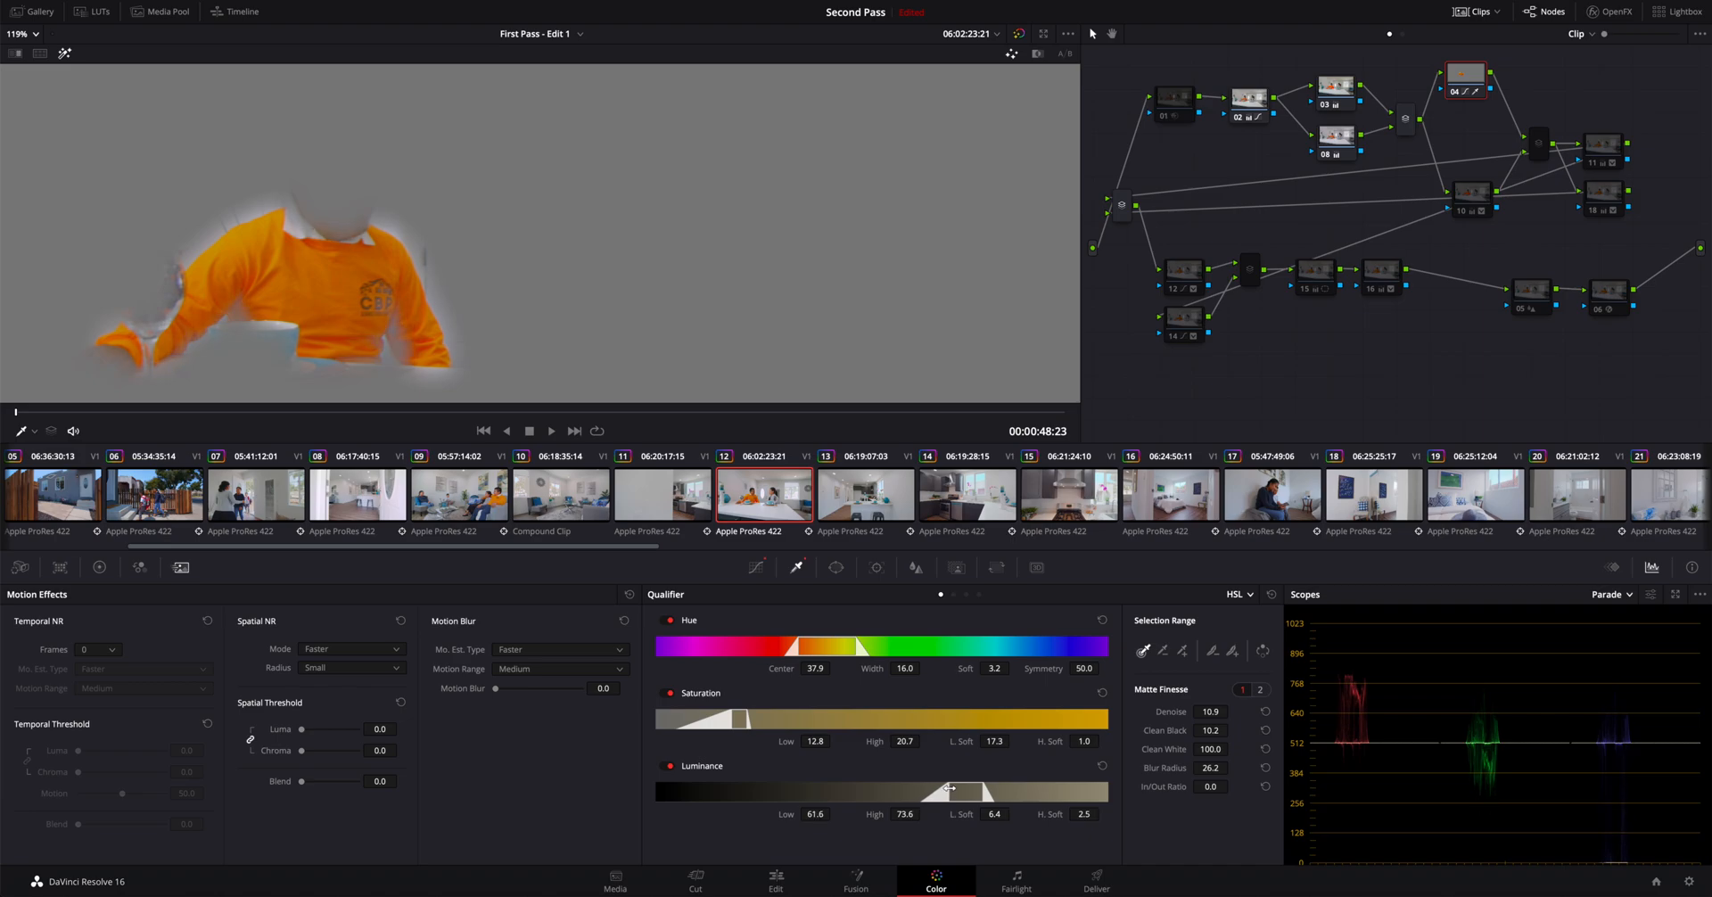
drag(944, 789, 942, 789)
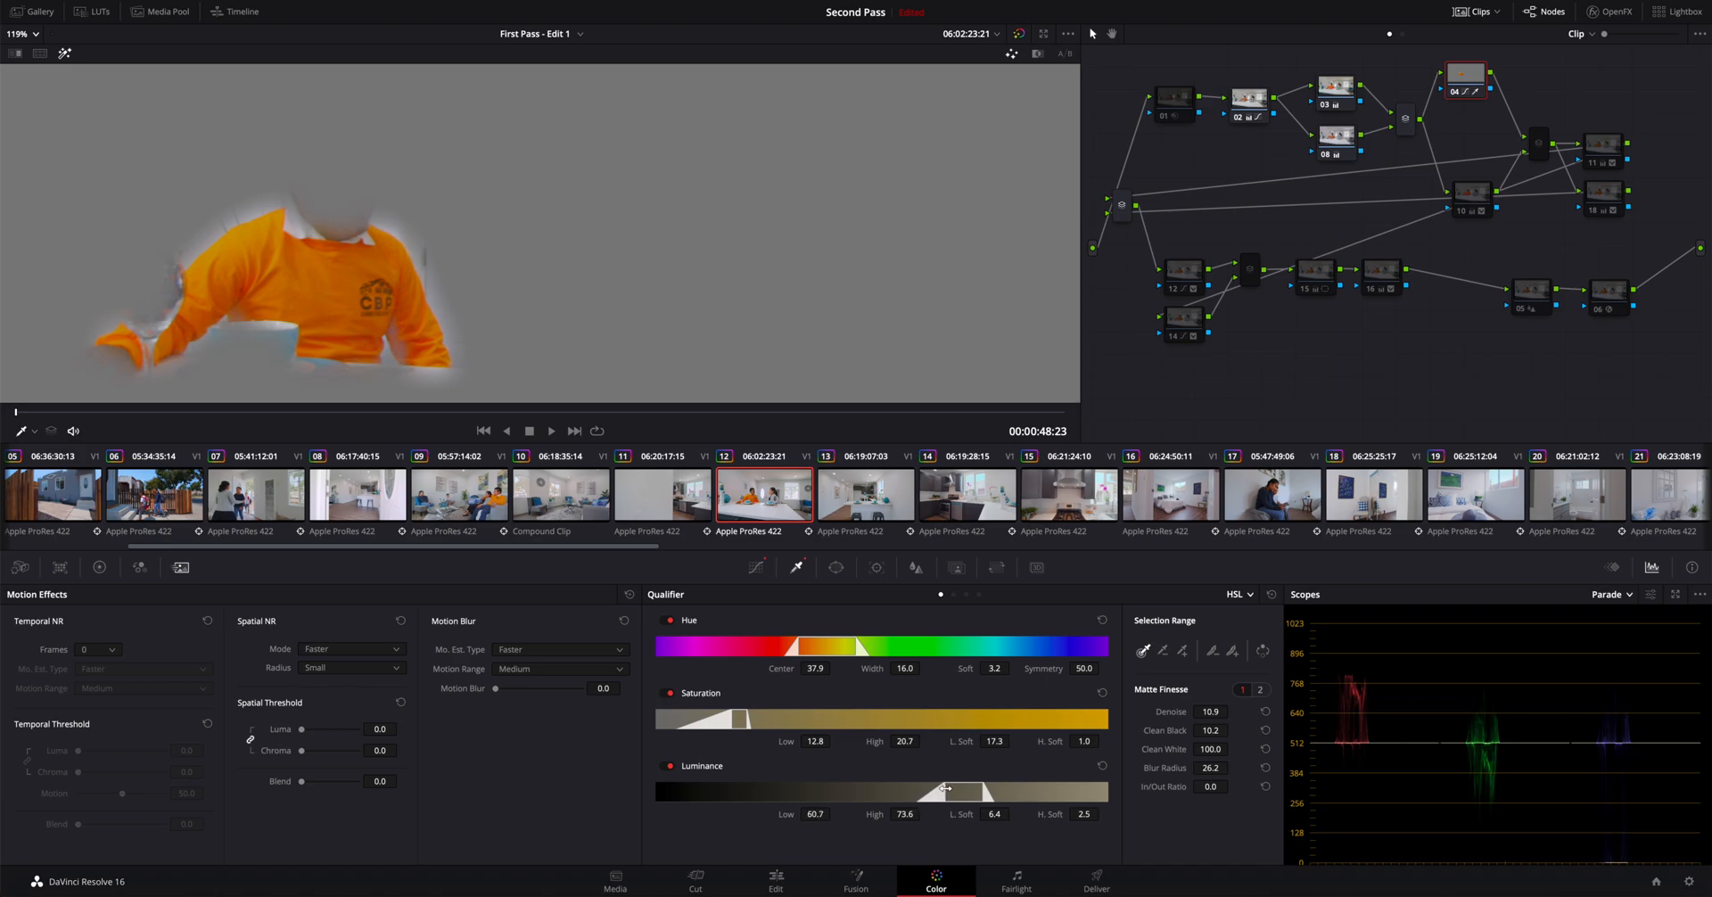
drag(947, 789, 933, 785)
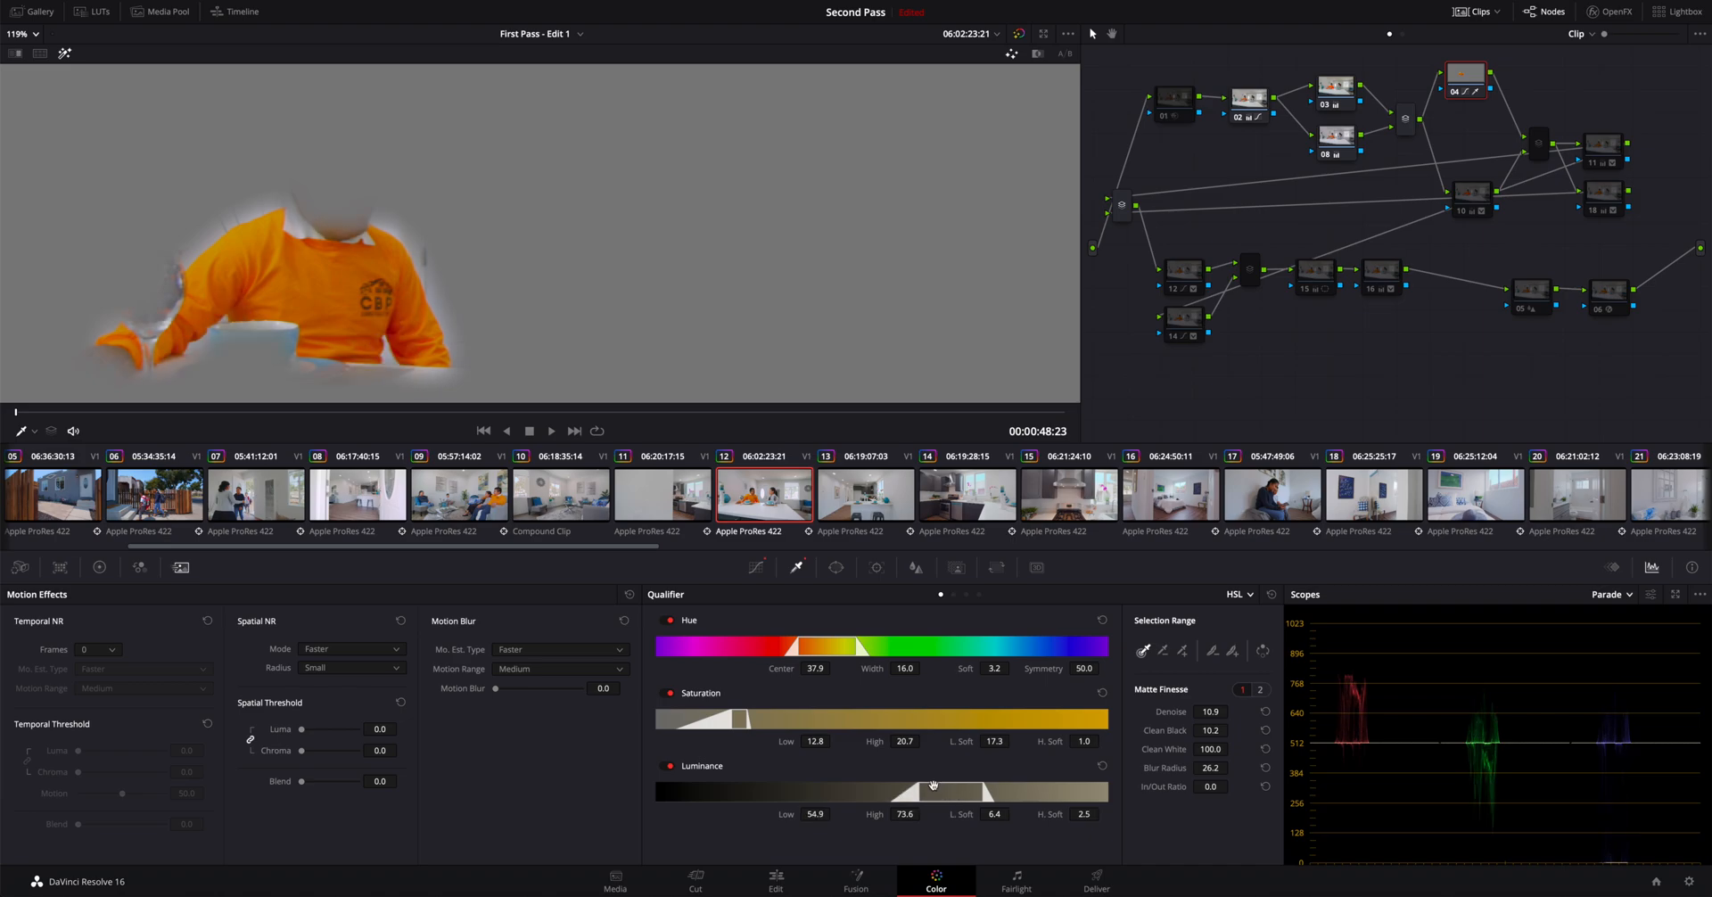
drag(740, 717, 778, 717)
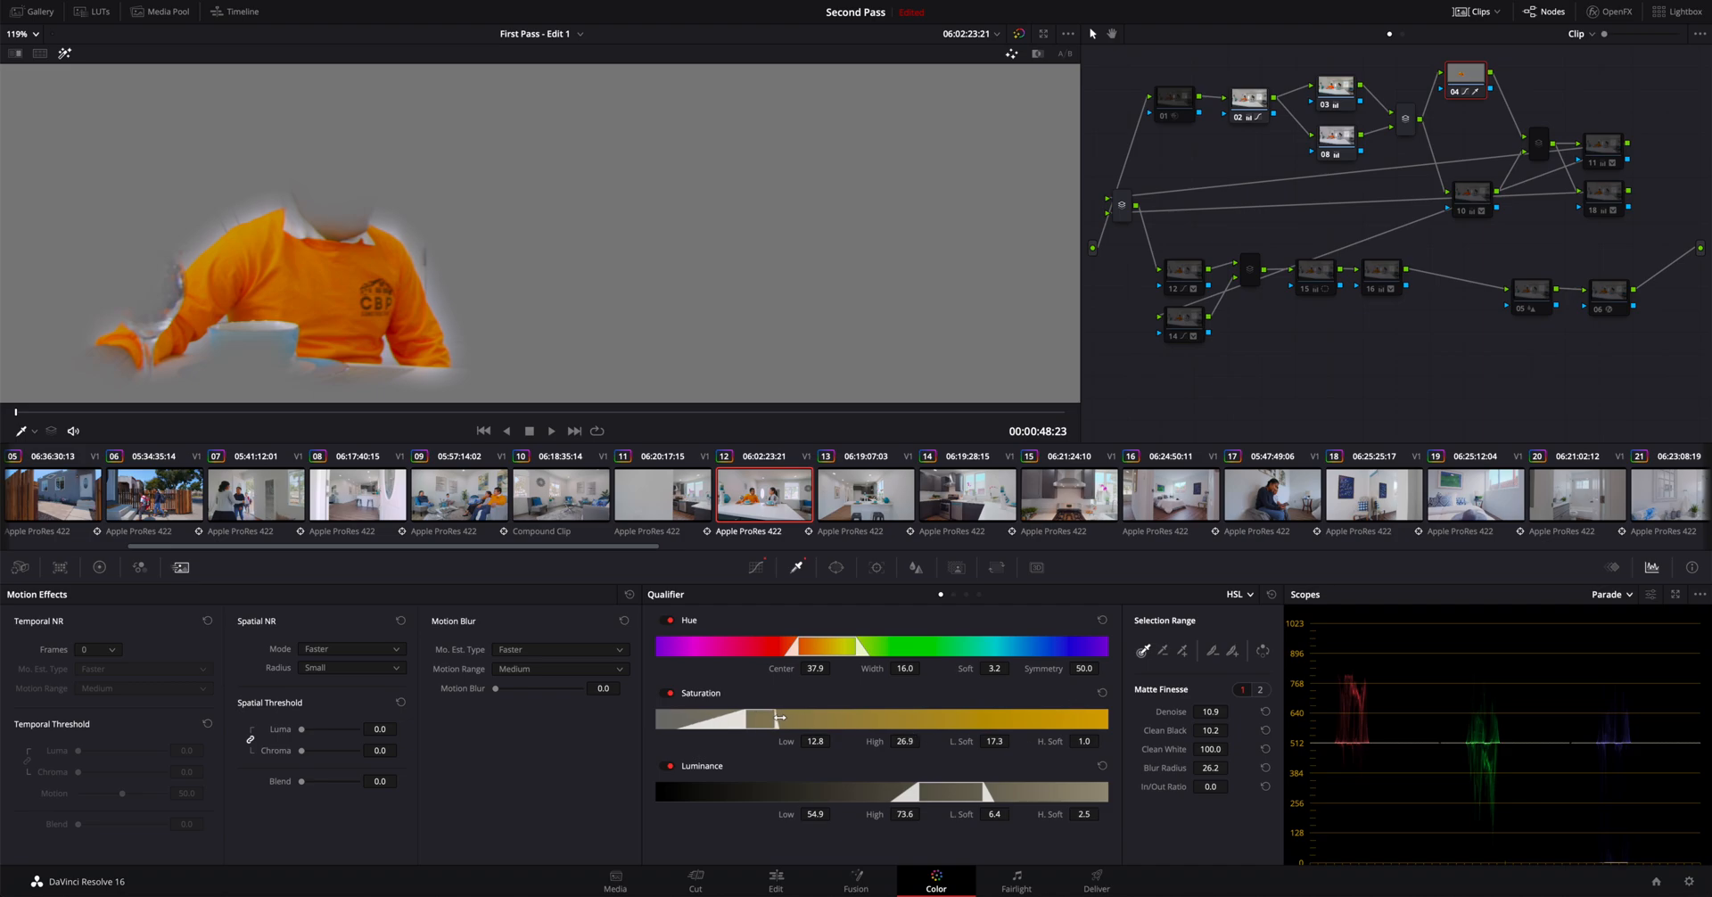
drag(781, 718, 775, 718)
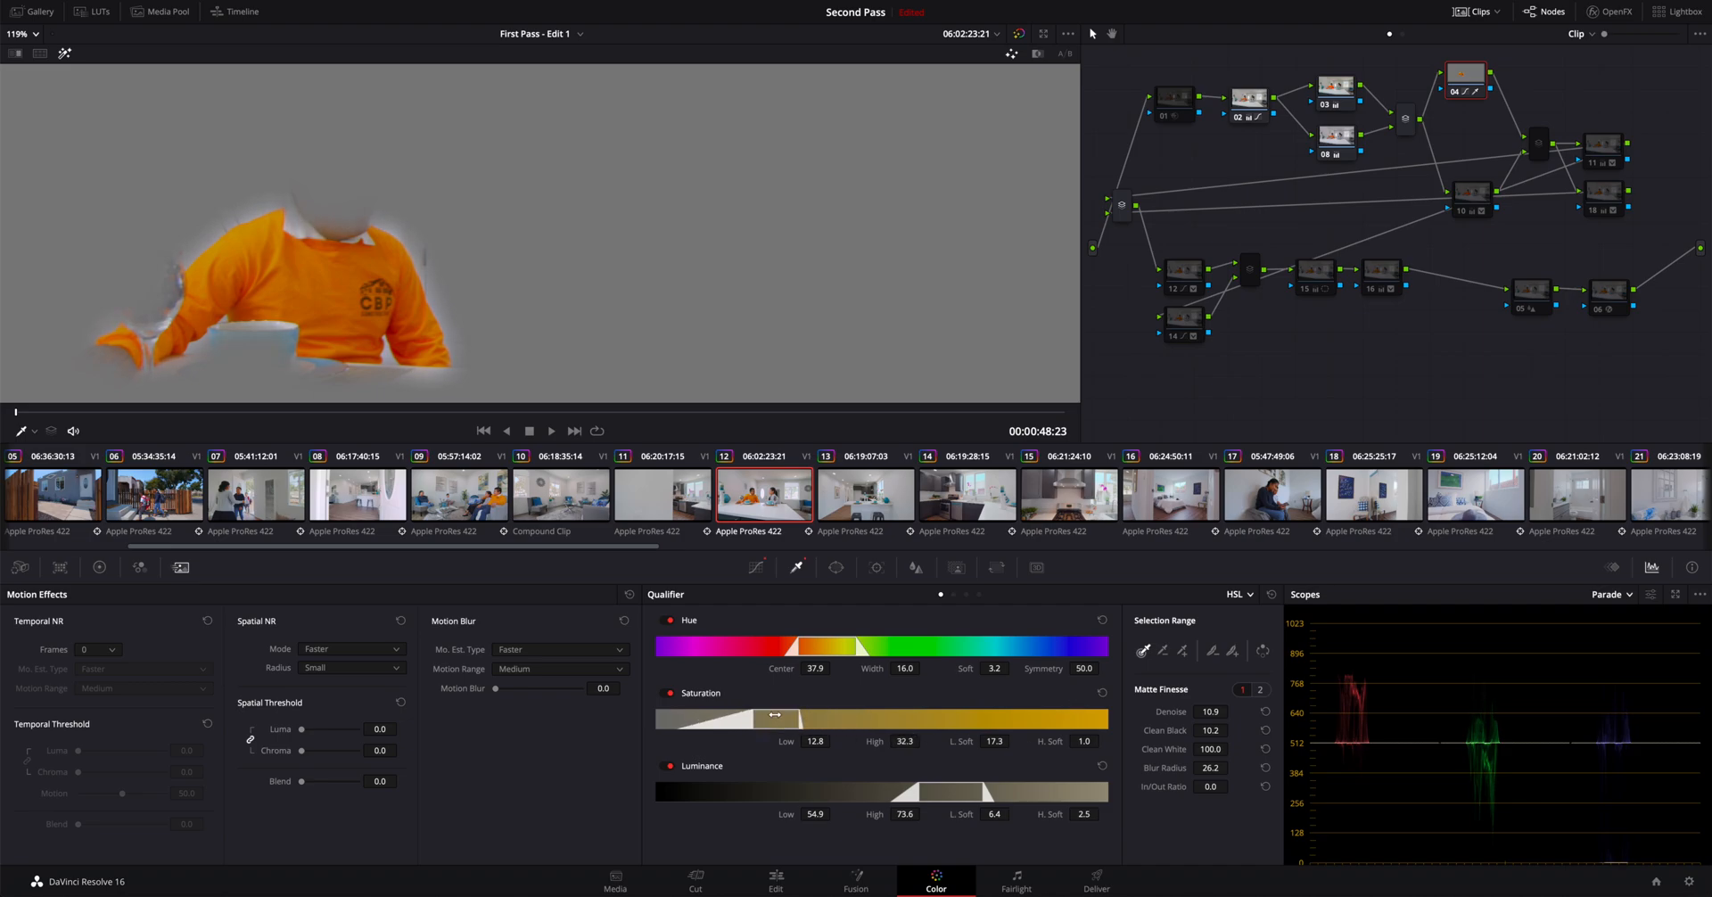
drag(787, 718, 775, 718)
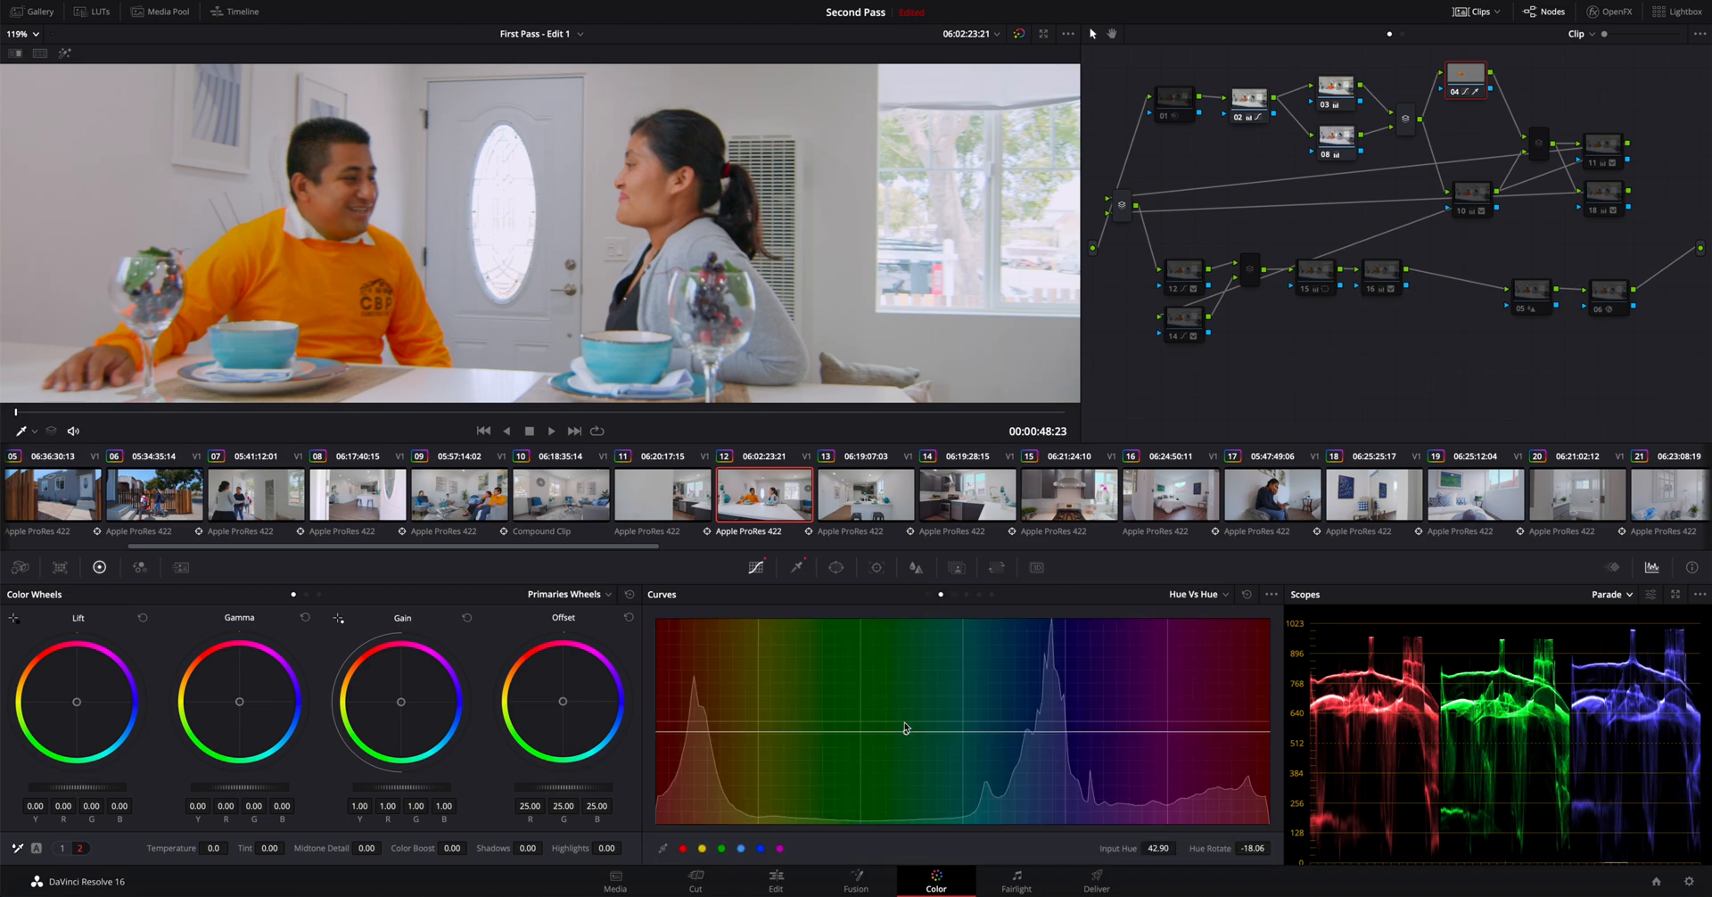
Step: Darken the shirt's orange to 0.96 in Hue vs Lum, then preview its matte against grey
click(905, 729)
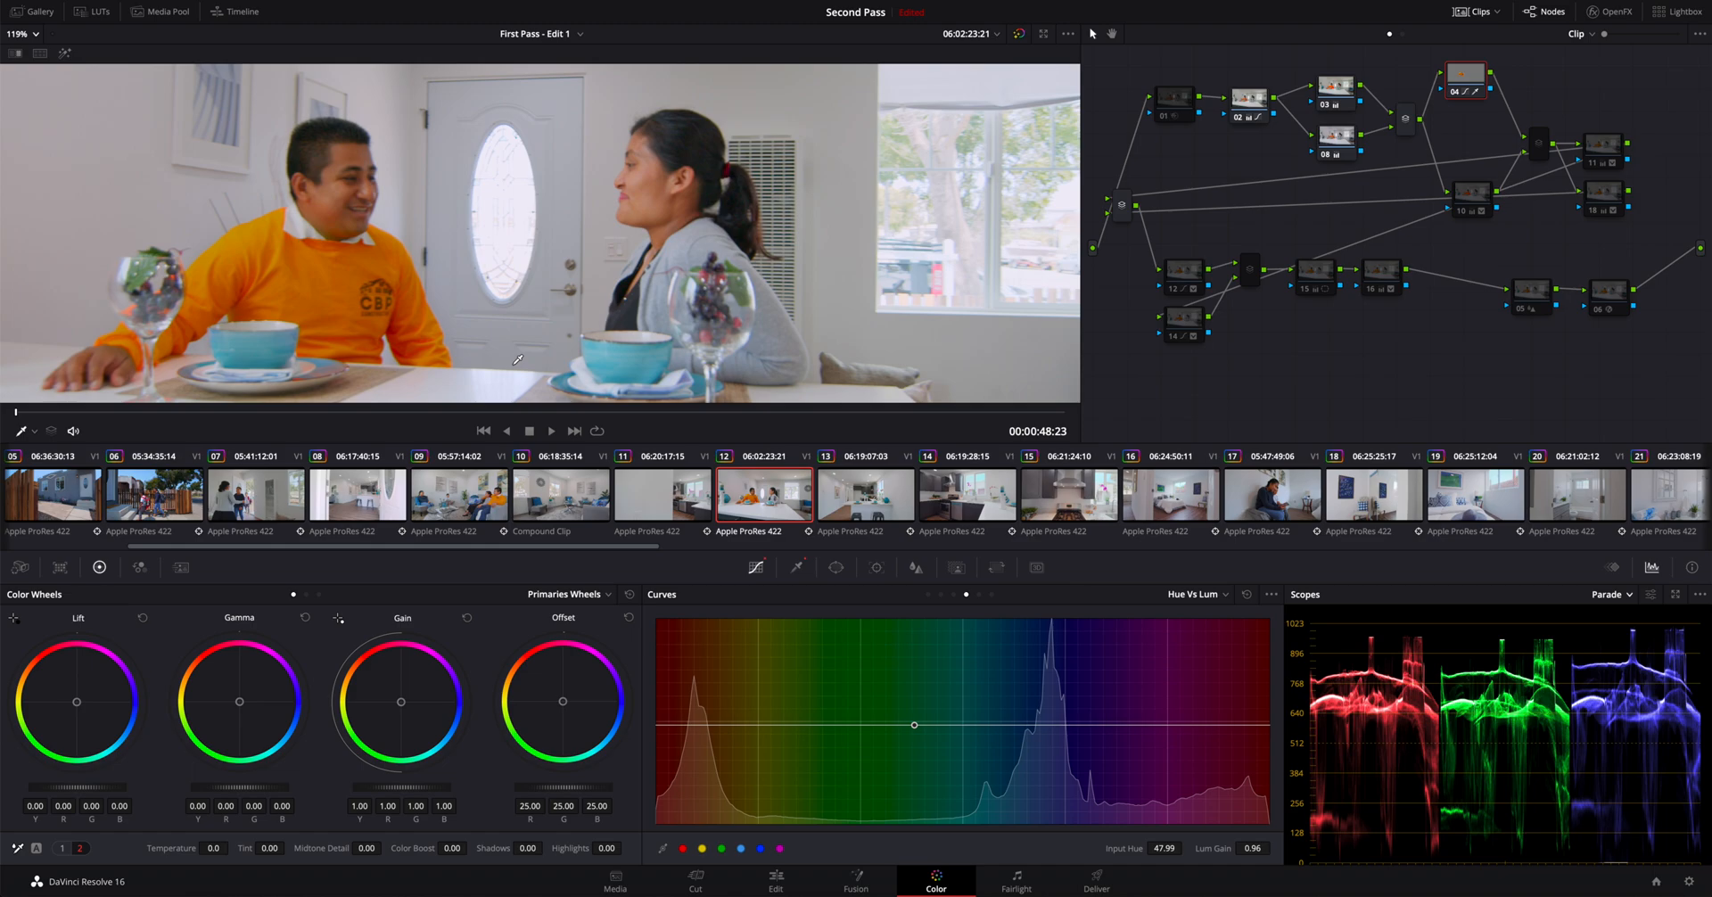
mouse_move(345, 305)
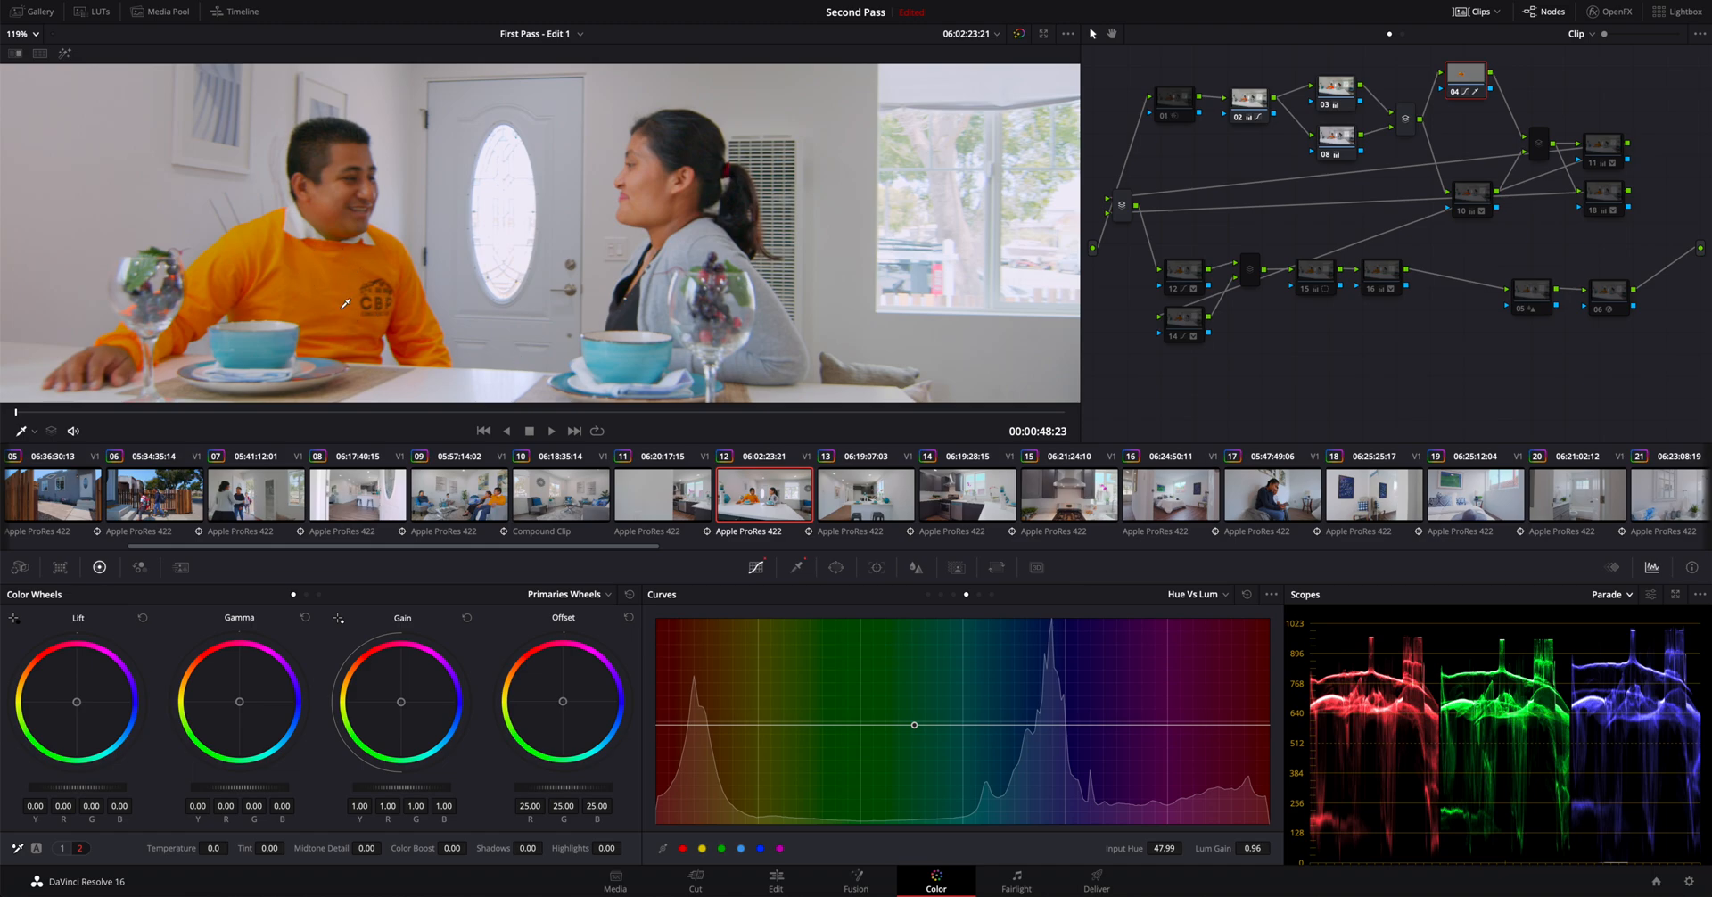
click(1461, 90)
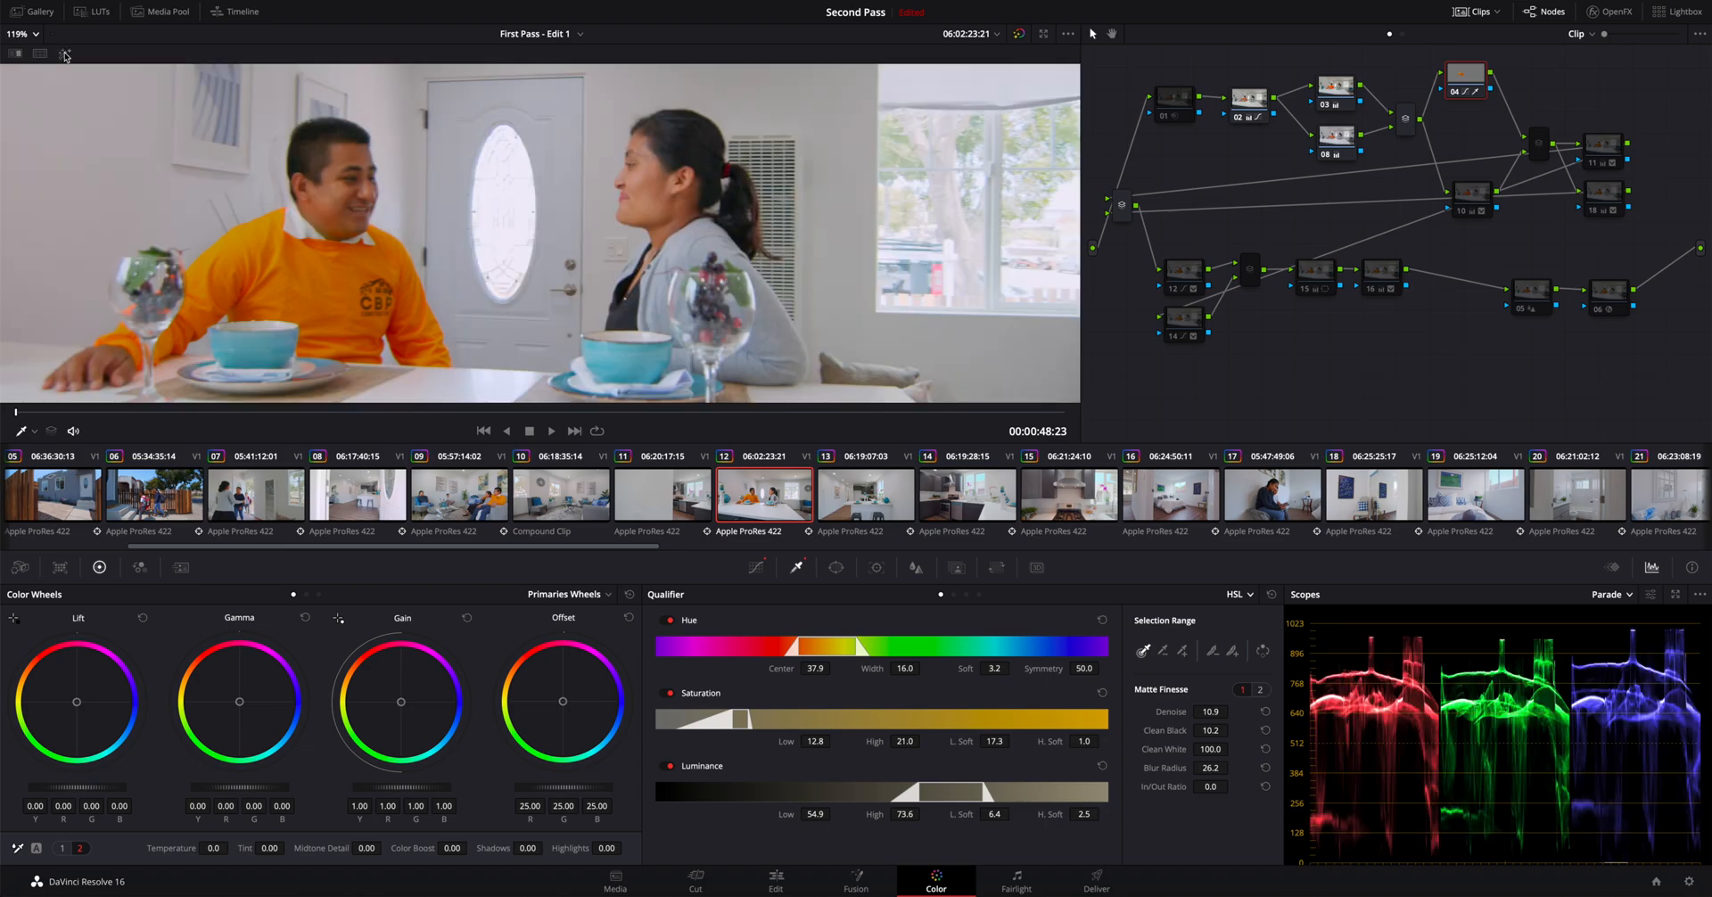
click(64, 54)
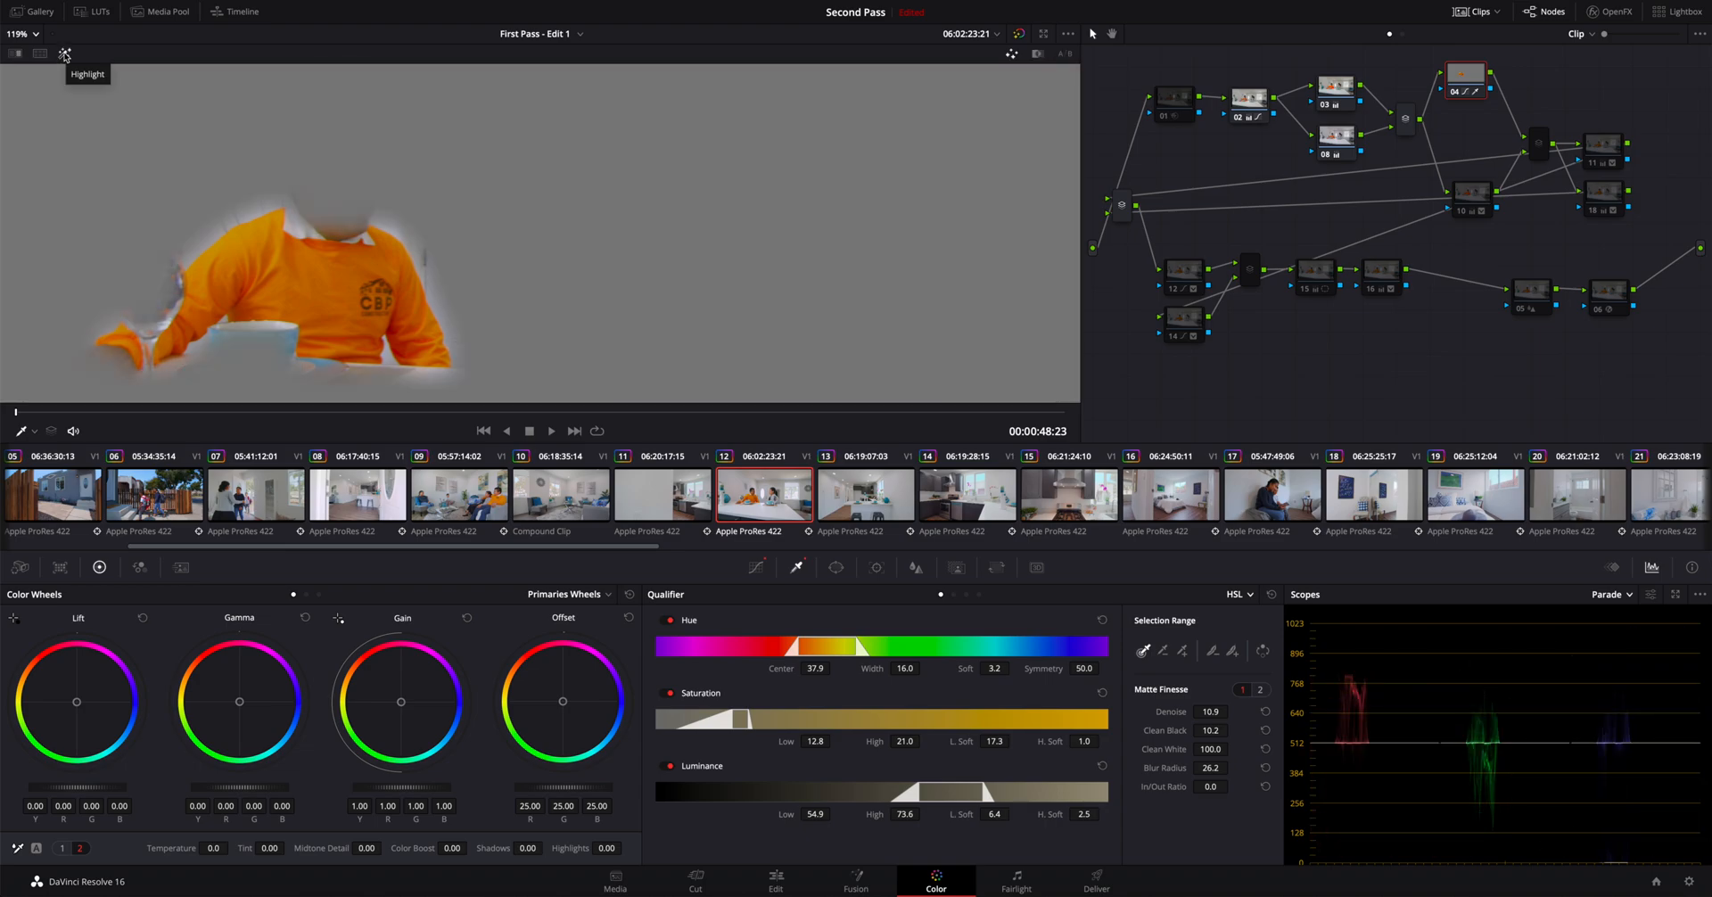
Step: Turn off the Highlight matte preview
click(63, 53)
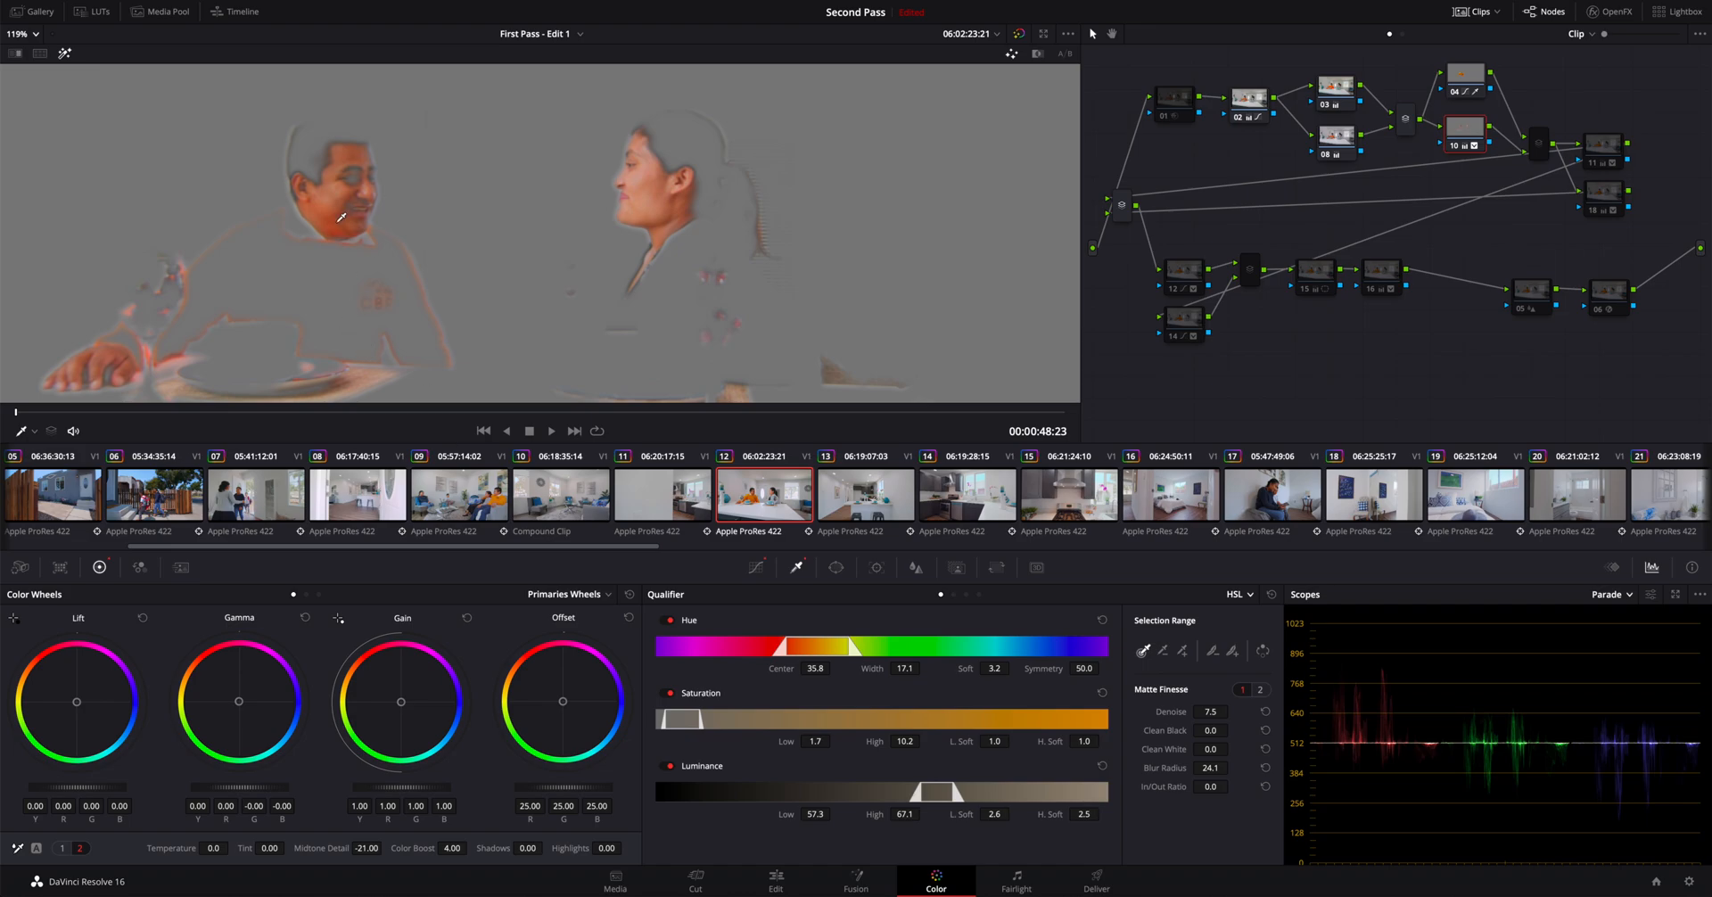
mouse_move(169, 100)
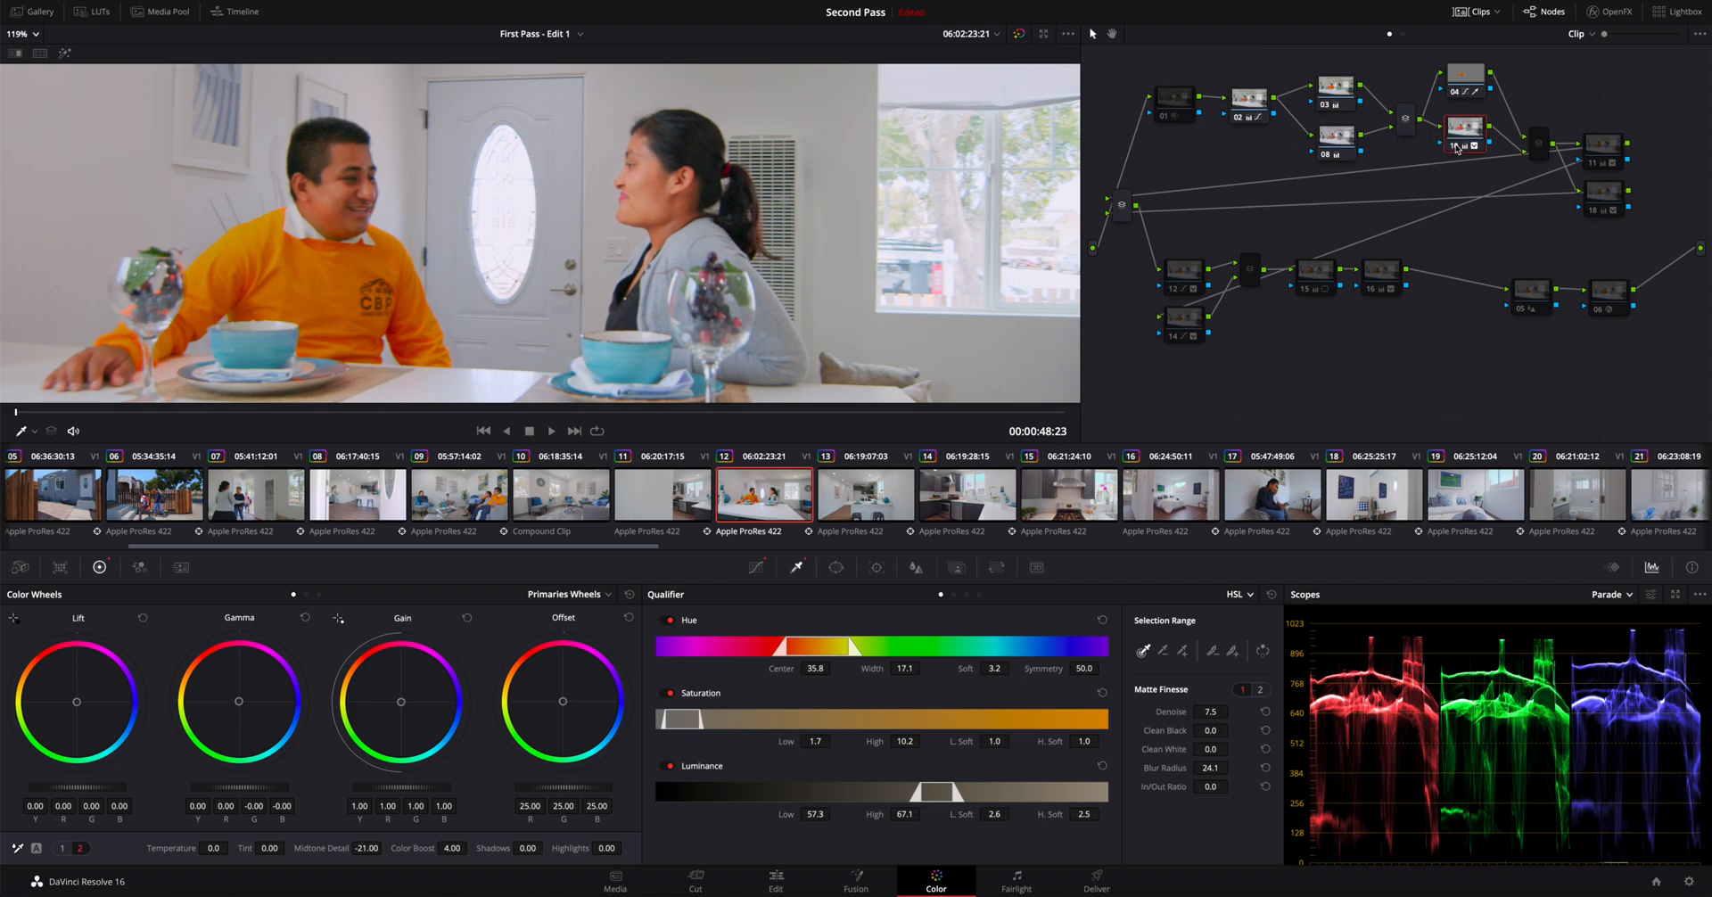
Step: Add a new serial node for the luminance highlight key
right_click(1456, 145)
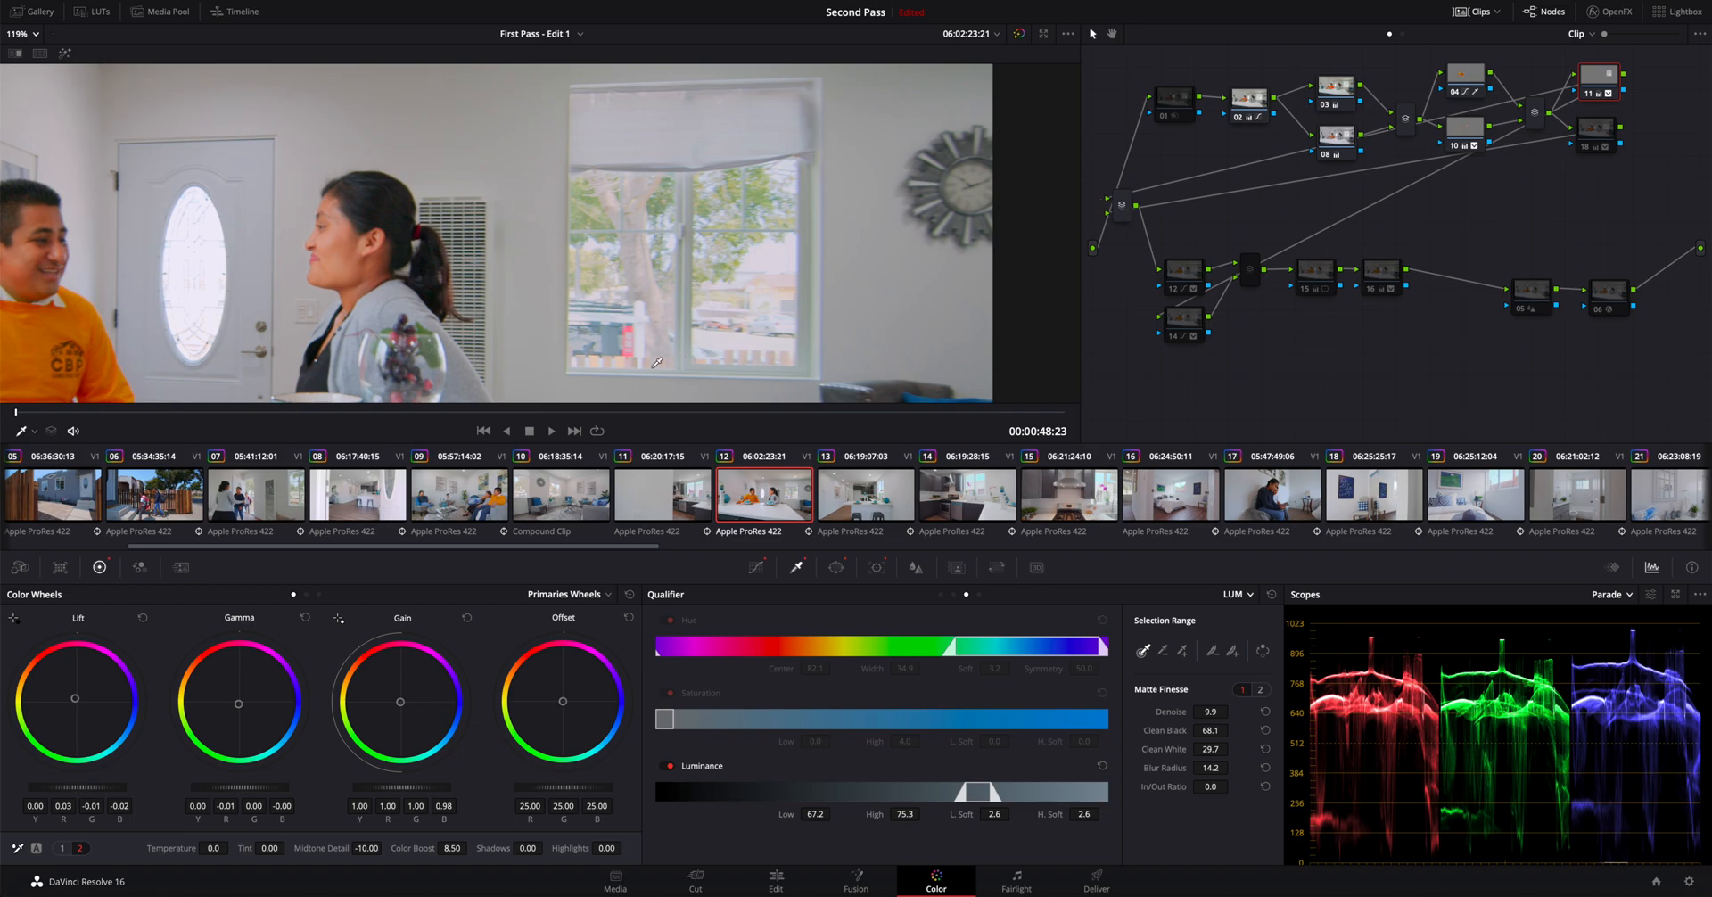
mouse_move(863, 207)
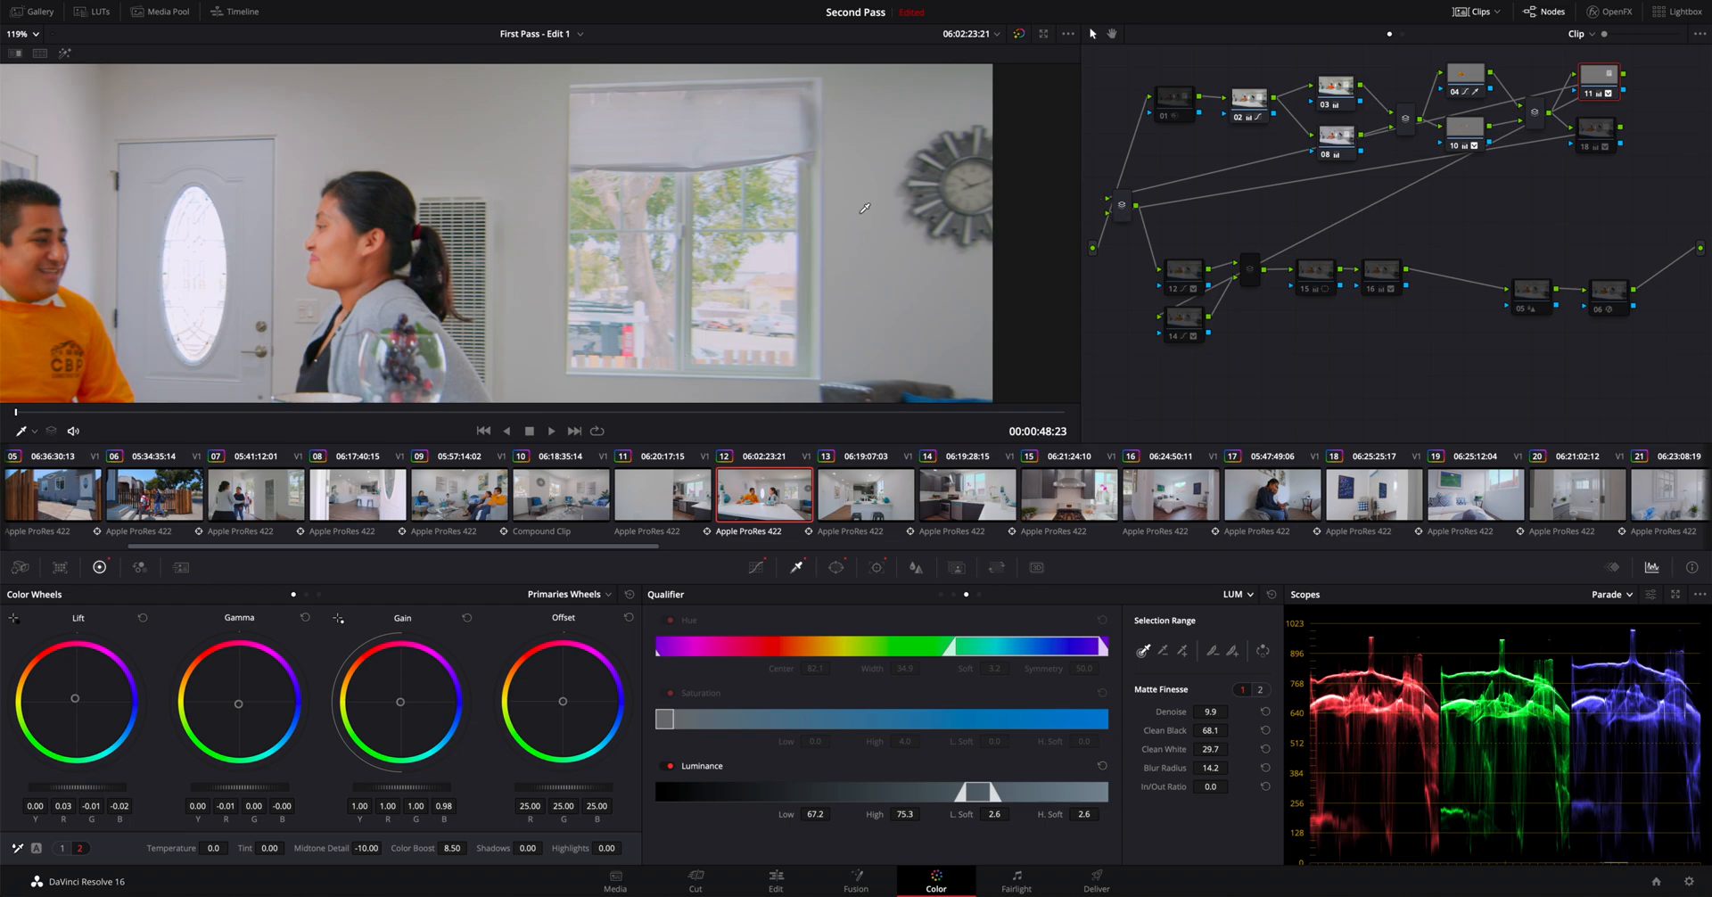
mouse_move(835, 568)
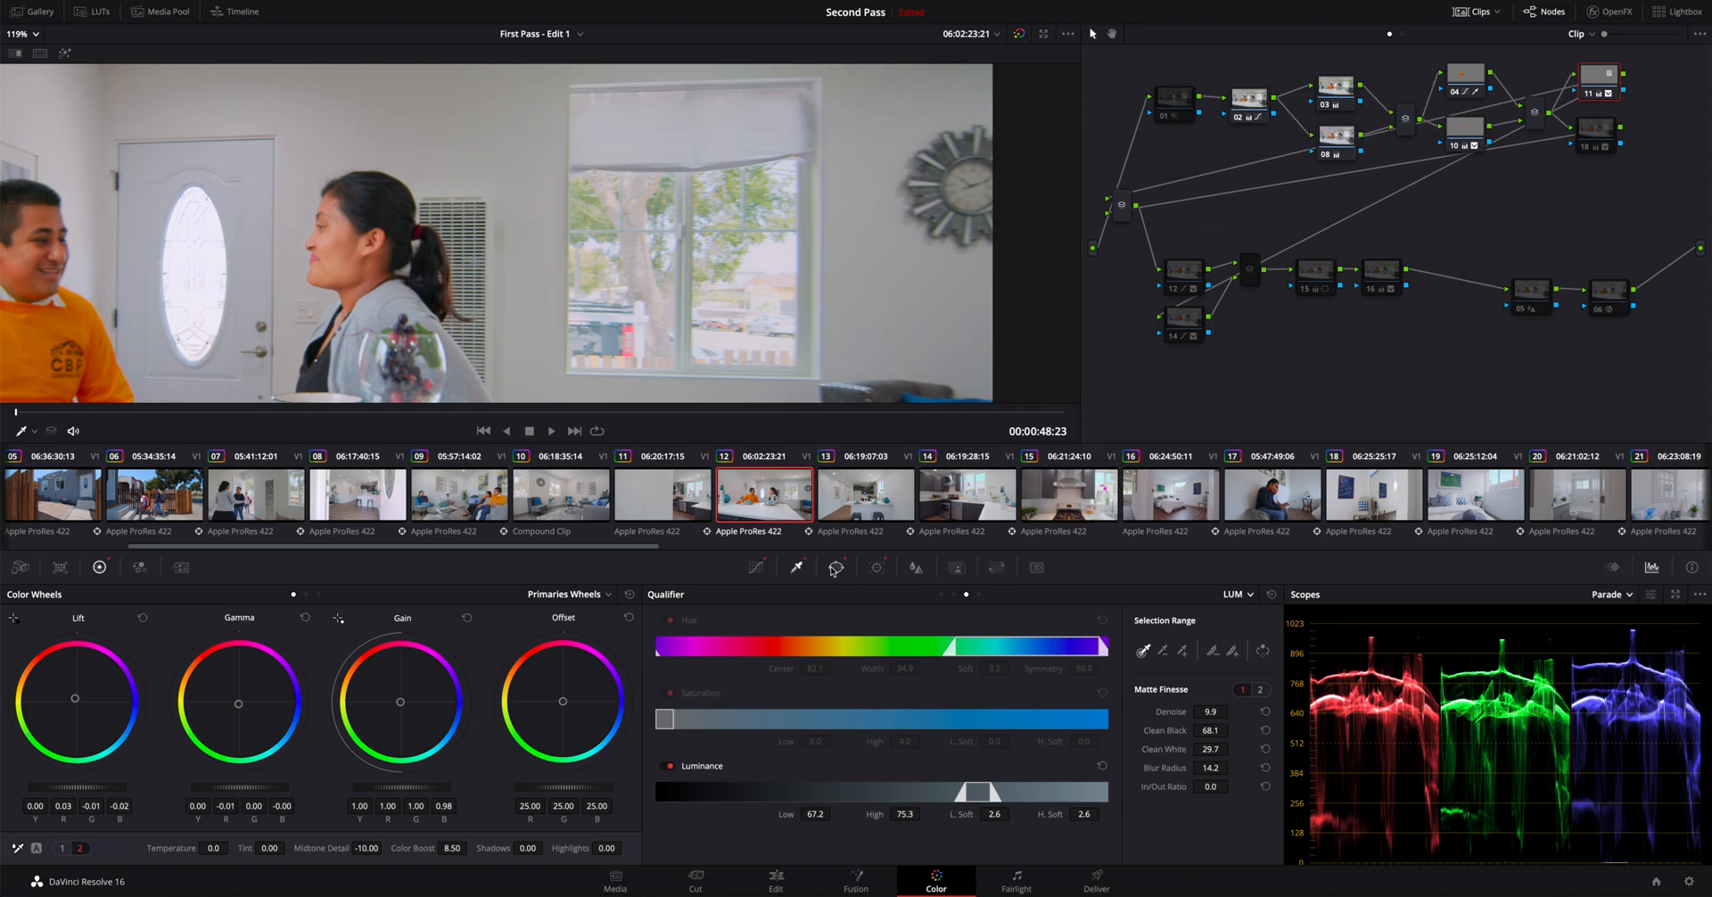
Step: Confine node 11's key to a rectangular window and refine its luminance range to 67.2–75.3
click(835, 567)
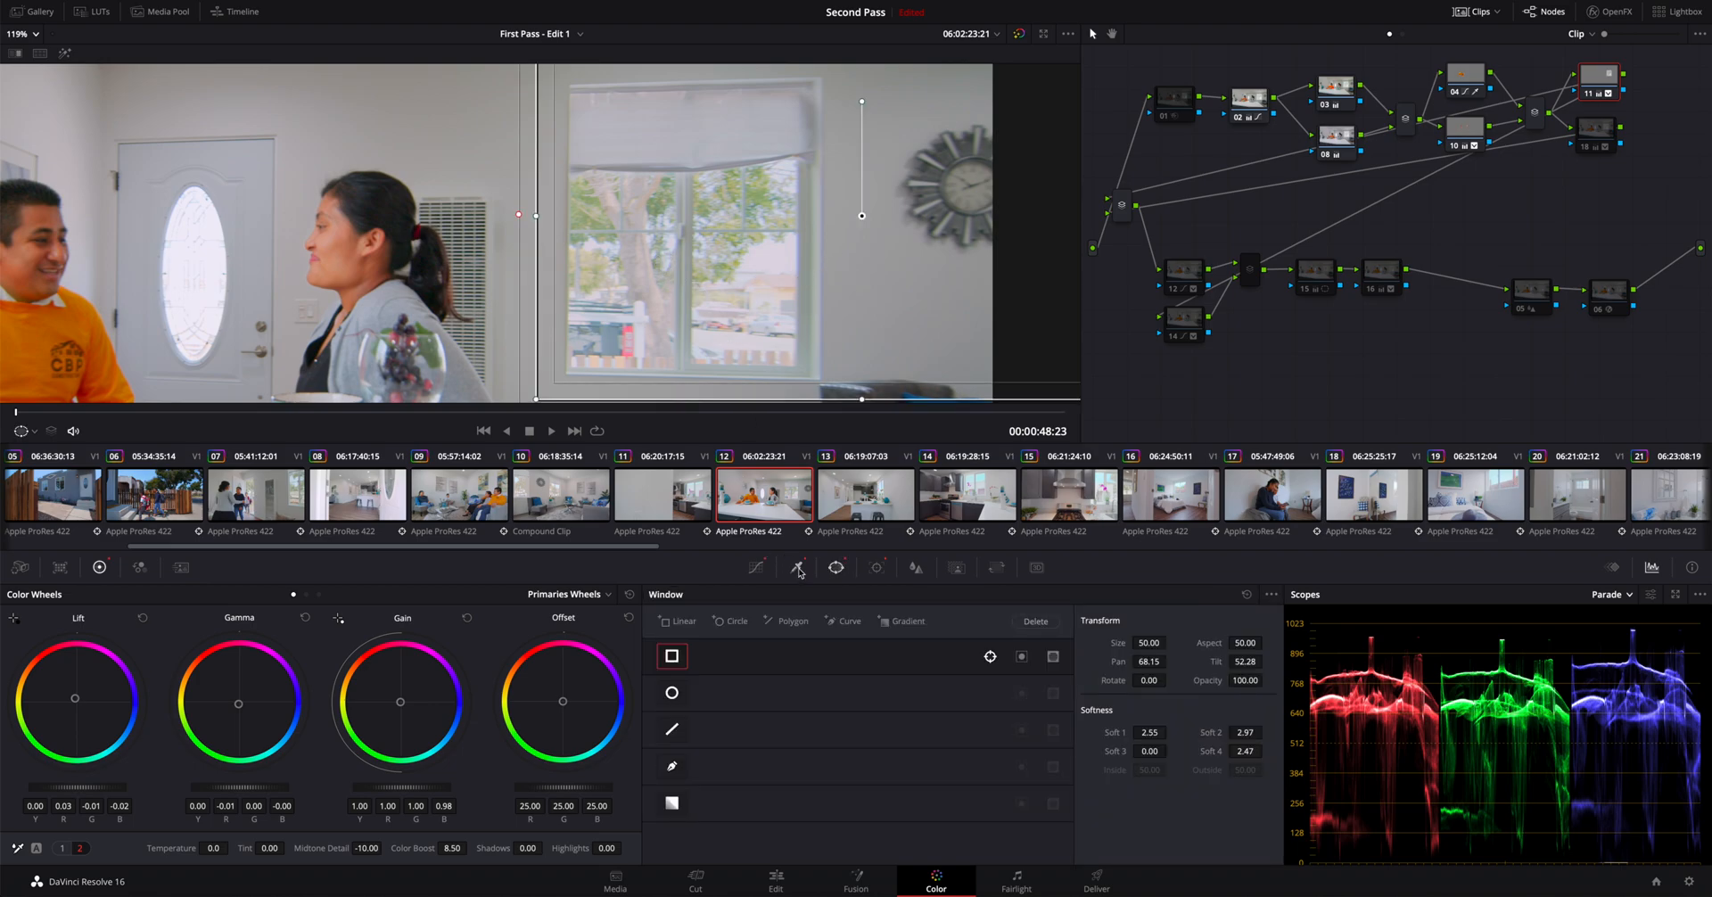
click(797, 567)
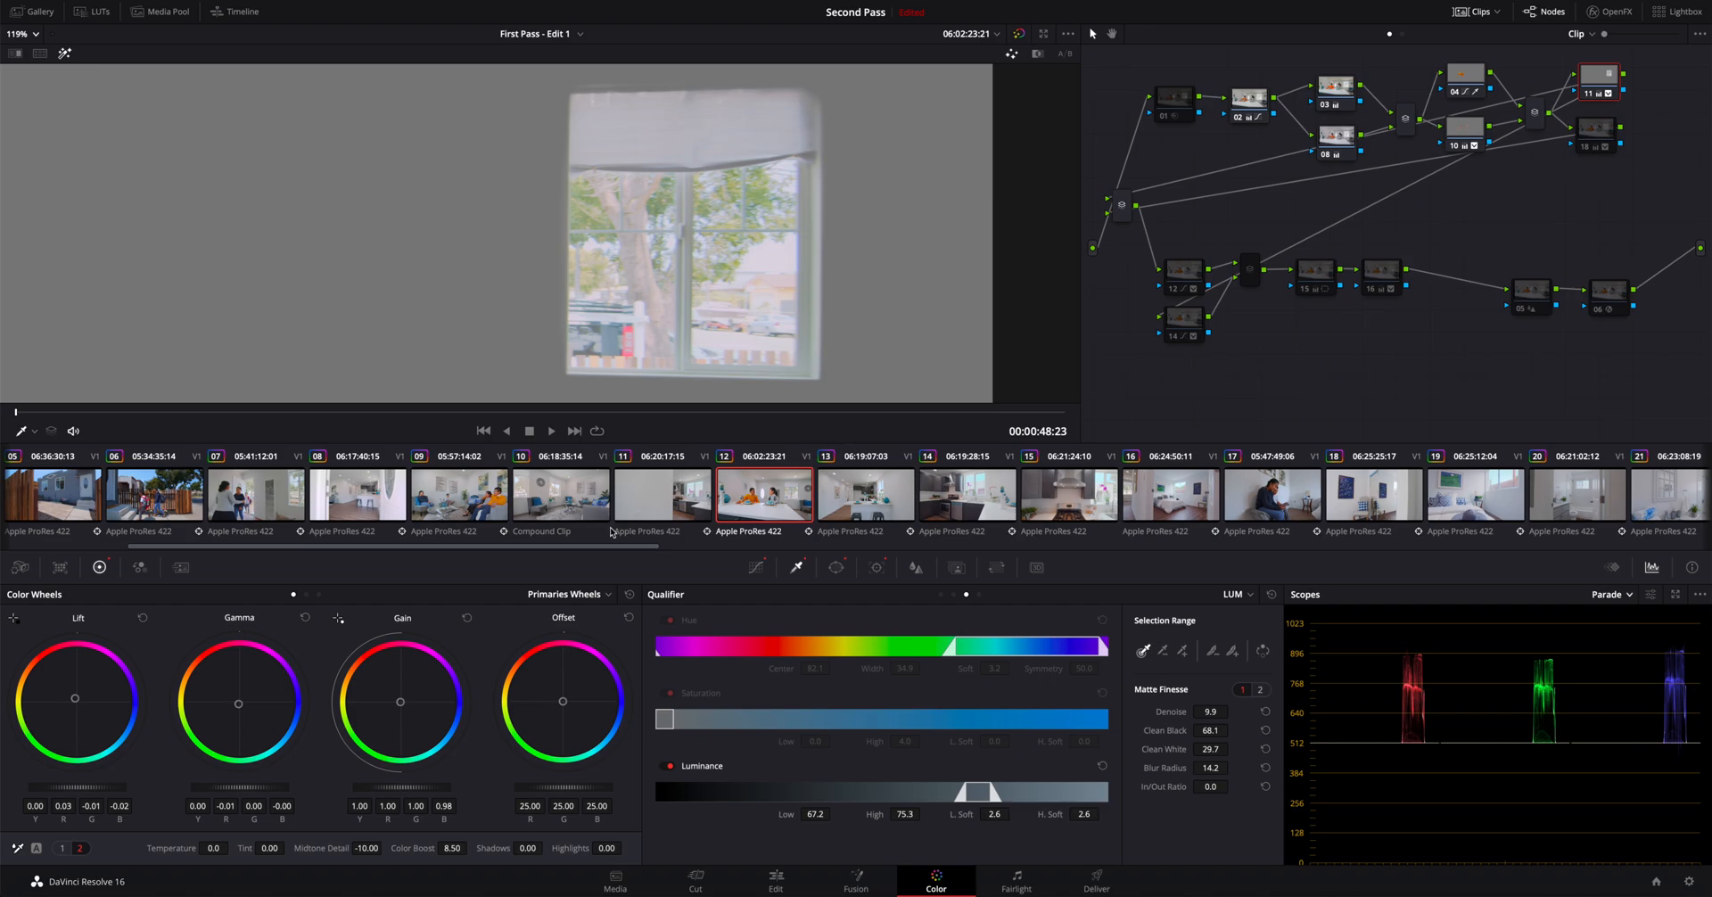
drag(970, 793, 961, 793)
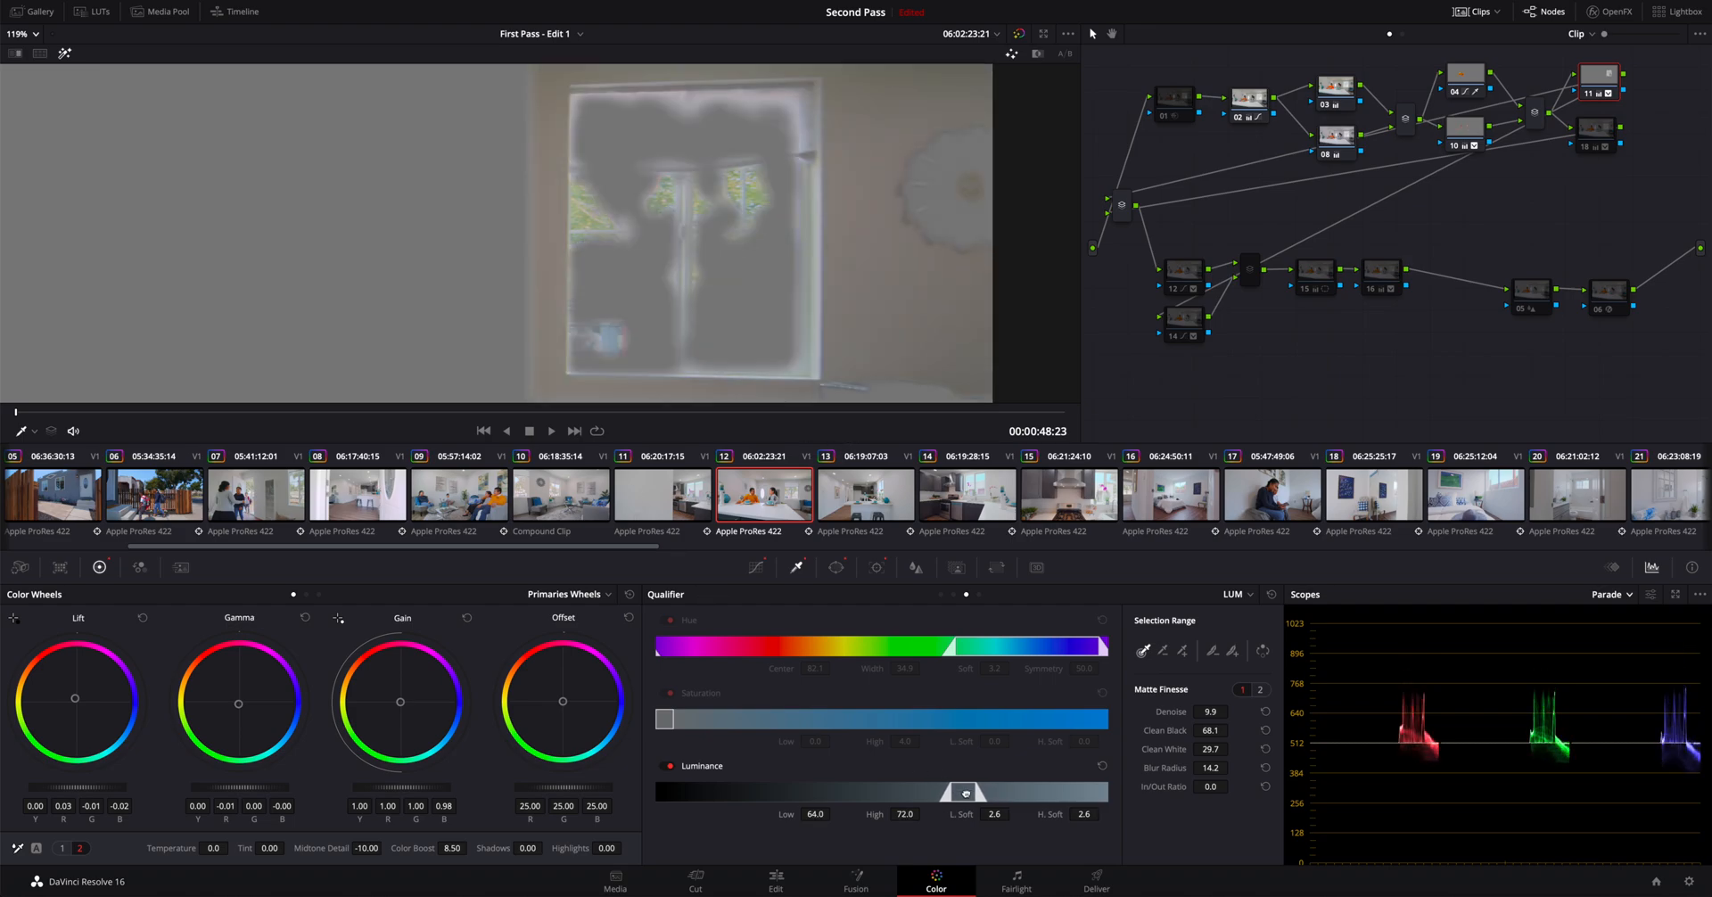
drag(923, 793, 950, 793)
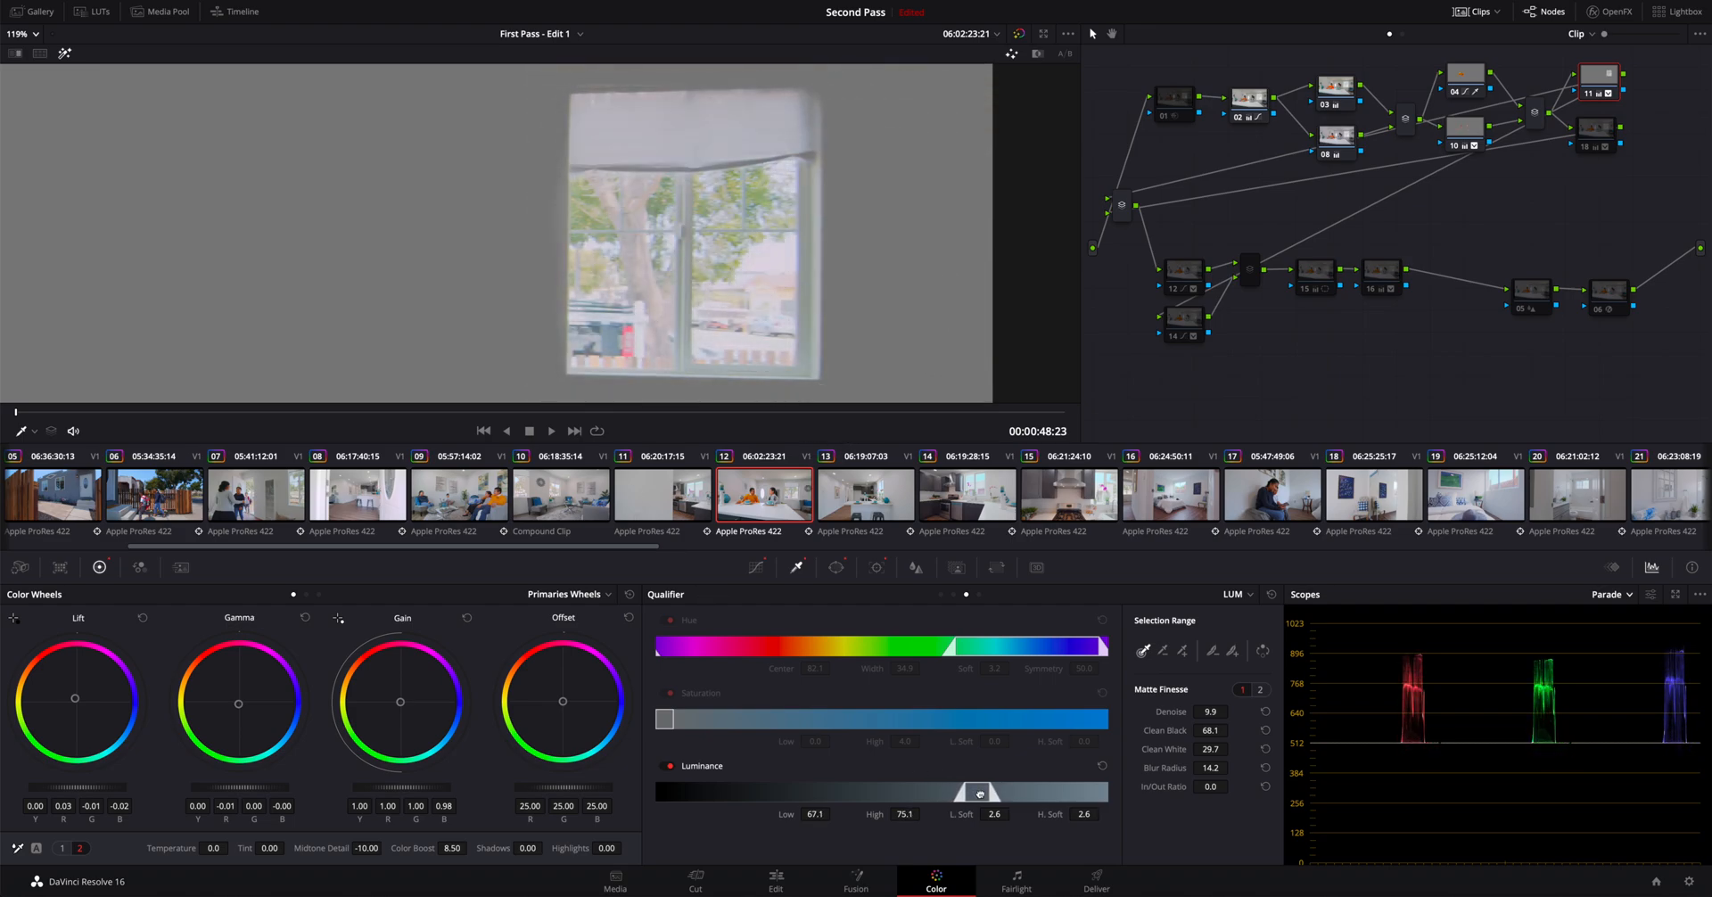
drag(948, 792, 988, 792)
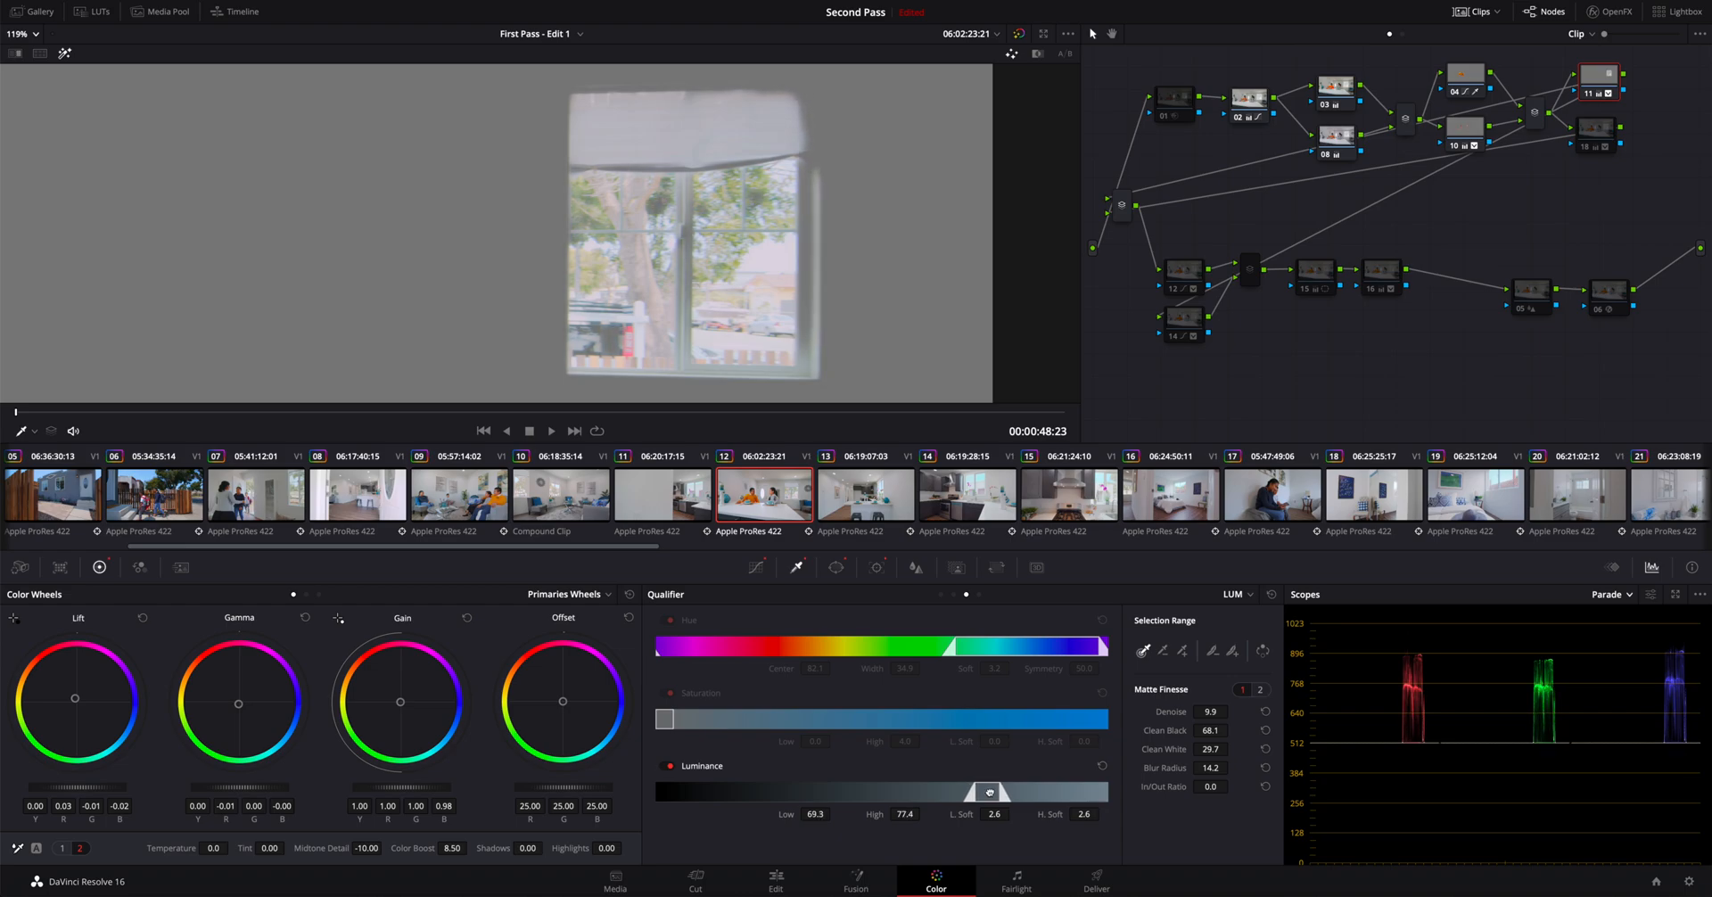
drag(988, 793, 993, 793)
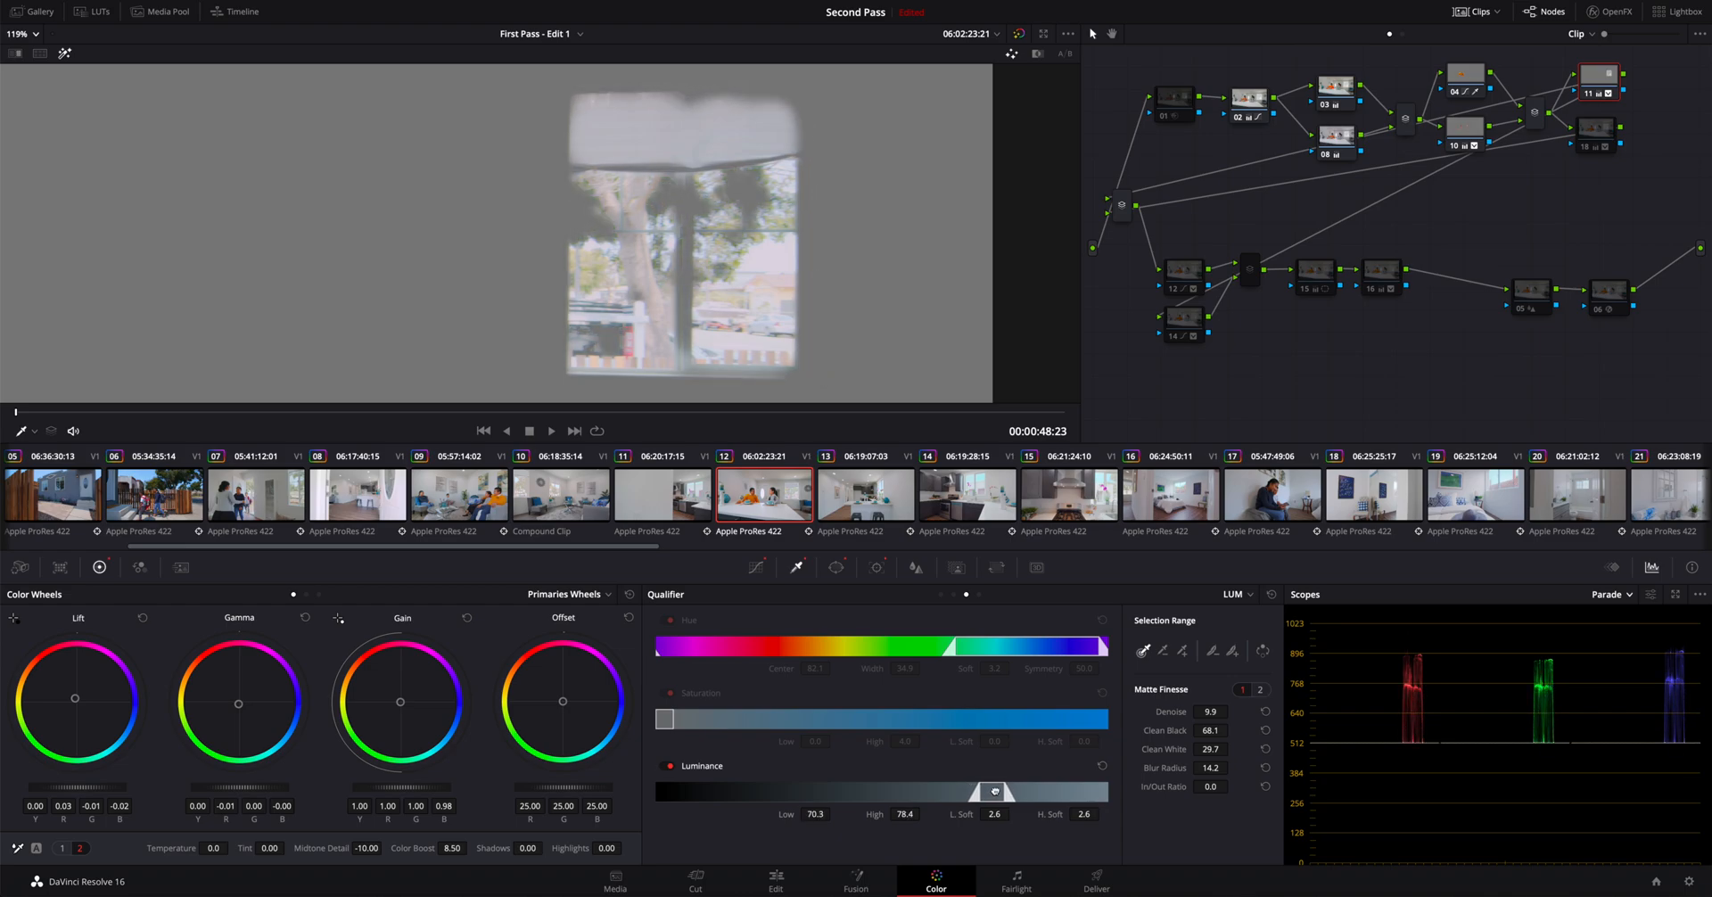
drag(991, 791, 975, 790)
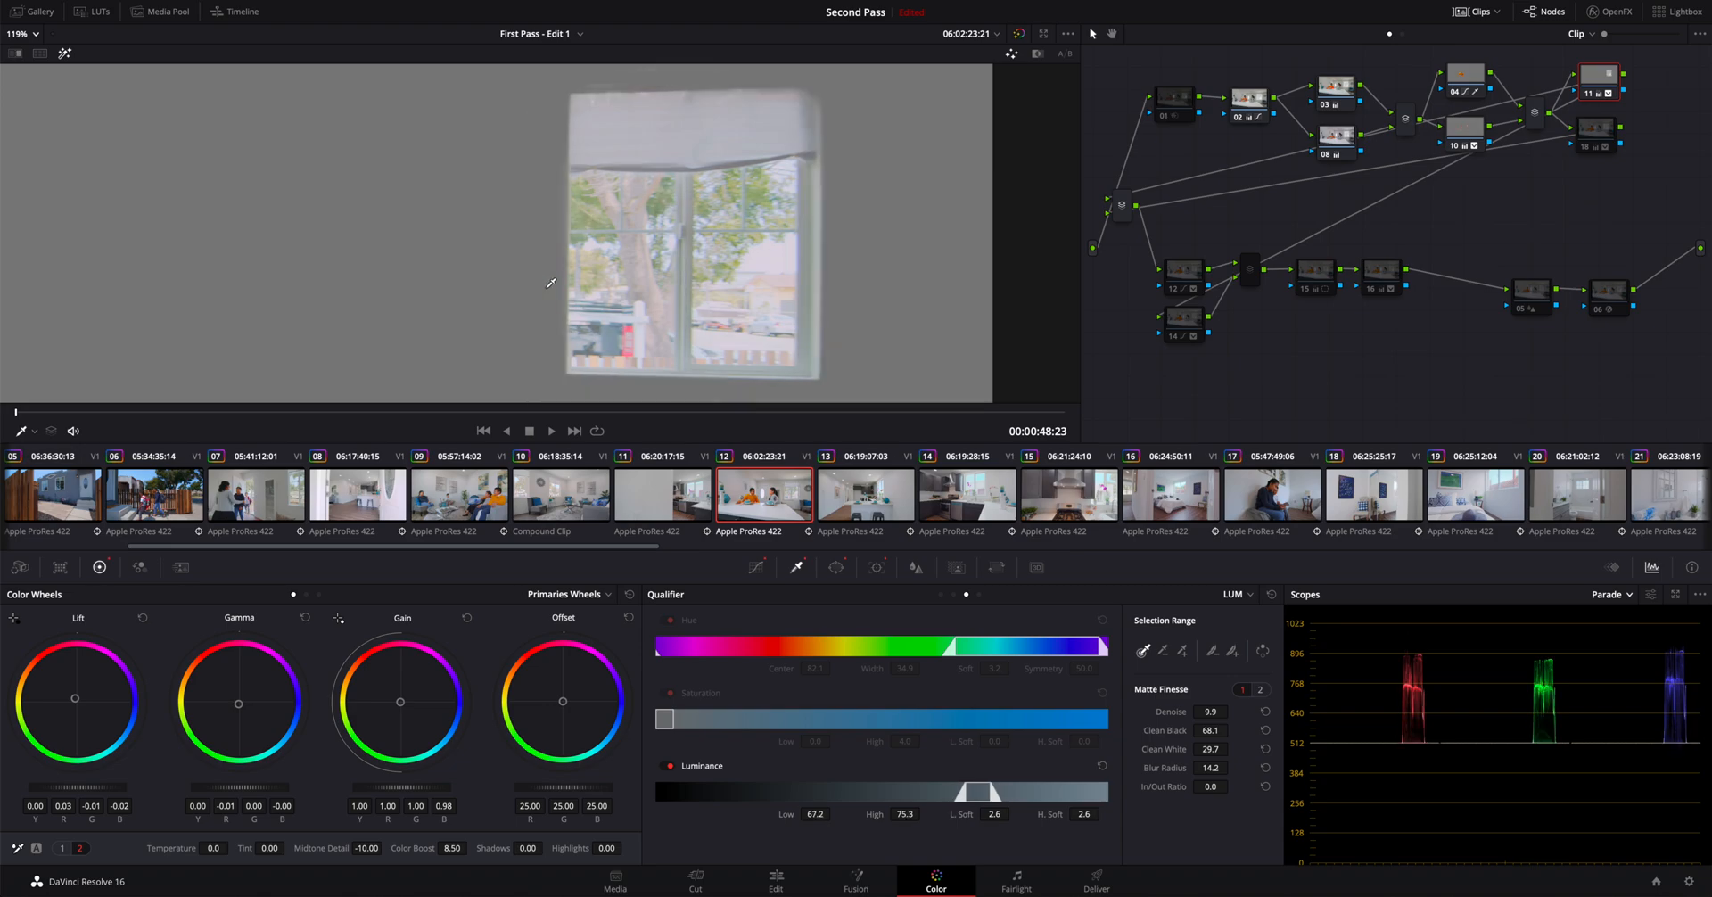
mouse_move(1112, 80)
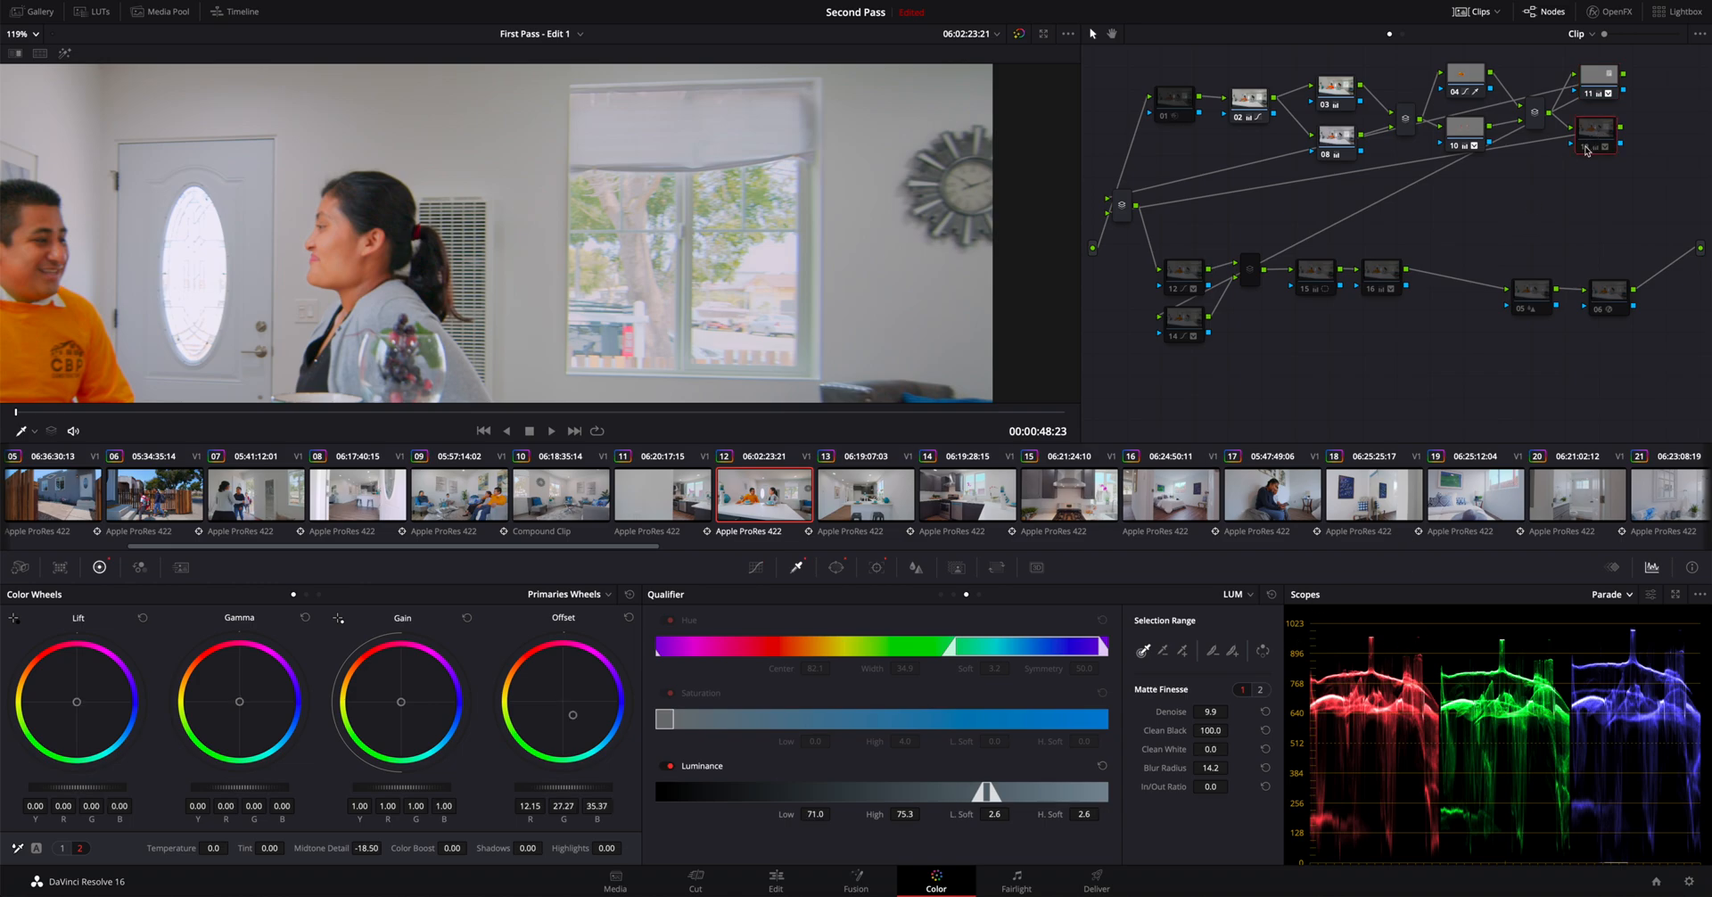
Step: Add node 18, check its custom curves, then return to its luminance qualifier
right_click(1583, 148)
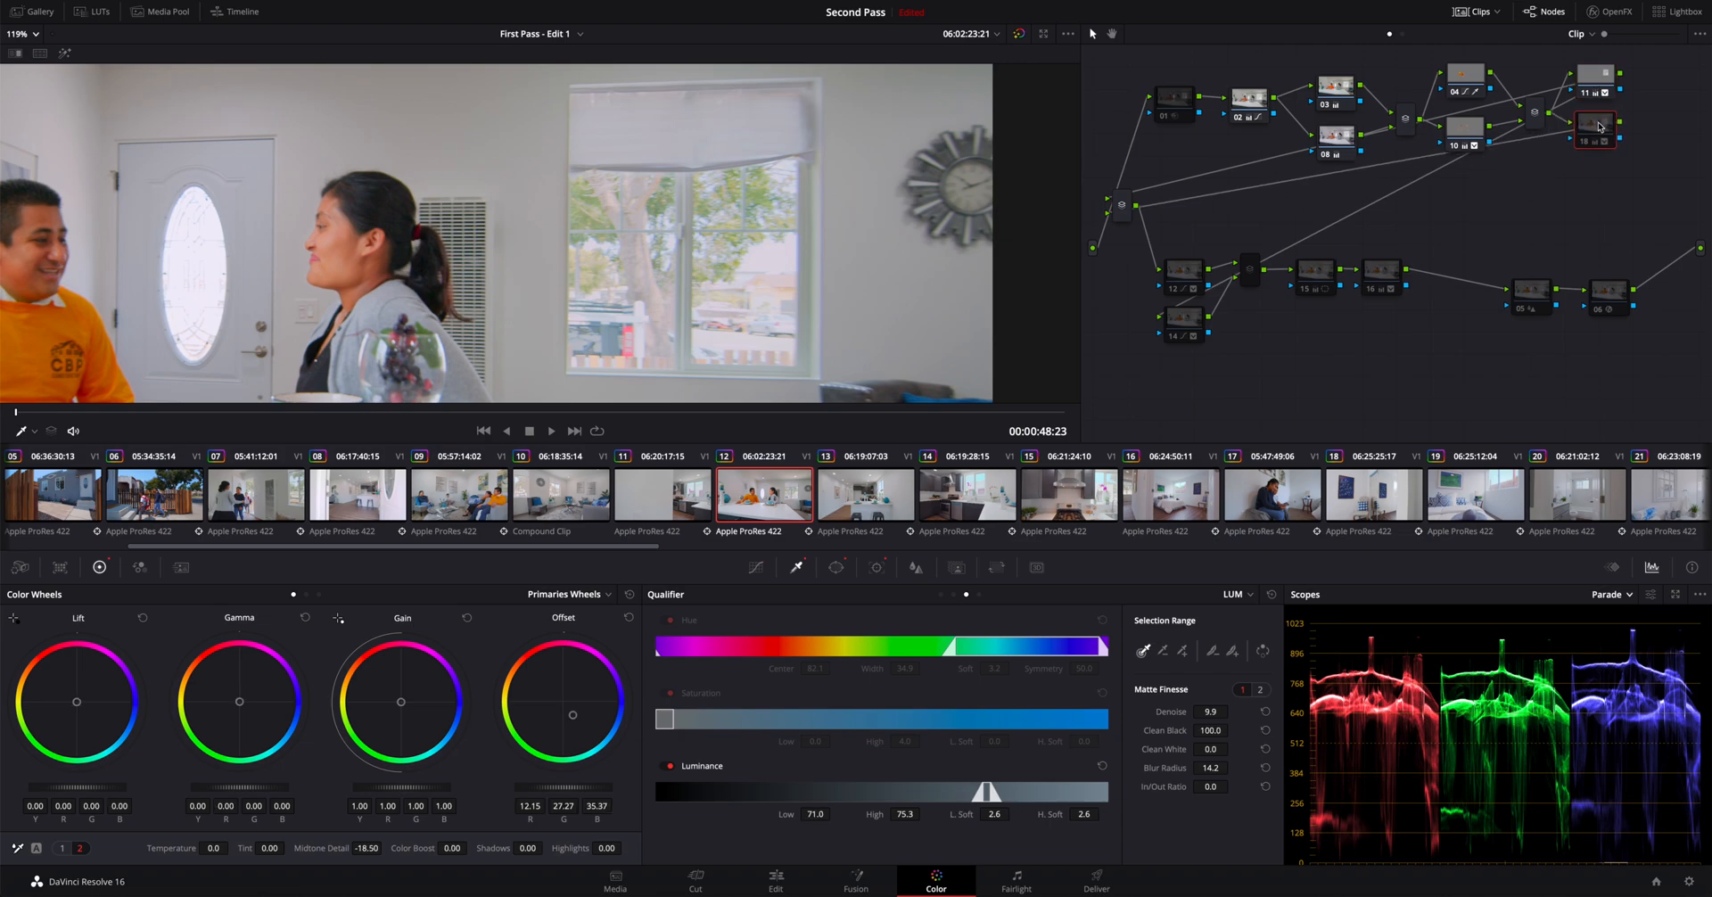
mouse_move(1588, 145)
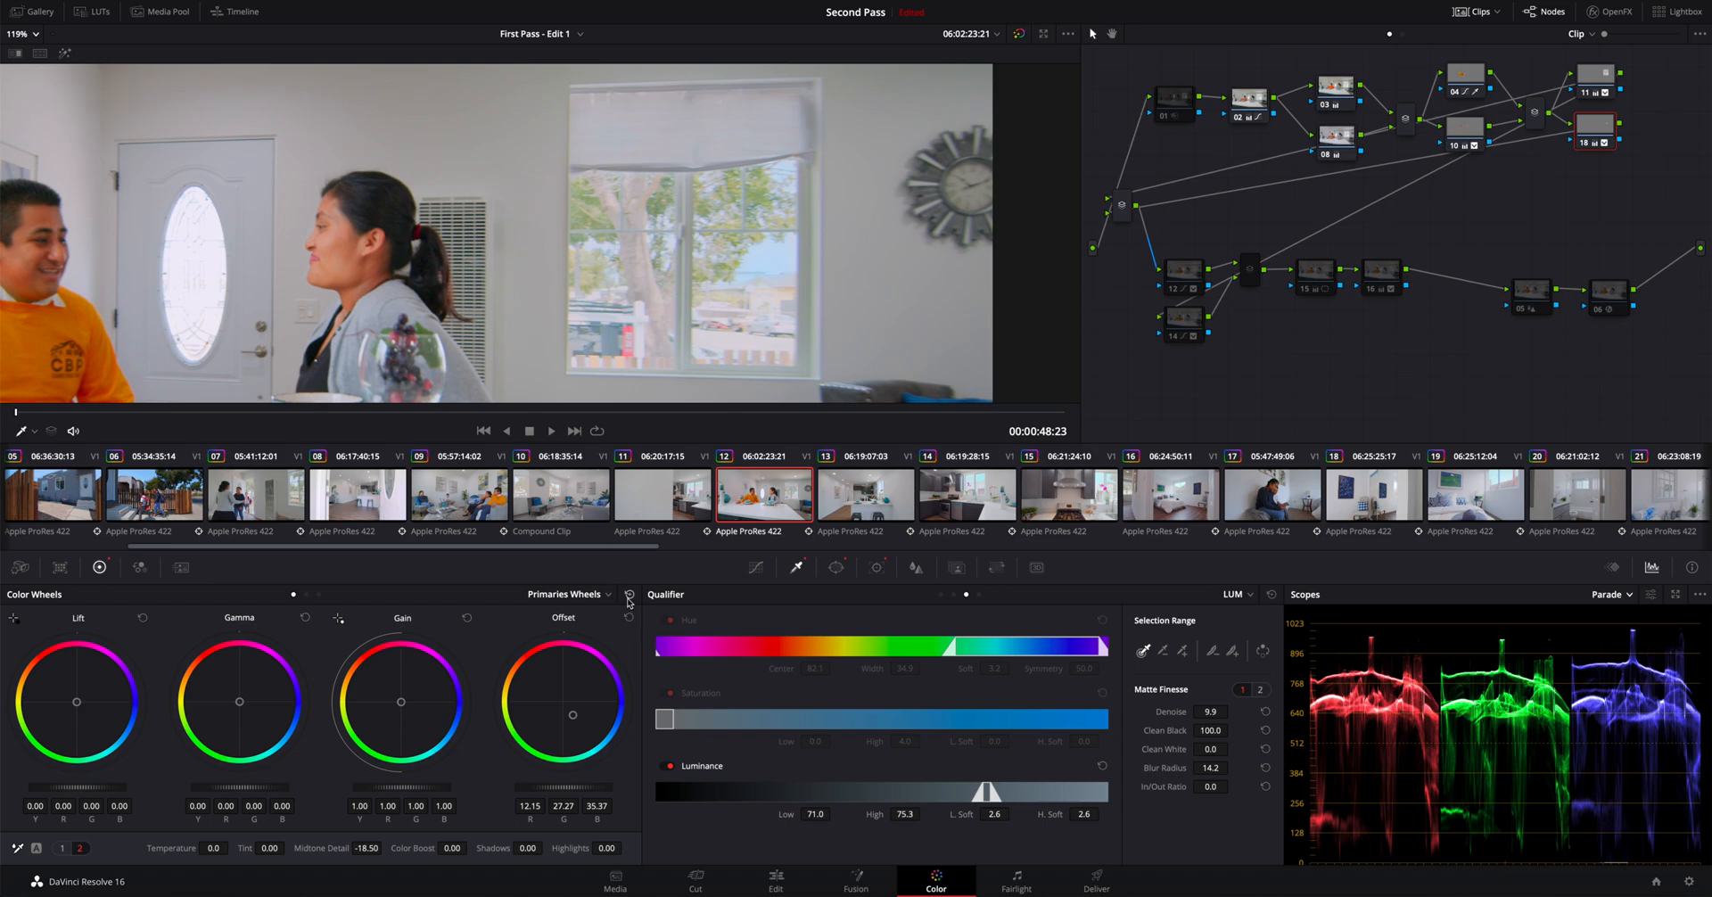
mouse_move(474, 597)
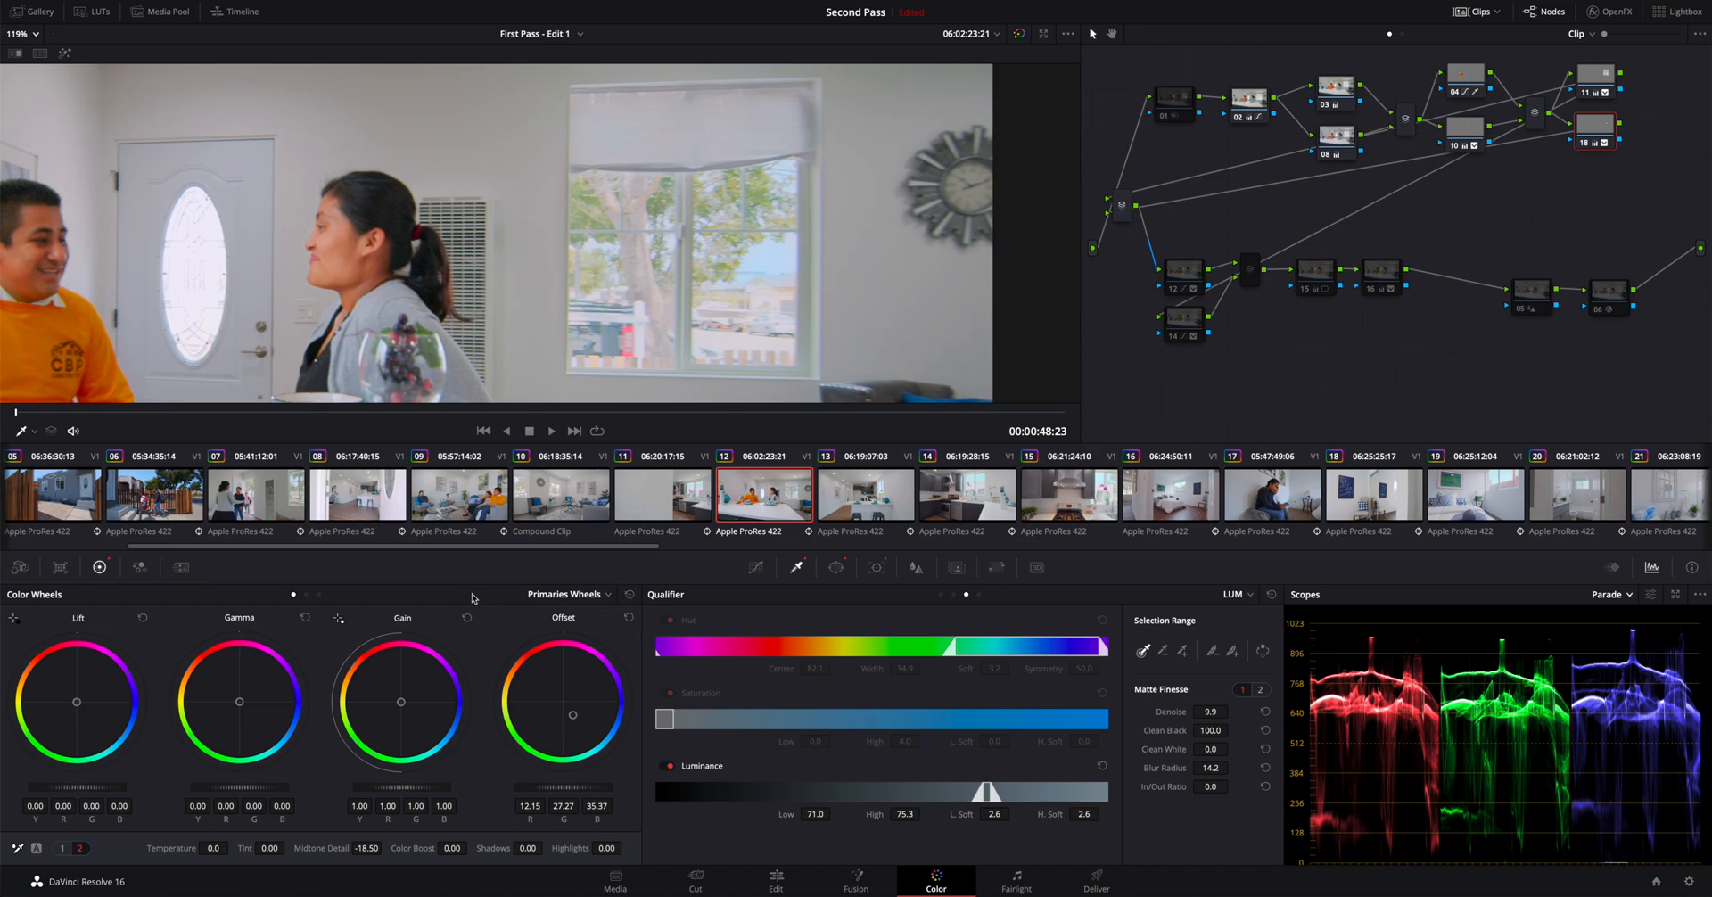
mouse_move(804, 607)
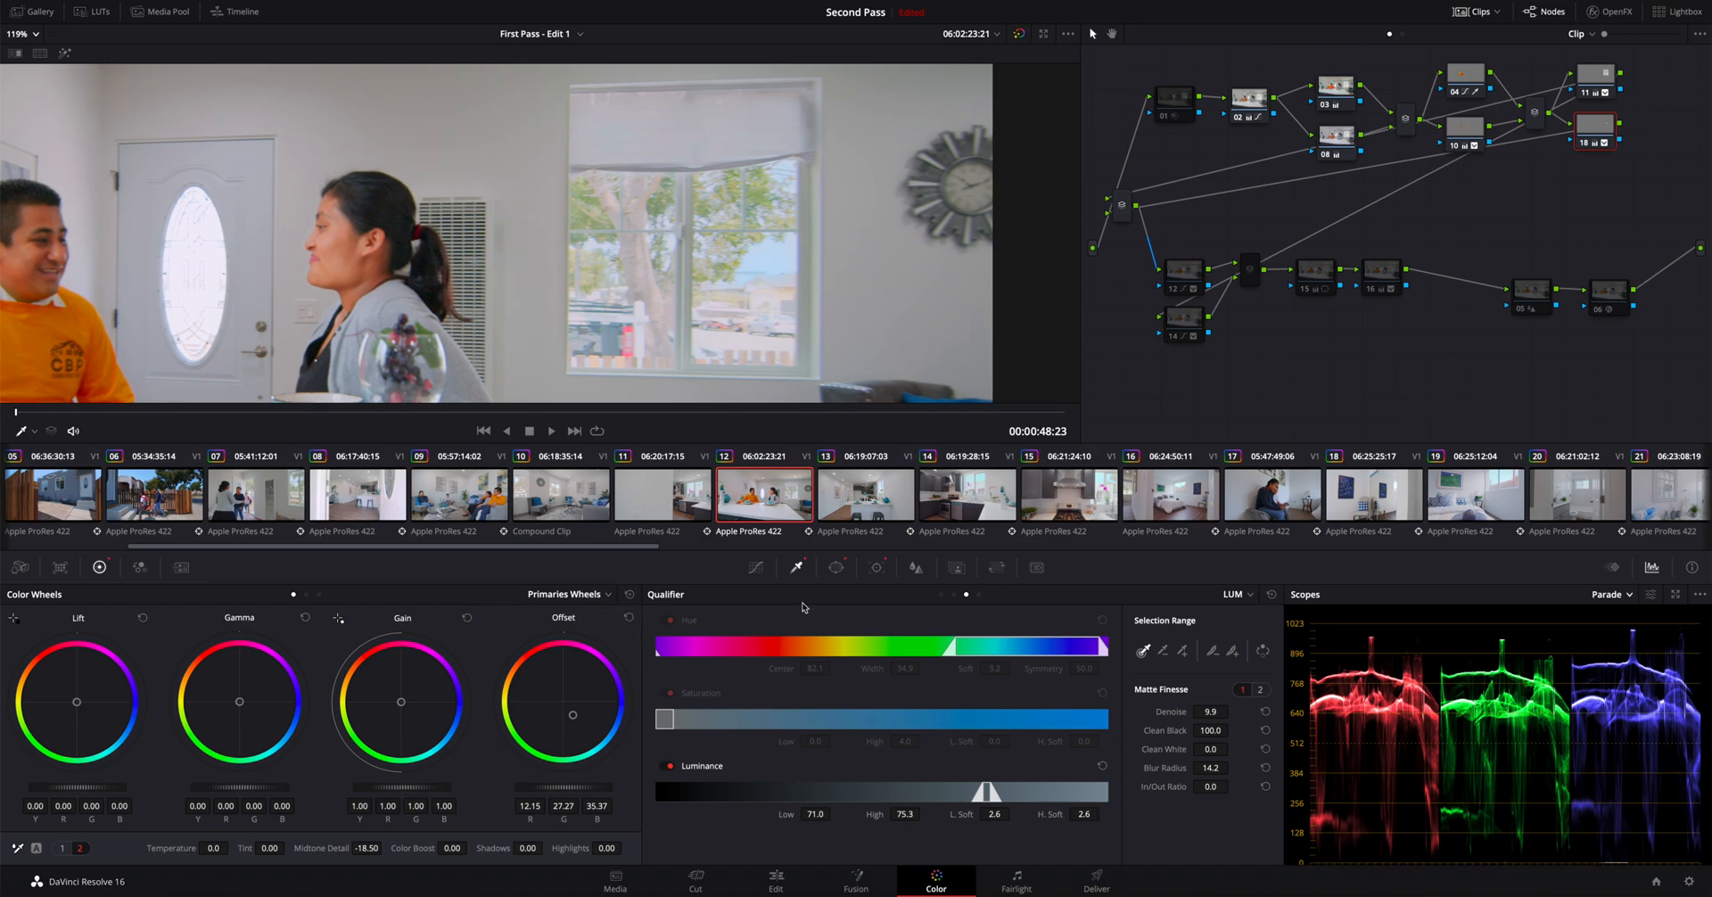
click(755, 568)
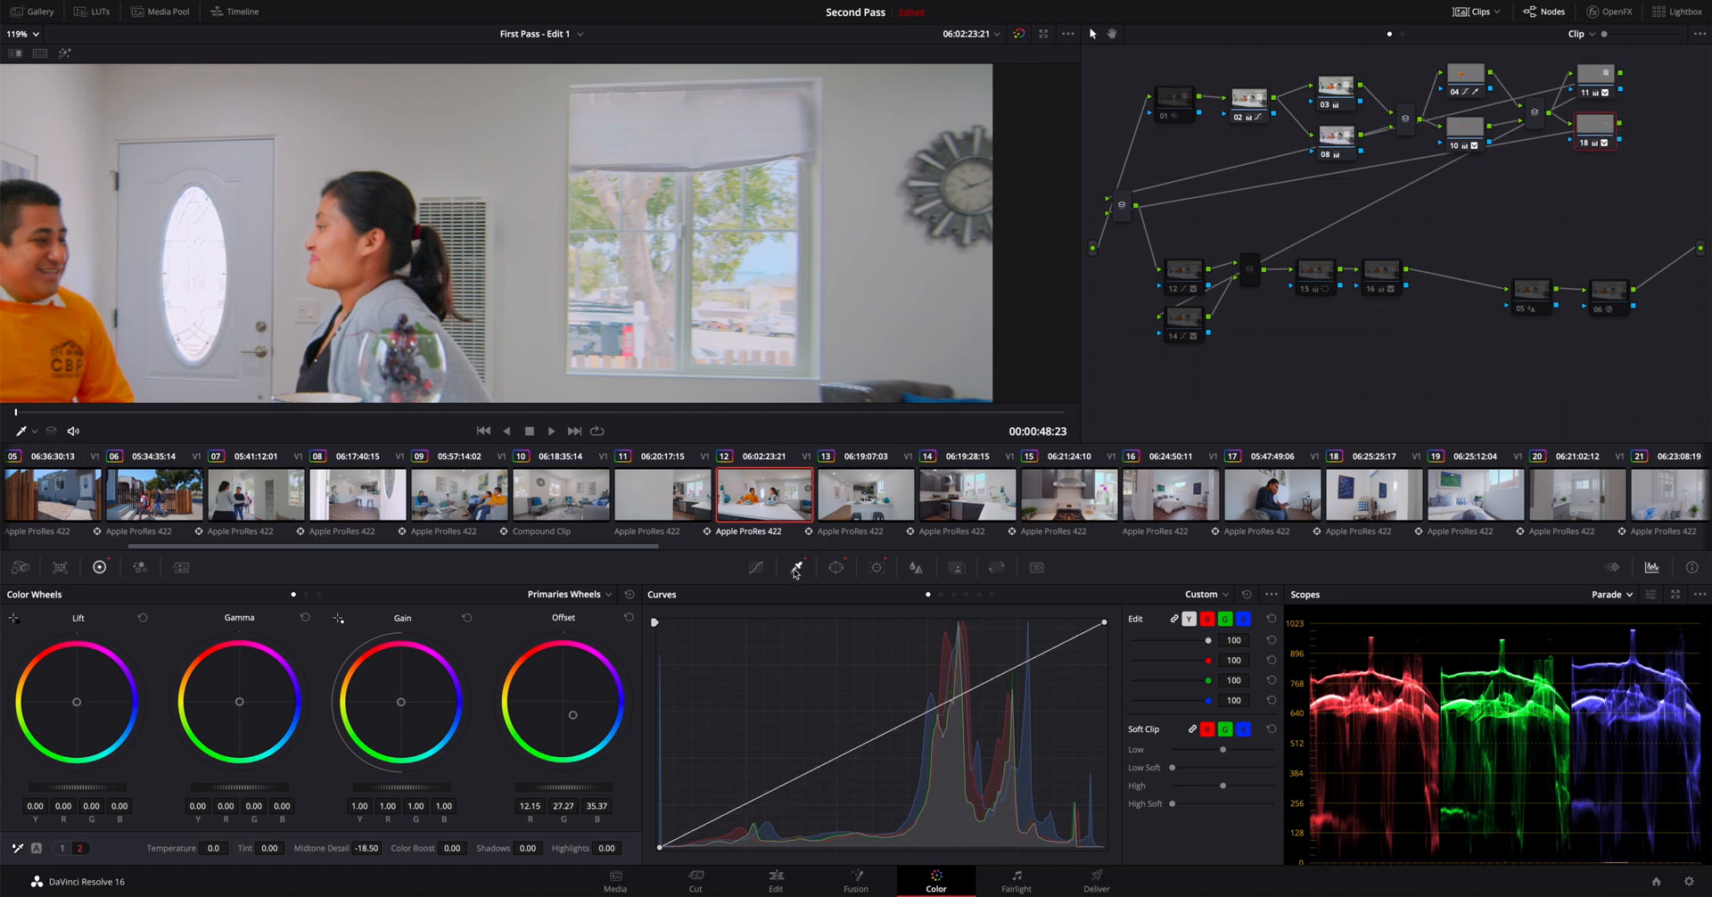
click(795, 567)
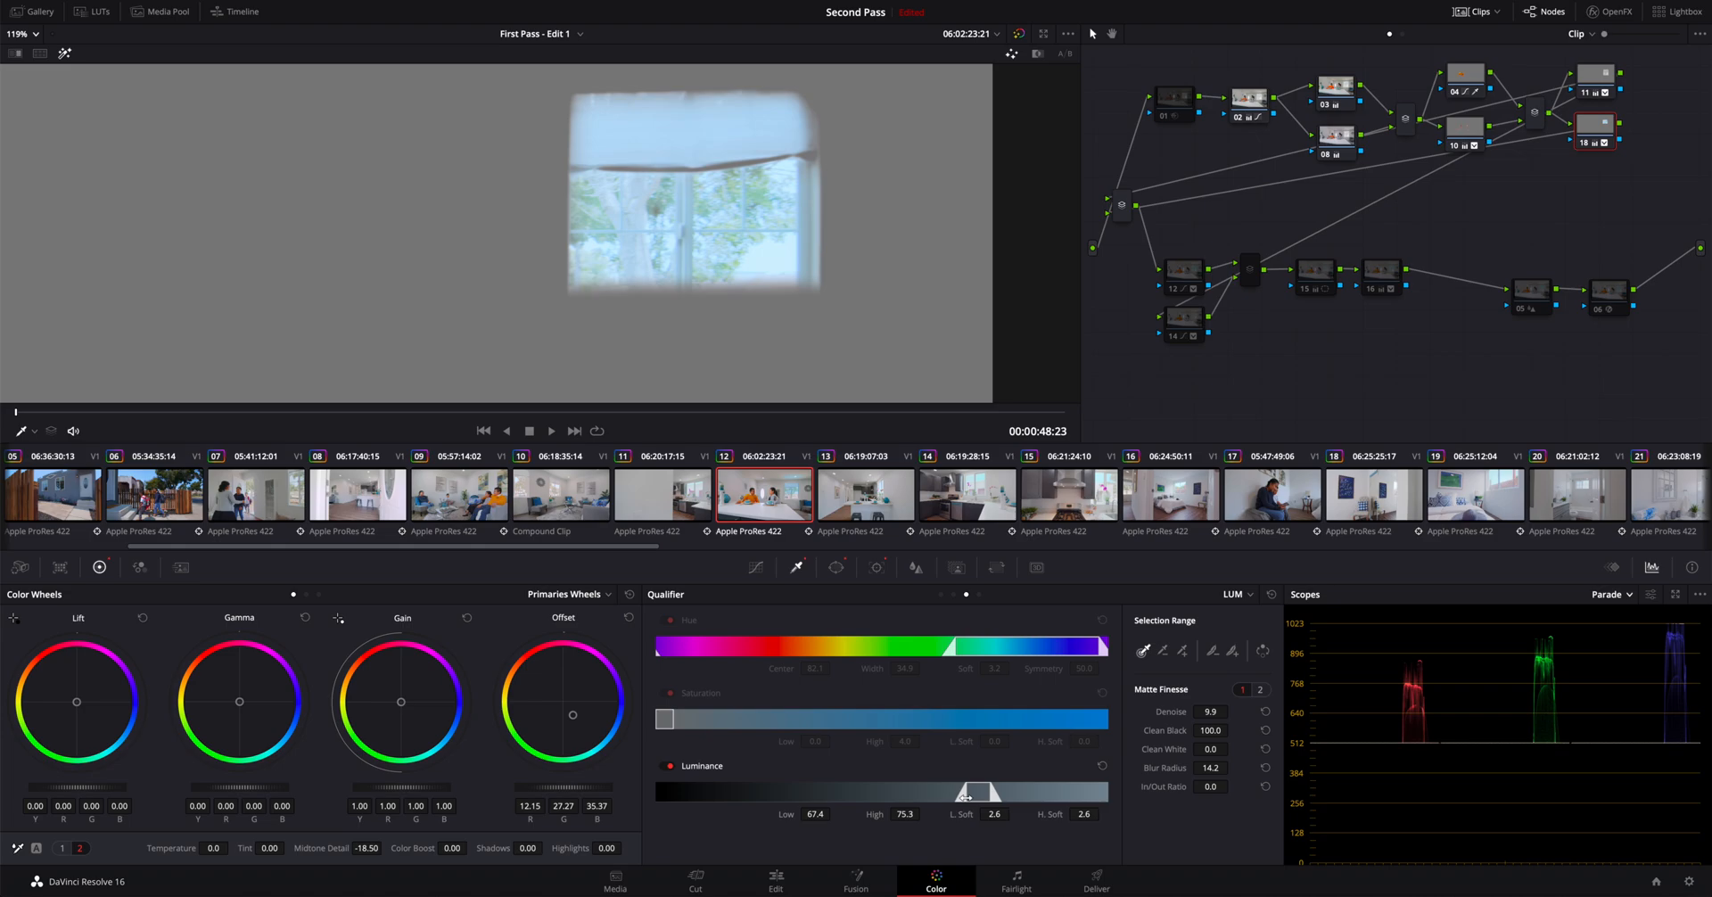
Step: Raise the luminance low limit to 70.9, leaving only the brightest window patches
drag(942, 791, 961, 791)
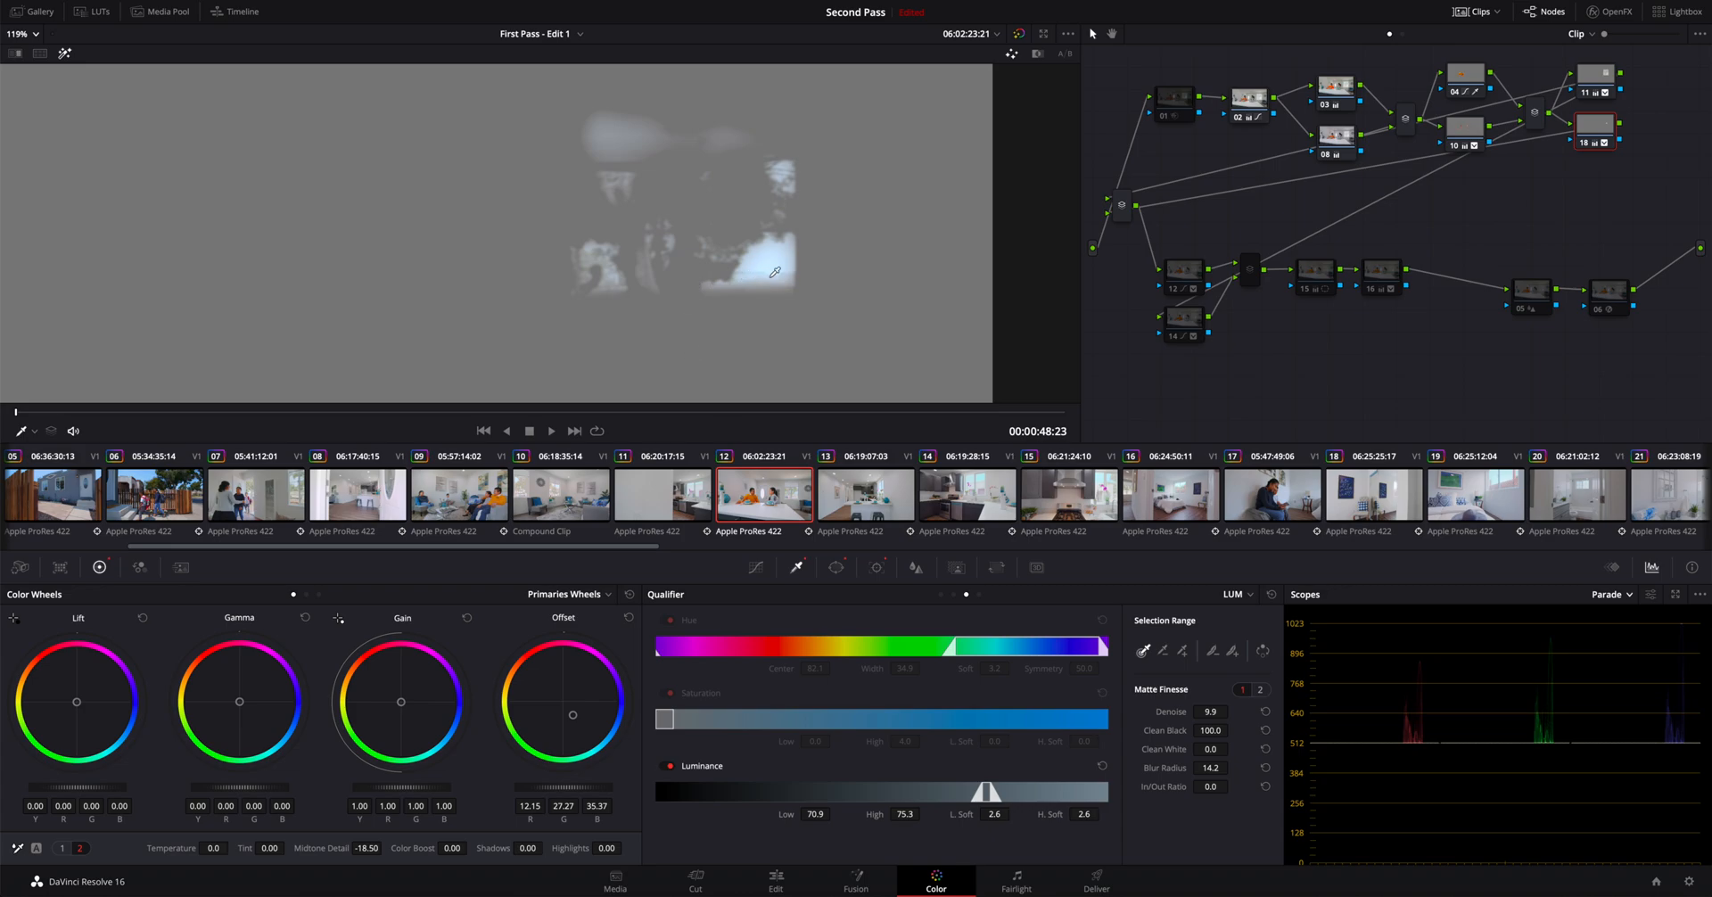
mouse_move(770, 259)
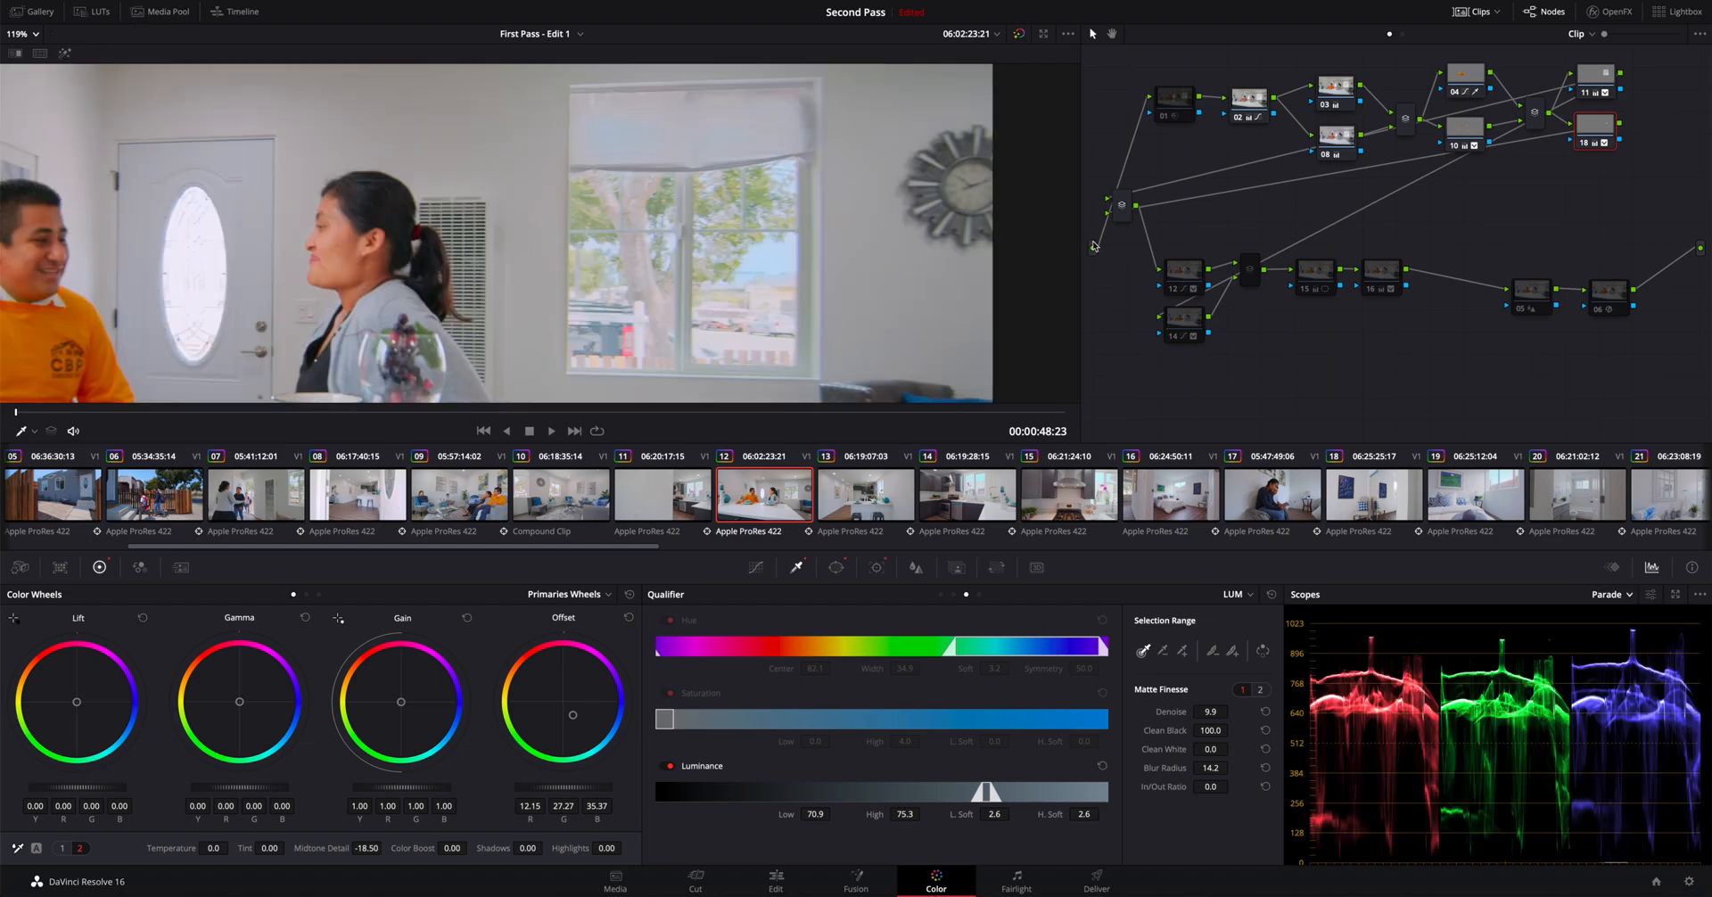
mouse_move(571, 710)
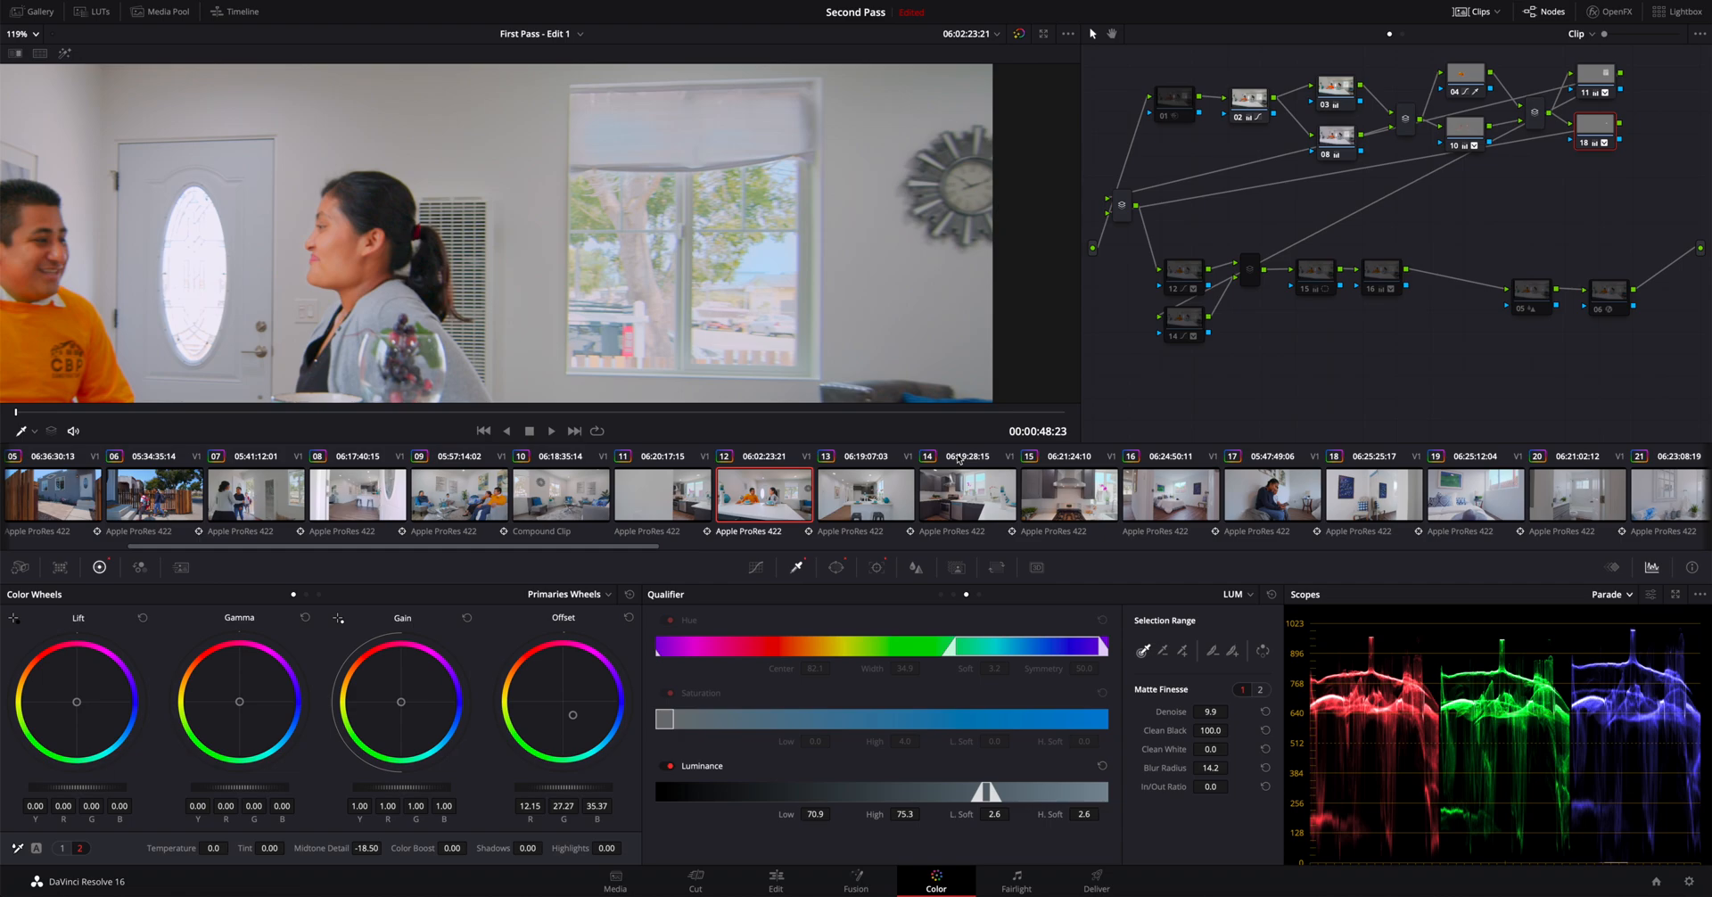
mouse_move(548, 299)
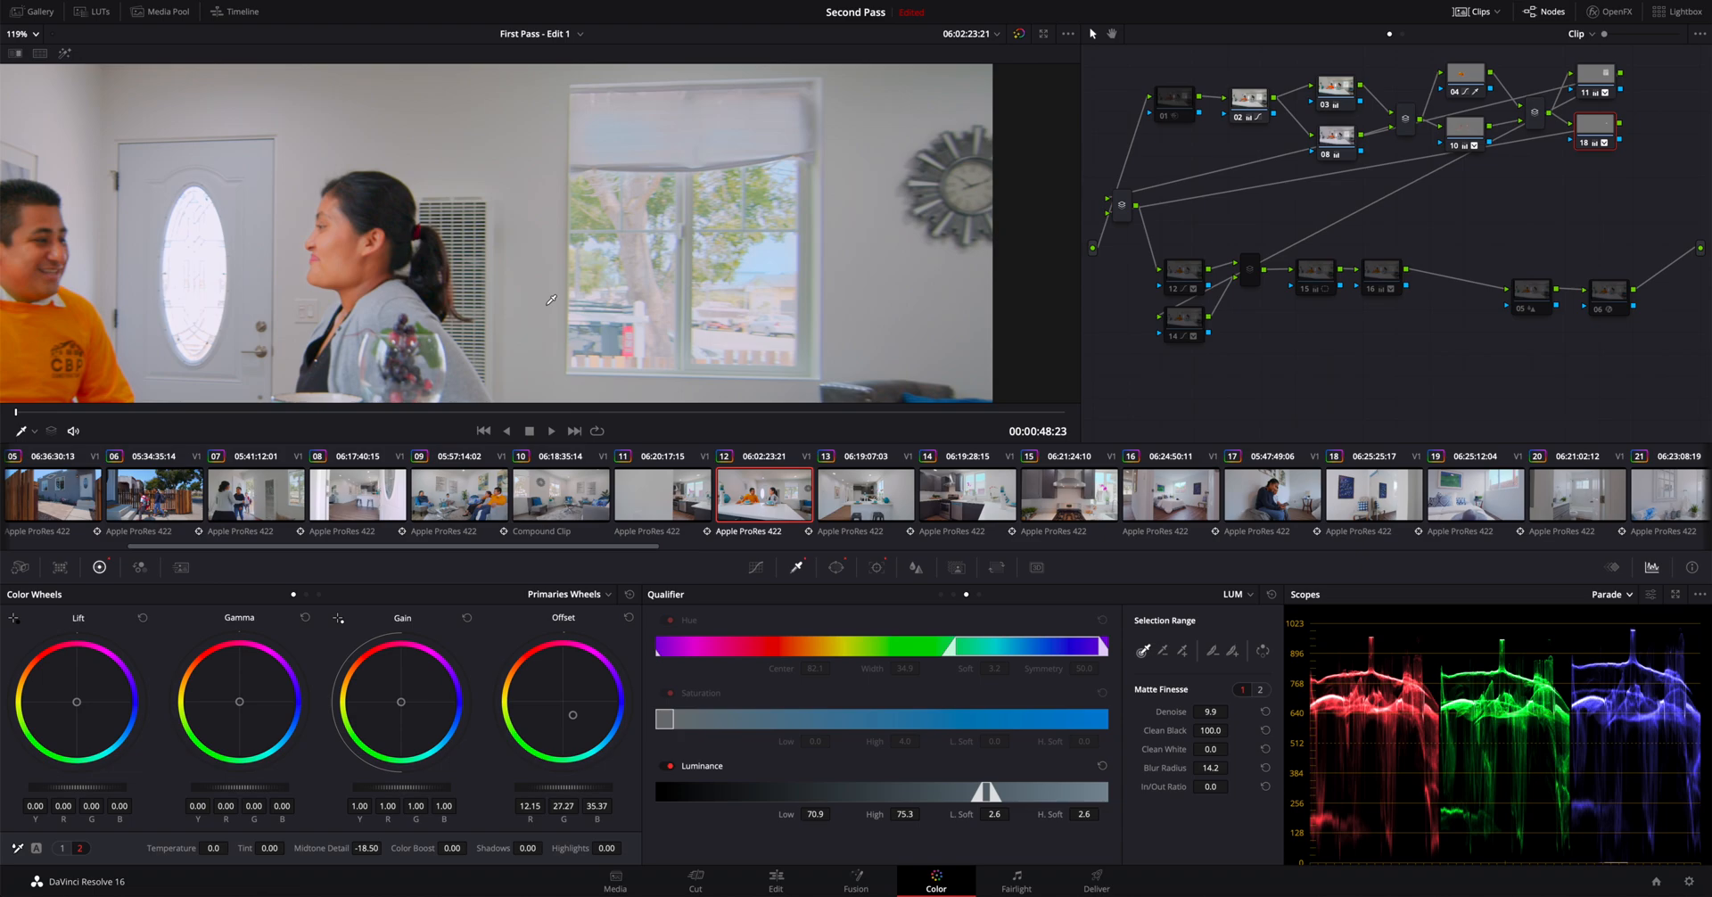
mouse_move(547, 294)
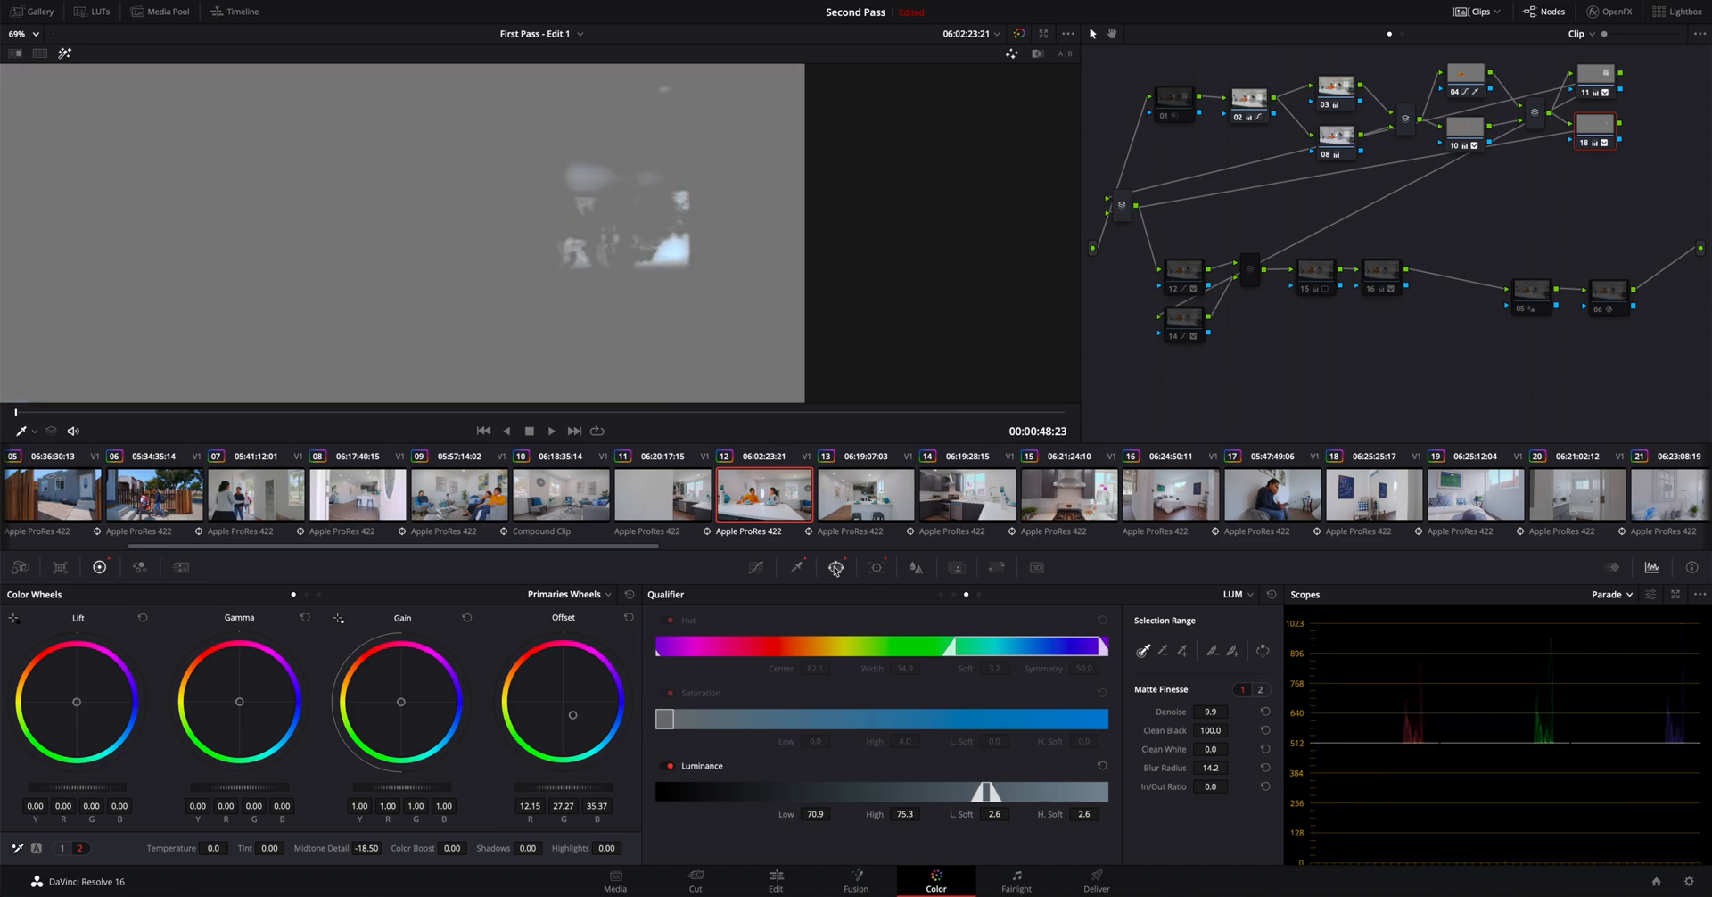
Step: Show node 18's rectangular window settings: pan 68.05, tilt 55.75, softness about 2.5
click(836, 567)
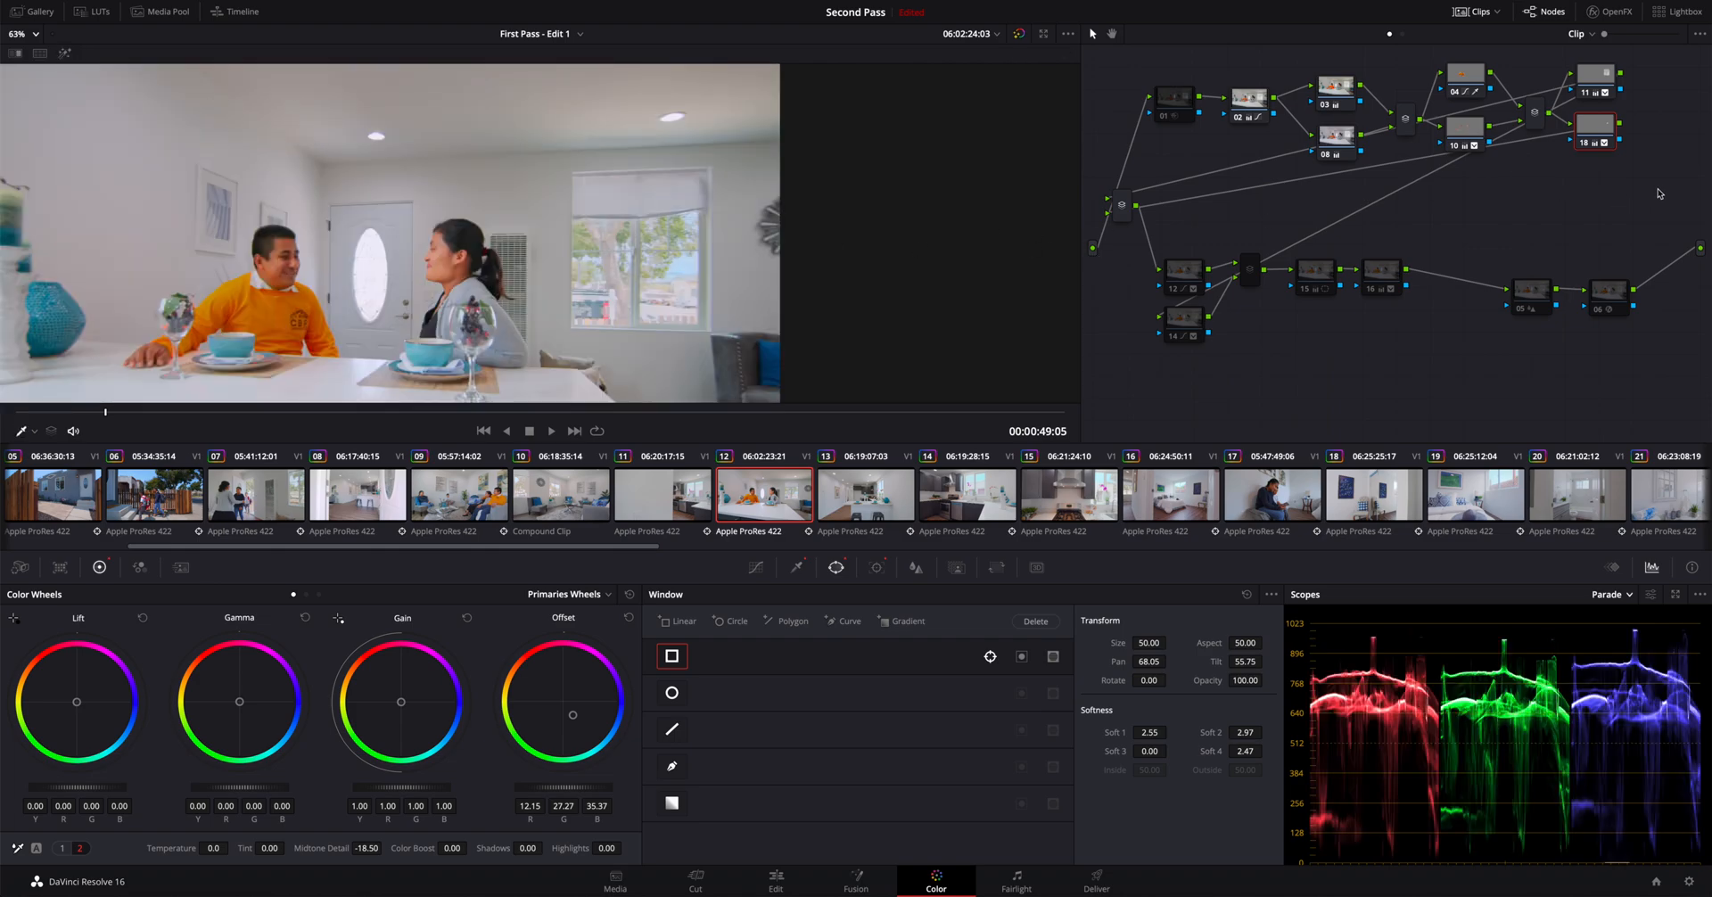
Step: Show the Curves palette and inspect node 12, then the parallel mixer and node 15
click(1593, 80)
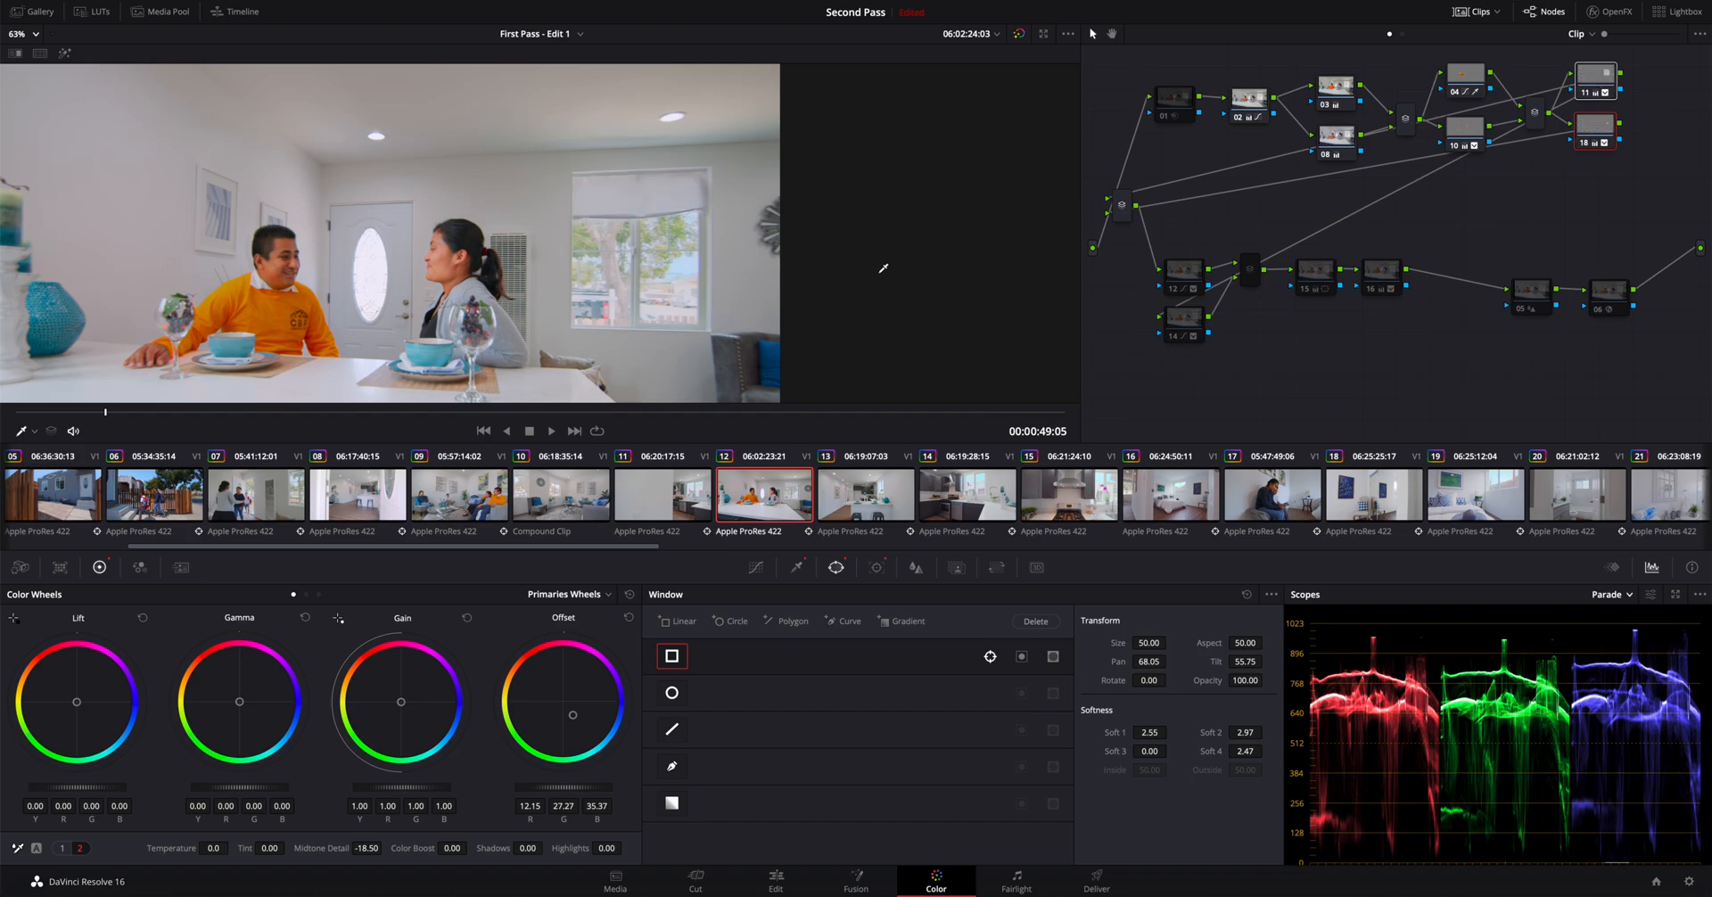
mouse_move(1377, 250)
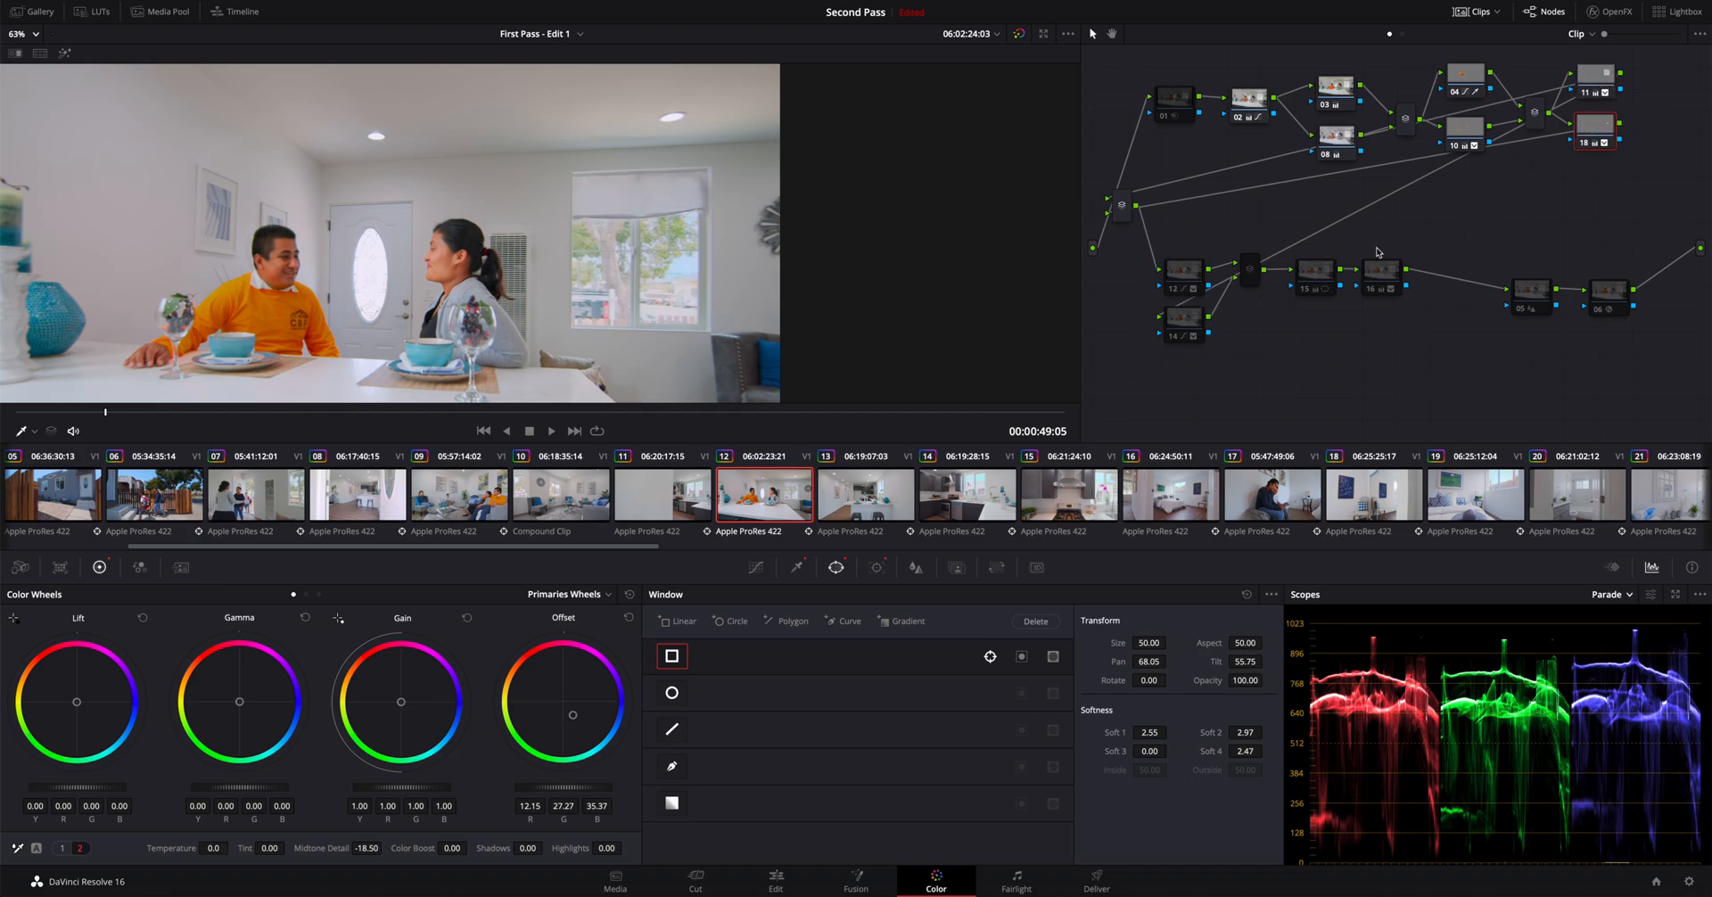
click(671, 693)
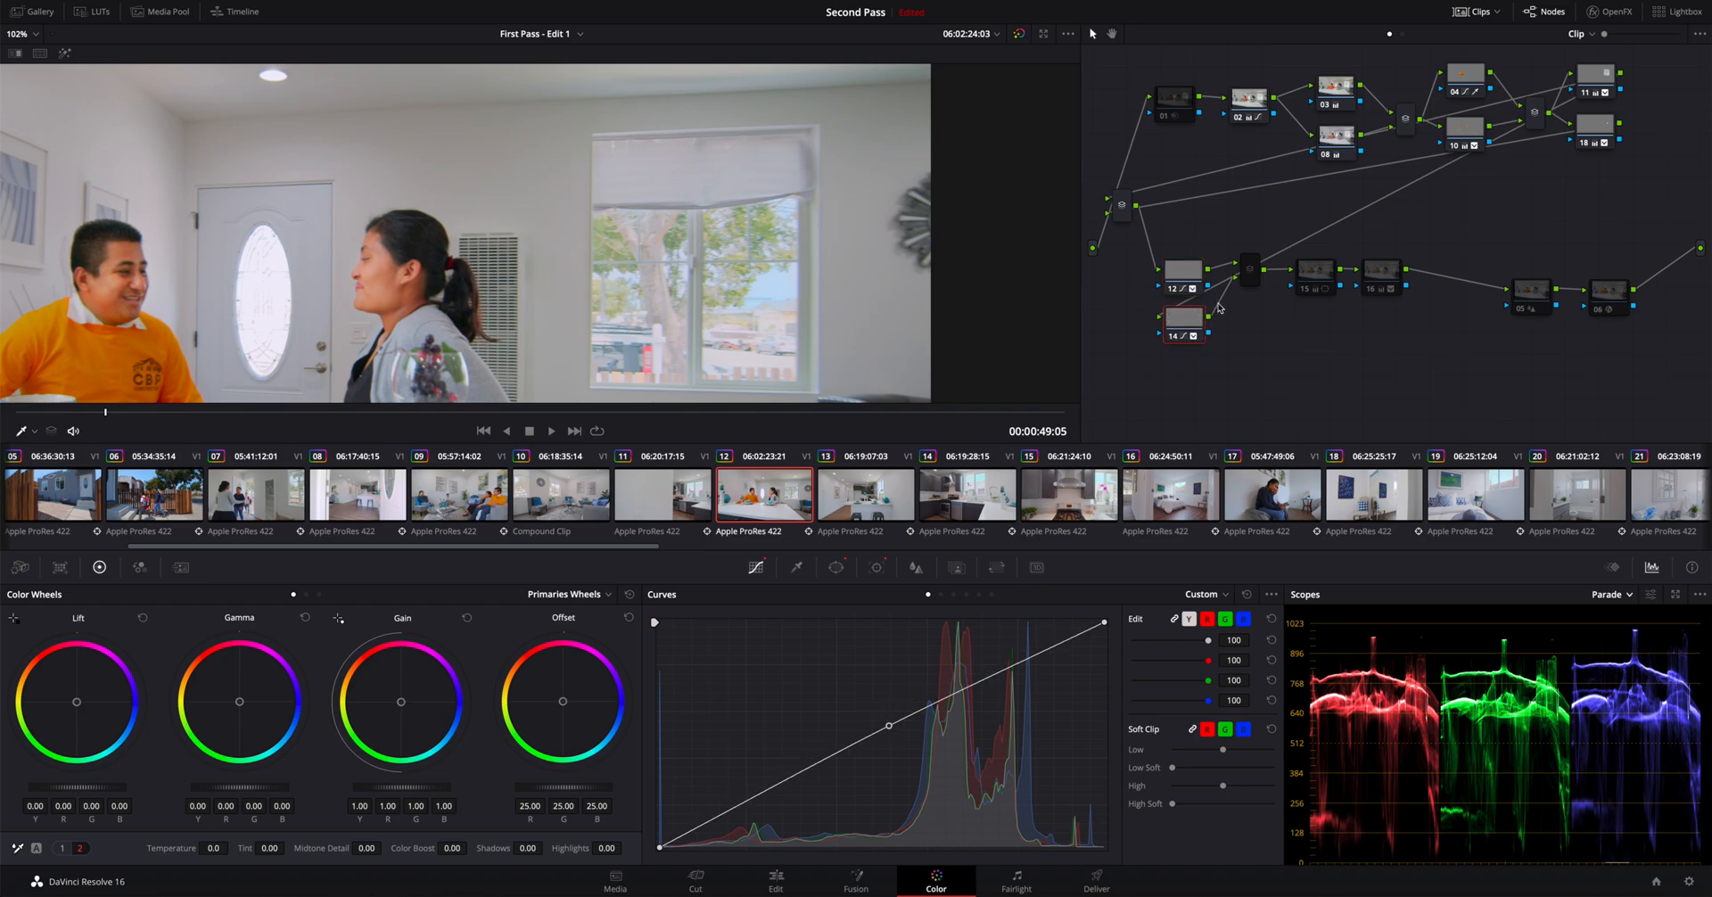
click(1249, 269)
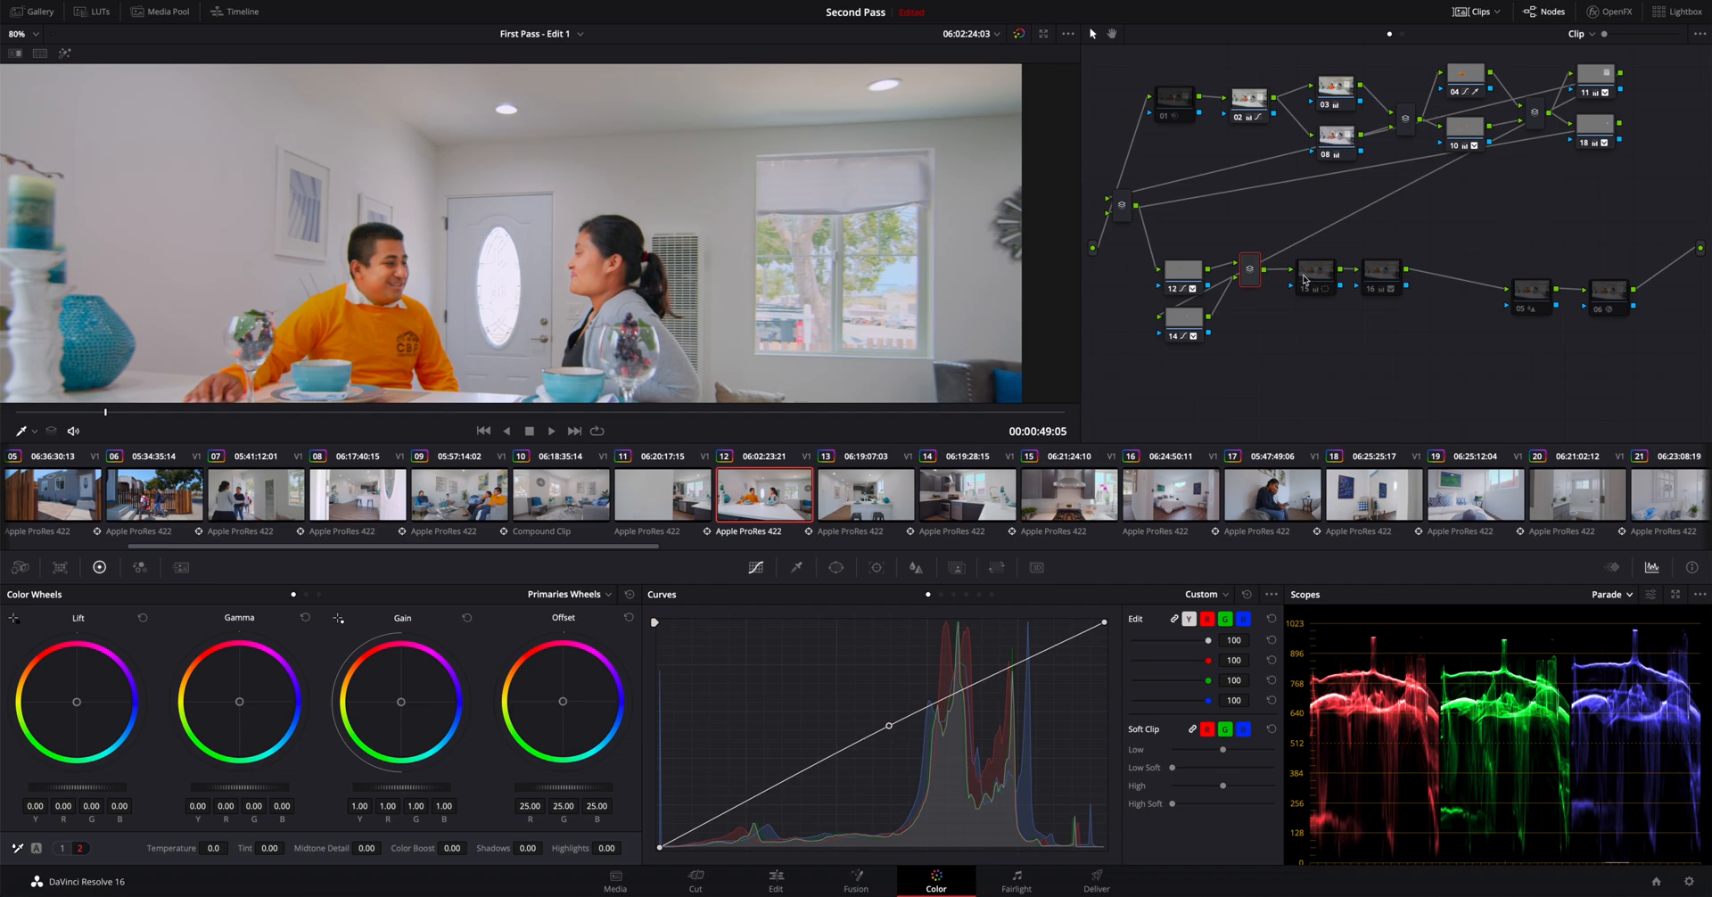
click(1315, 272)
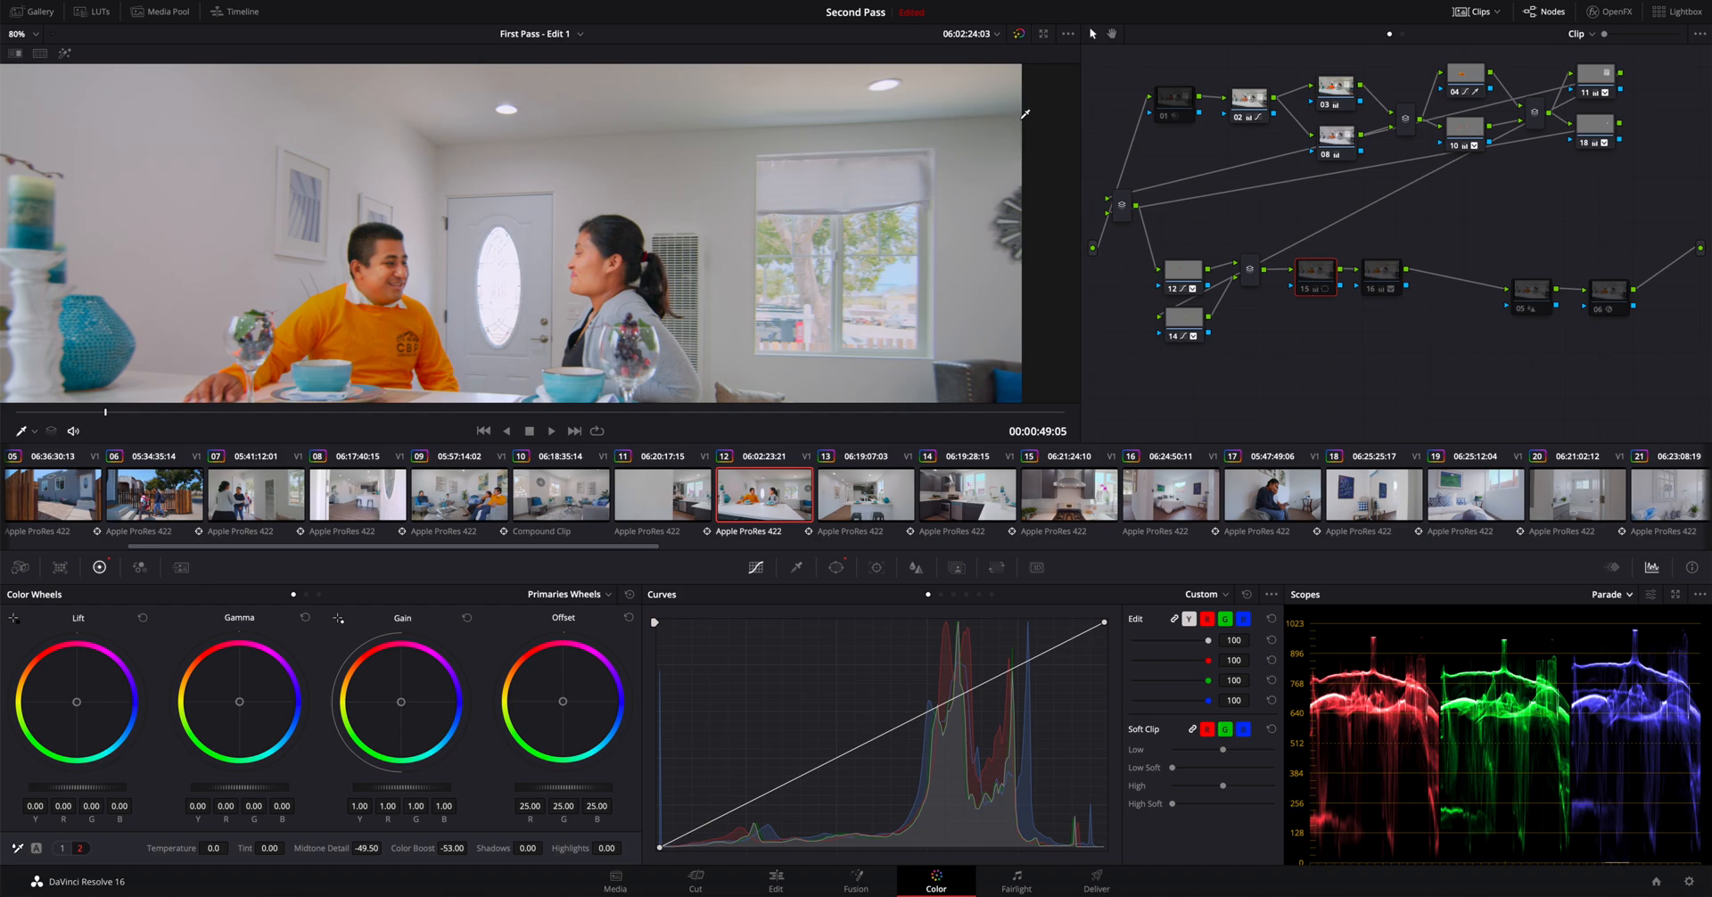
mouse_move(448, 239)
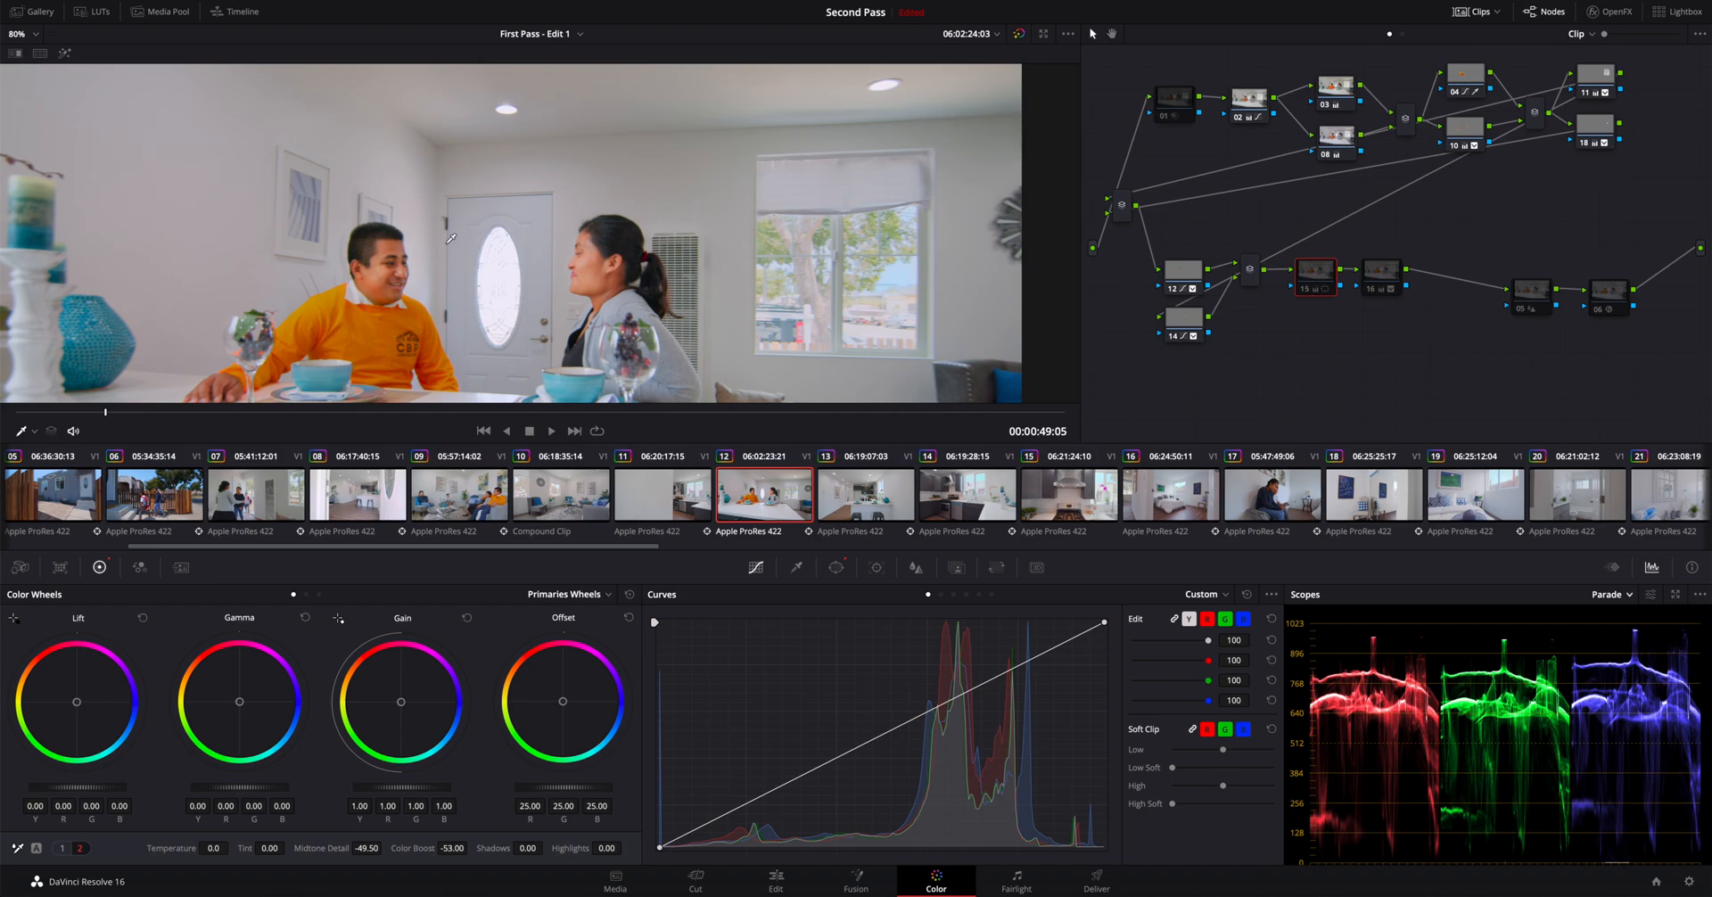
mouse_move(1304, 291)
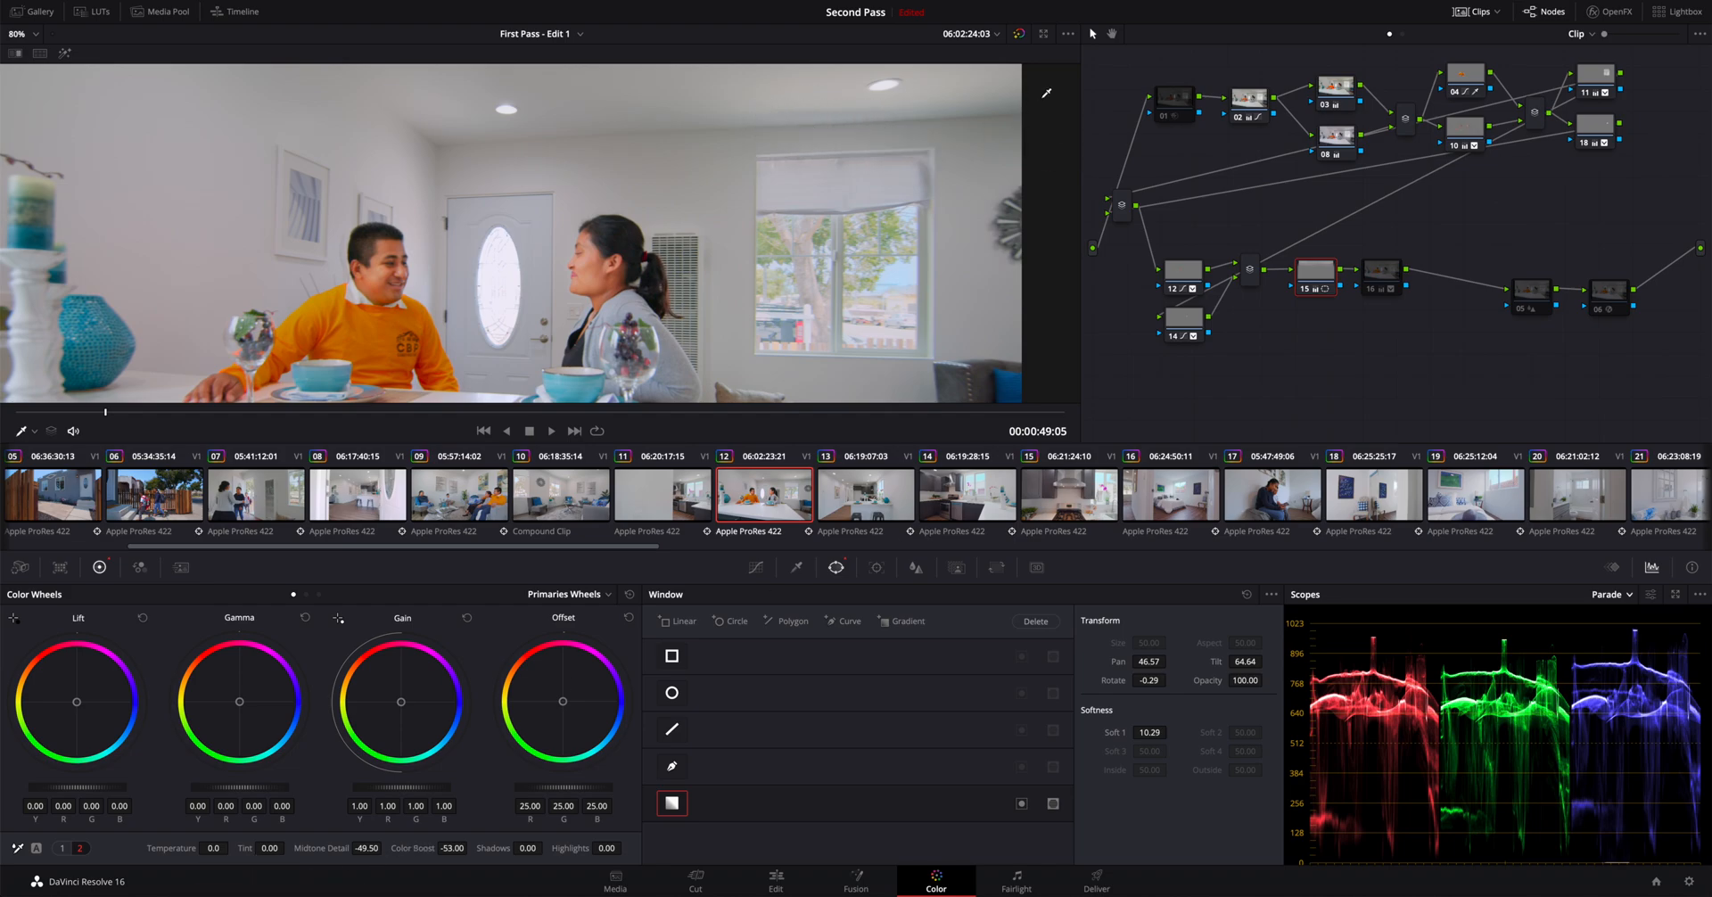
mouse_move(1382, 415)
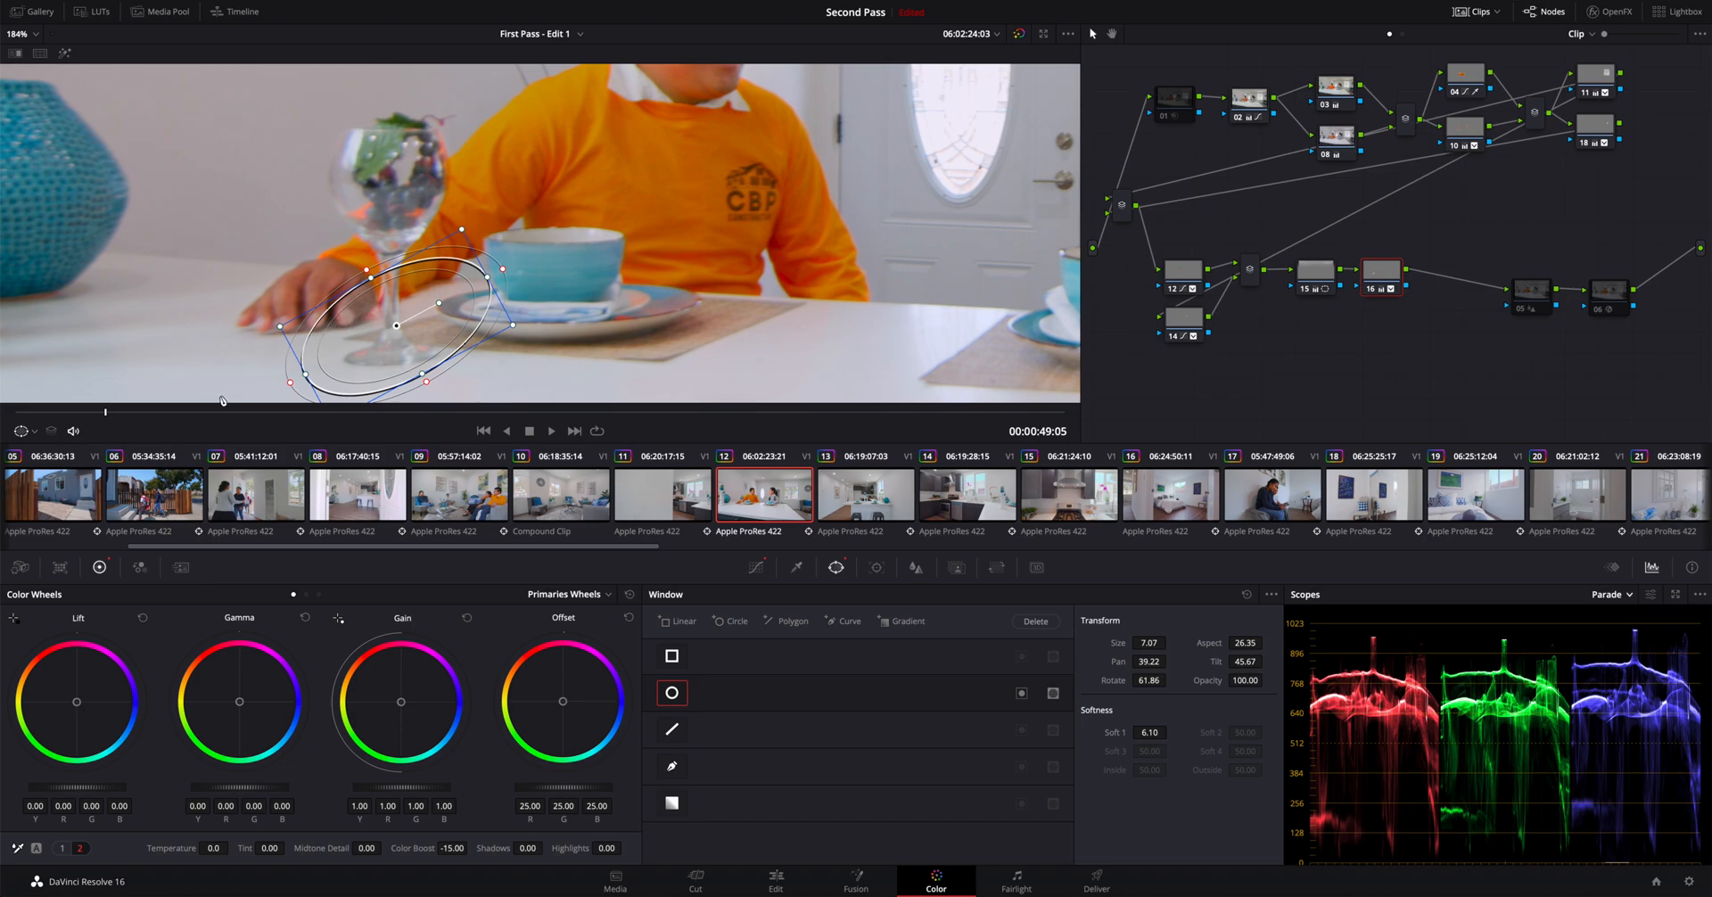
mouse_move(226, 394)
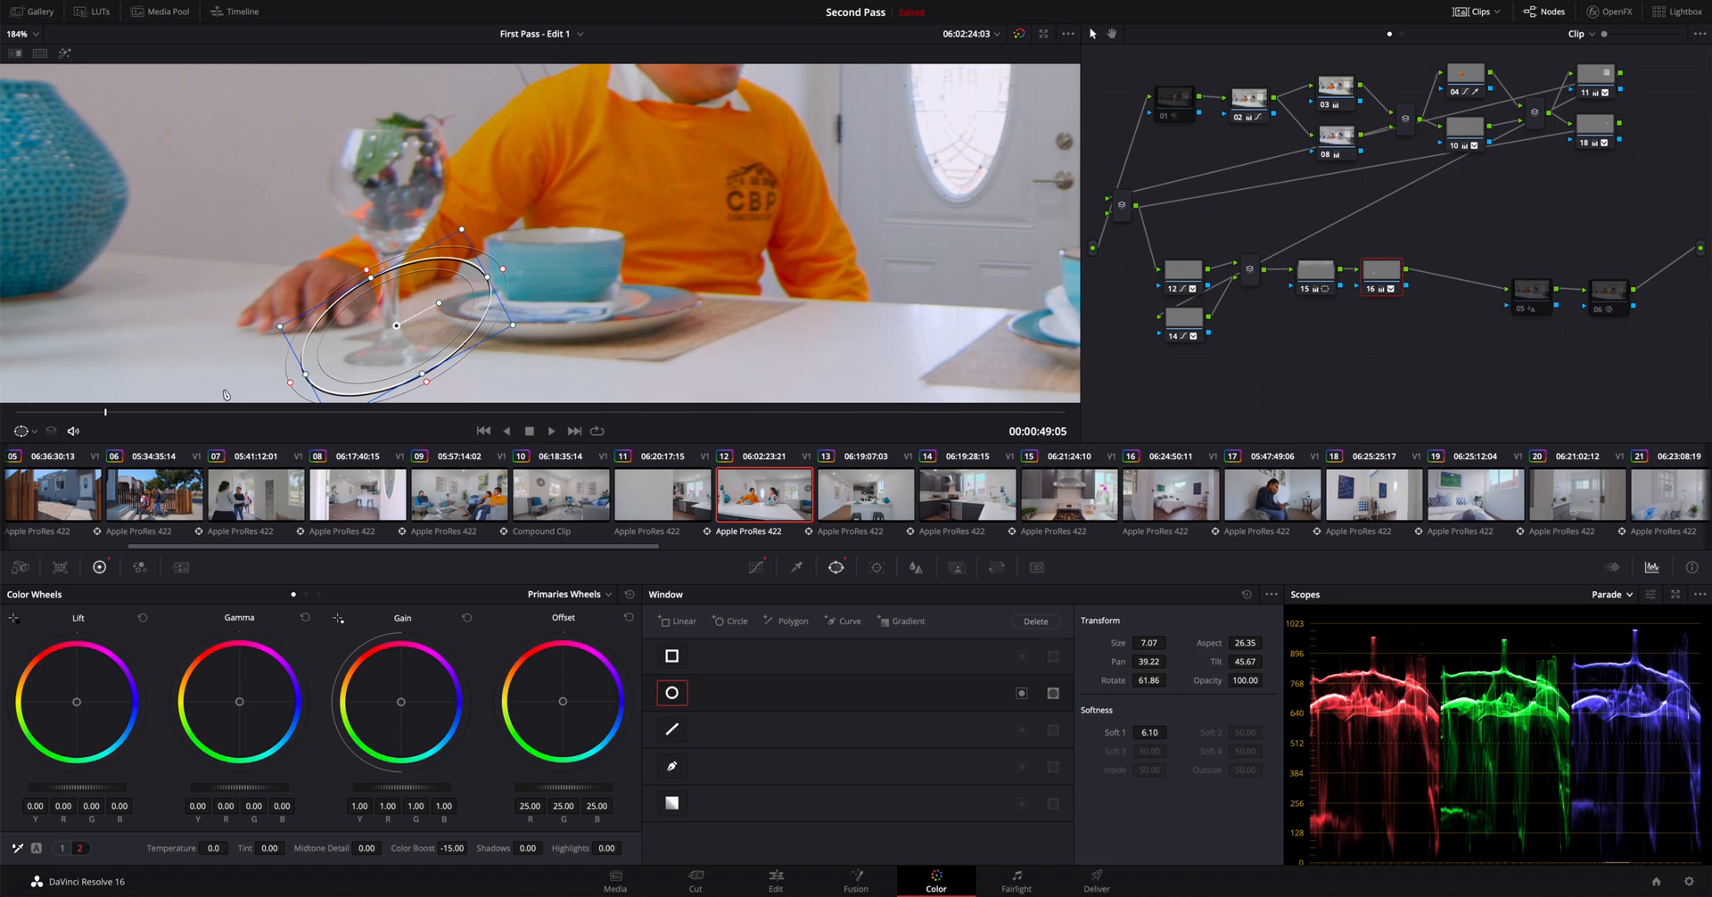
mouse_move(316, 364)
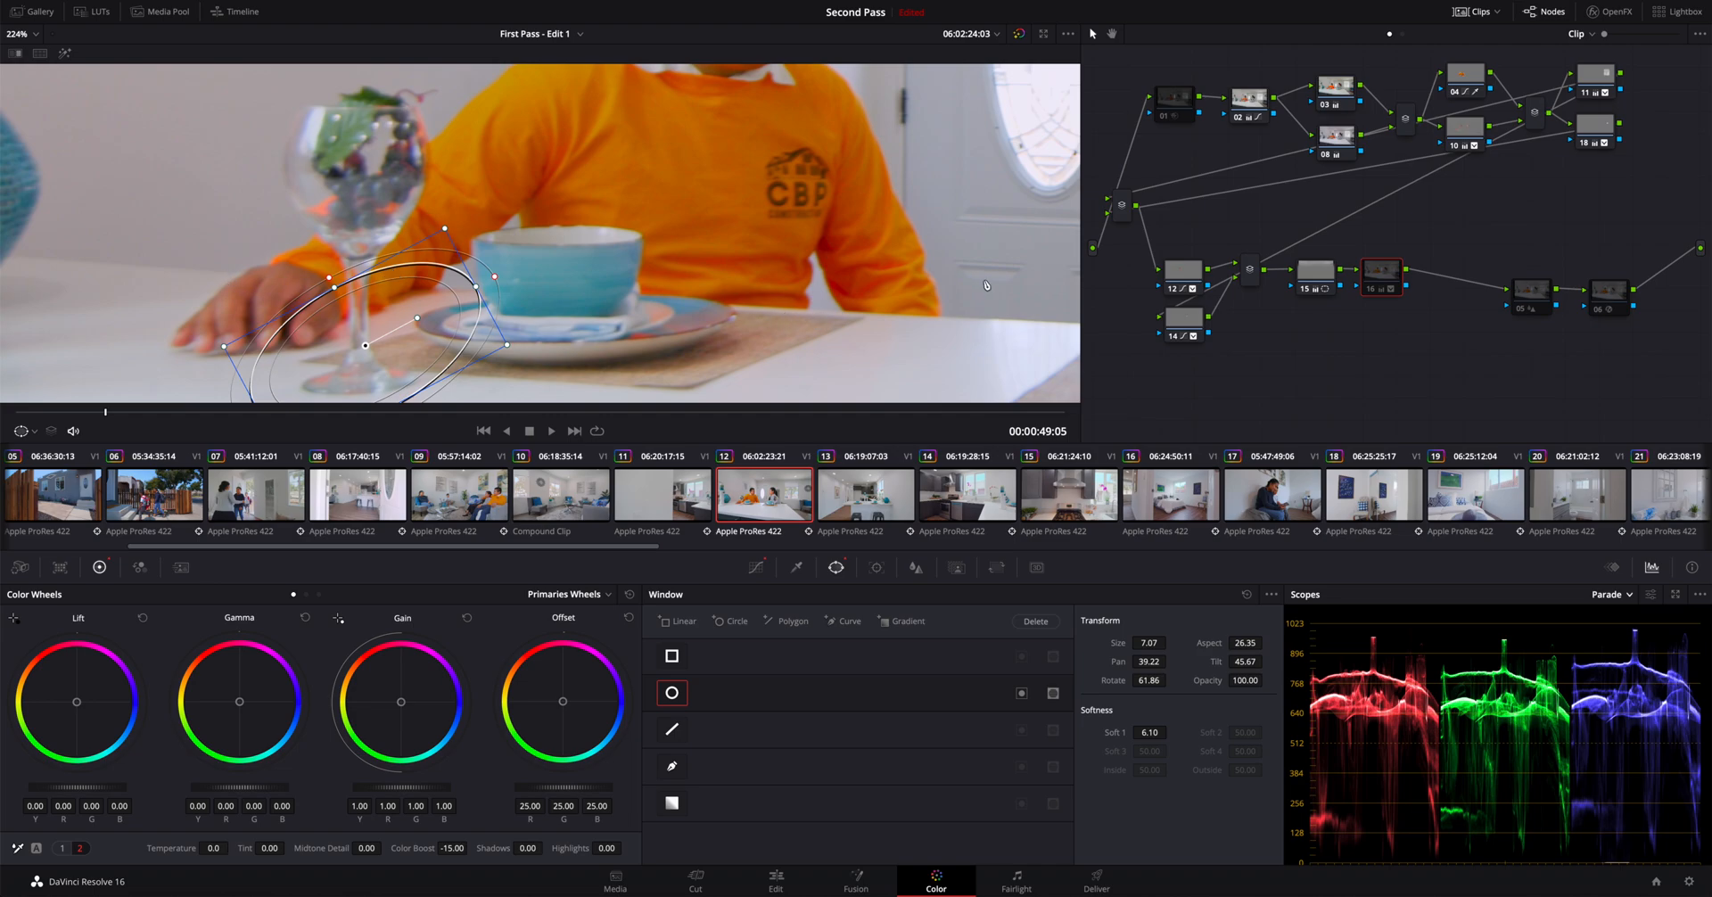
mouse_move(313, 364)
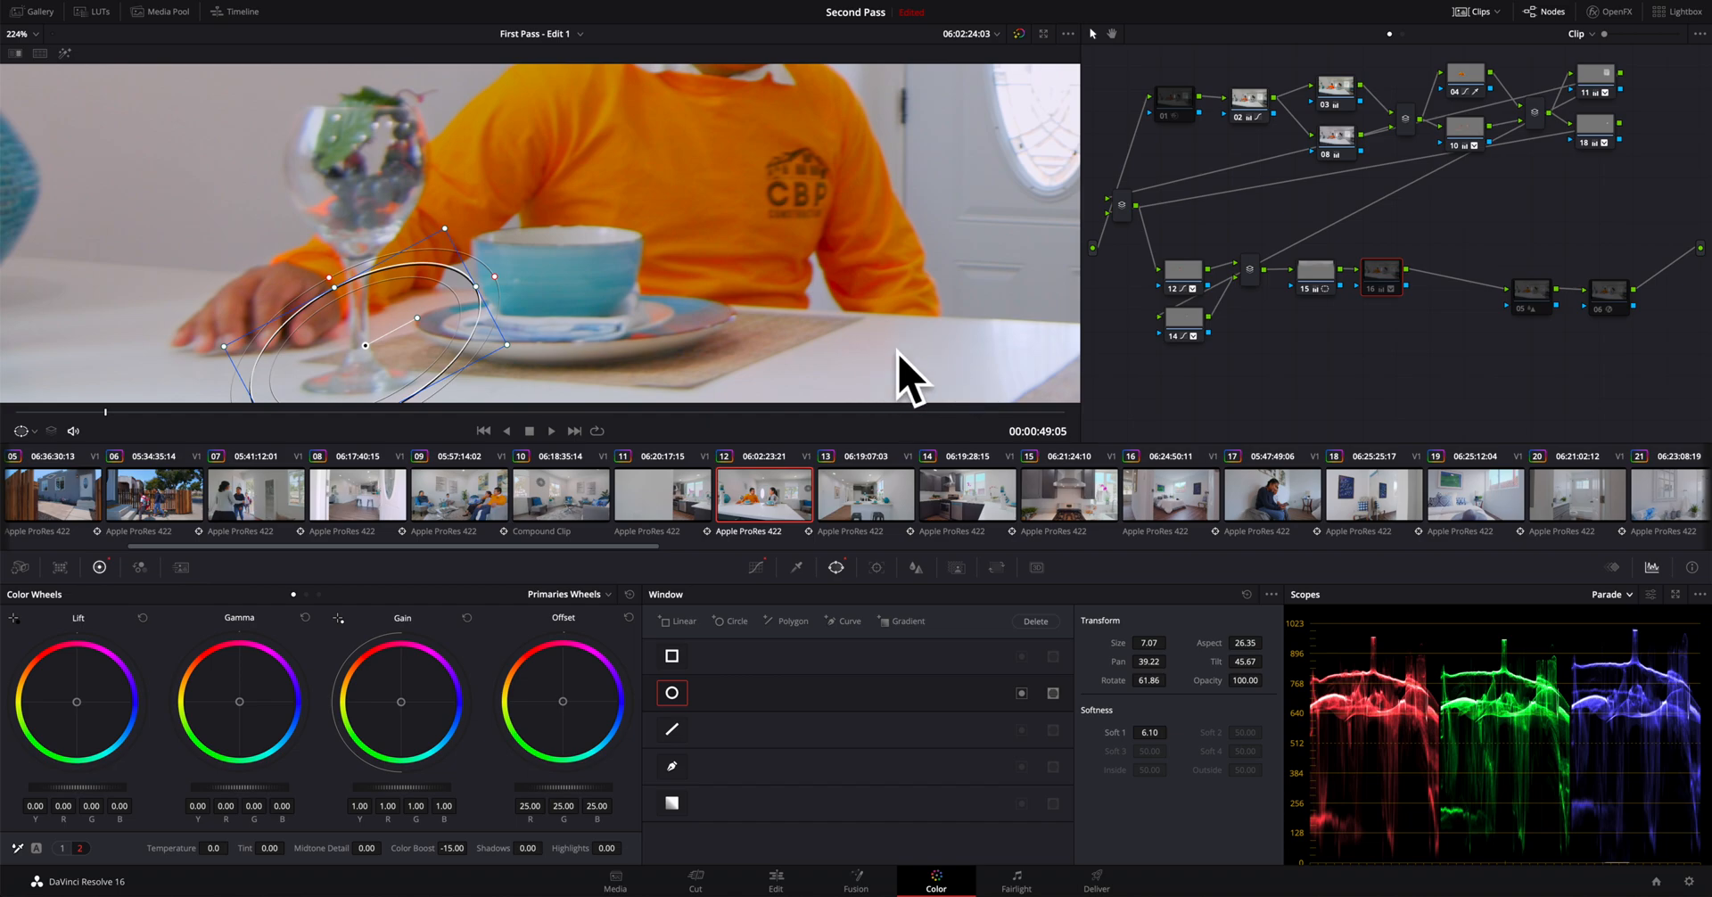
mouse_move(396, 307)
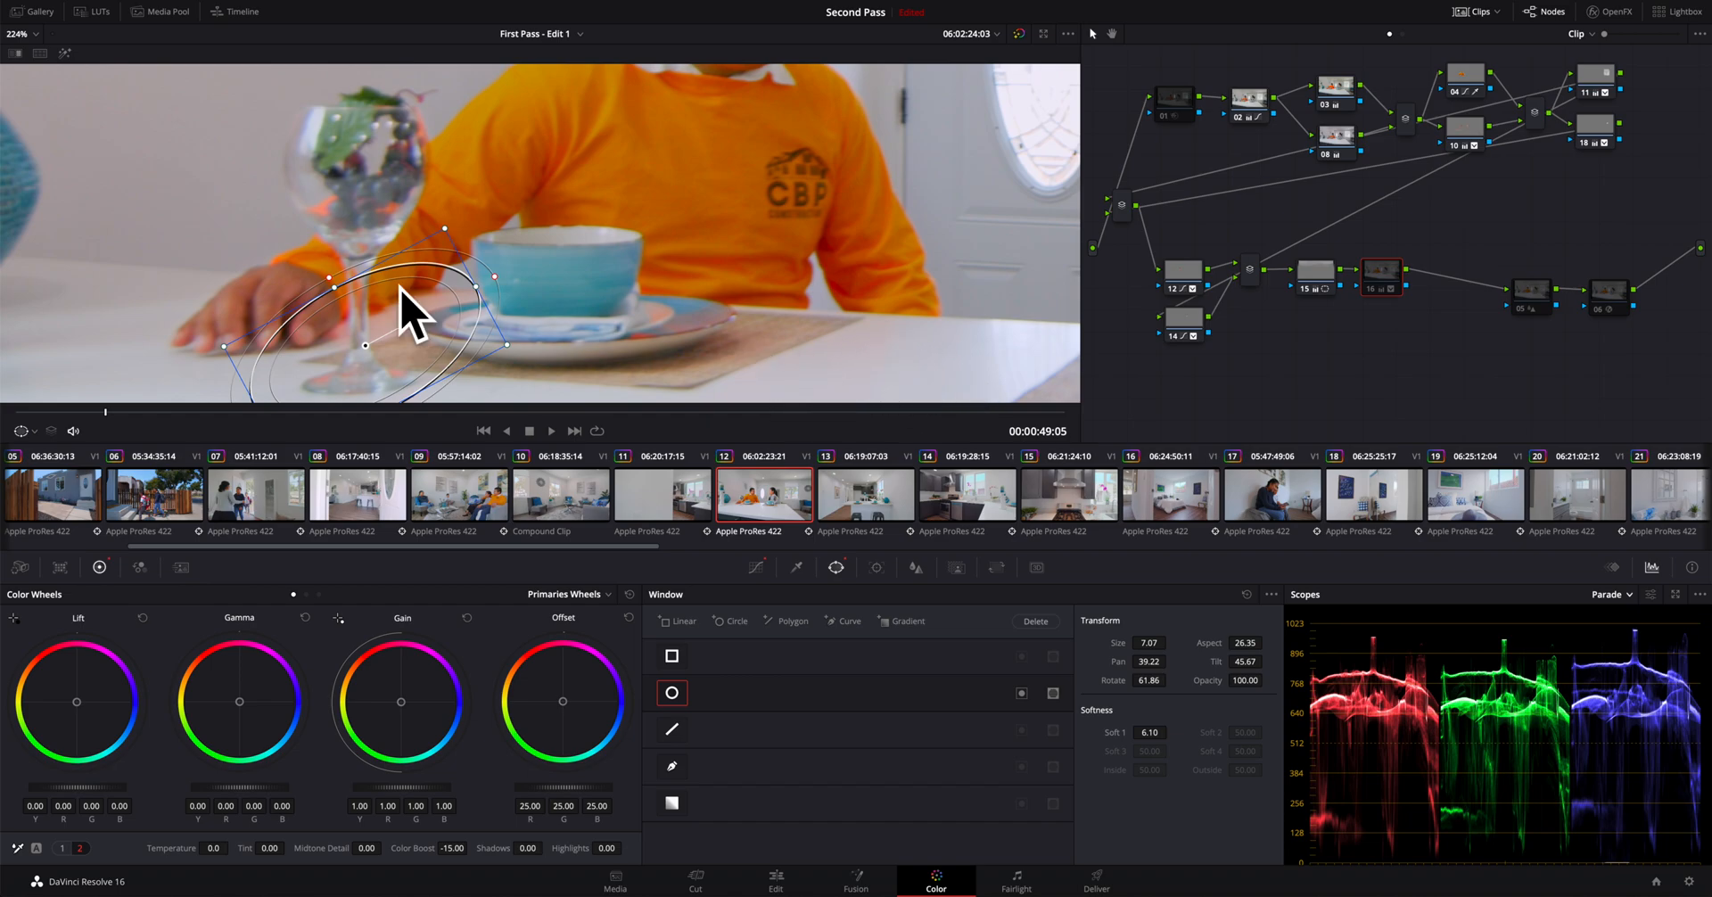
mouse_move(359, 315)
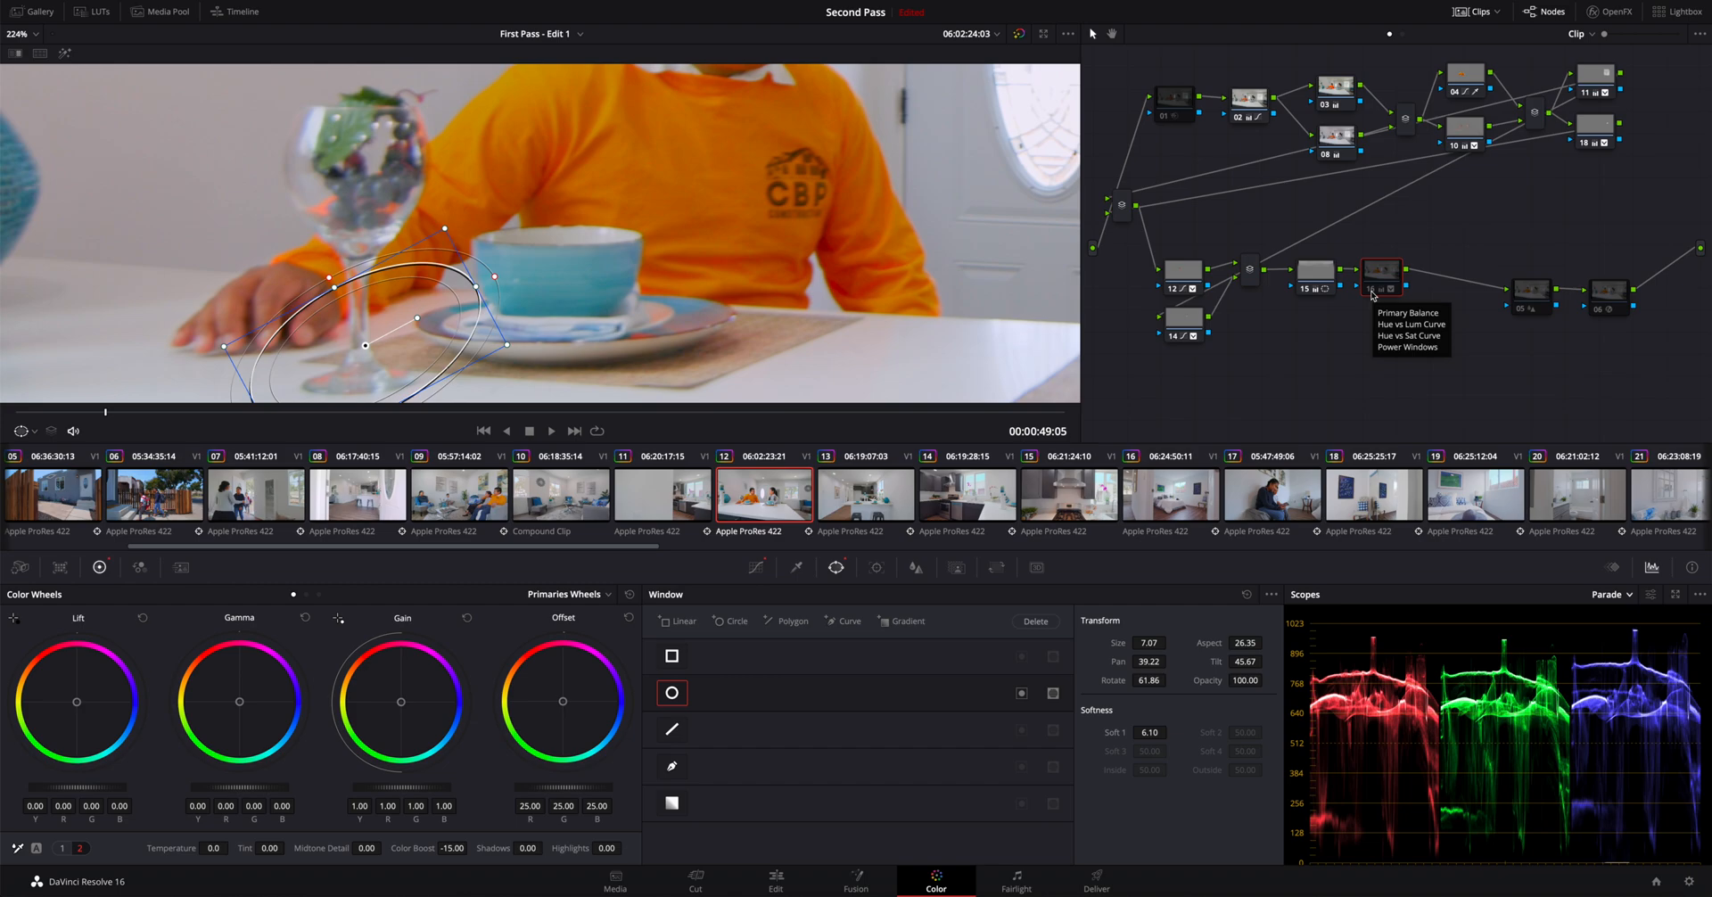
mouse_move(1372, 294)
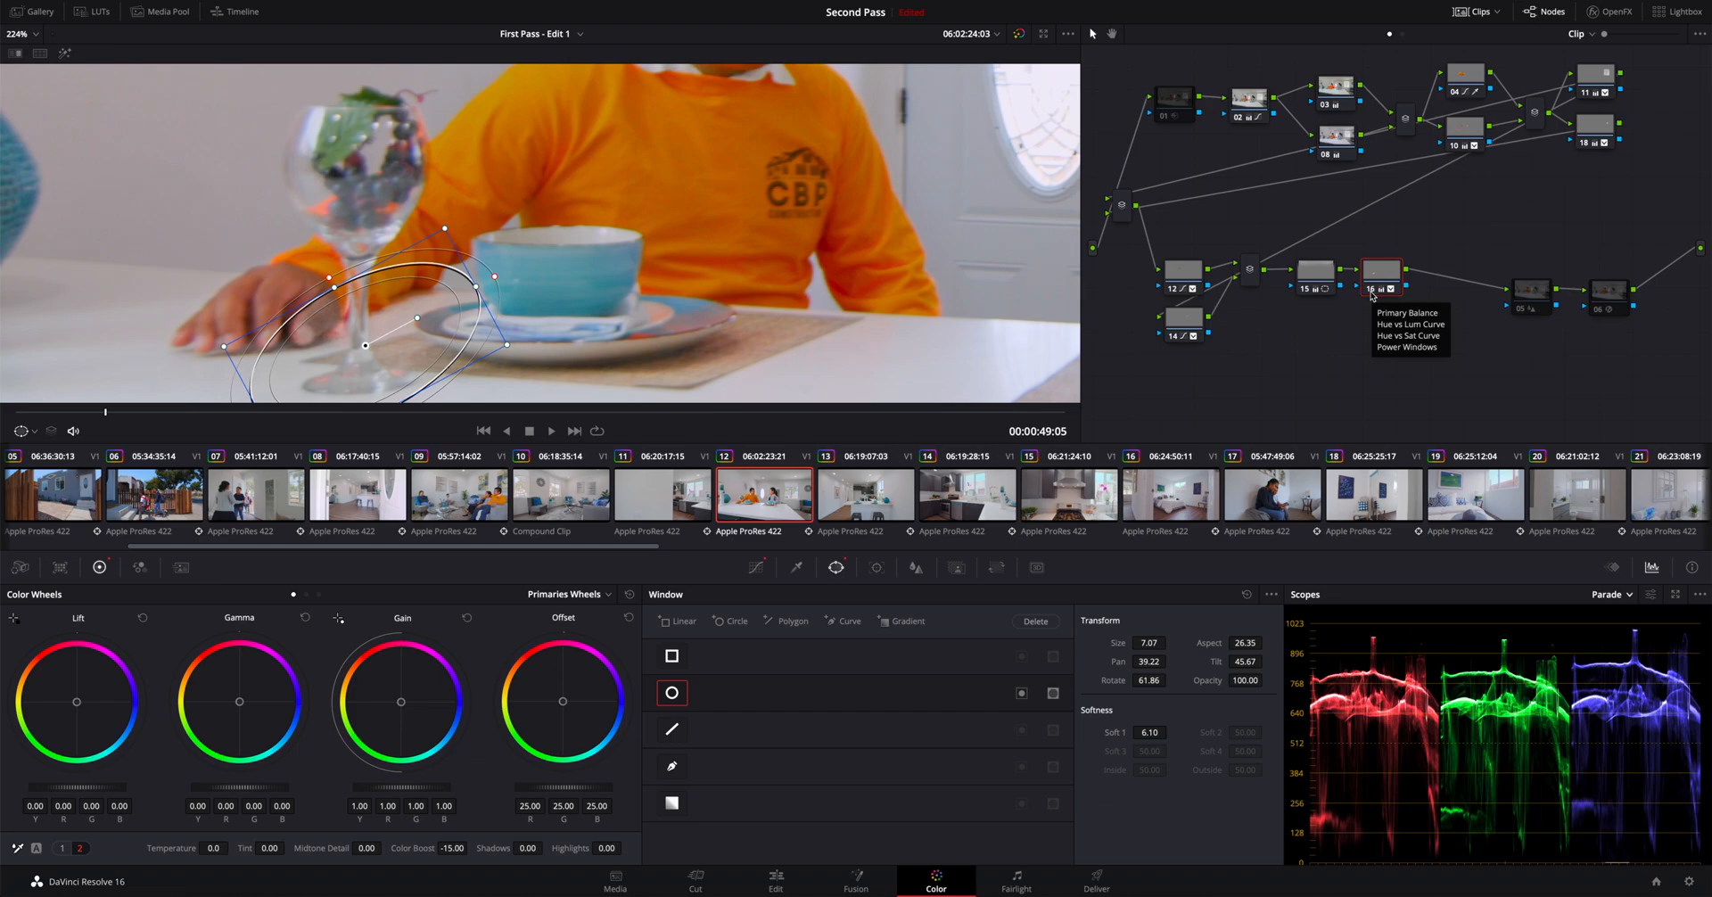
mouse_move(1102, 332)
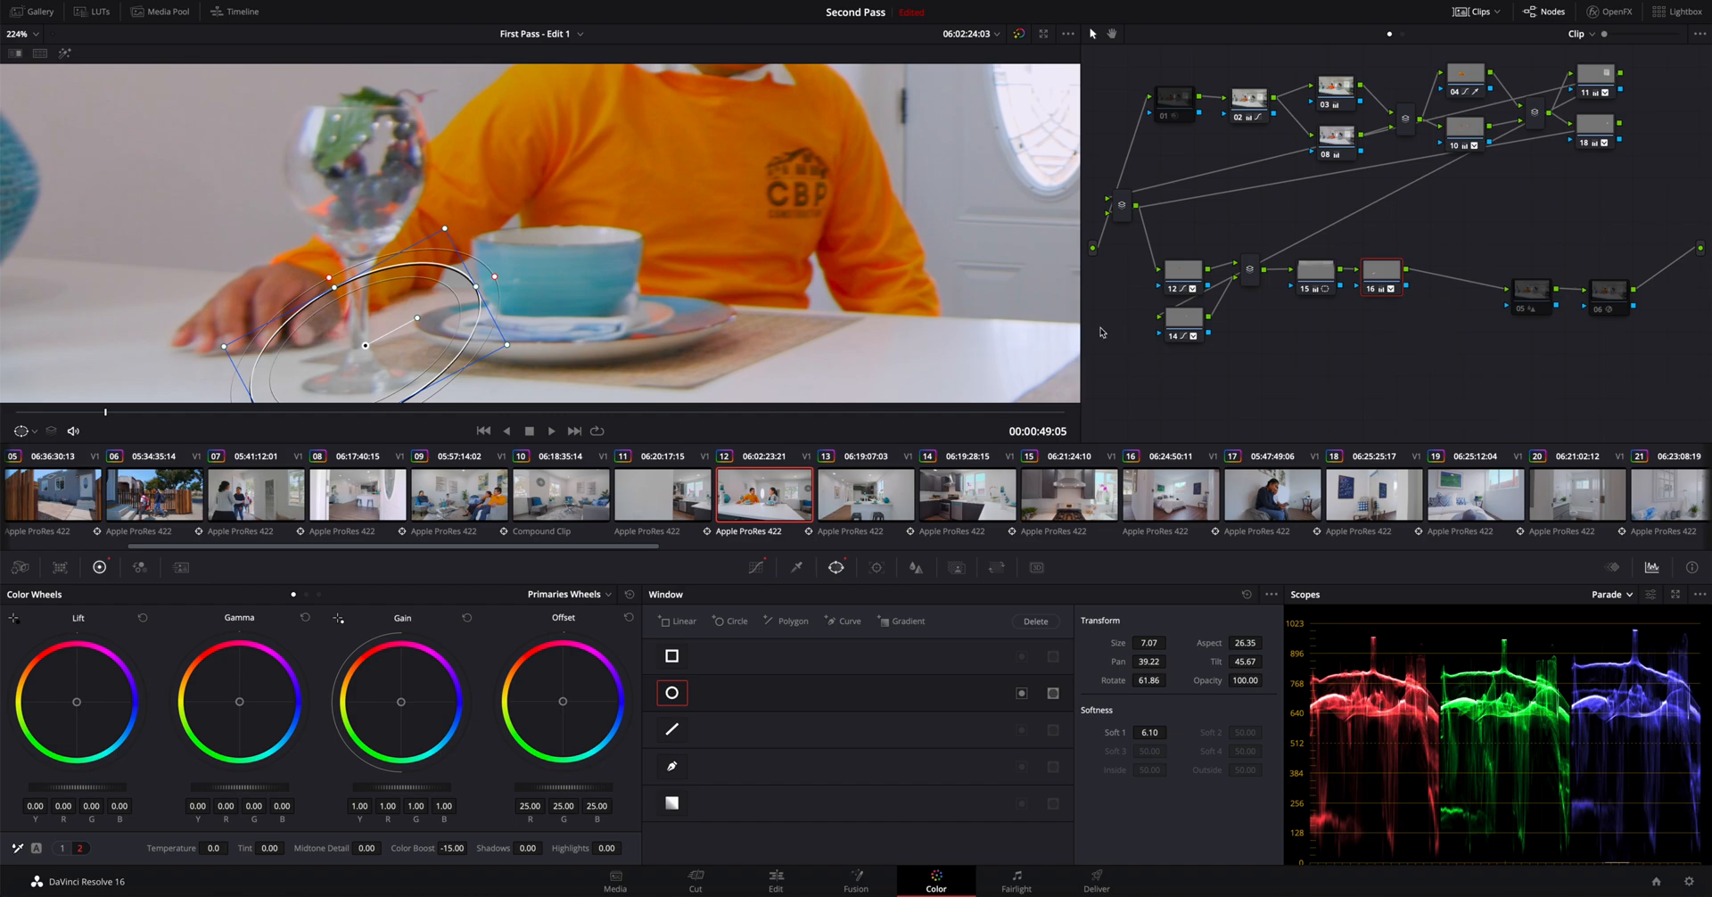
mouse_move(1055, 329)
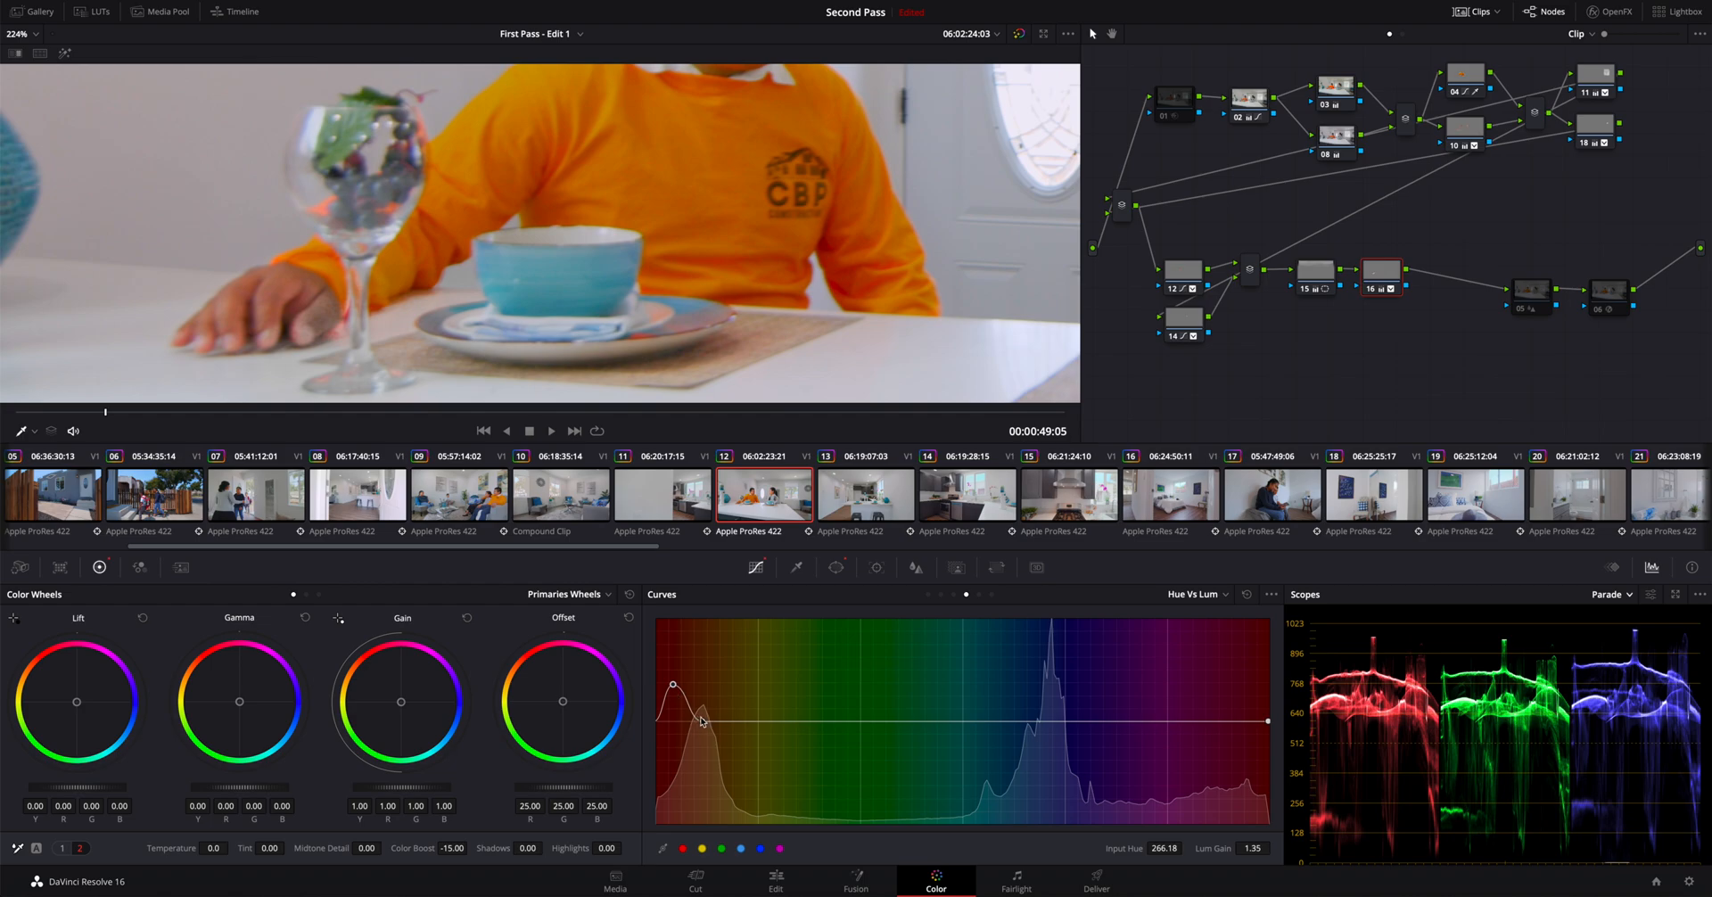
Step: Drag the orange Hue vs Lum point up to about 1.78 gain, then settle at 1.44
drag(705, 722, 705, 715)
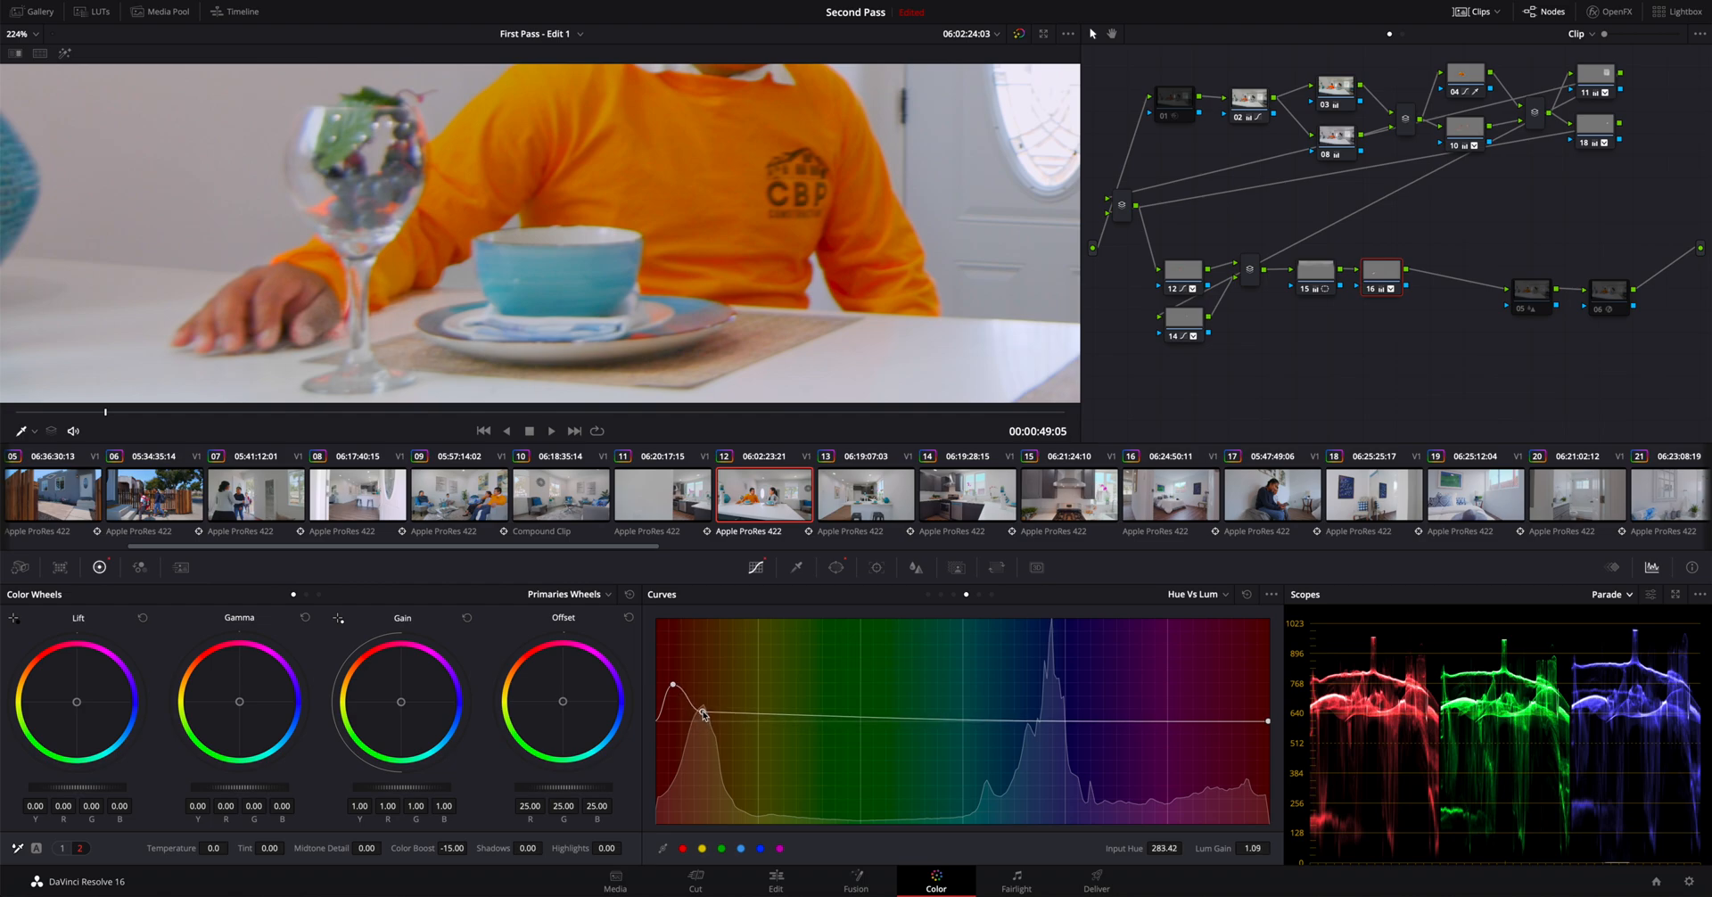
drag(701, 715, 677, 669)
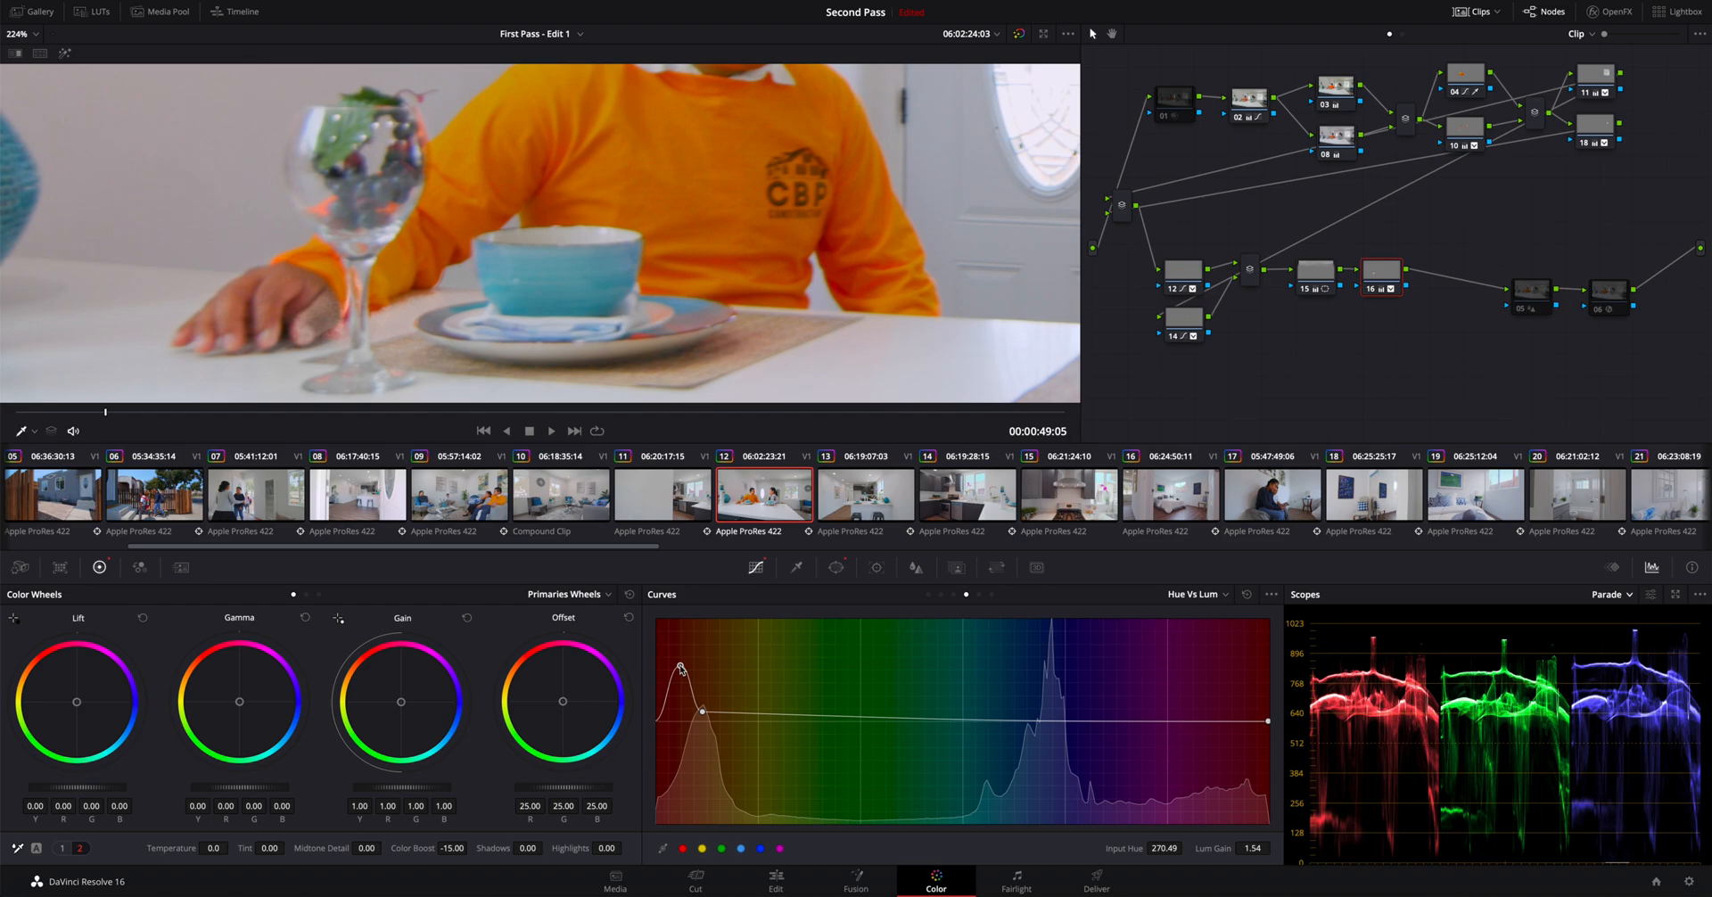
drag(680, 669, 679, 661)
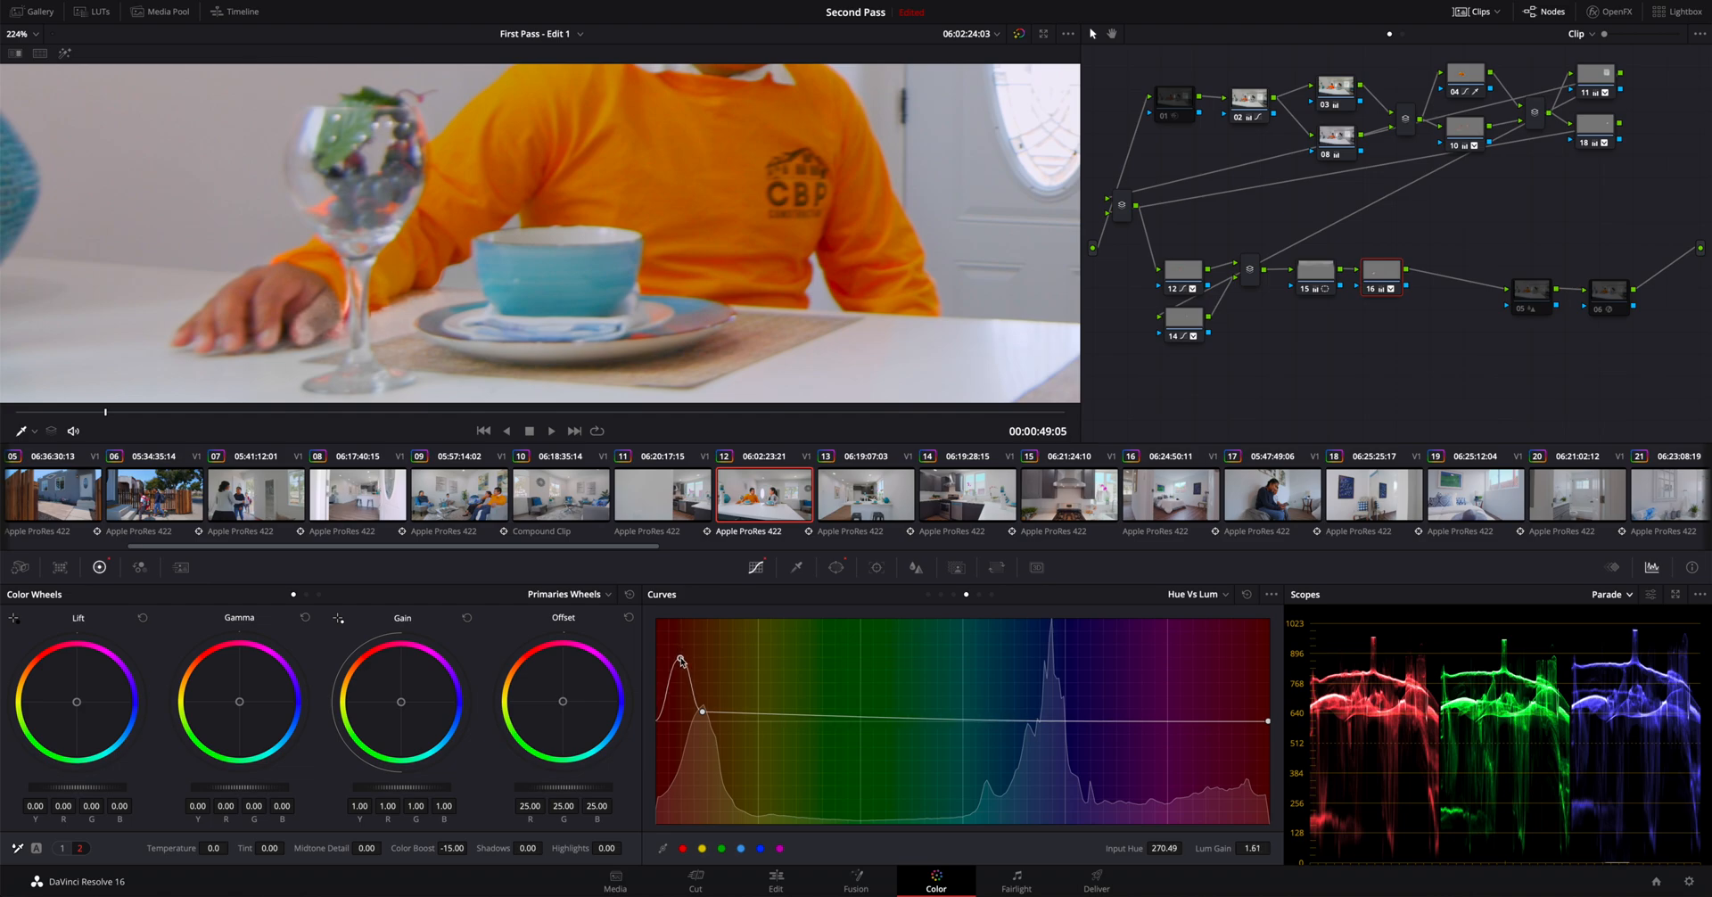
drag(680, 662, 674, 660)
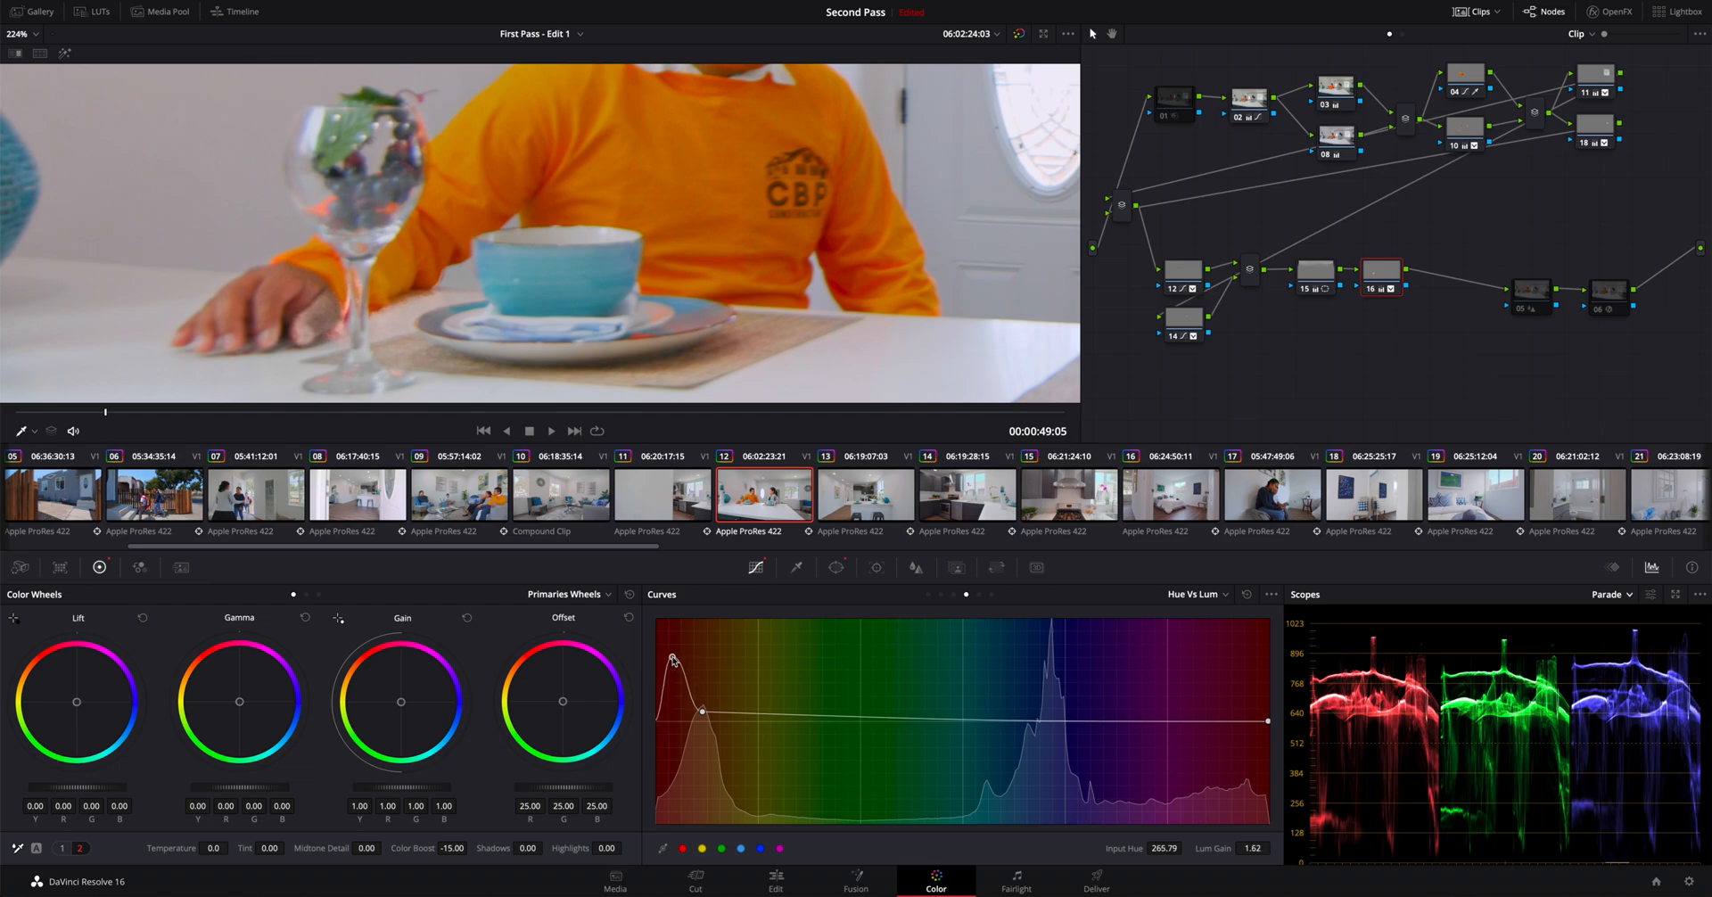
drag(674, 660, 671, 679)
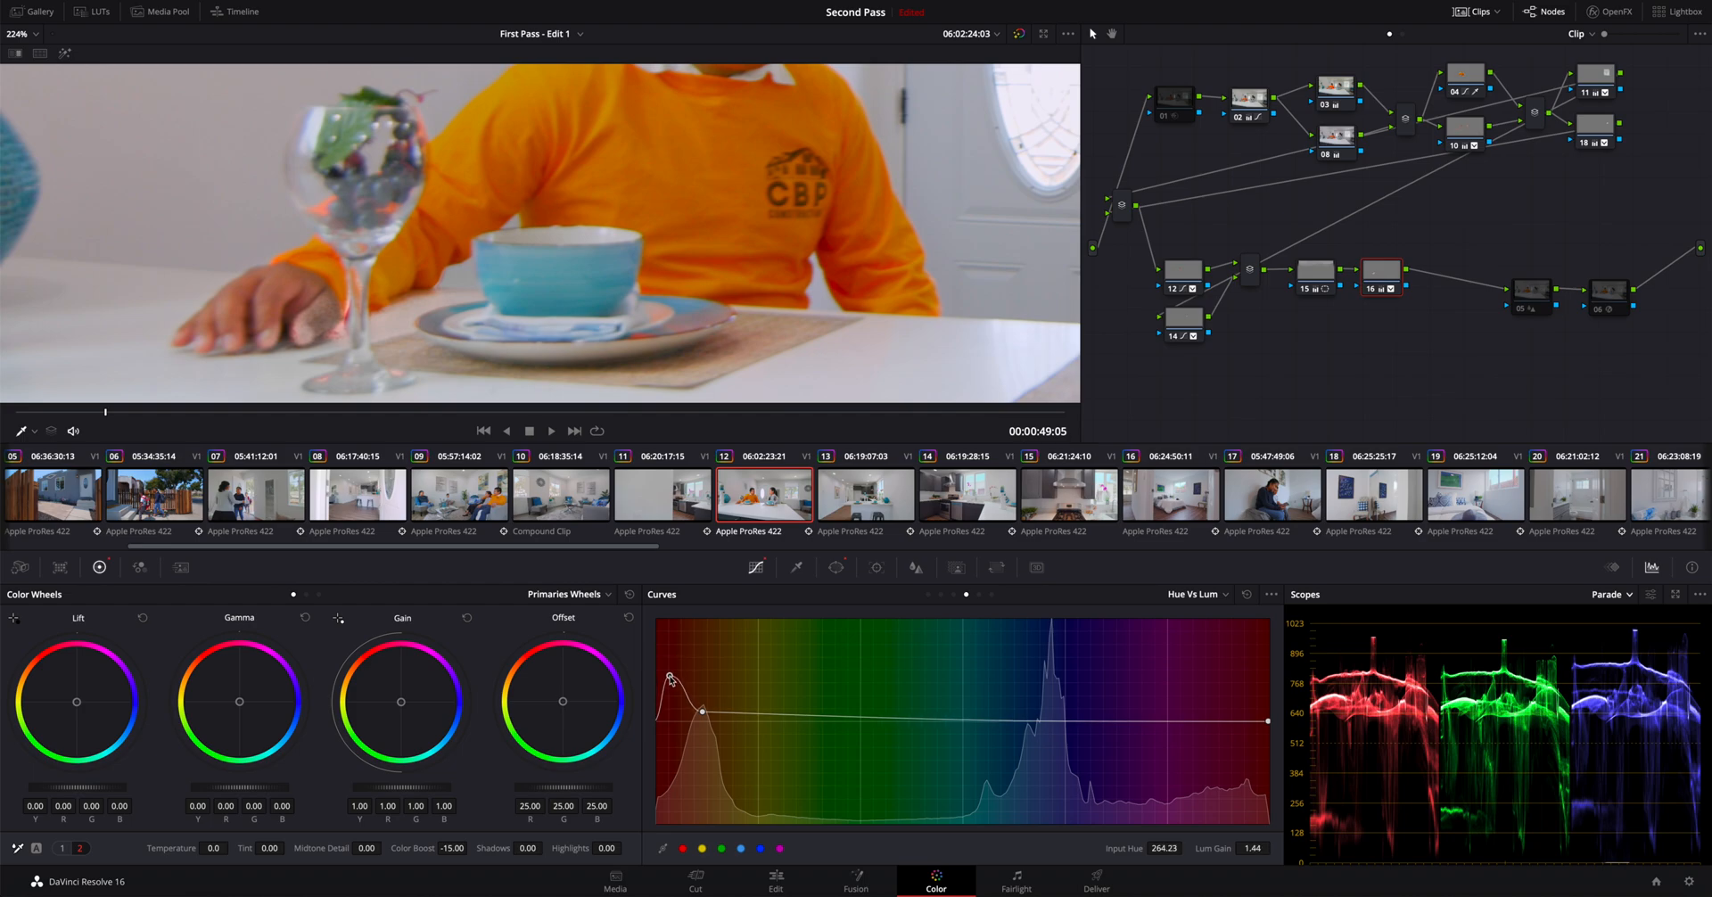
drag(670, 677, 671, 643)
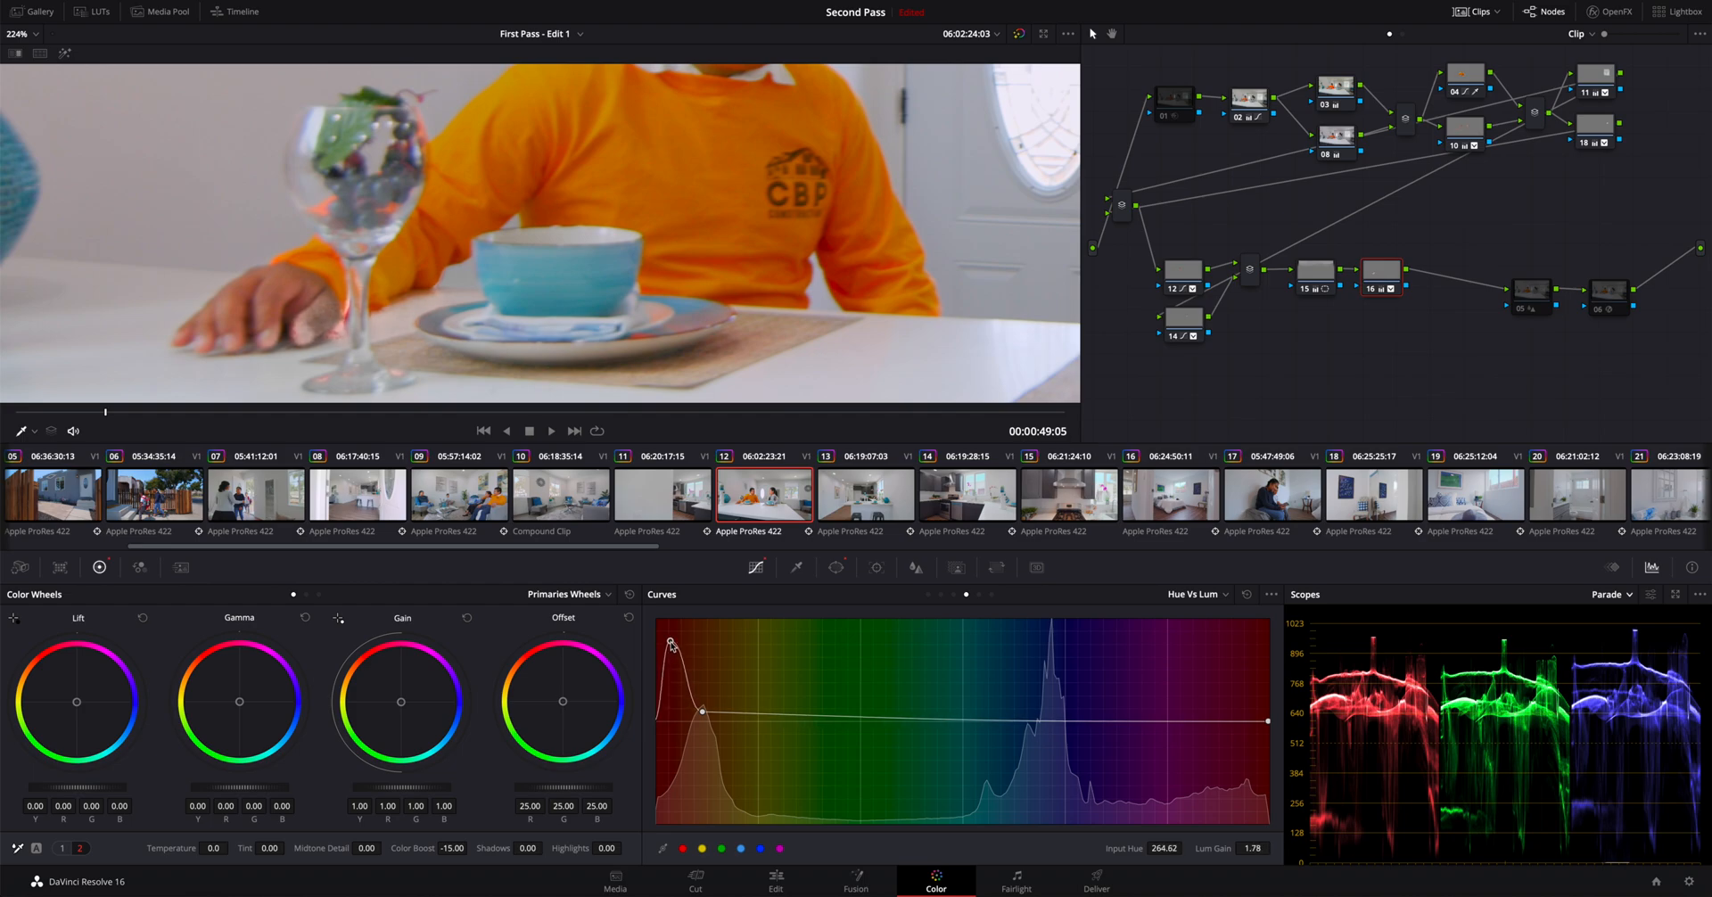
drag(670, 642, 703, 711)
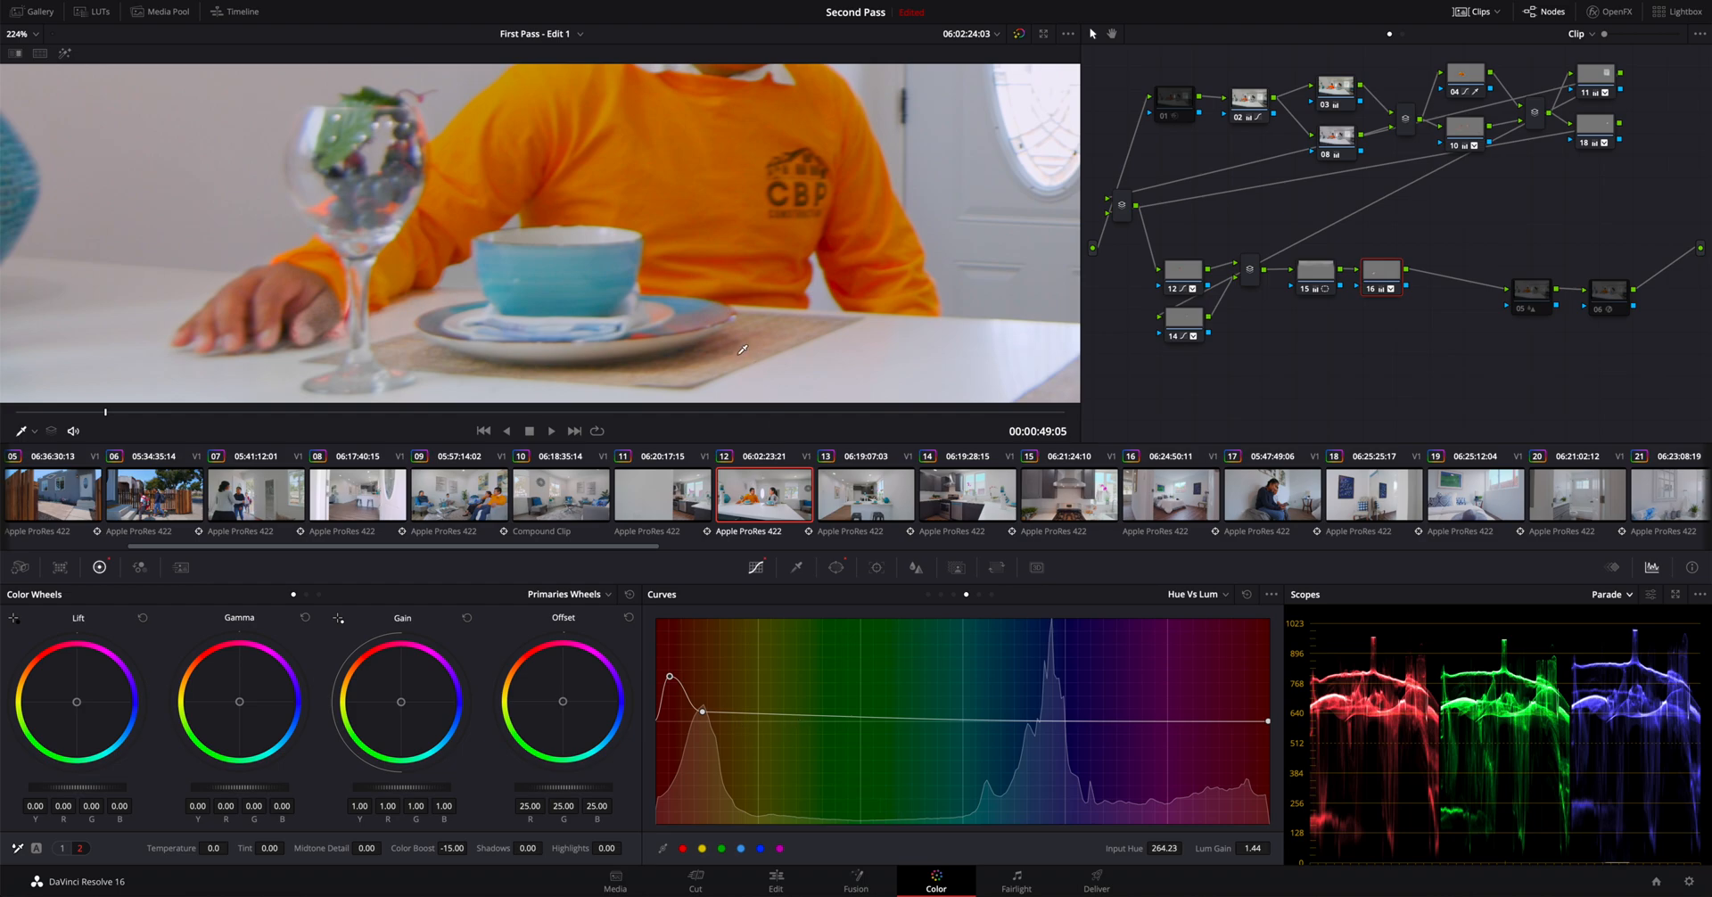
mouse_move(728, 282)
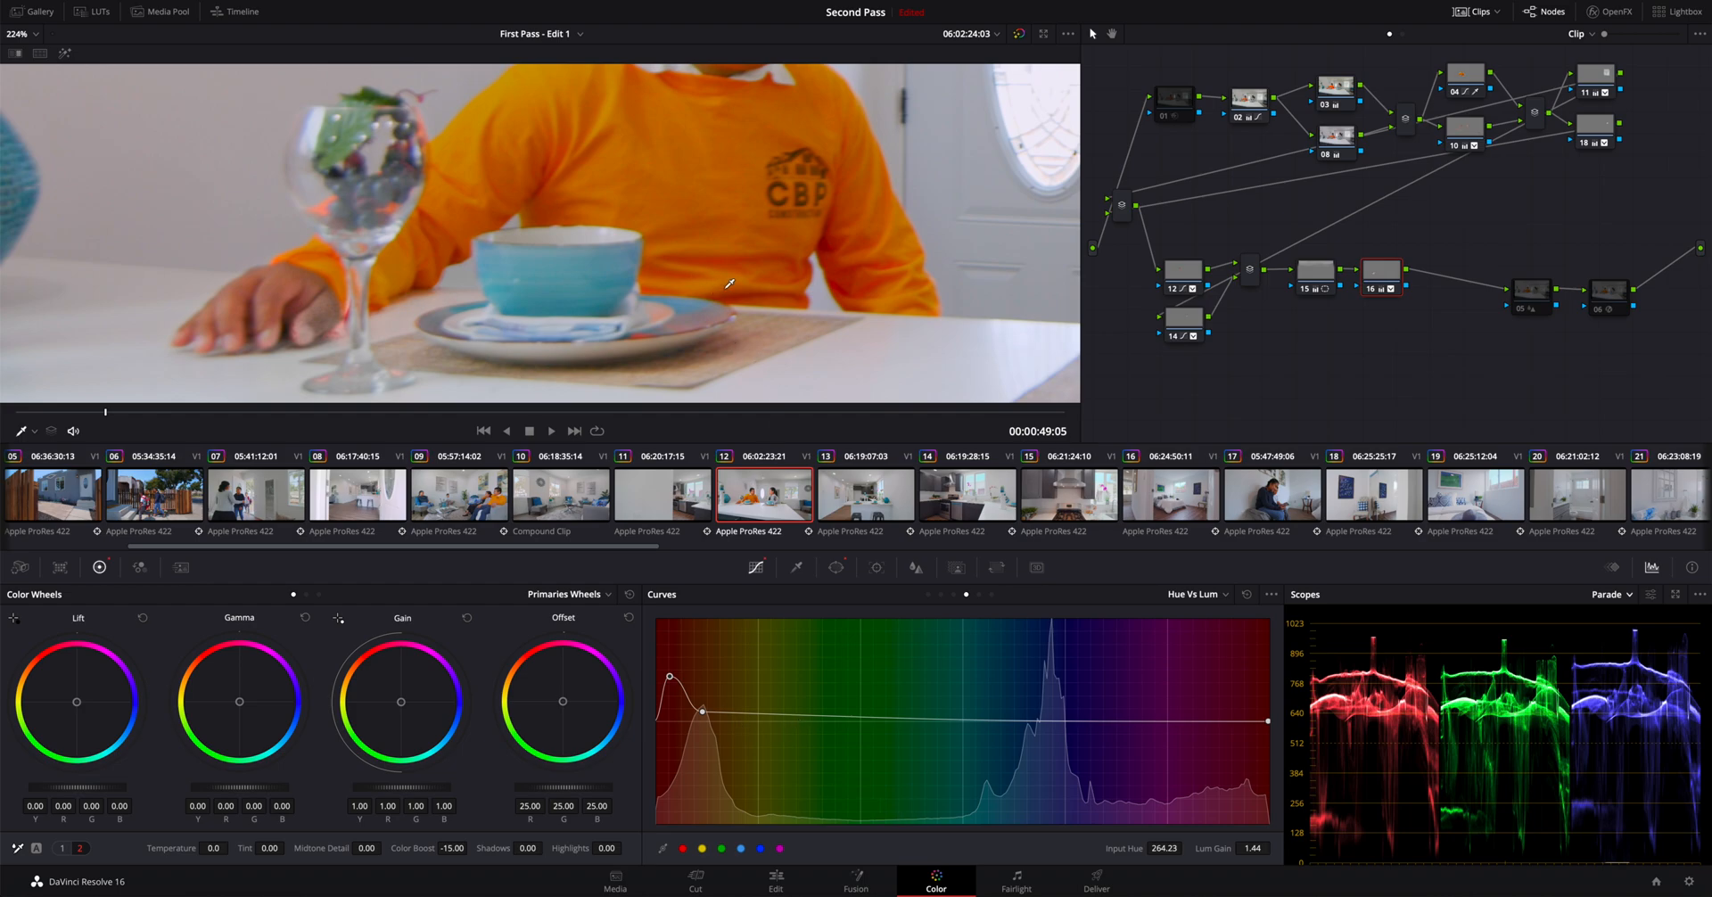
mouse_move(498, 268)
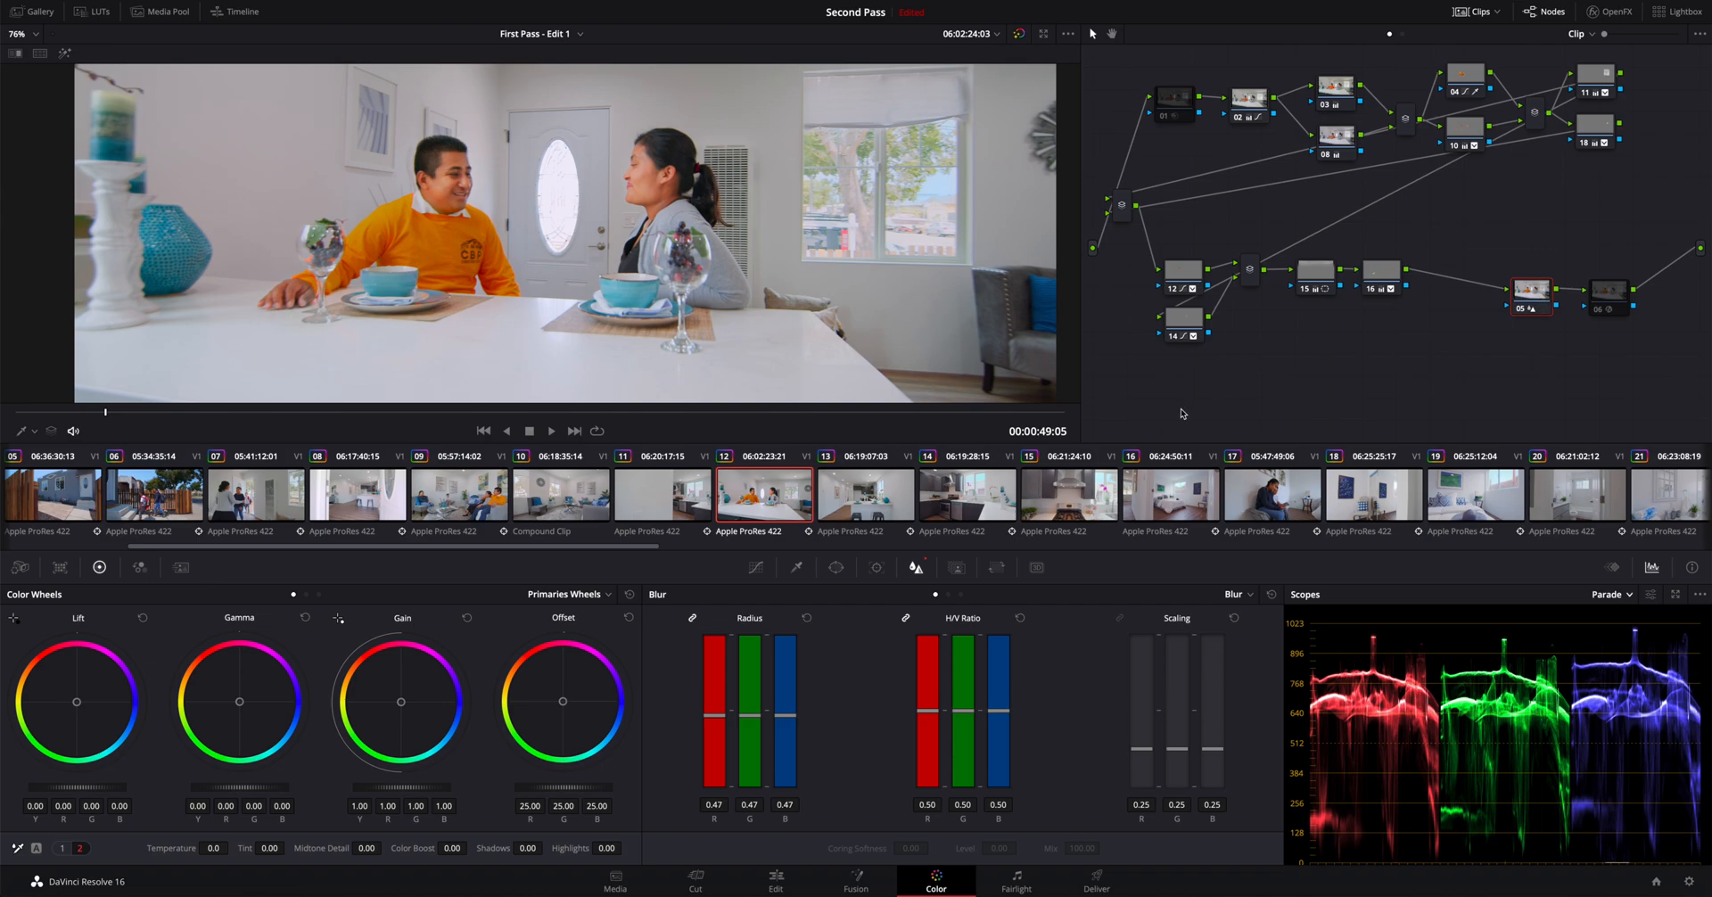
mouse_move(949, 580)
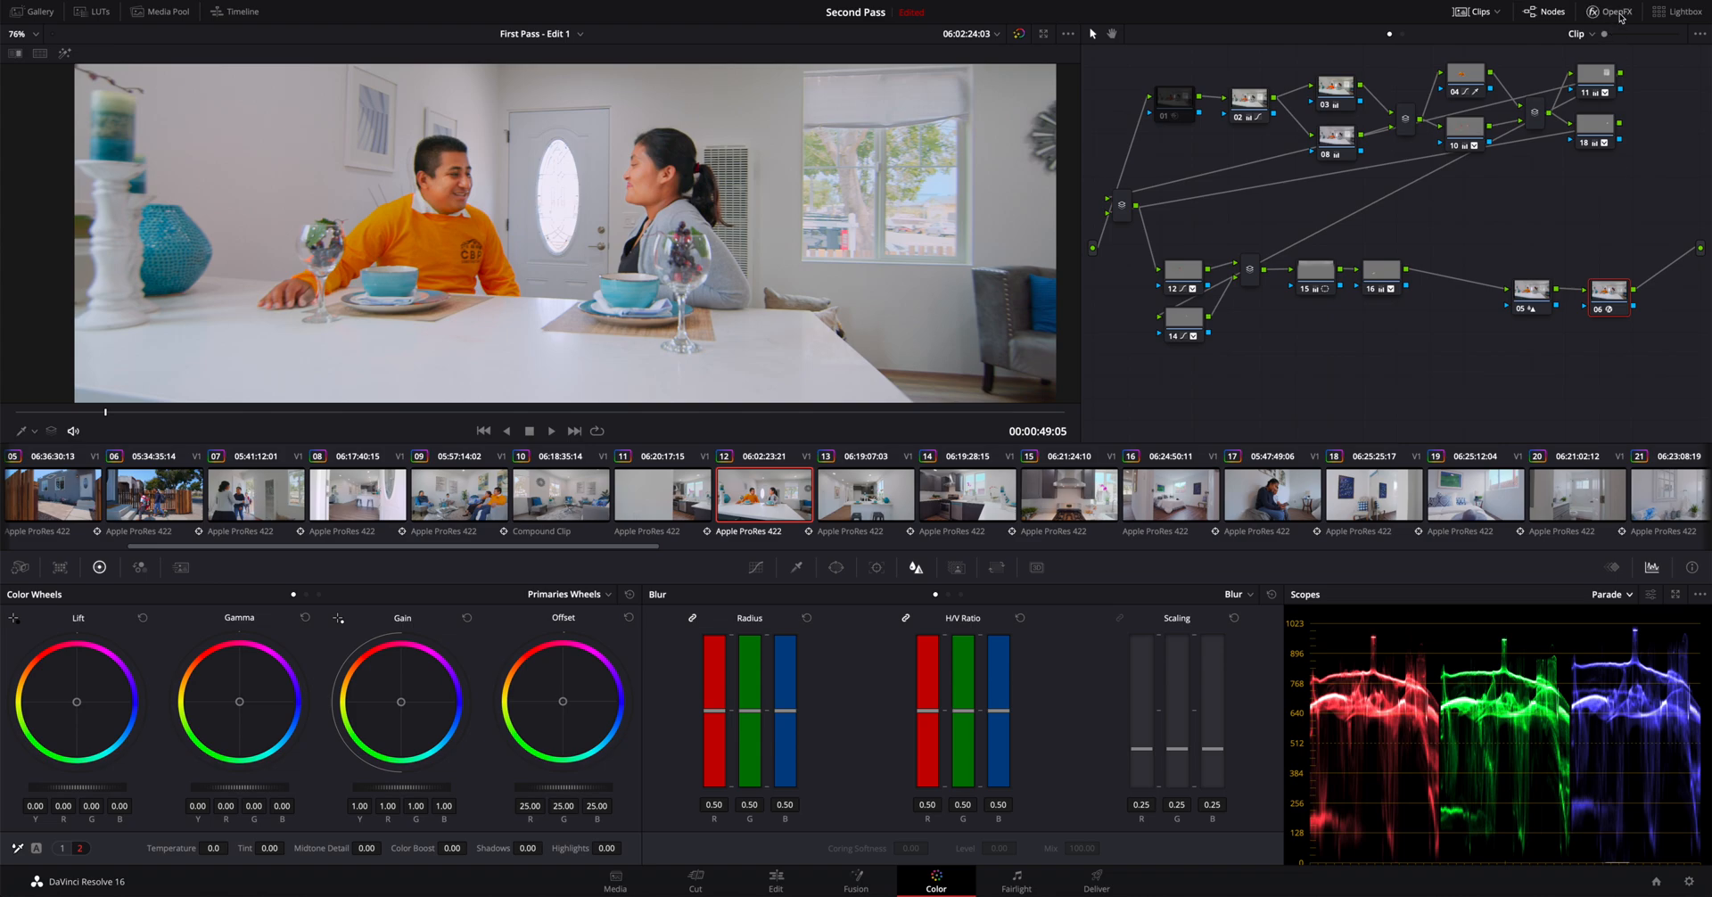
Step: View node 06's OpenFX Film Grain settings: Overlay, 0.500 opacity, 0.750 texture
click(1601, 12)
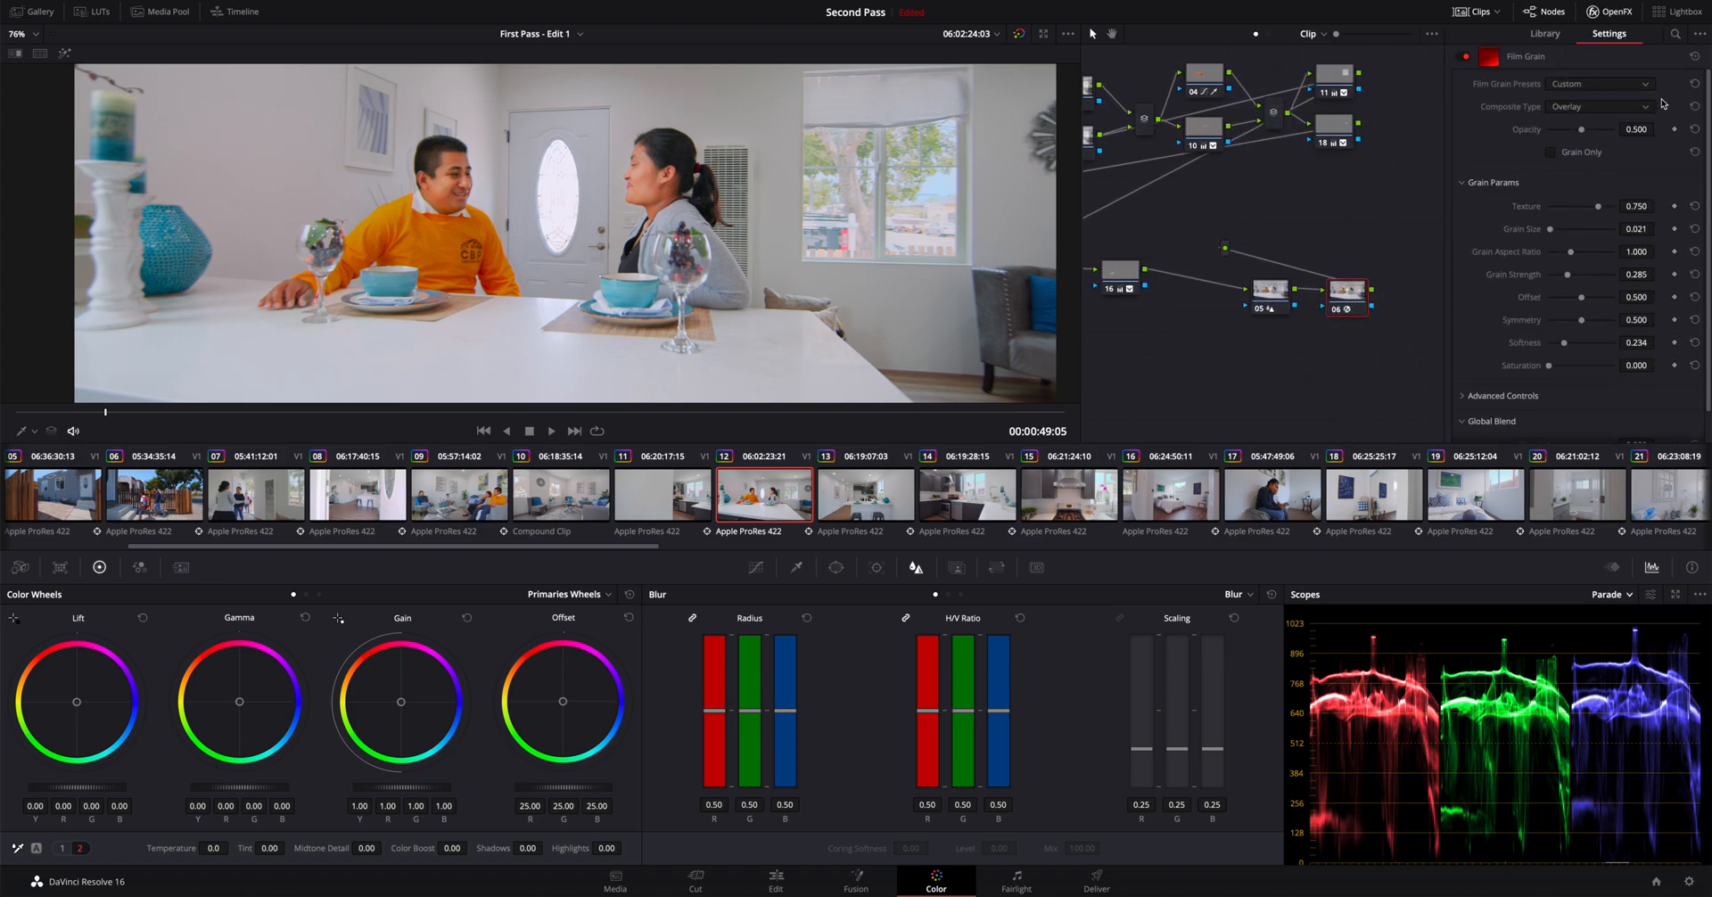
click(1598, 83)
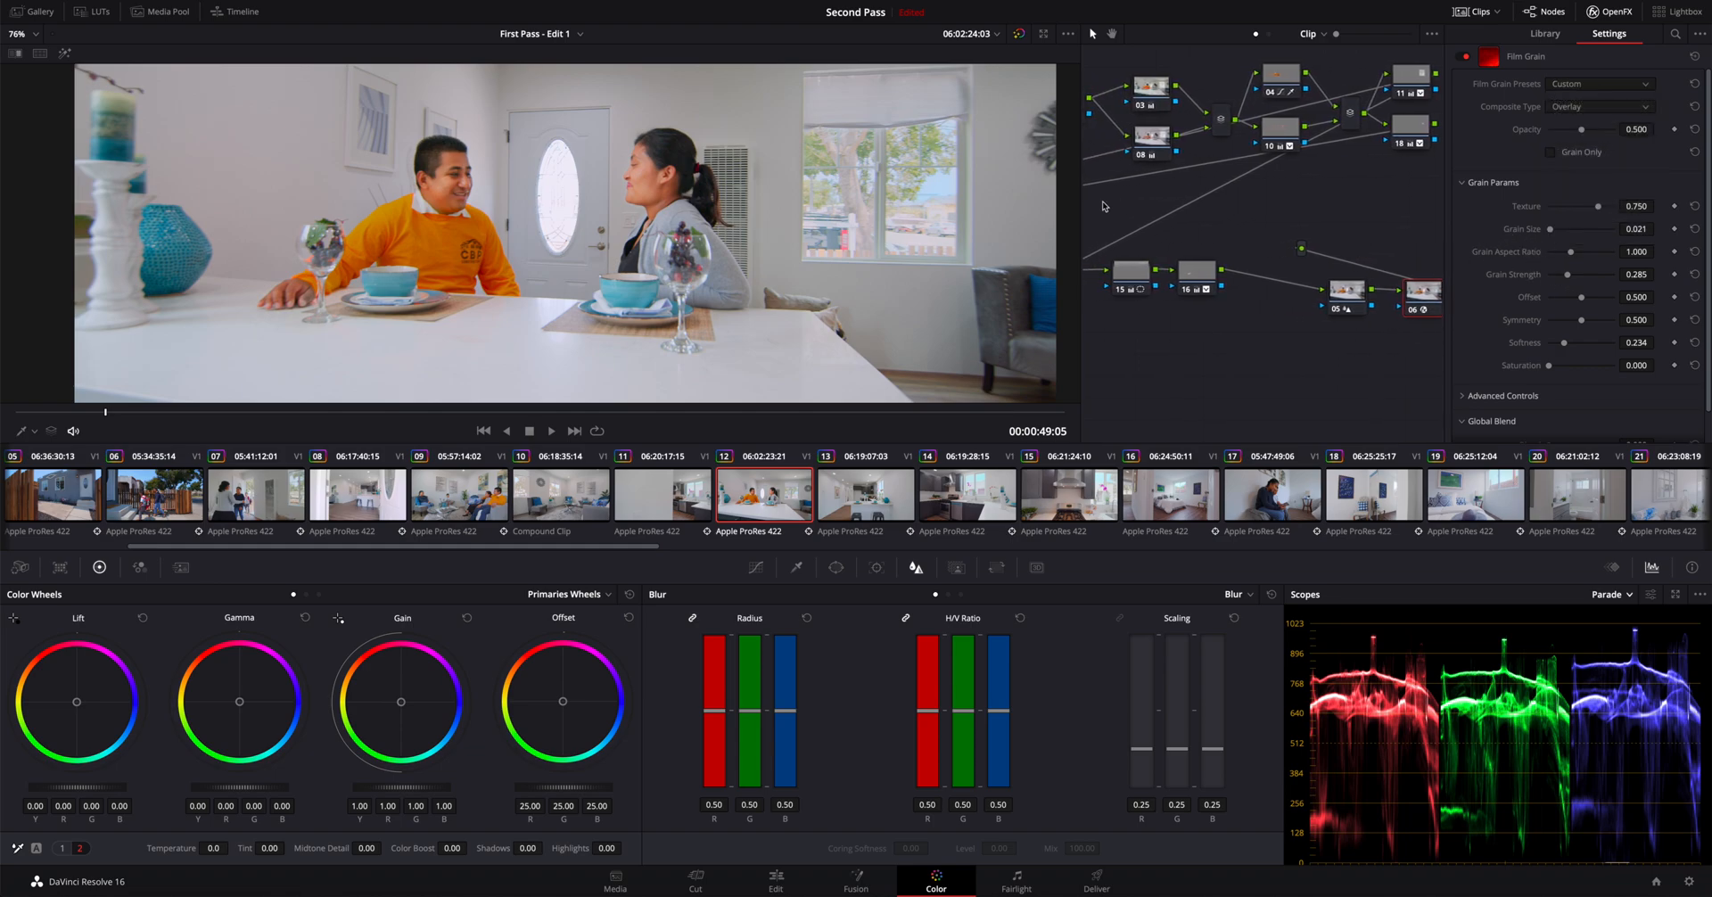
click(18, 33)
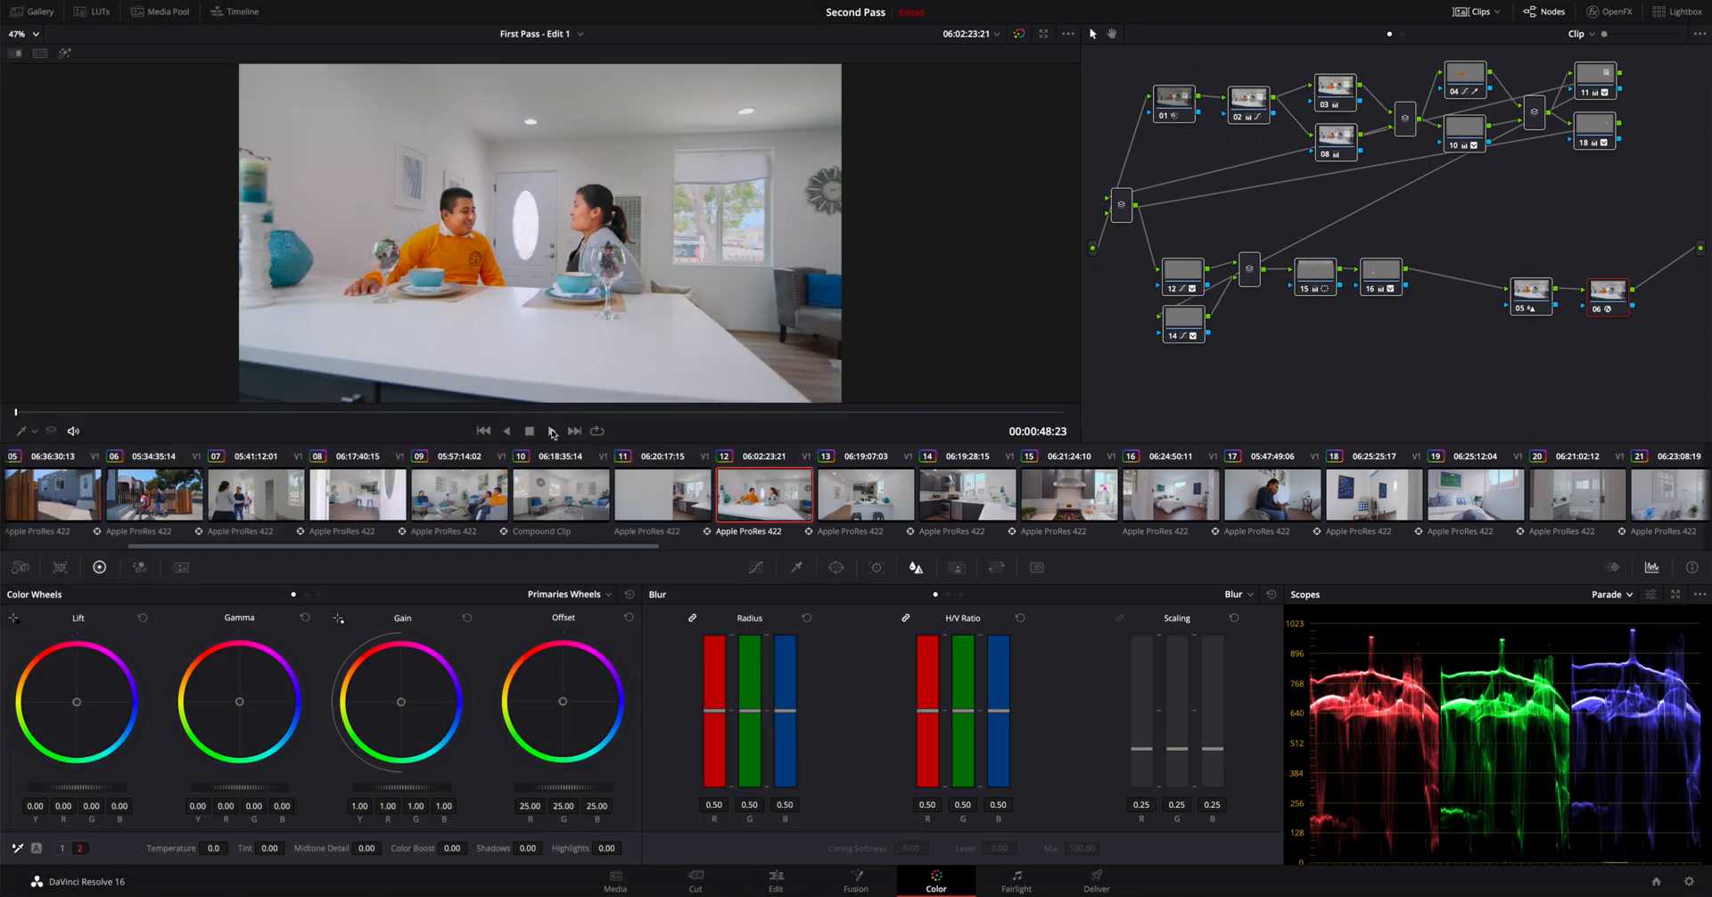
click(551, 431)
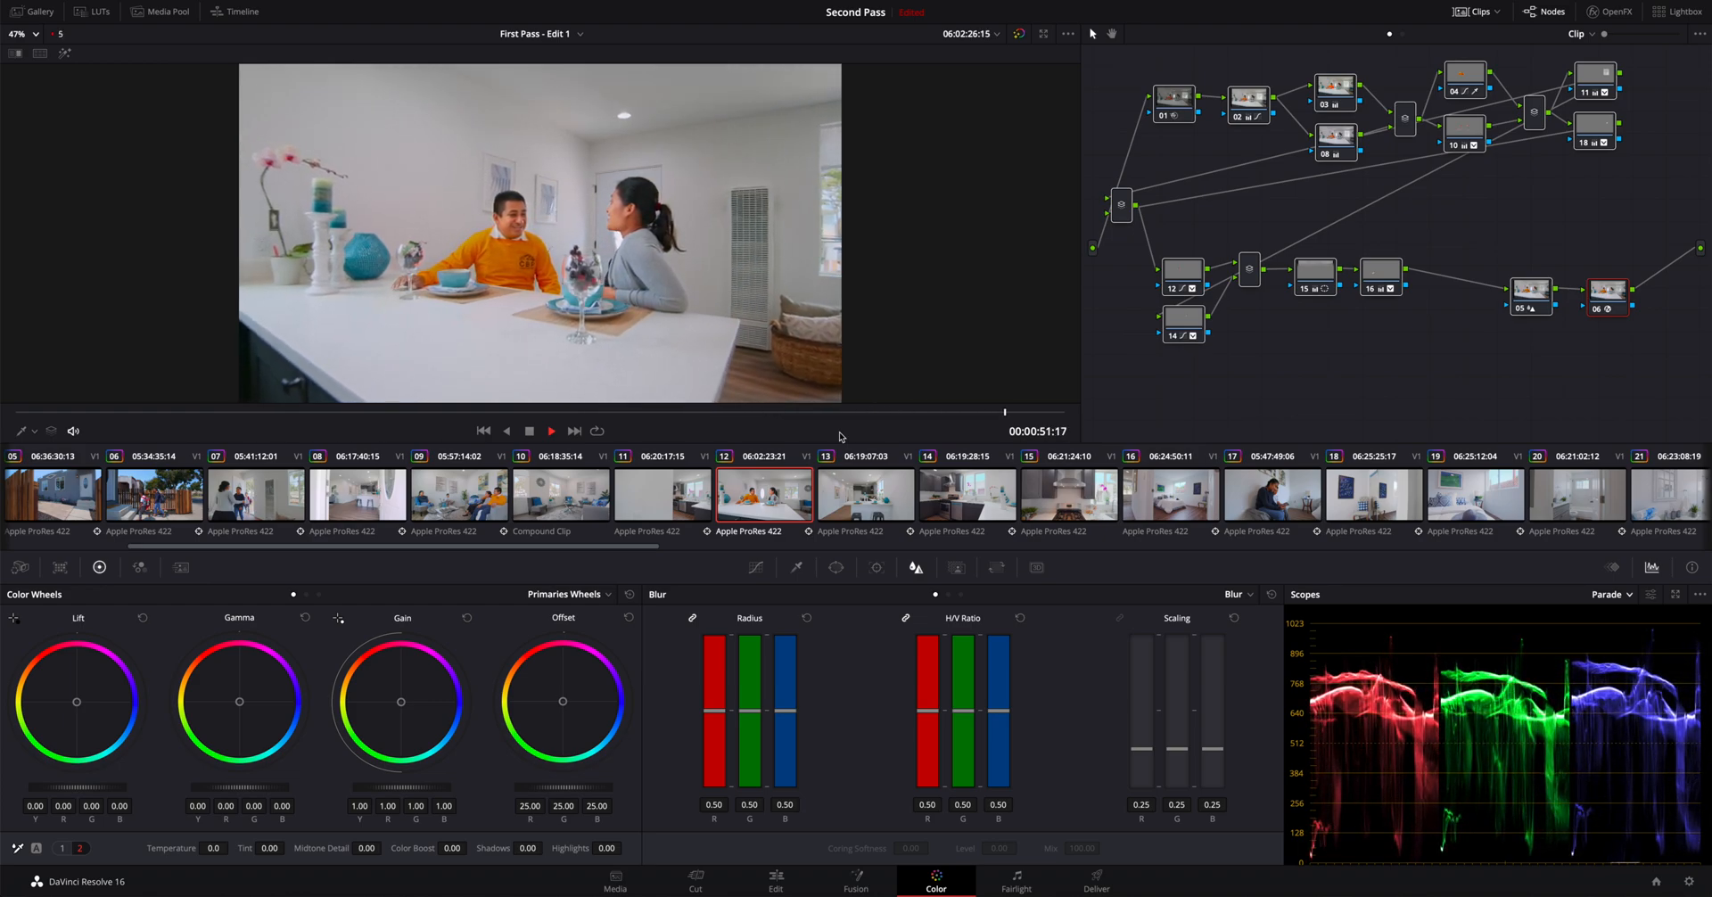
click(865, 494)
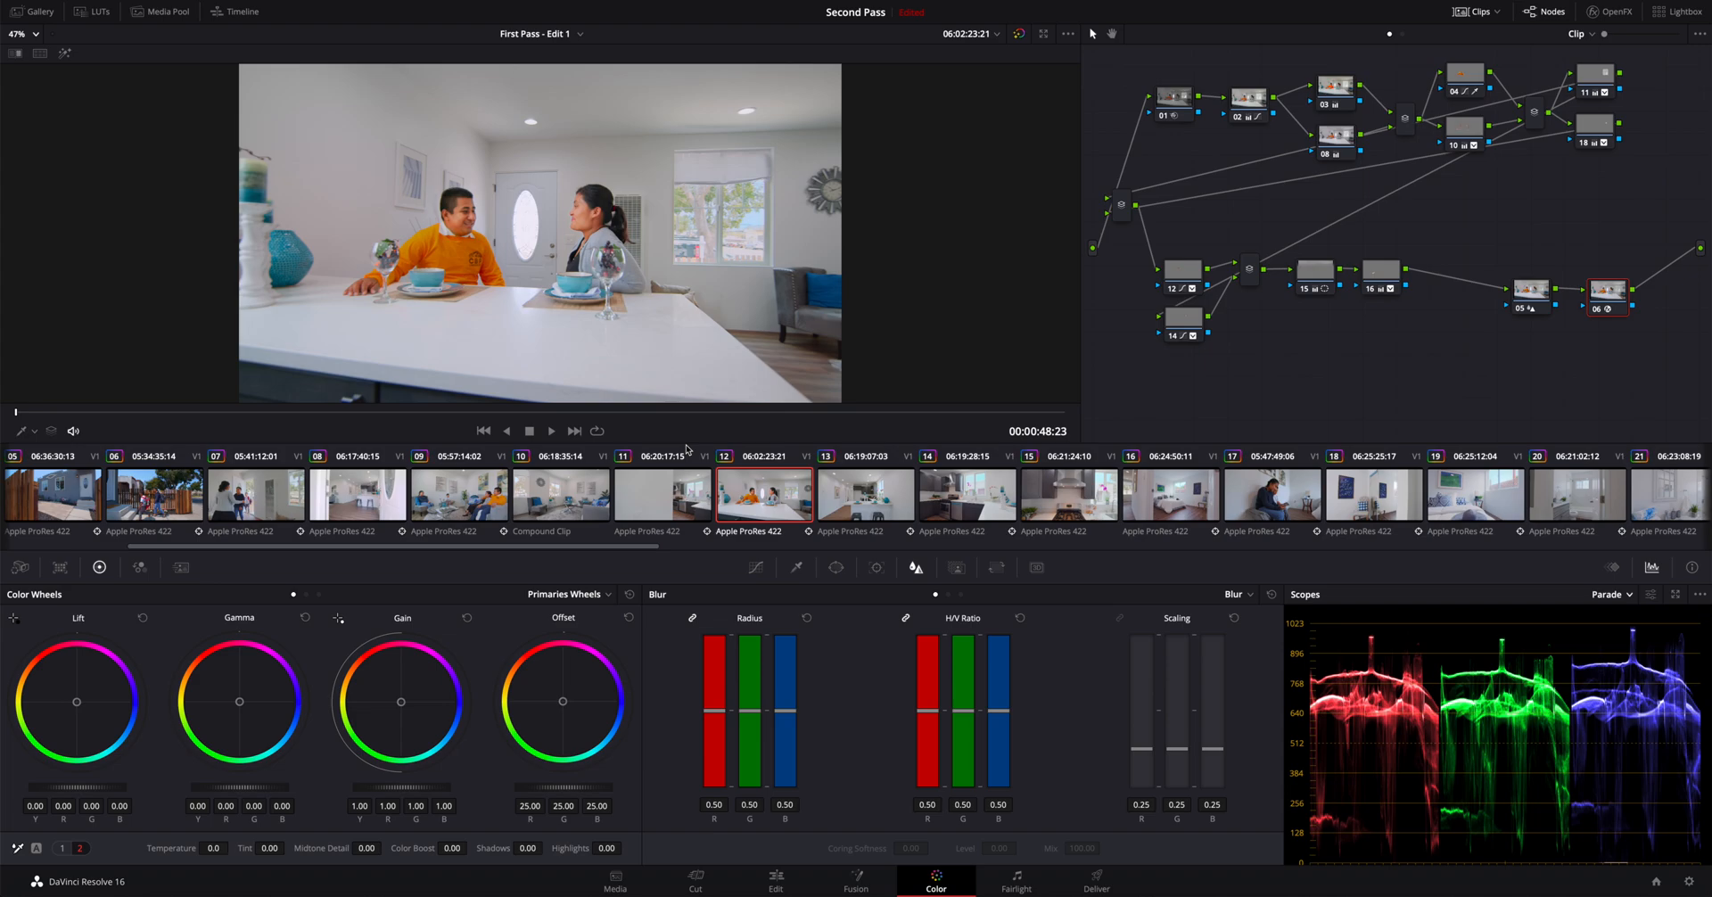
mouse_move(700, 446)
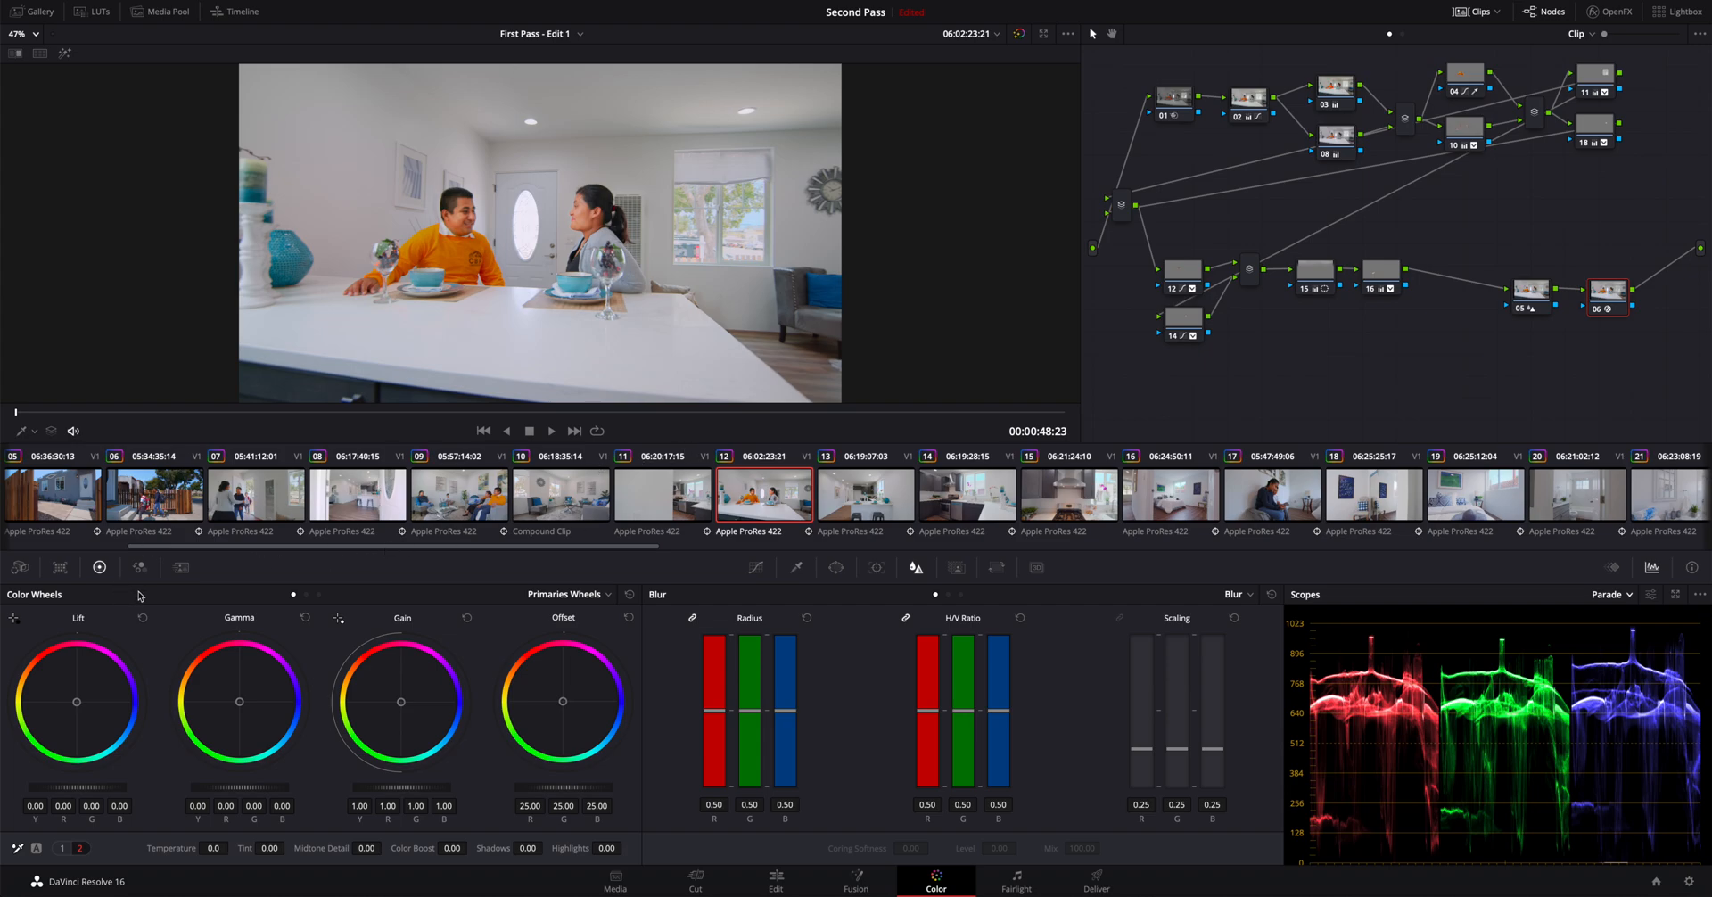
mouse_move(176, 585)
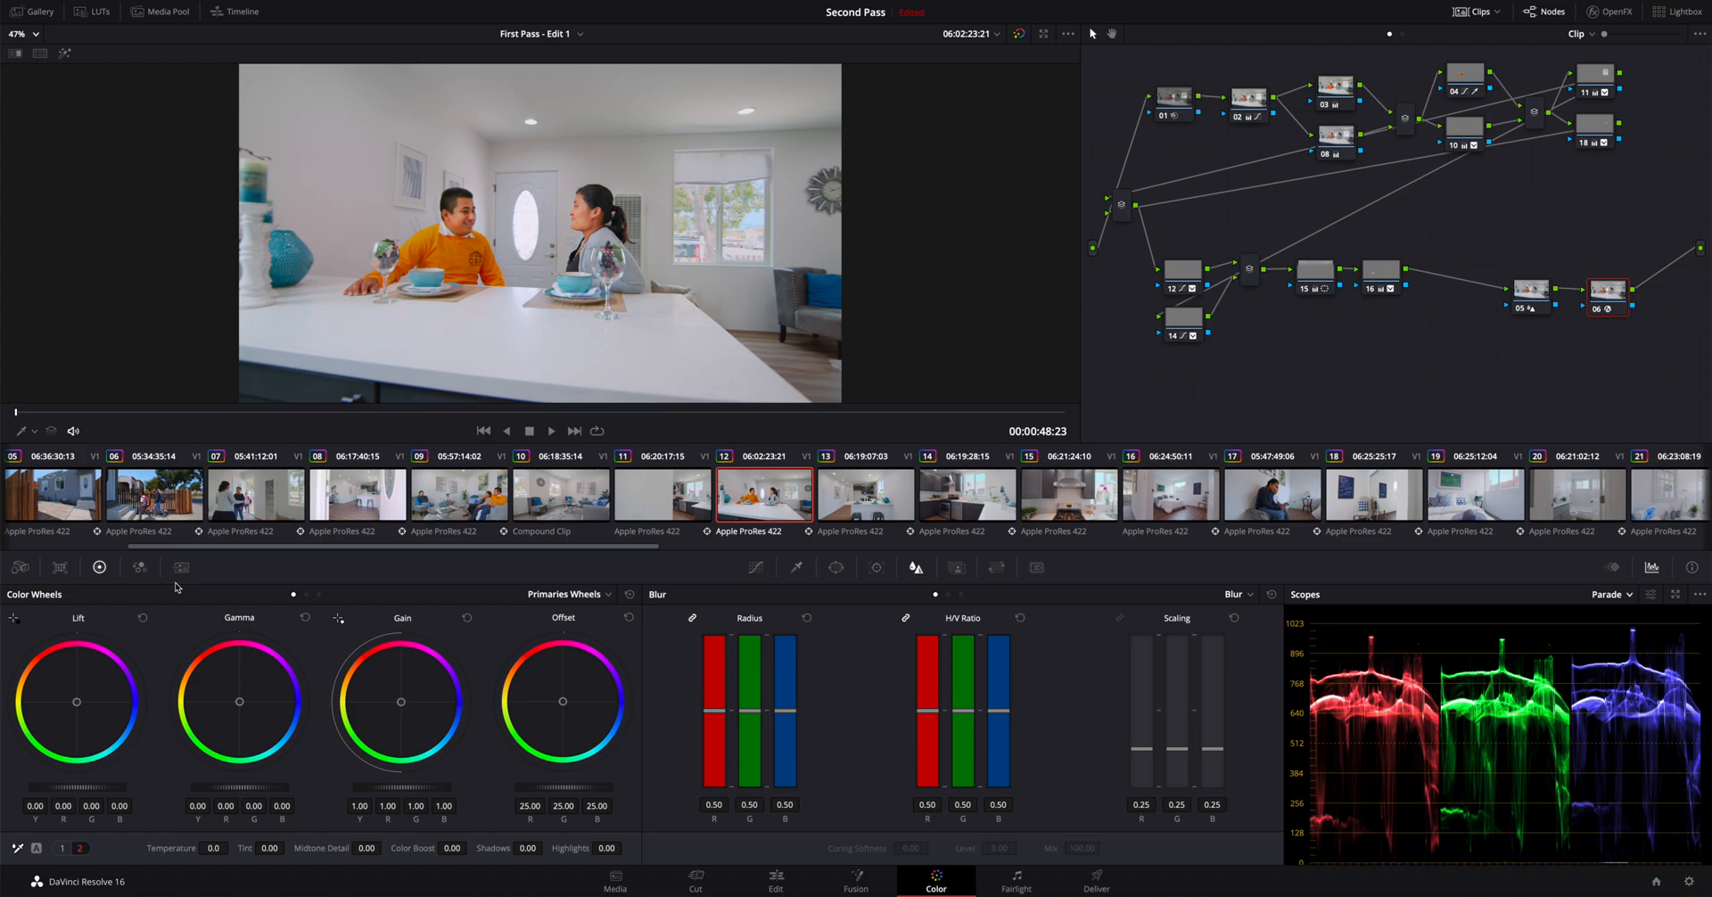
mouse_move(847, 881)
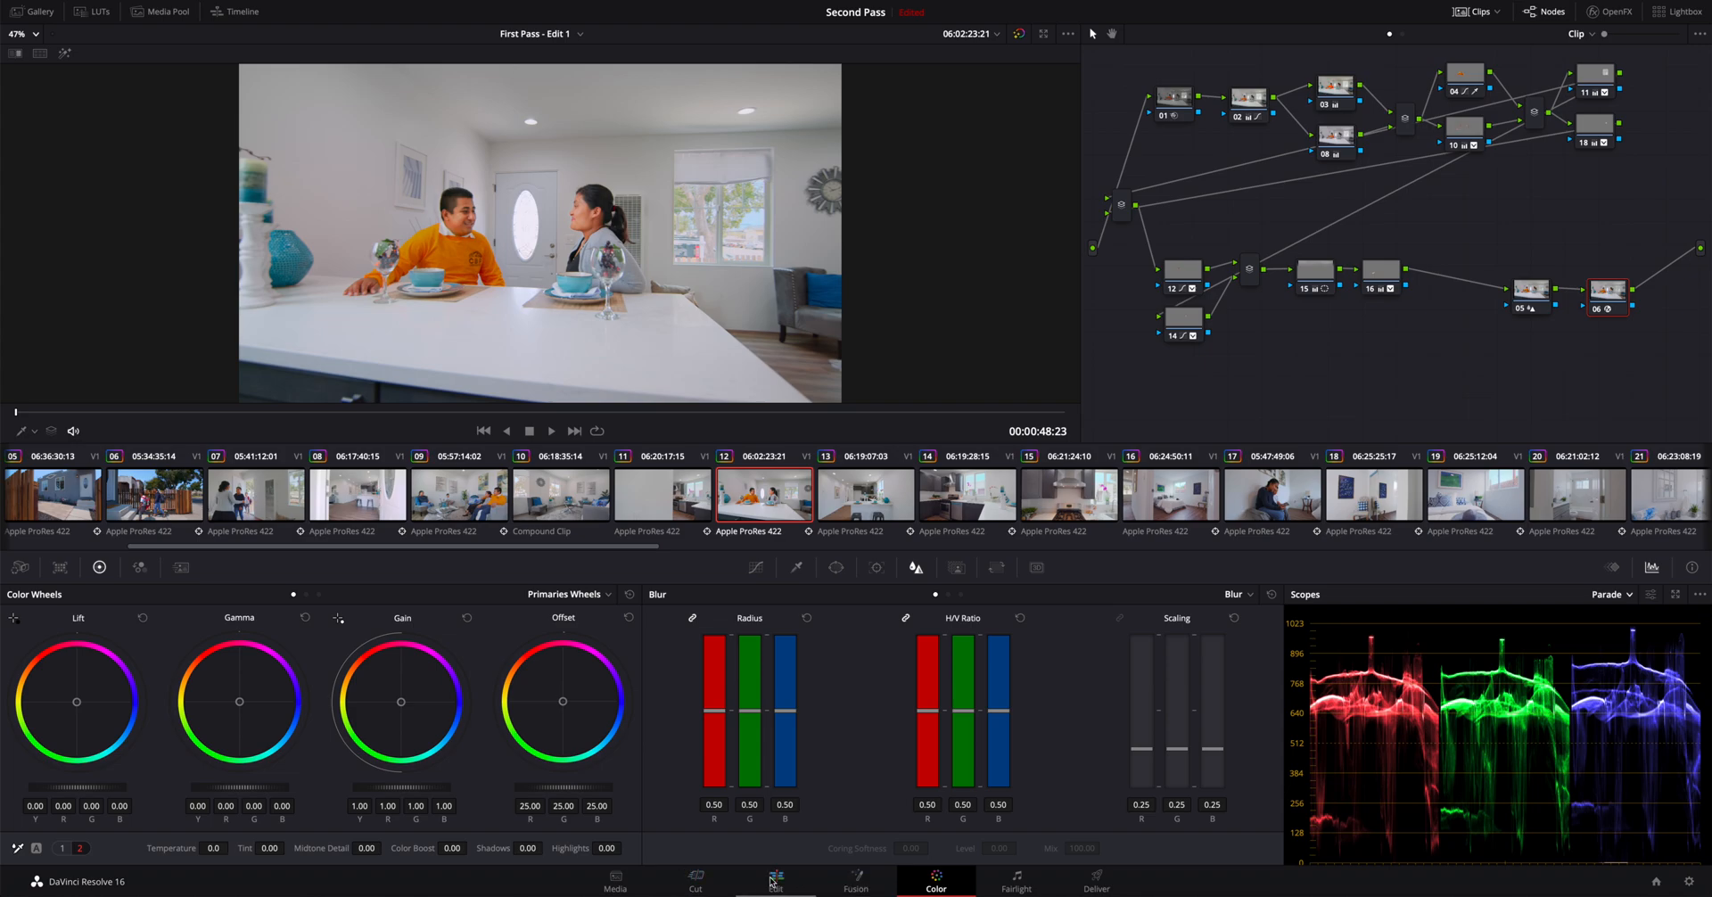
Step: Tour the Edit, Color, Fusion and Fairlight pages, ending on Deliver's render queue
click(774, 882)
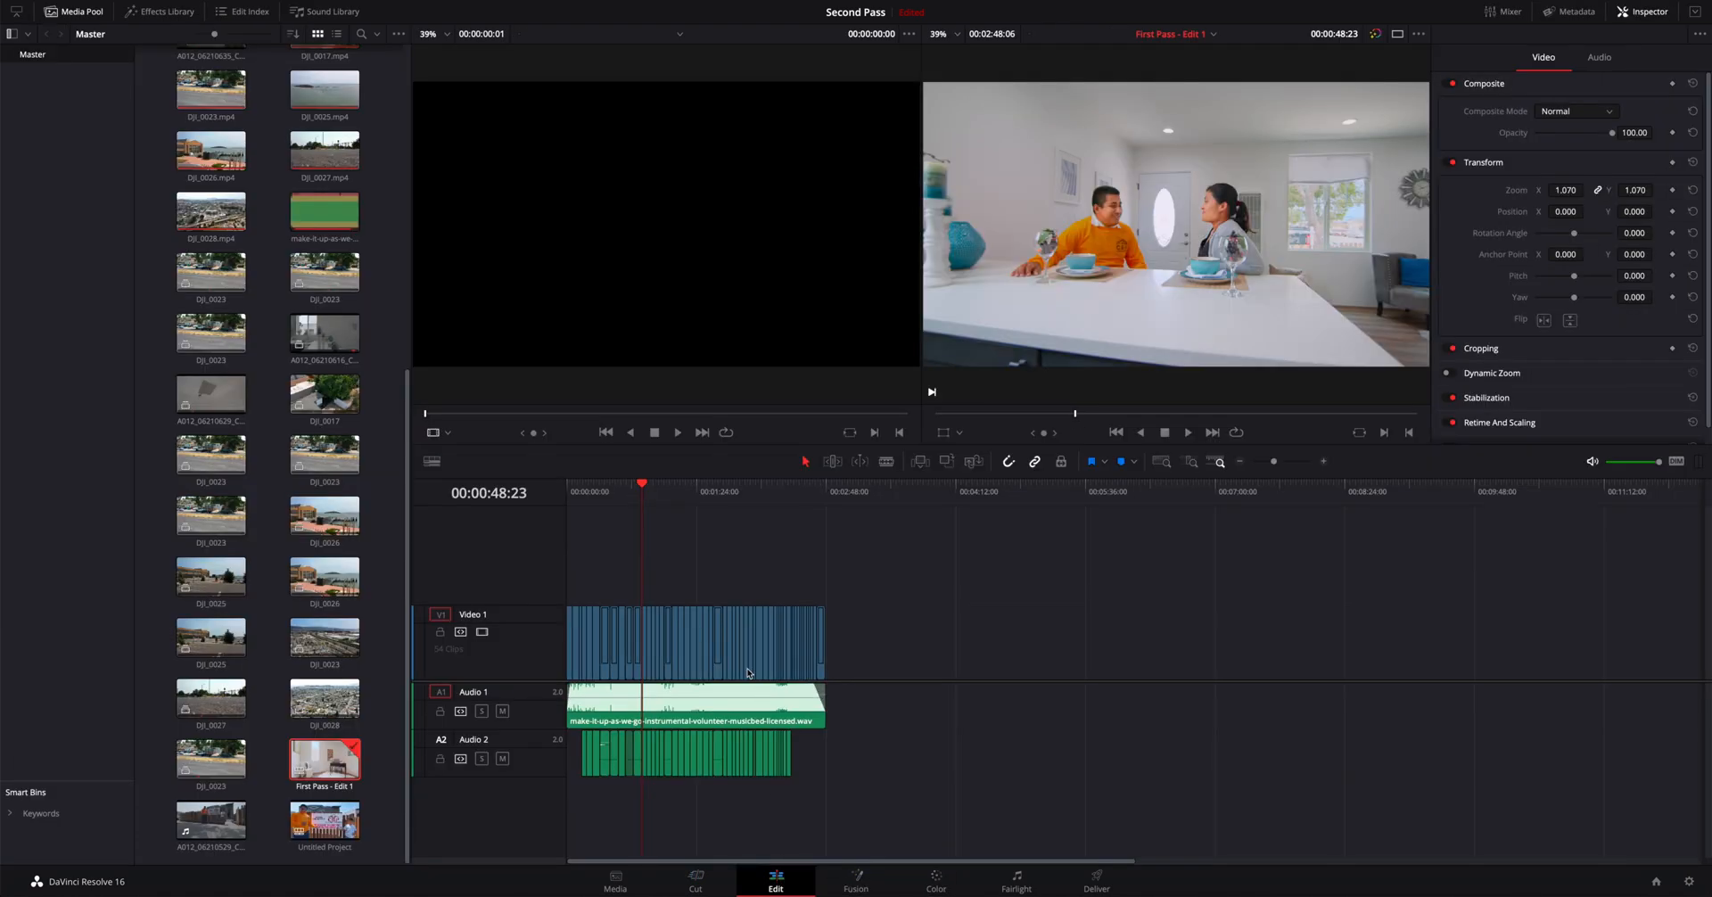
click(672, 492)
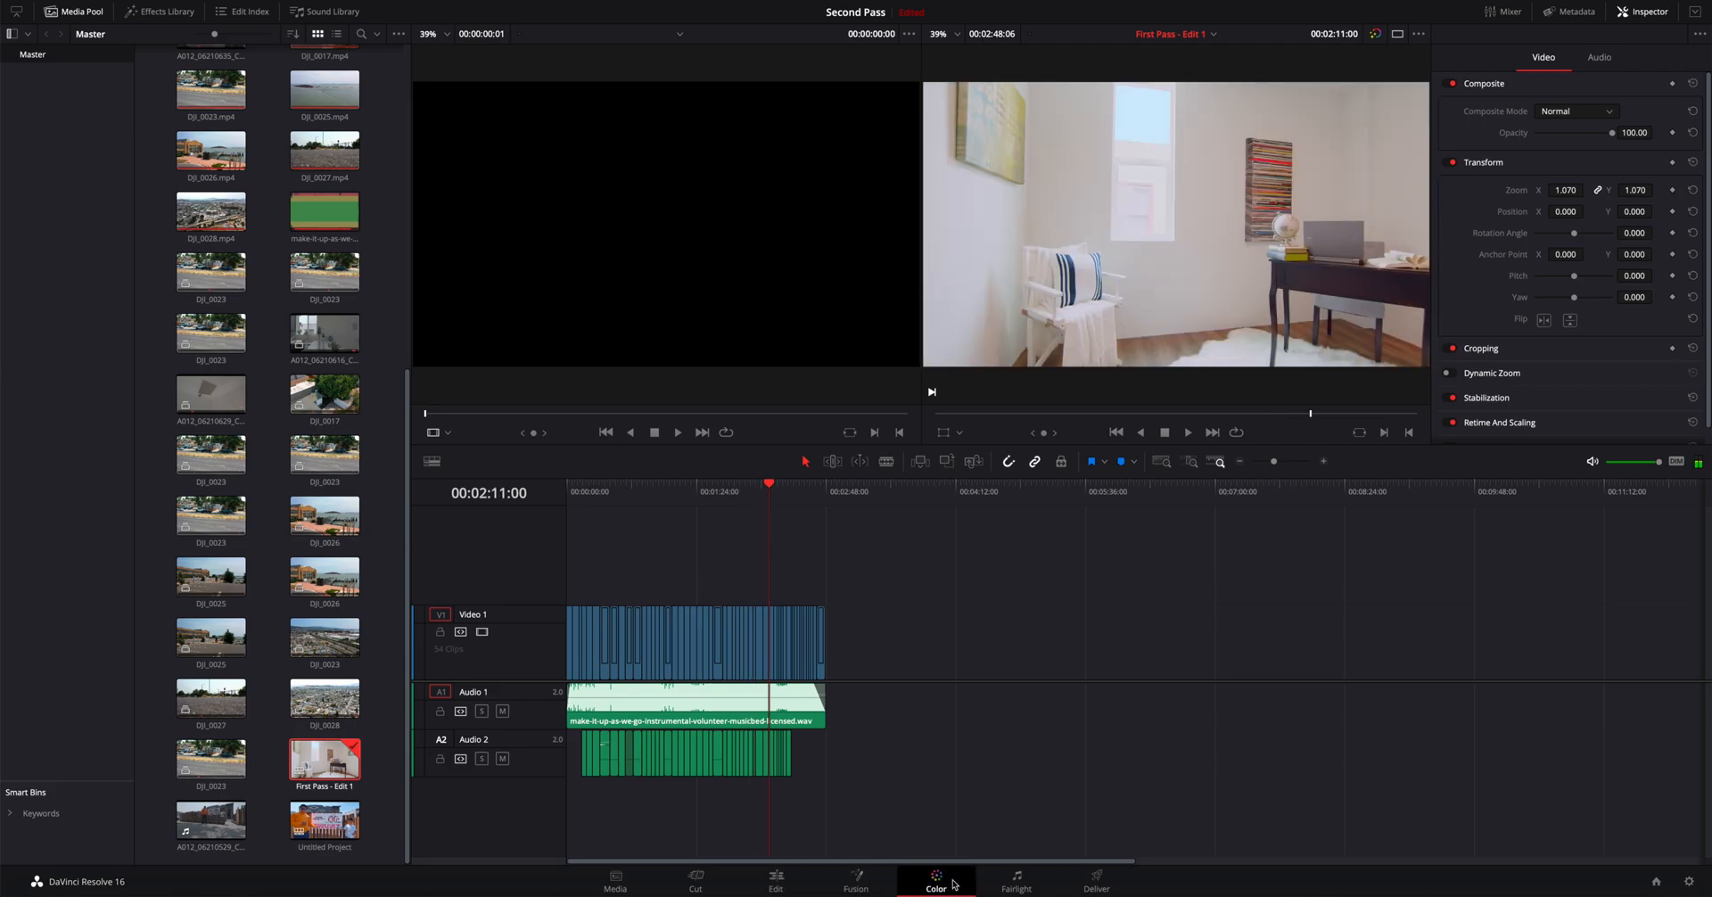
click(935, 886)
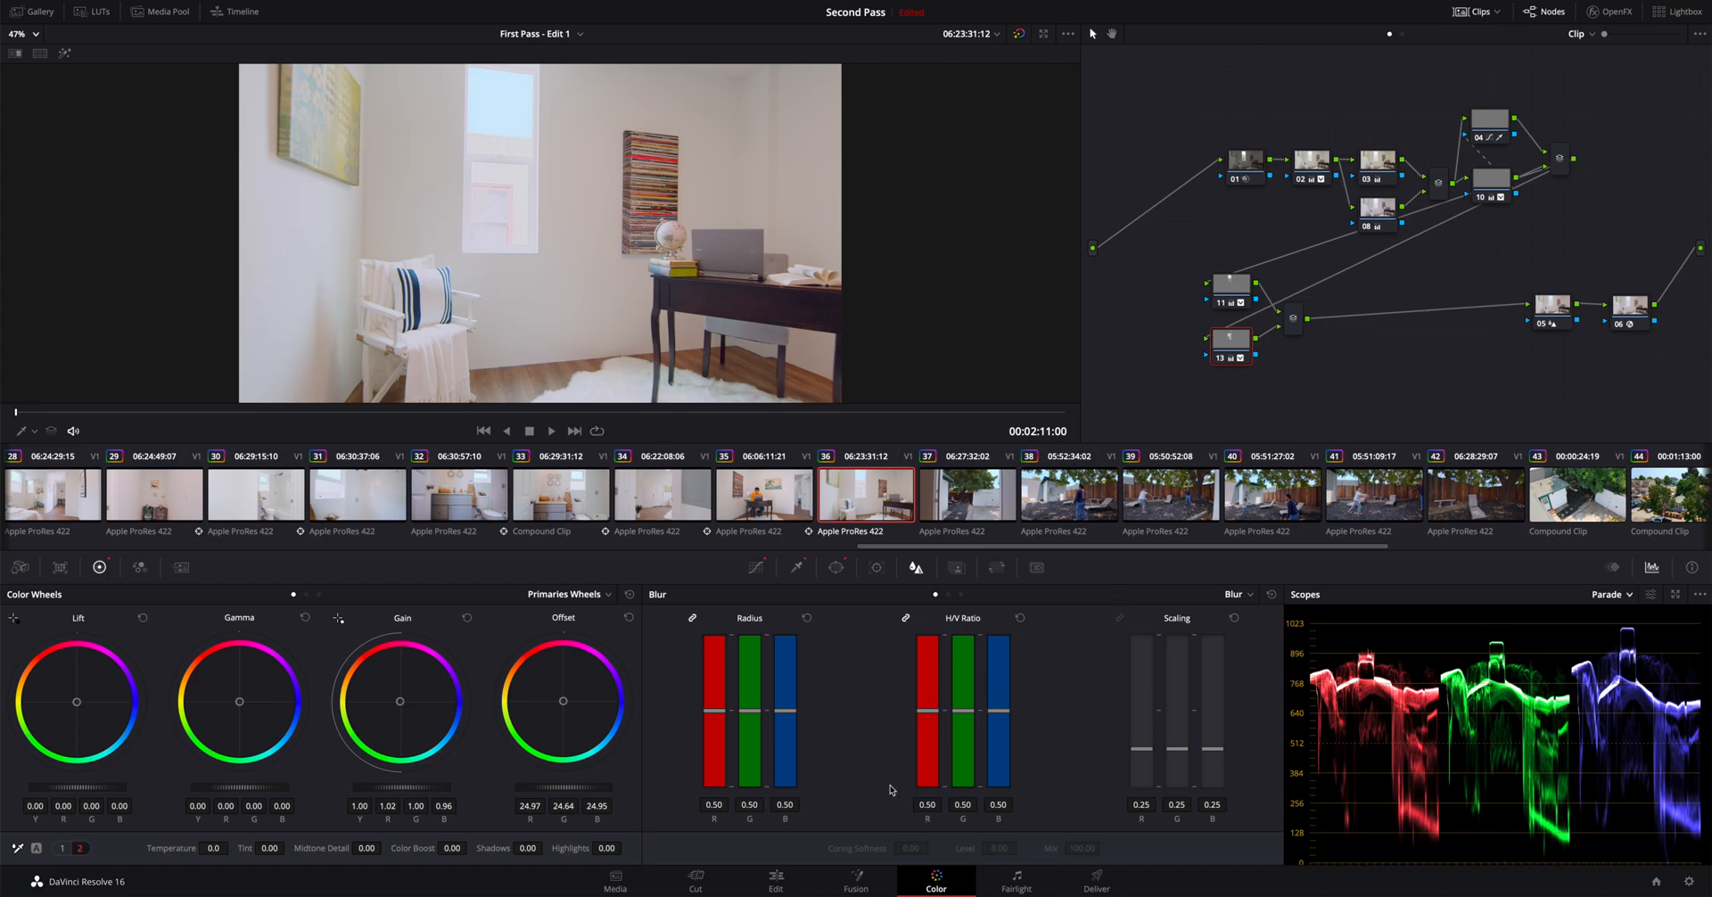
click(855, 879)
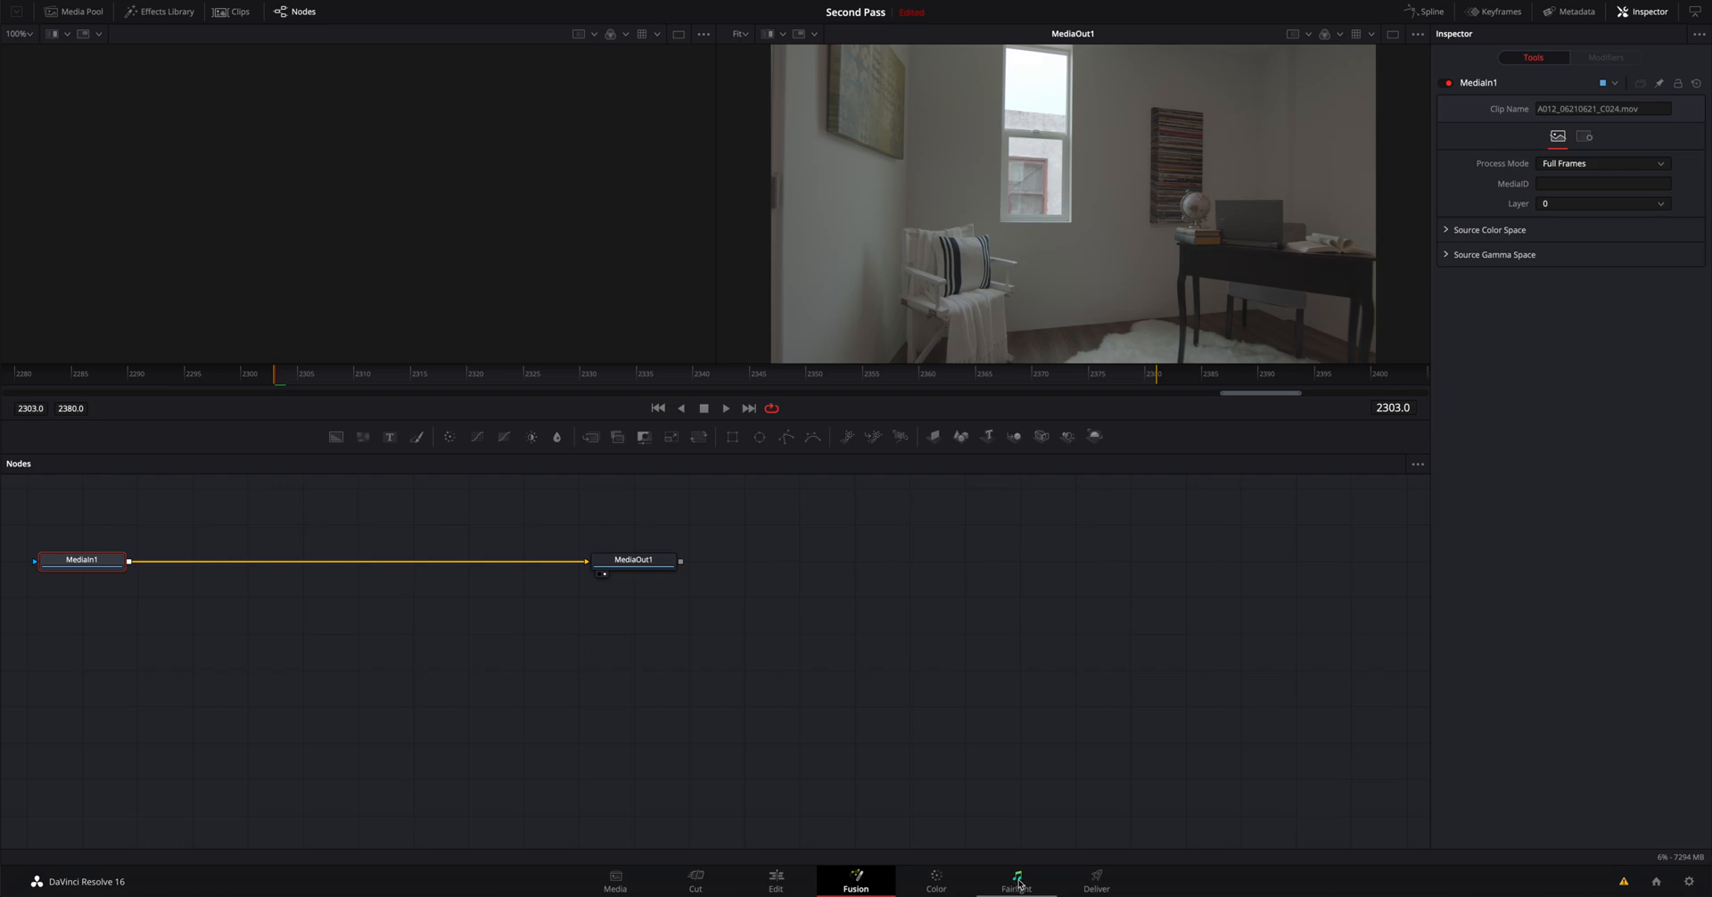
click(1016, 881)
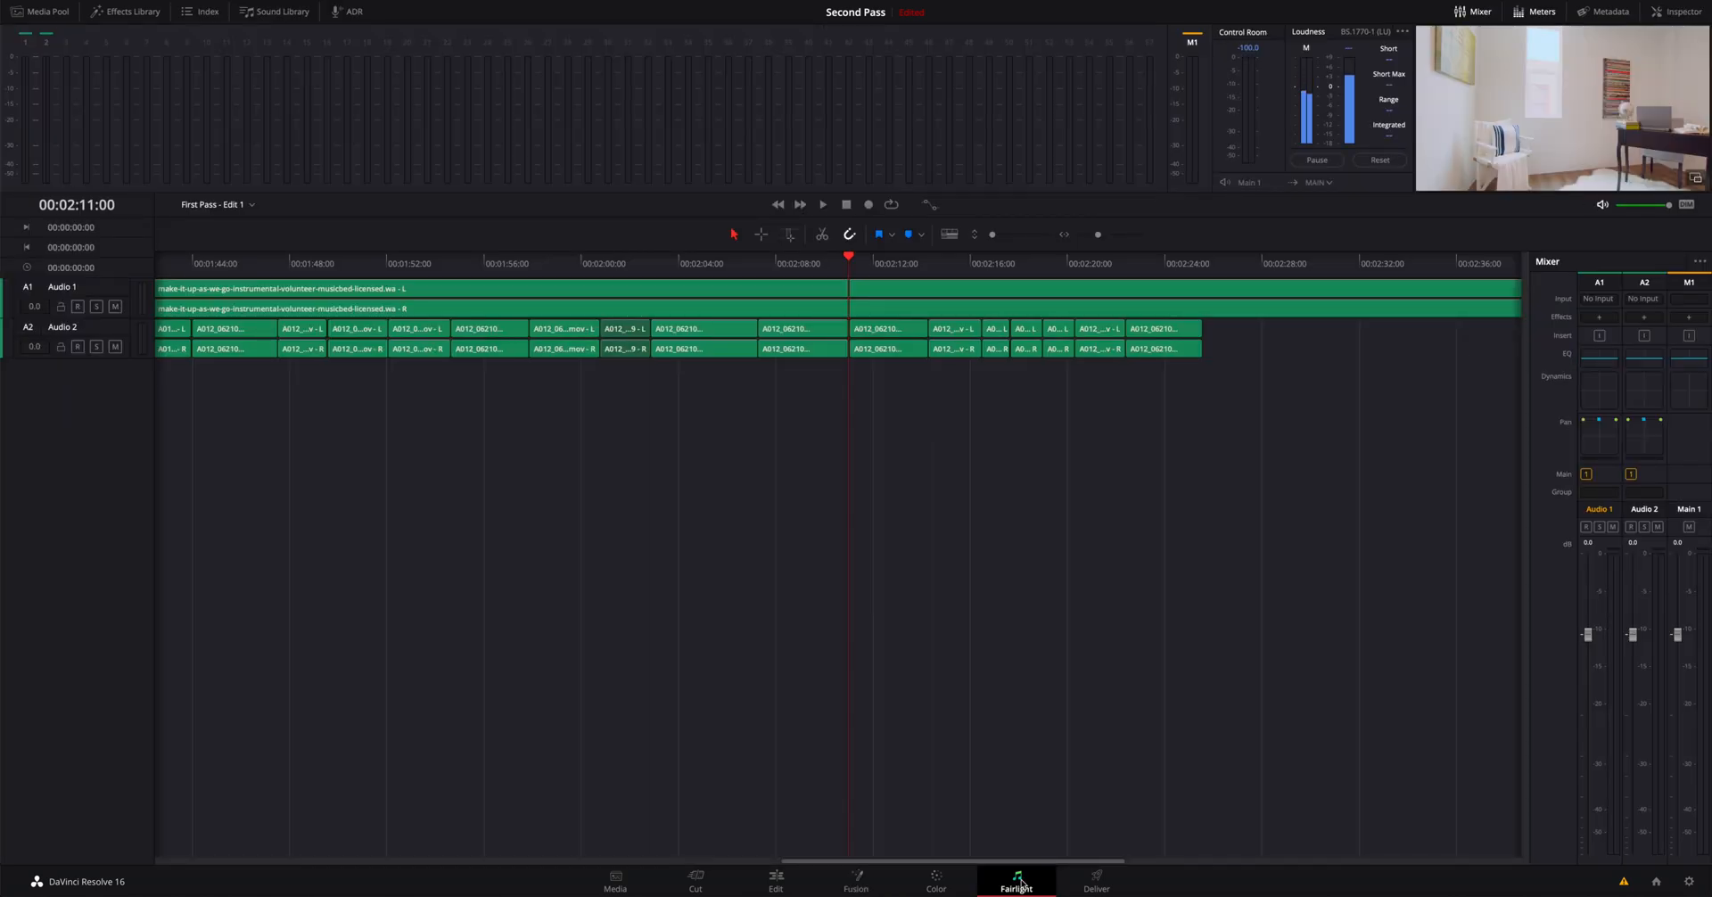
click(1097, 883)
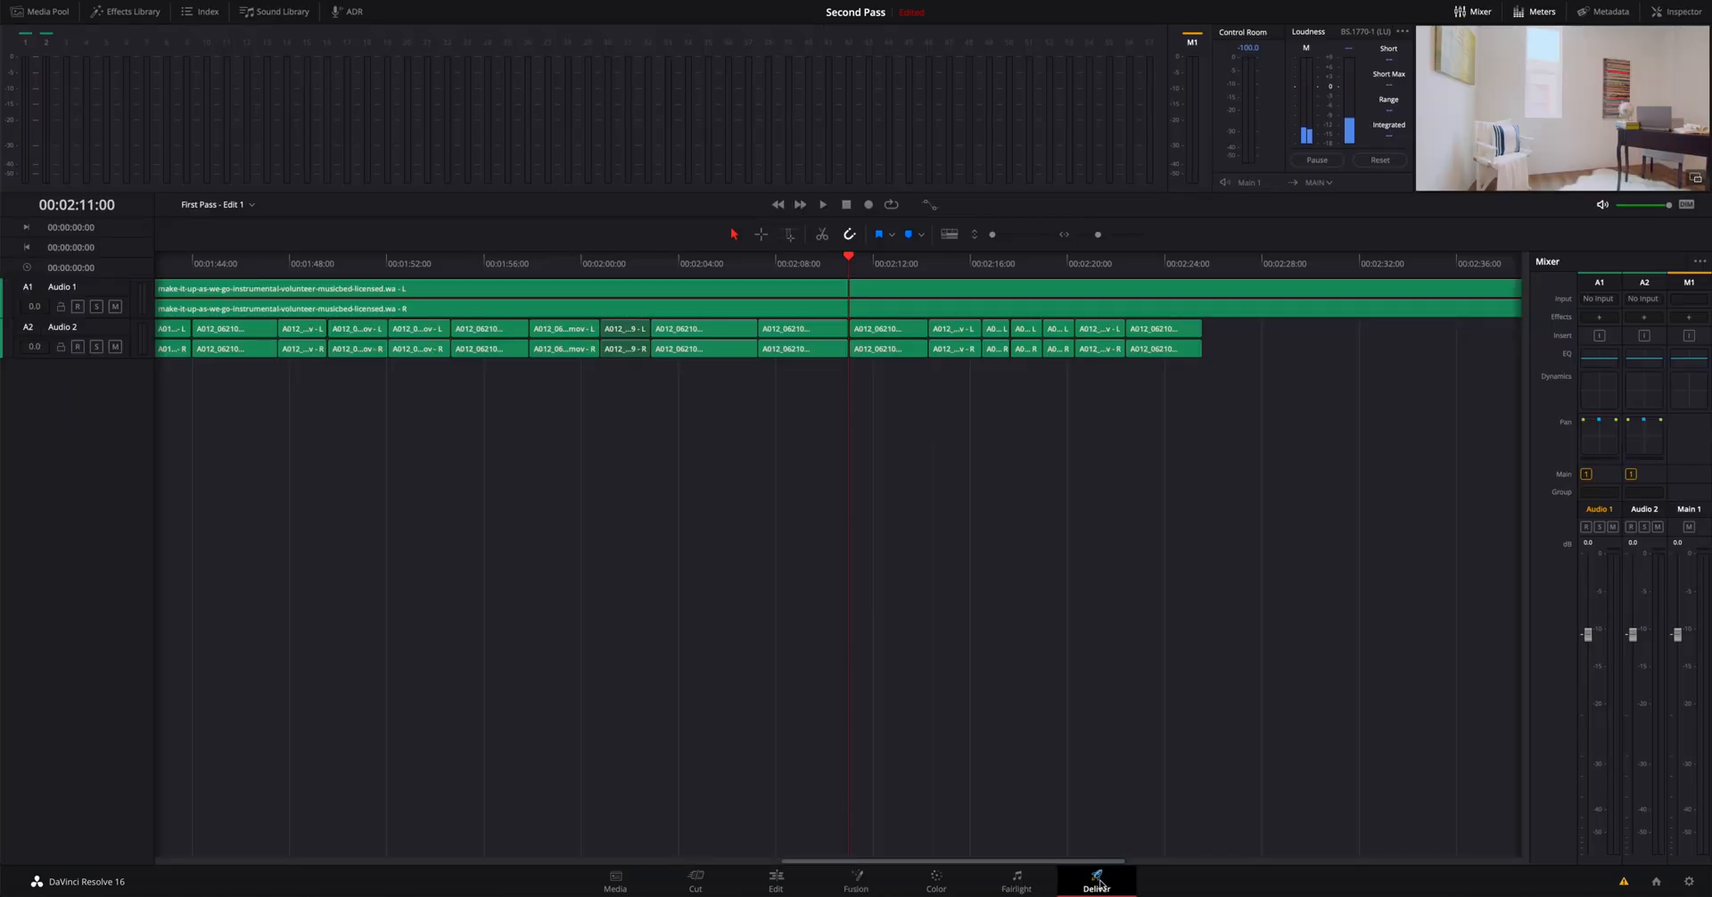
click(1097, 886)
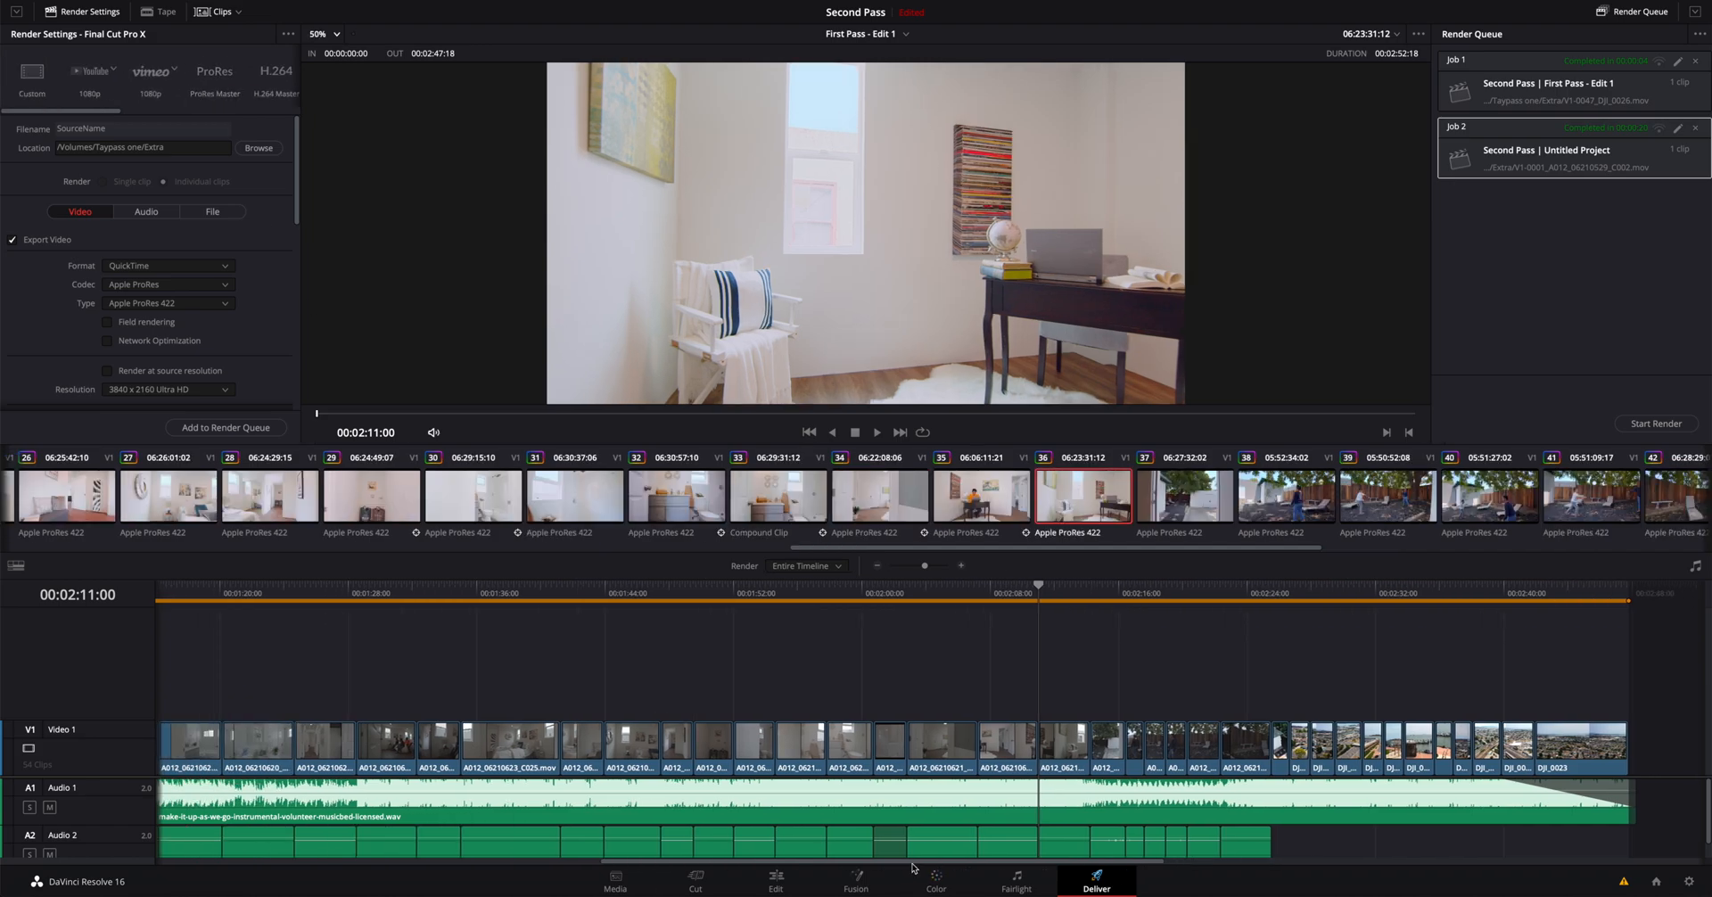
Step: Return to the Color page and select clip 12, the dining-table shot
click(934, 881)
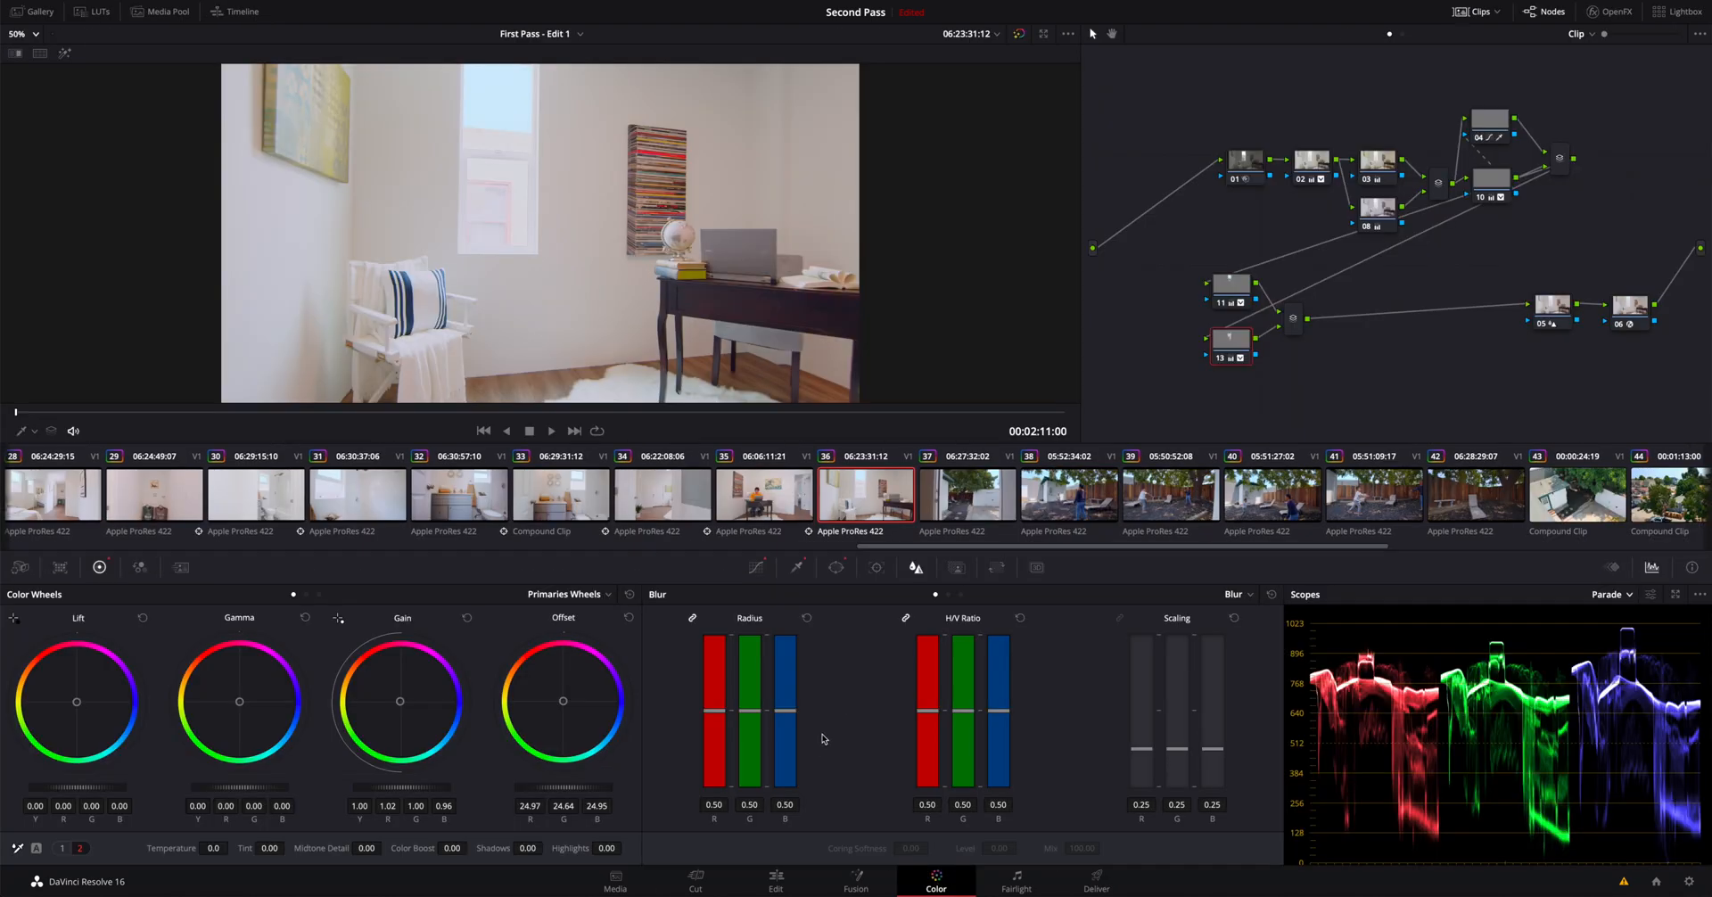
mouse_move(838, 731)
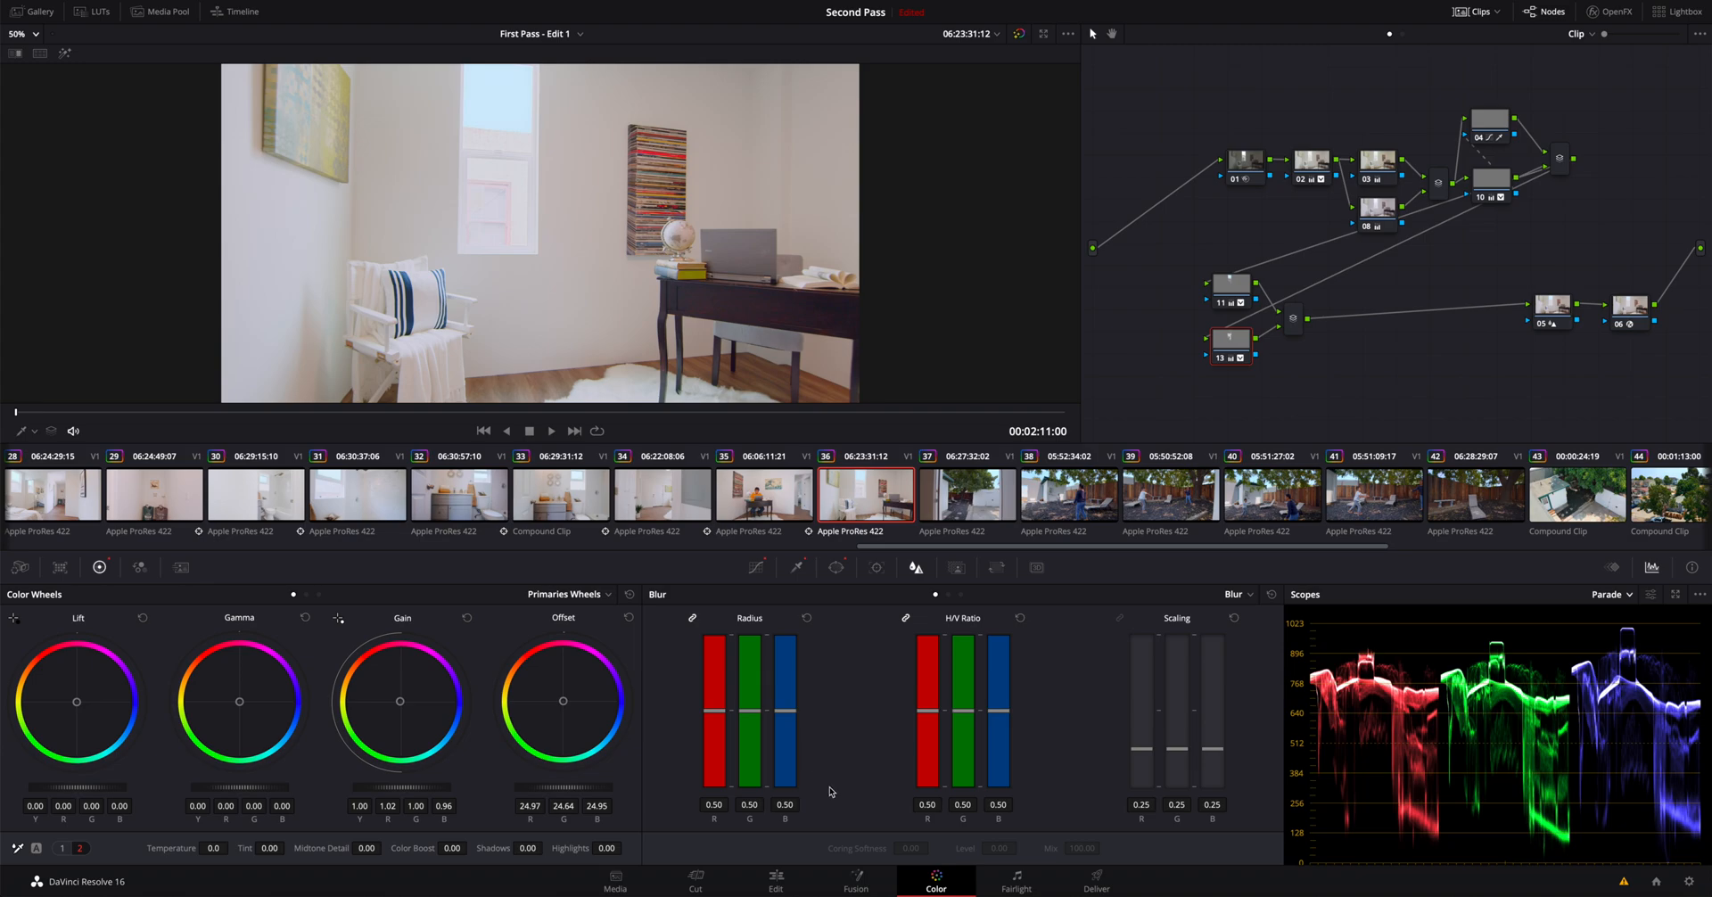
mouse_move(830, 799)
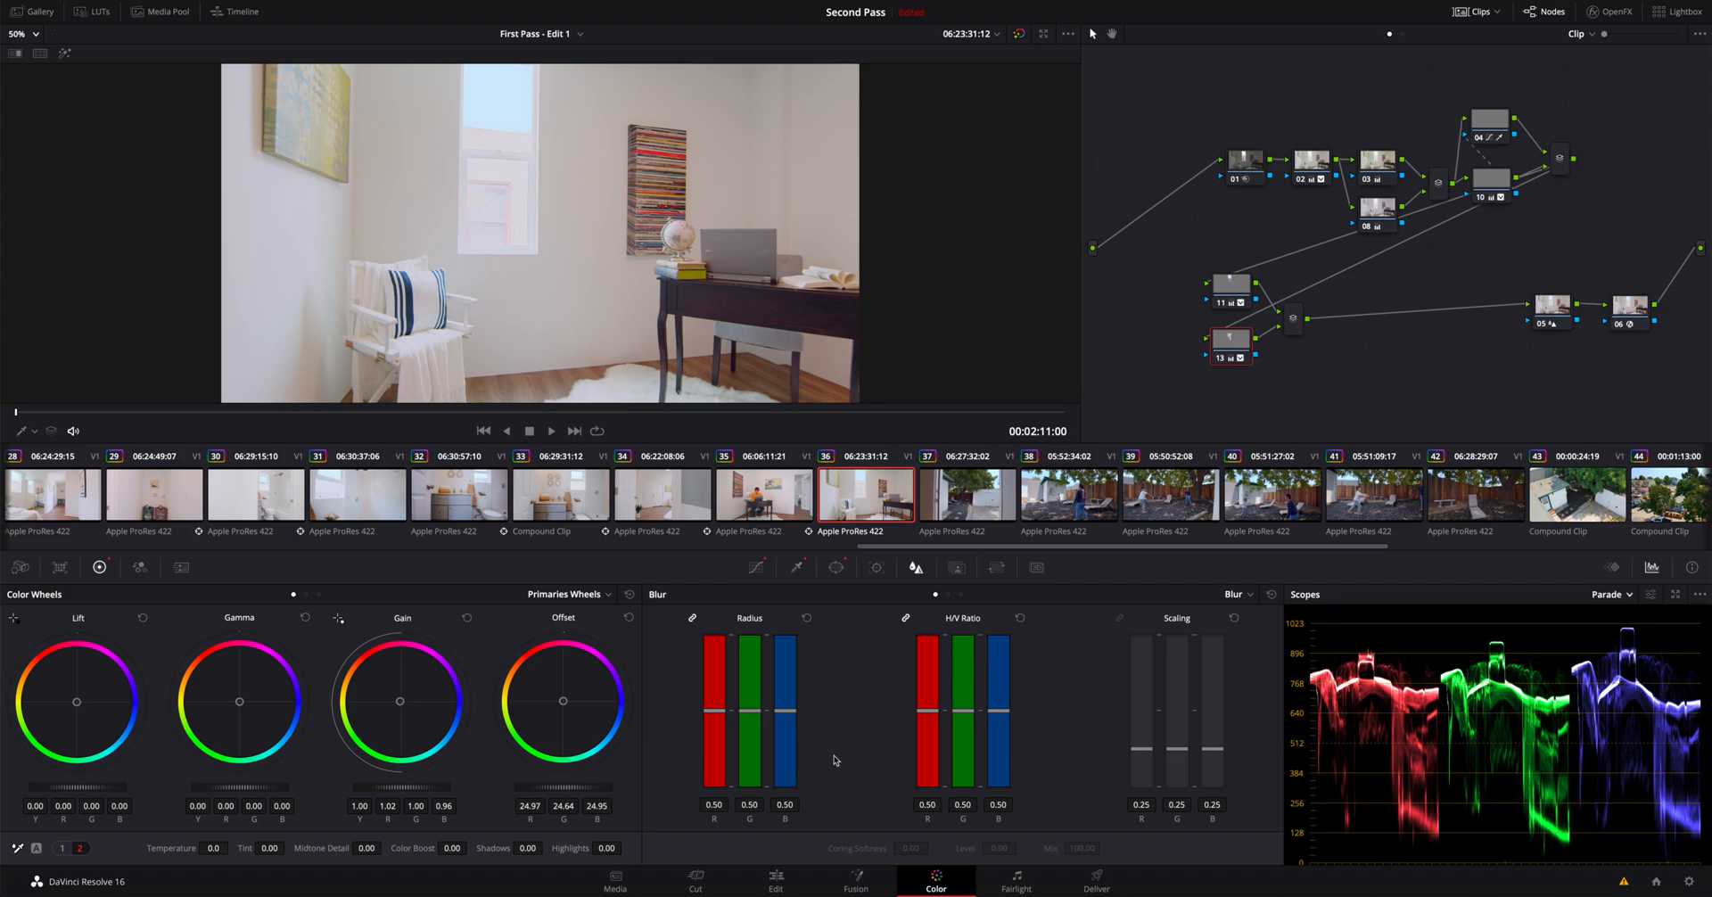
mouse_move(1181, 512)
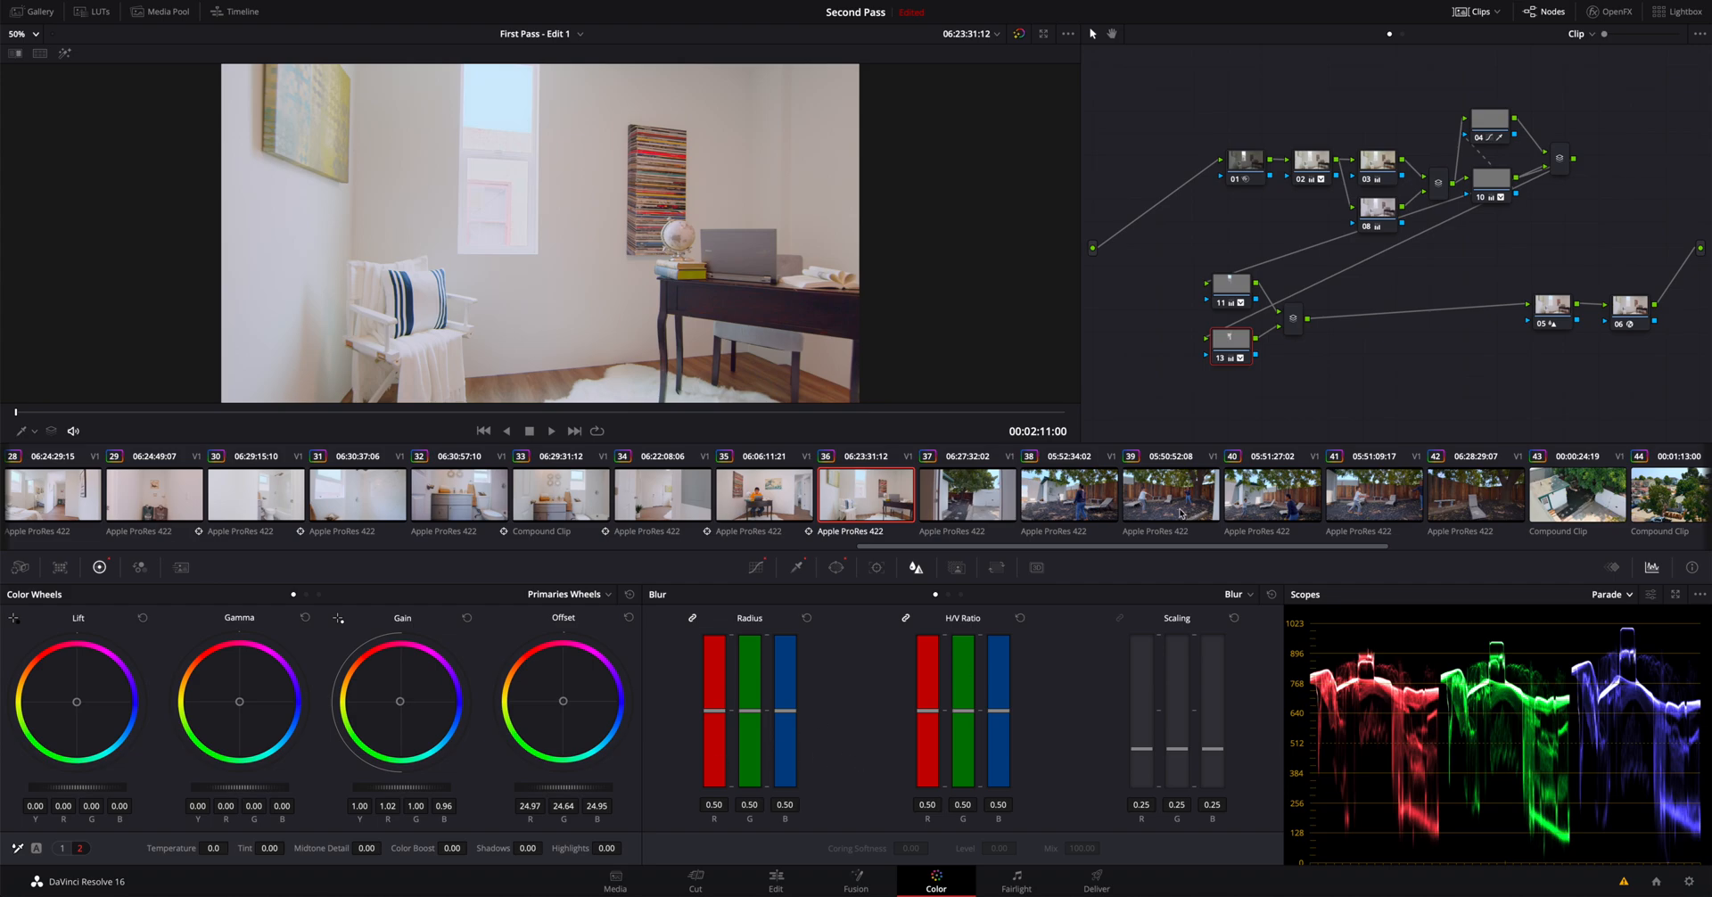
mouse_move(1266, 512)
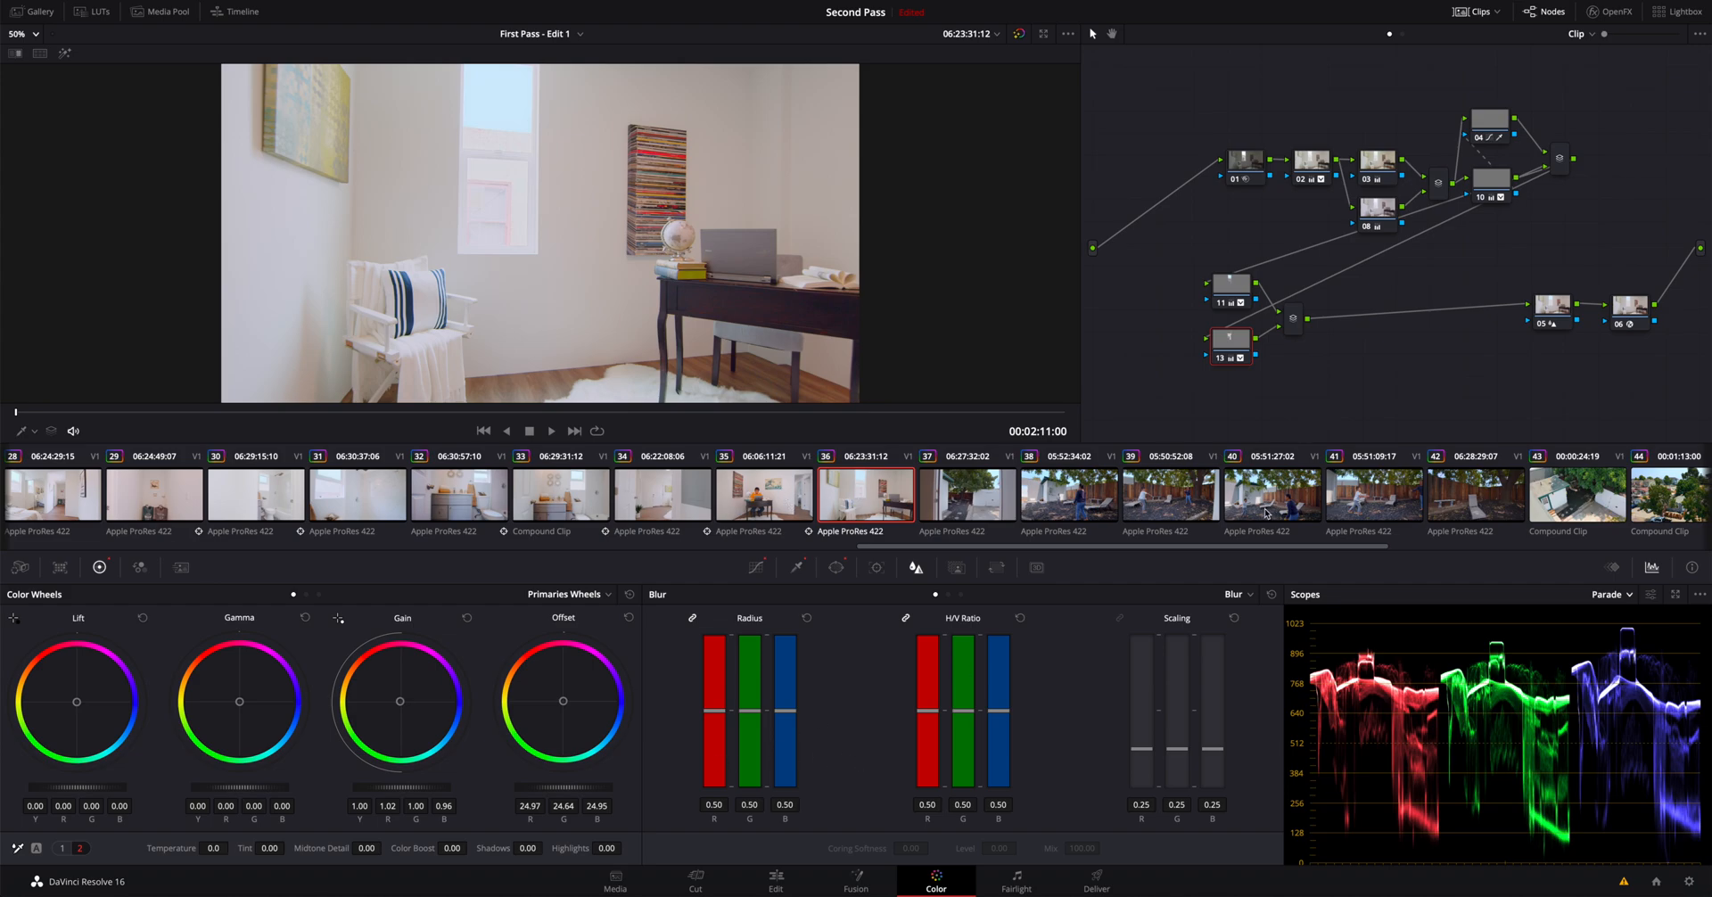
scroll(left, 3)
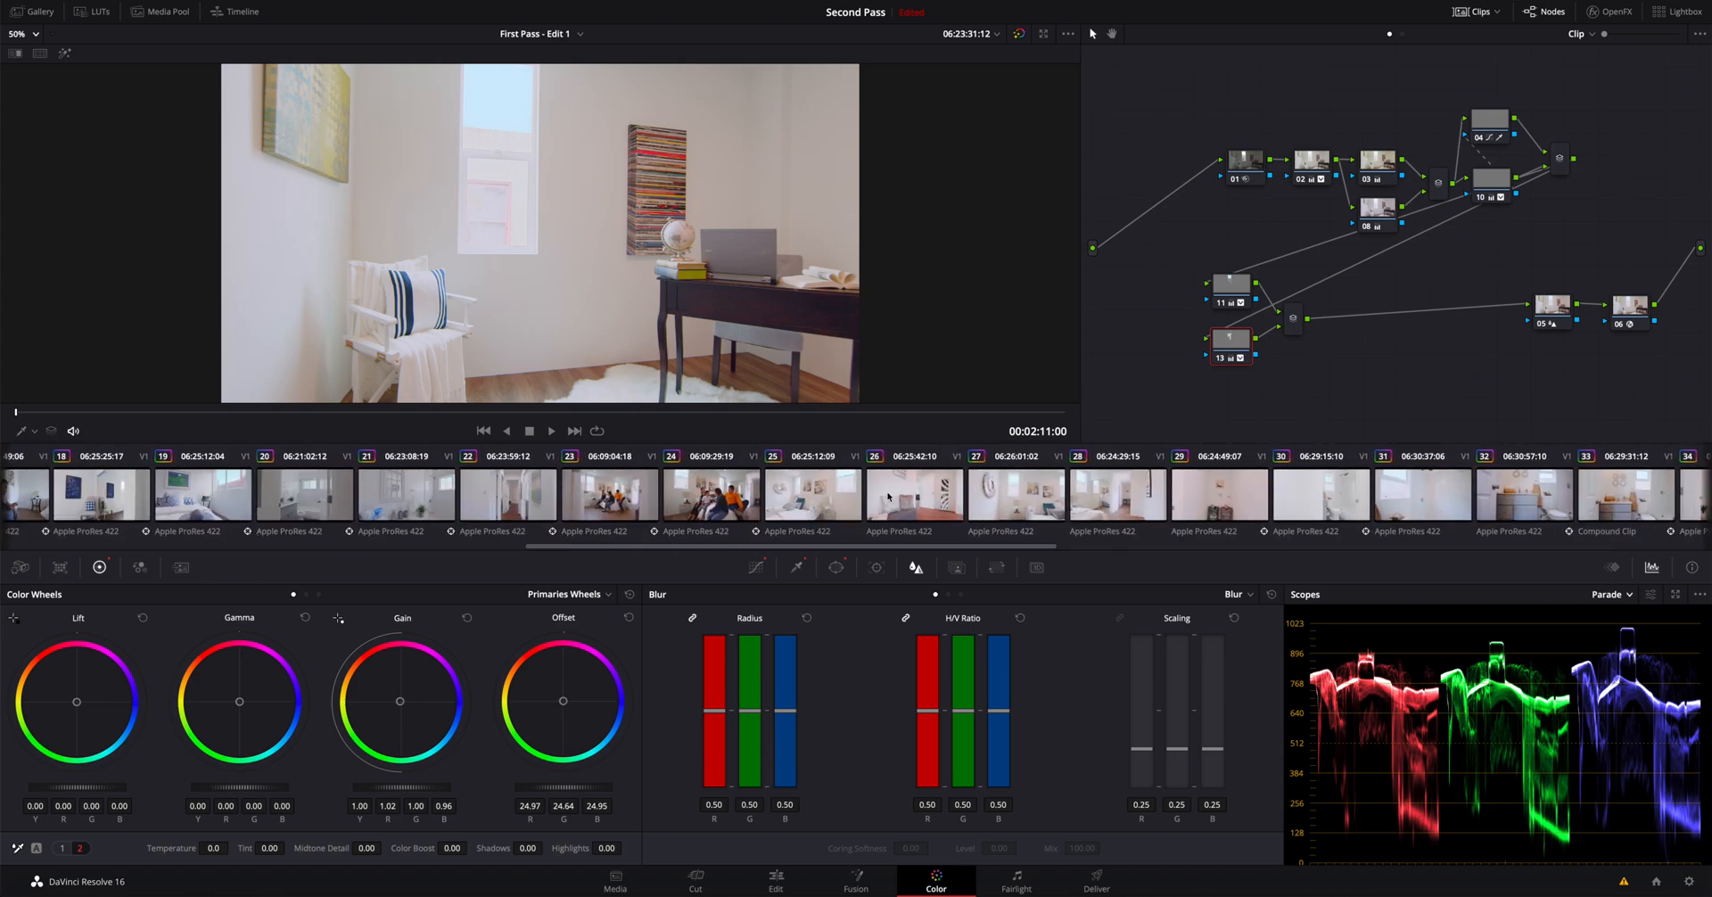
scroll(left, 3)
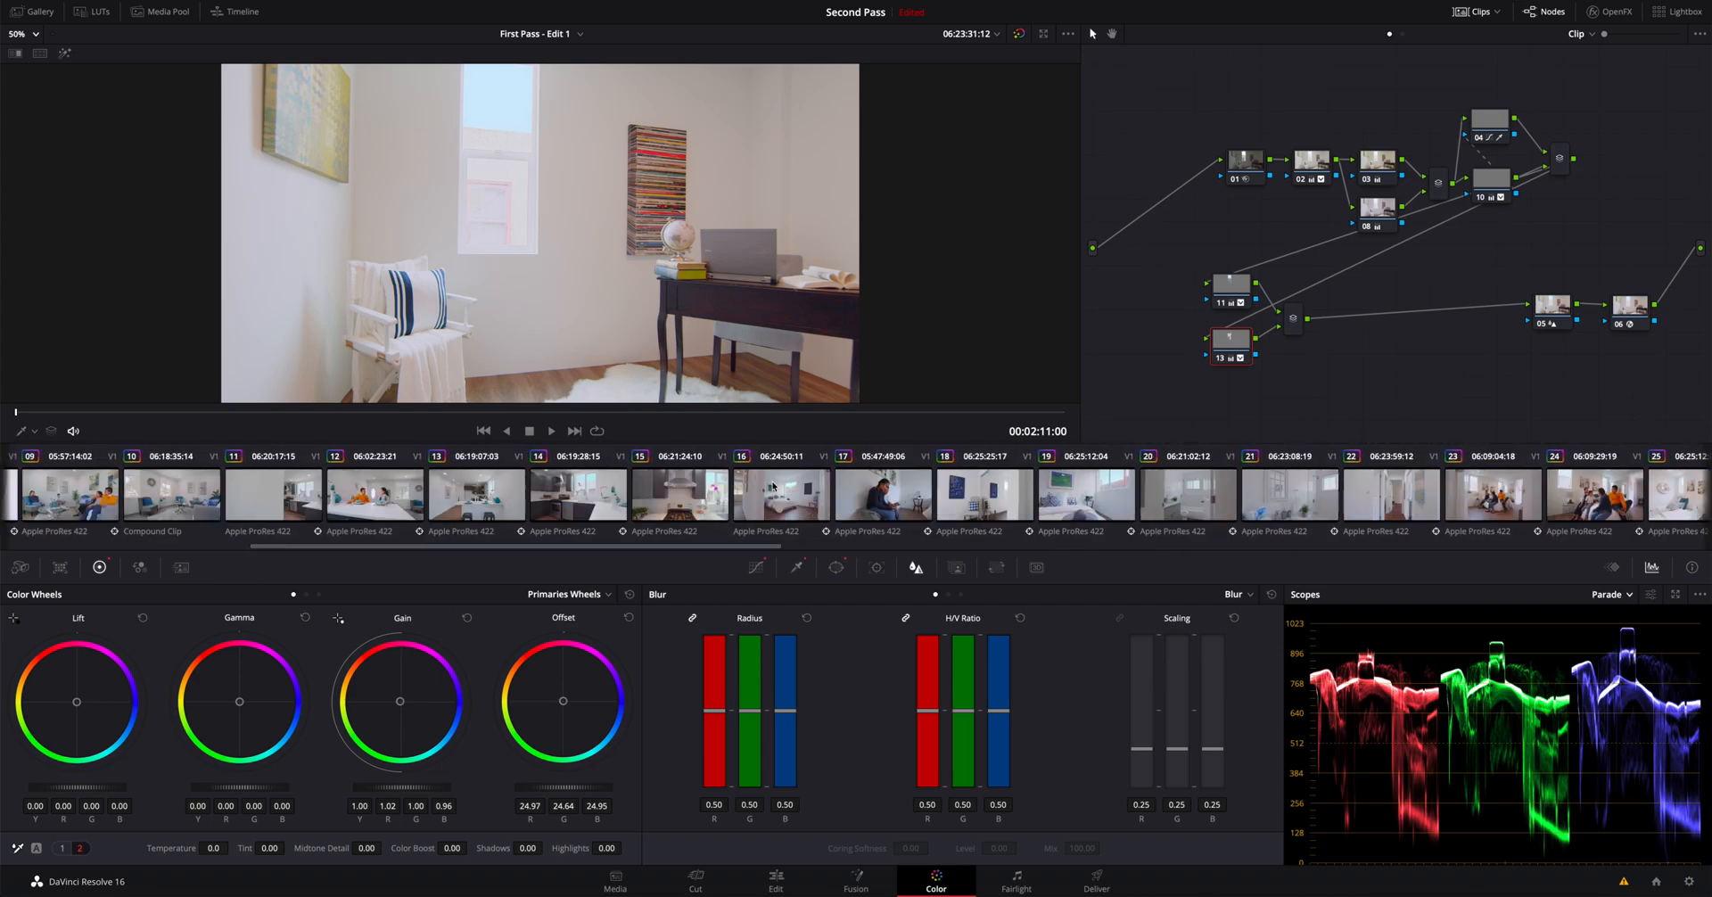
scroll(left, 3)
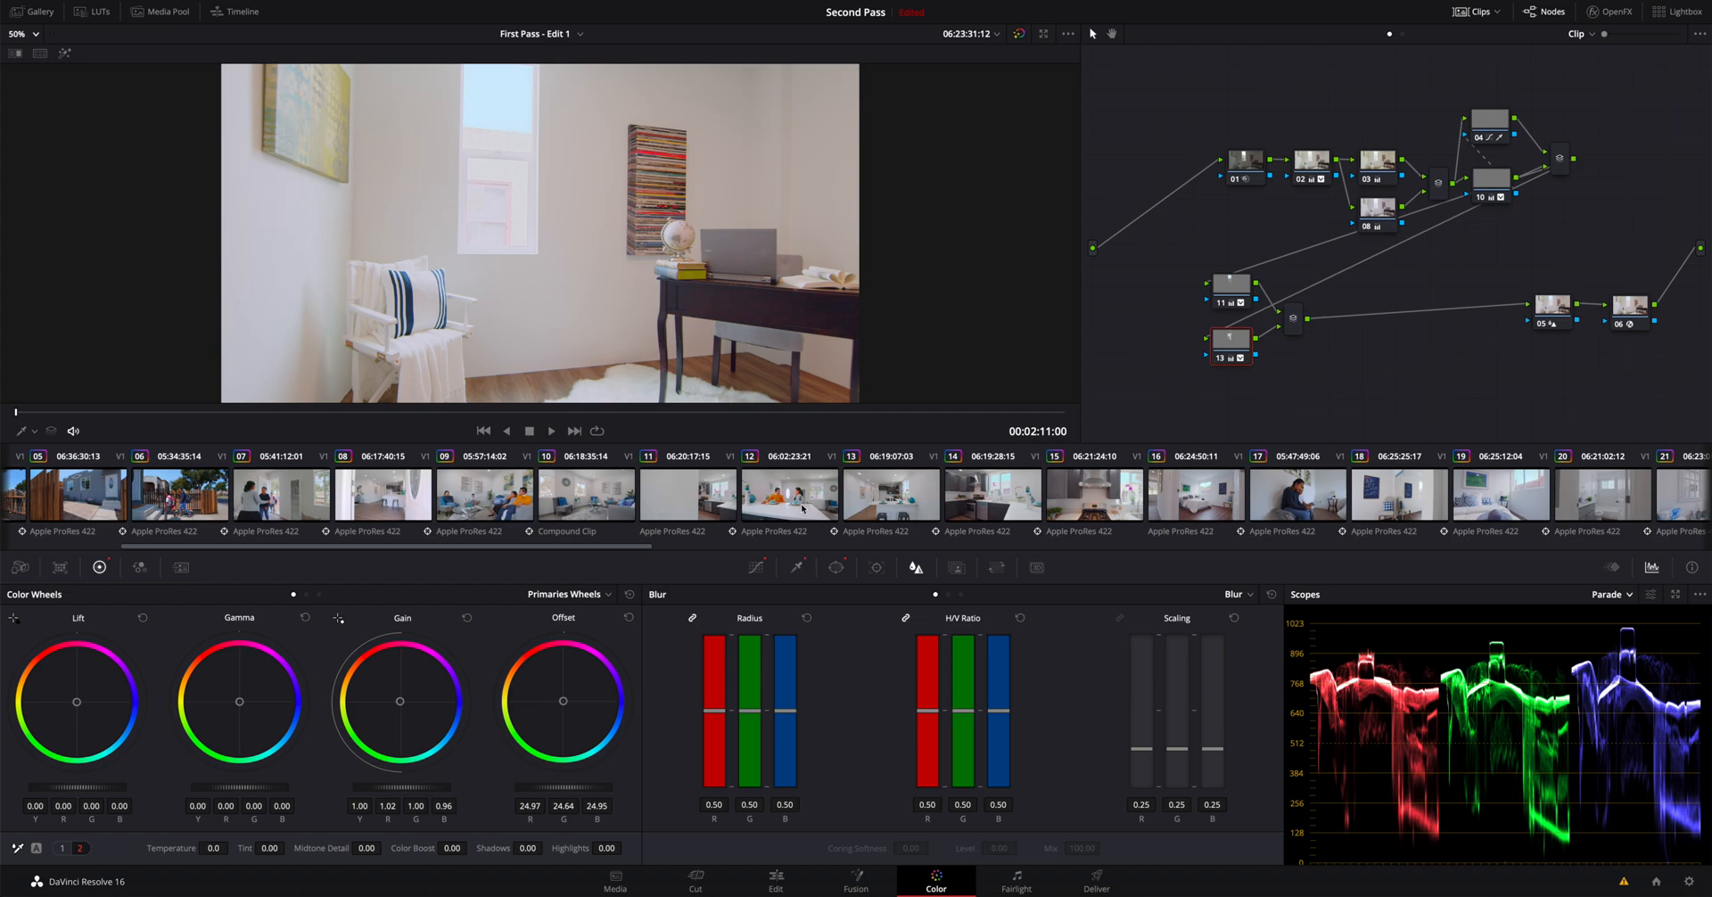
click(789, 492)
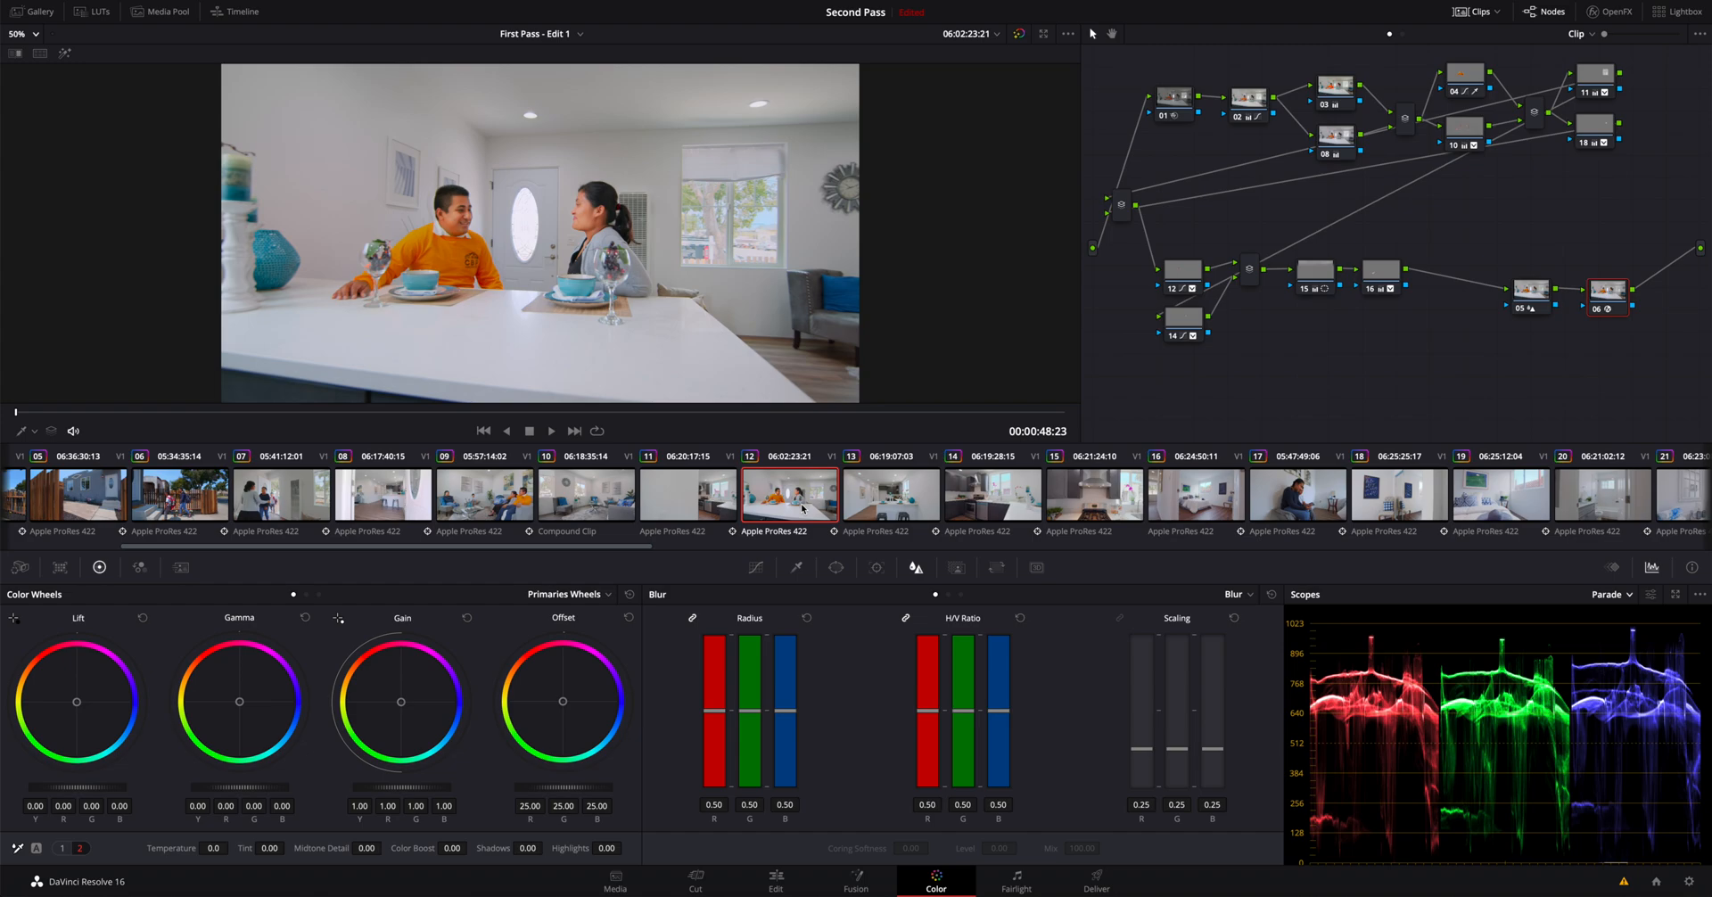
mouse_move(792, 390)
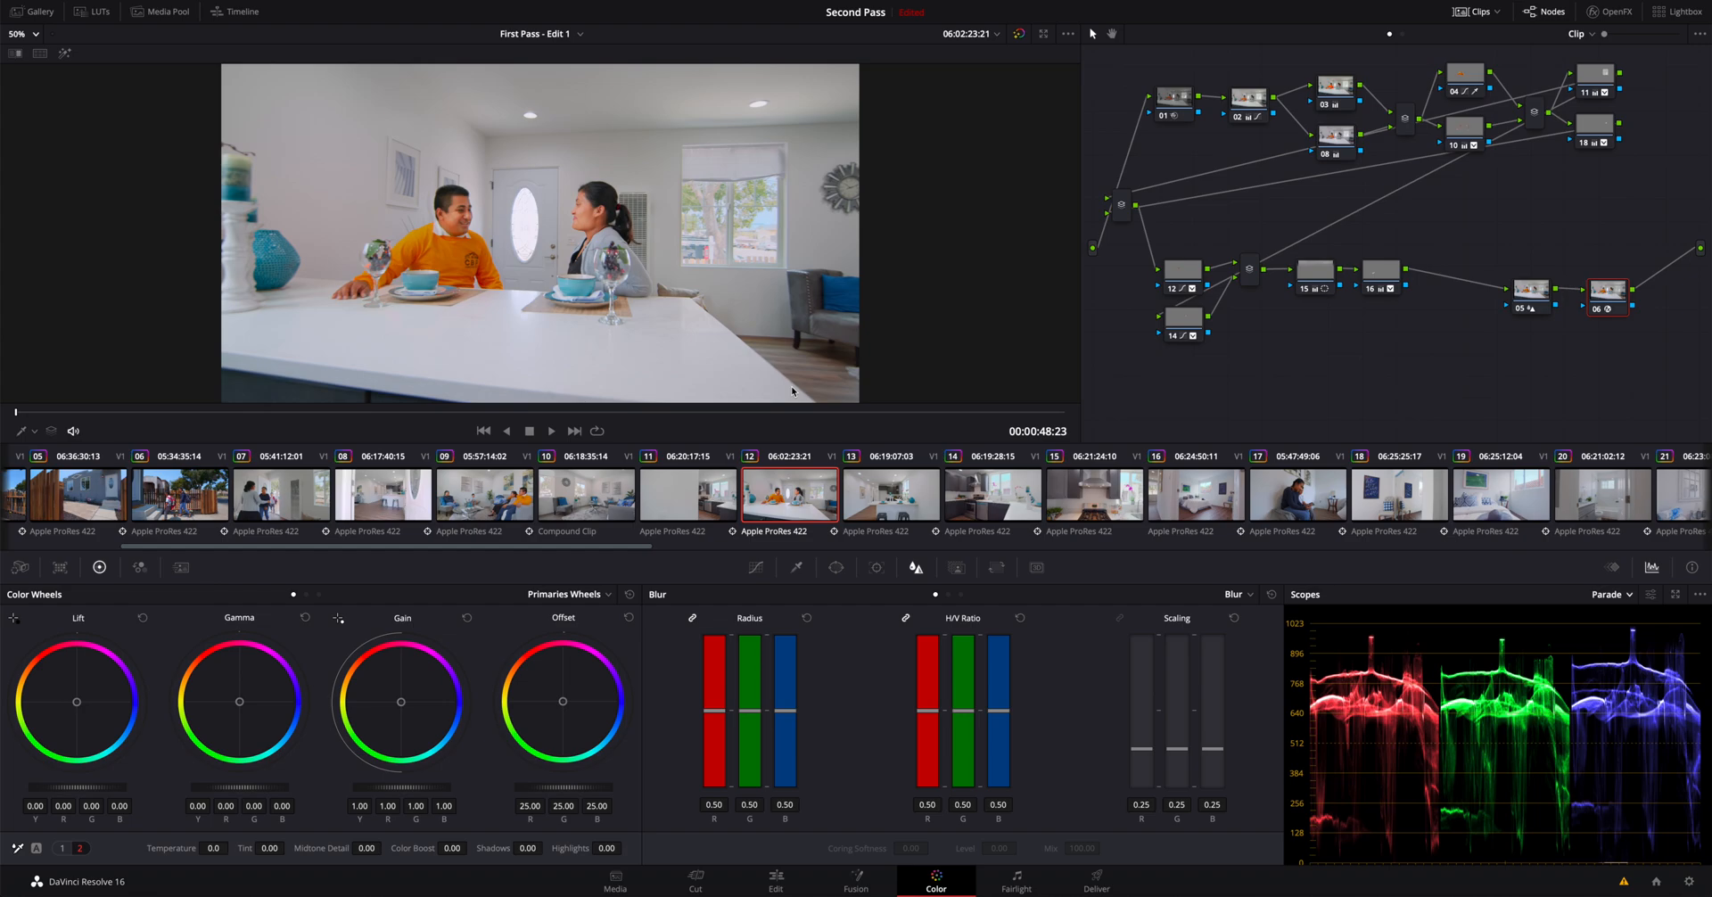
mouse_move(798, 370)
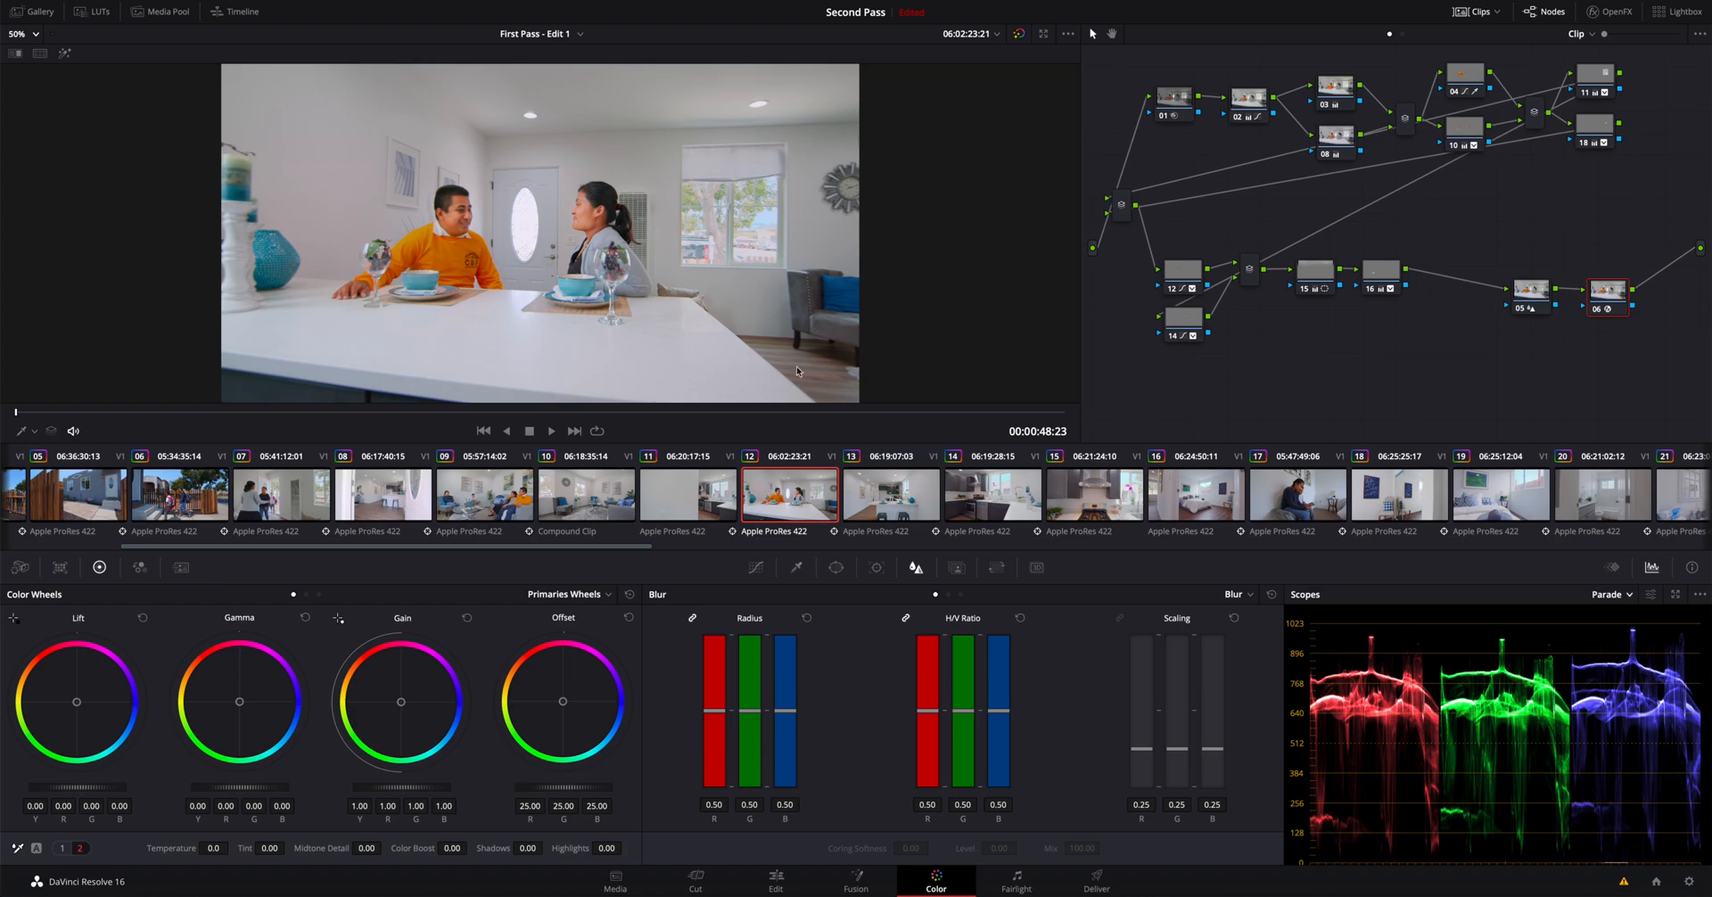